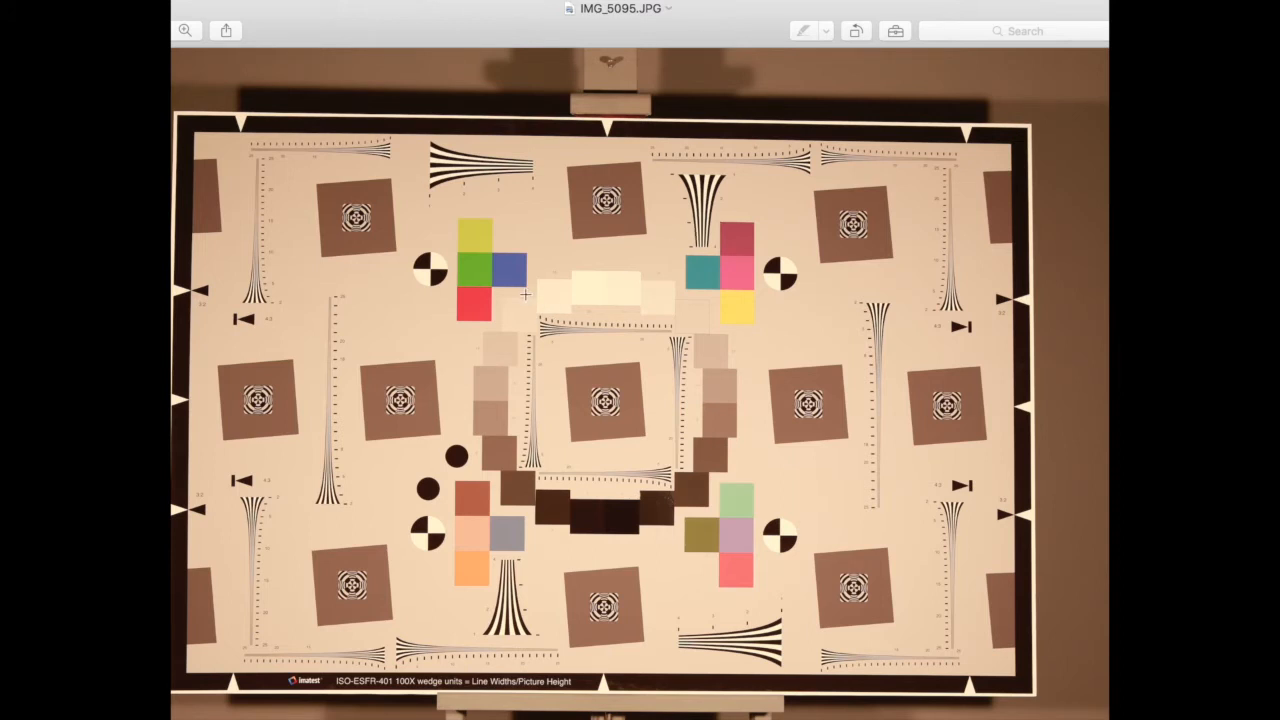
pyautogui.moveTo(490, 20)
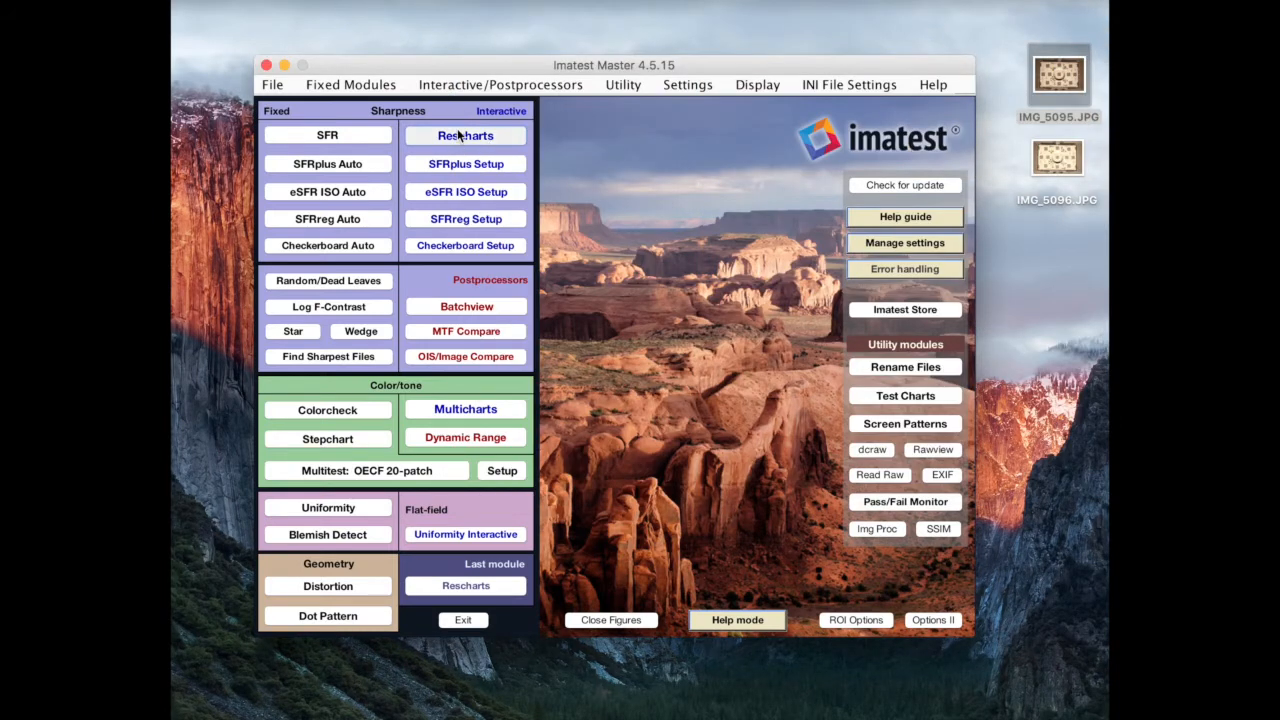
# - Load IMG_5095.JPG into Rescharts eSFR ISO analysis and accept the detected regions
pyautogui.click(464, 136)
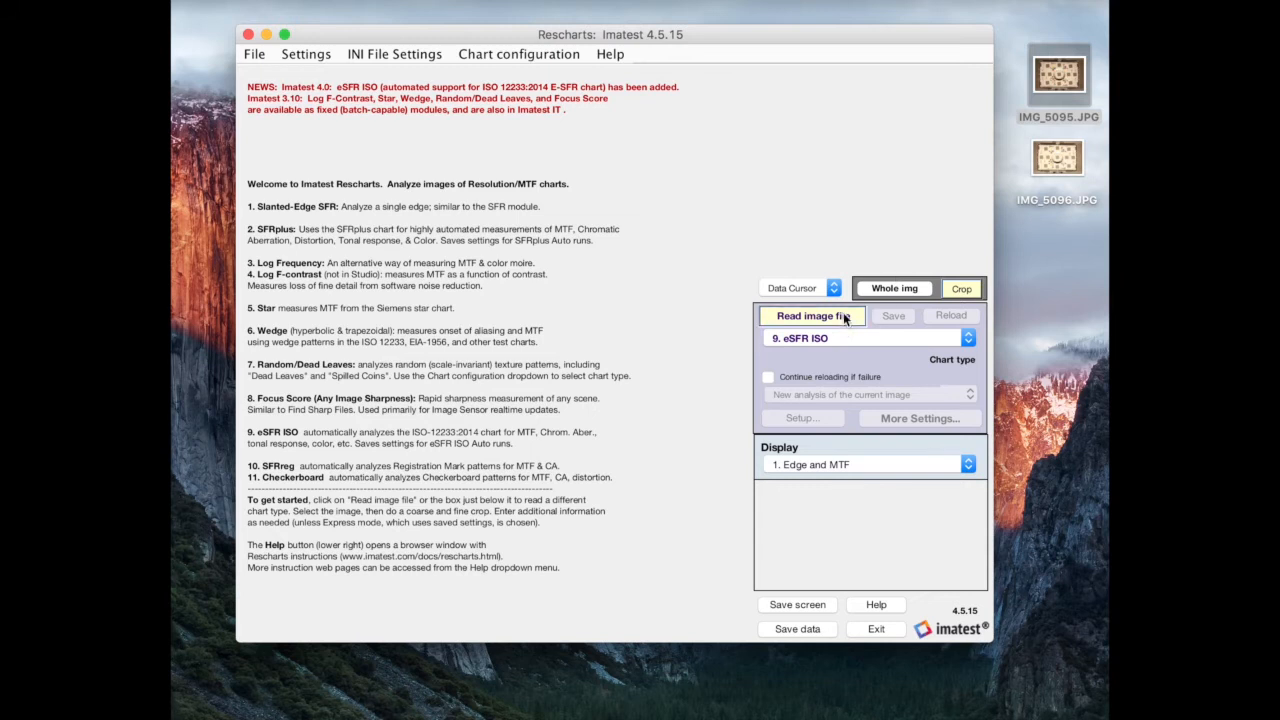
pyautogui.click(812, 316)
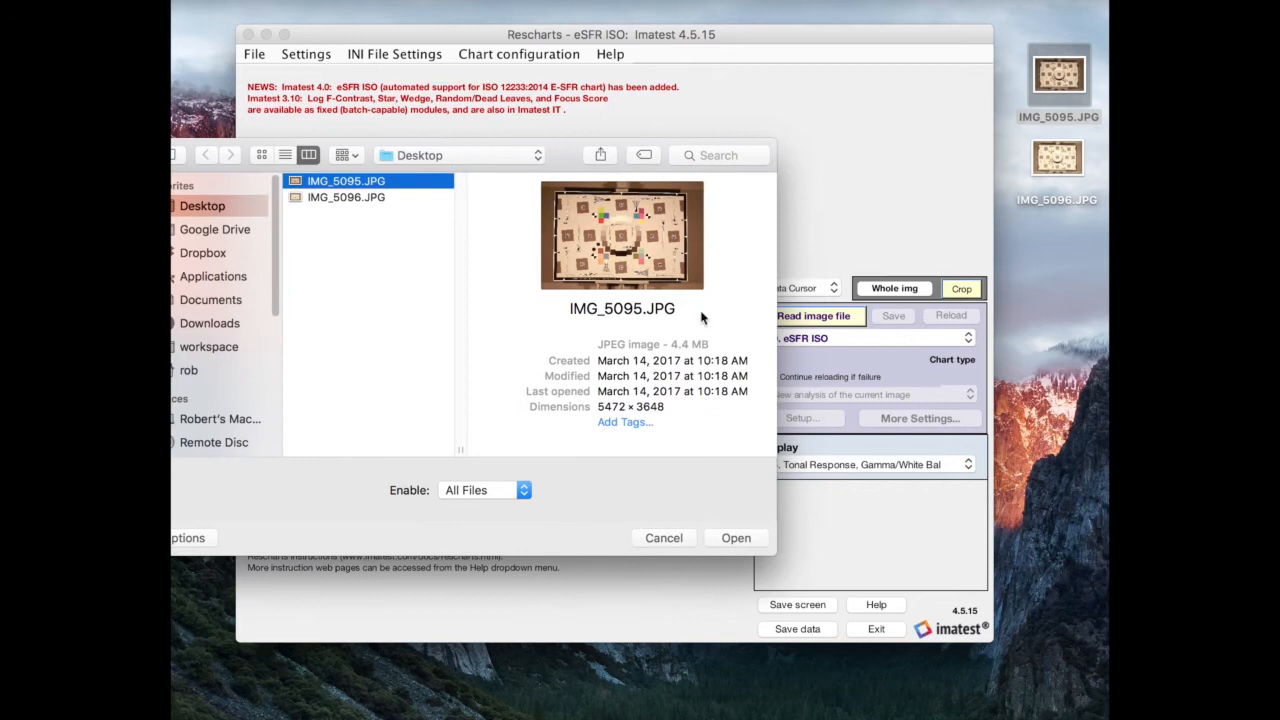
pyautogui.click(664, 538)
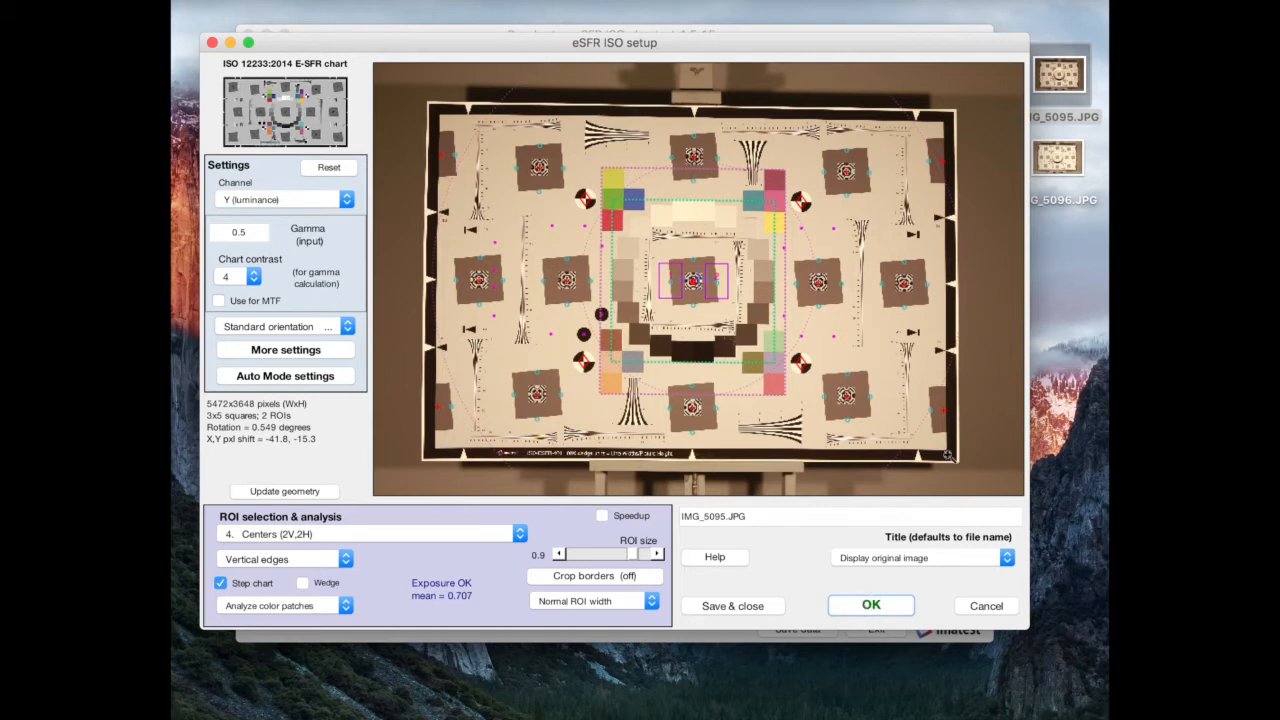
pyautogui.moveTo(850, 550)
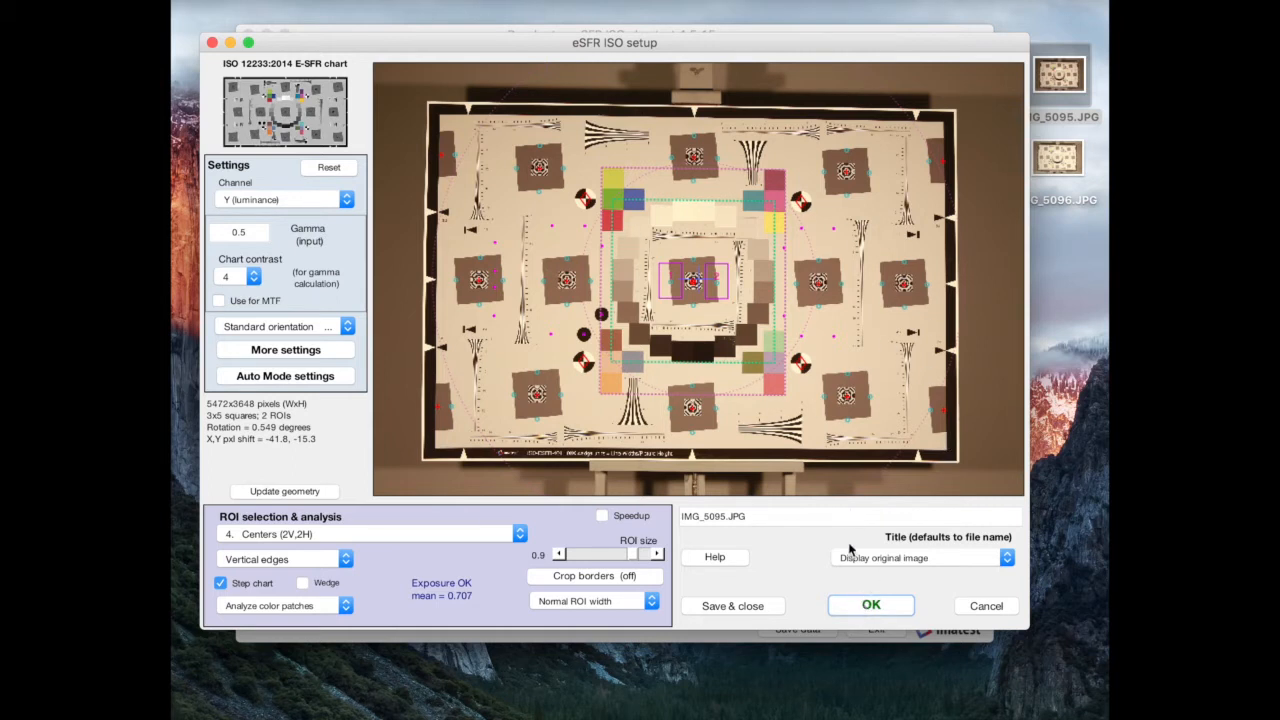
pyautogui.click(870, 604)
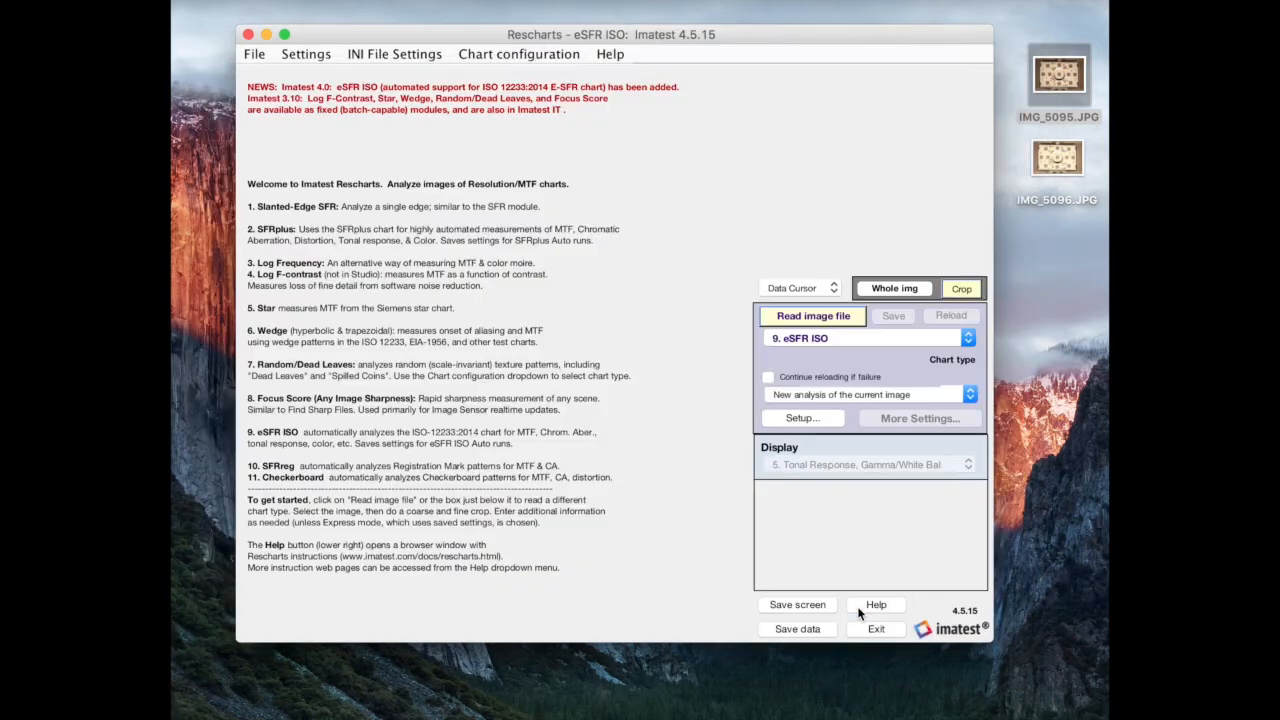
# - Display 5. Tonal Response, Gamma/White Bal for IMG_5095.JPG after the analysis runs
pyautogui.click(812, 316)
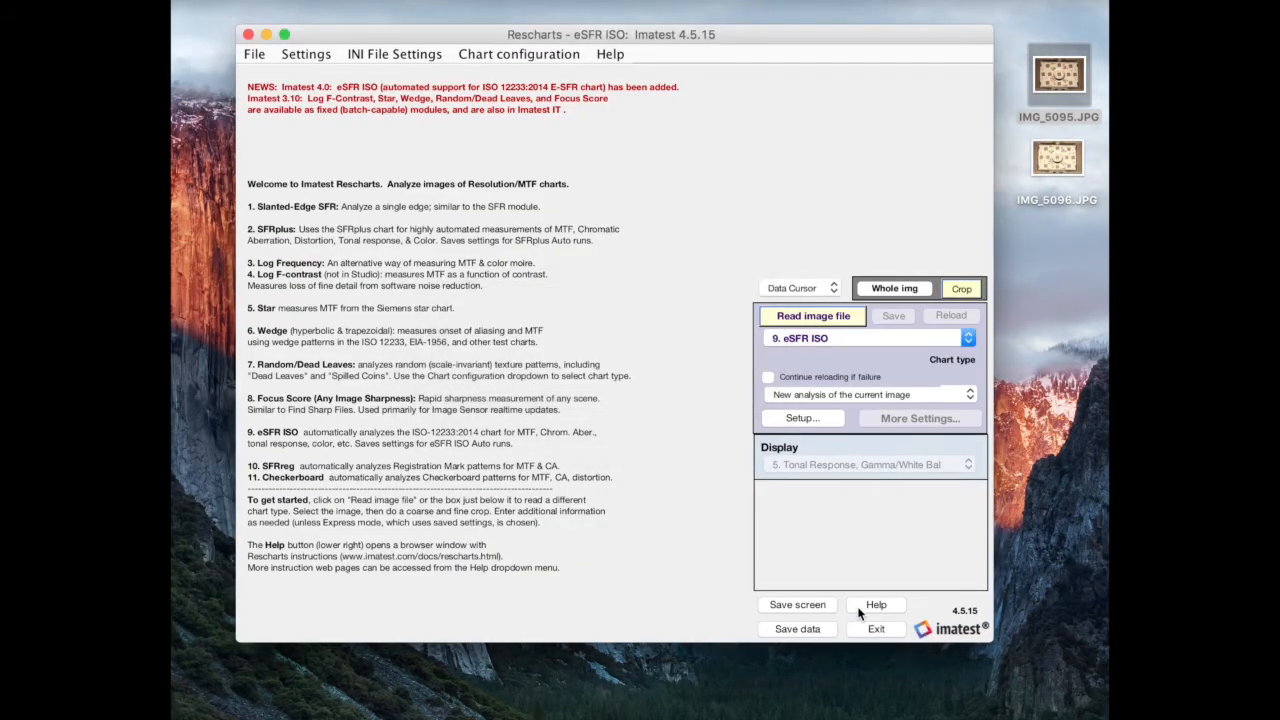
pyautogui.click(812, 316)
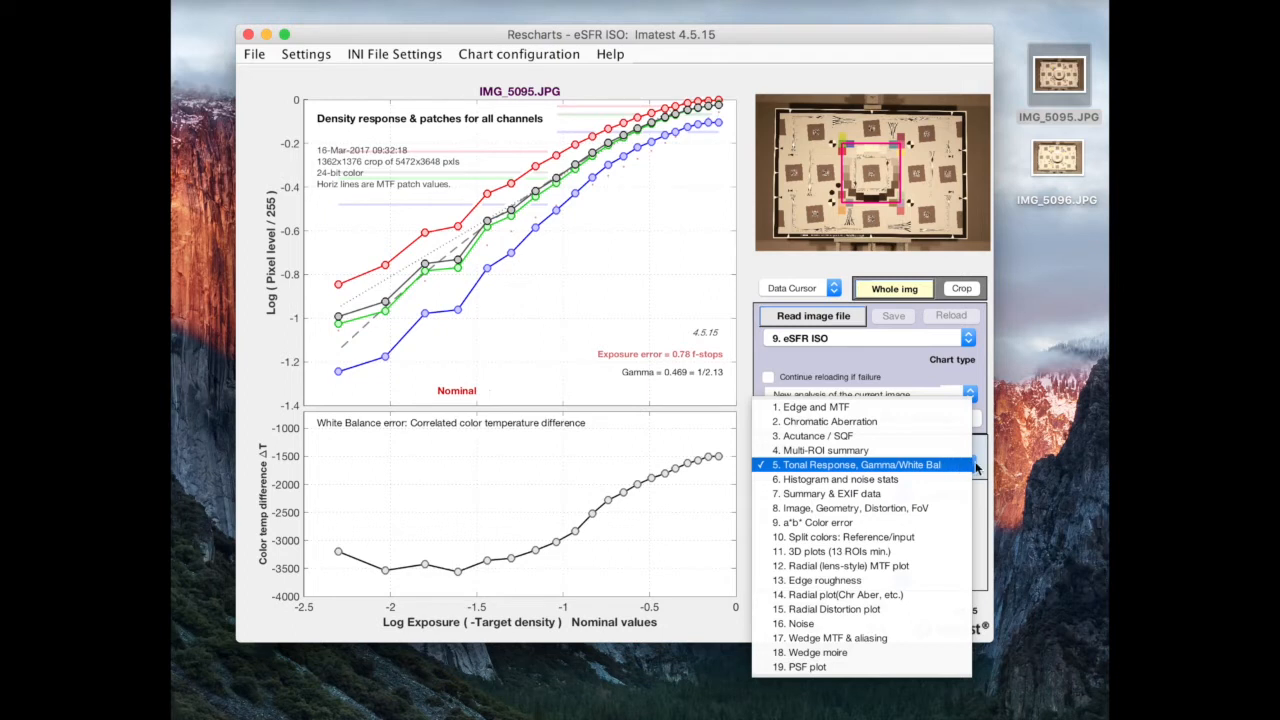
pyautogui.click(858, 464)
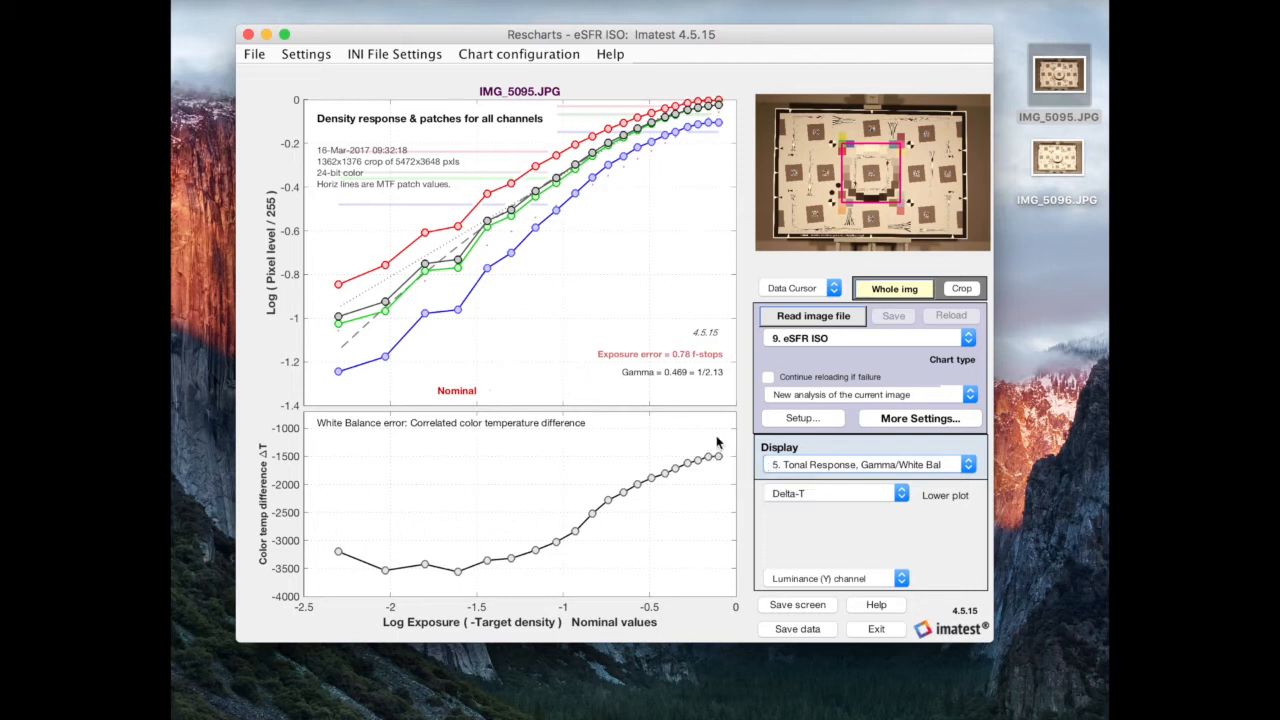
pyautogui.moveTo(472, 596)
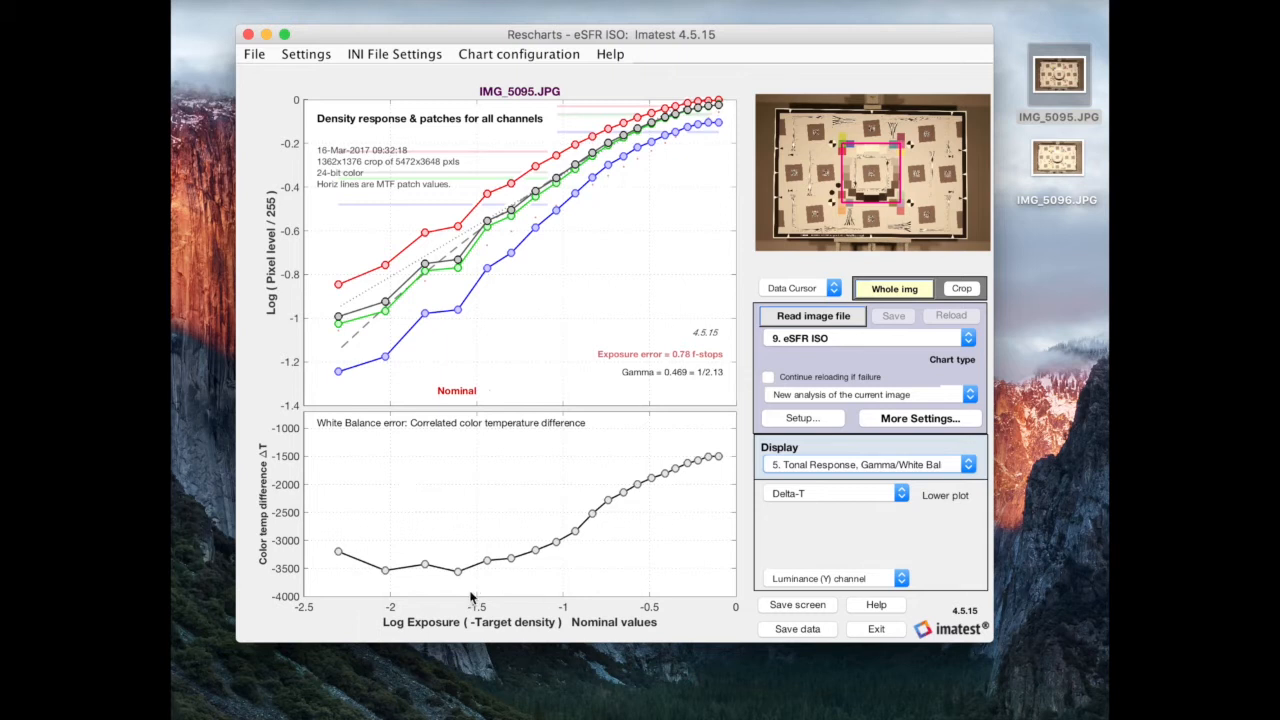
pyautogui.moveTo(686, 494)
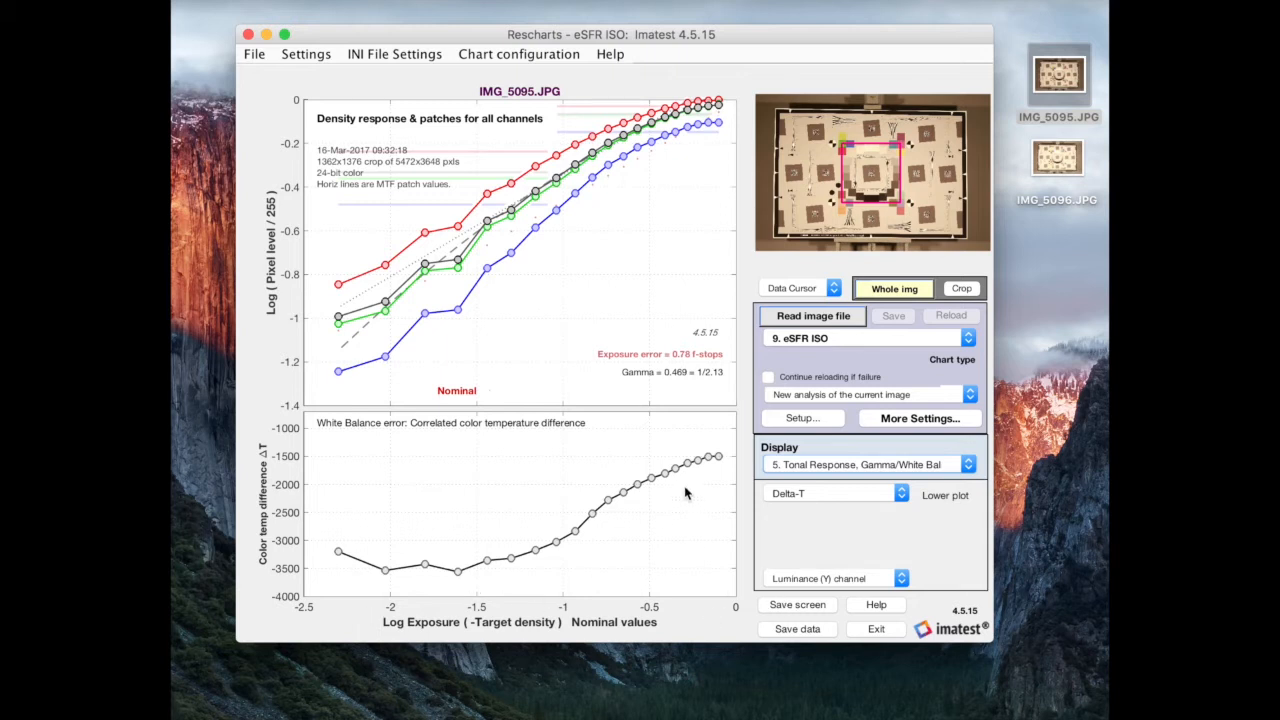
pyautogui.moveTo(340, 438)
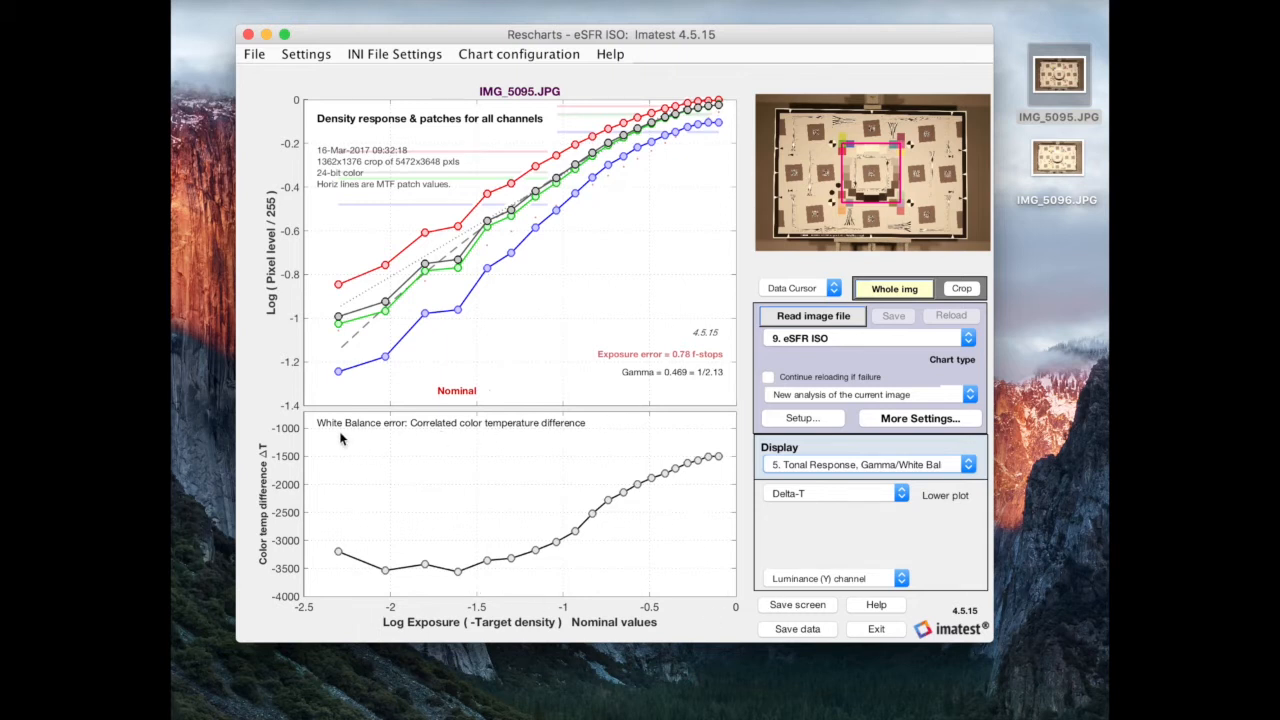
pyautogui.moveTo(336, 436)
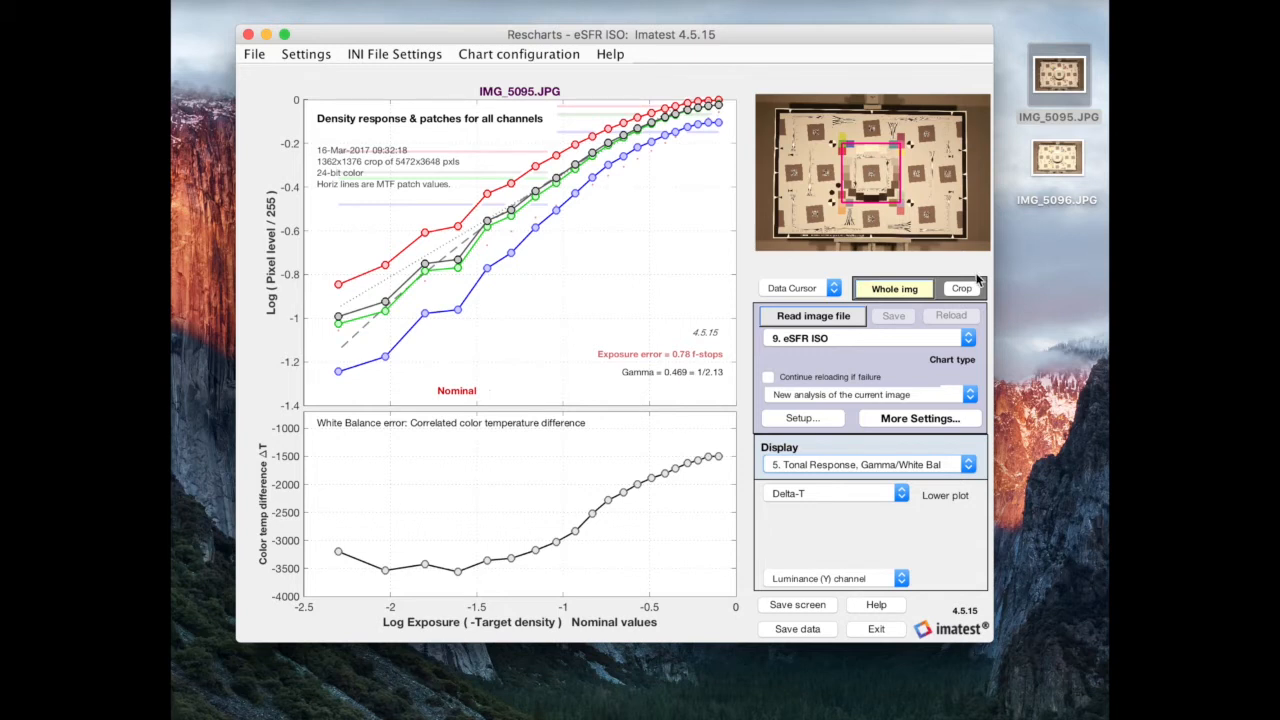
pyautogui.click(960, 288)
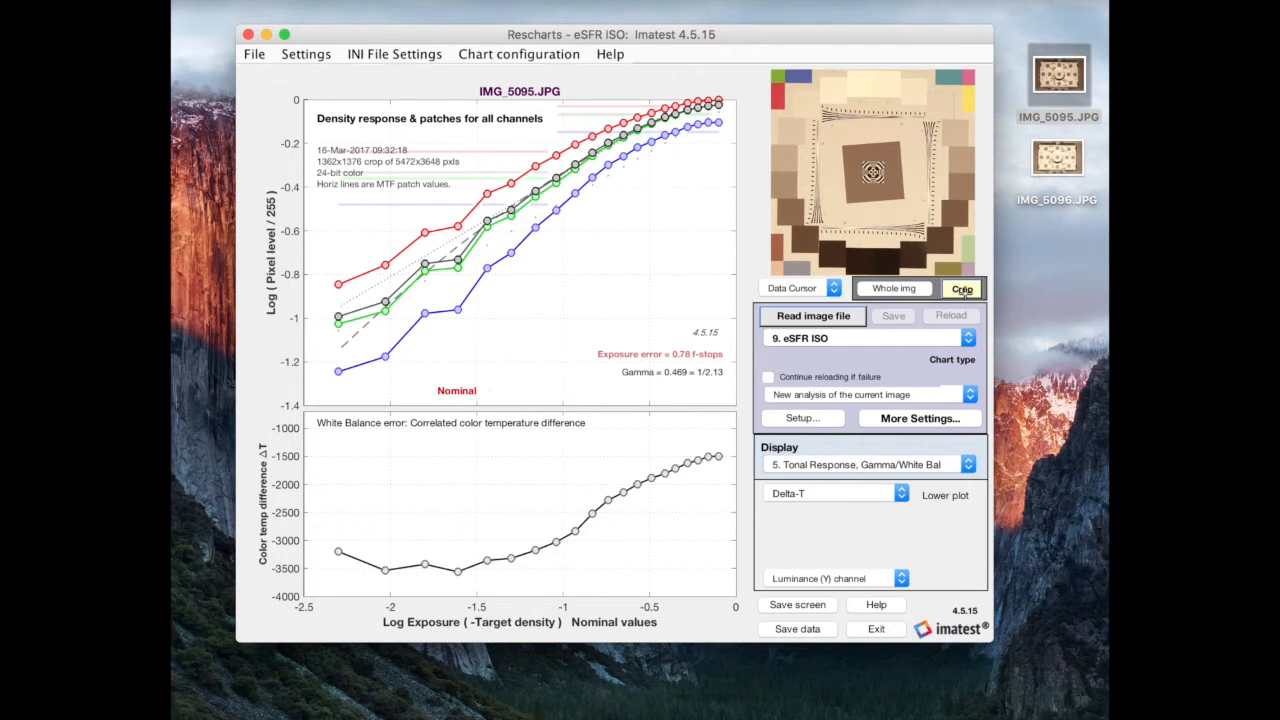
pyautogui.moveTo(908, 92)
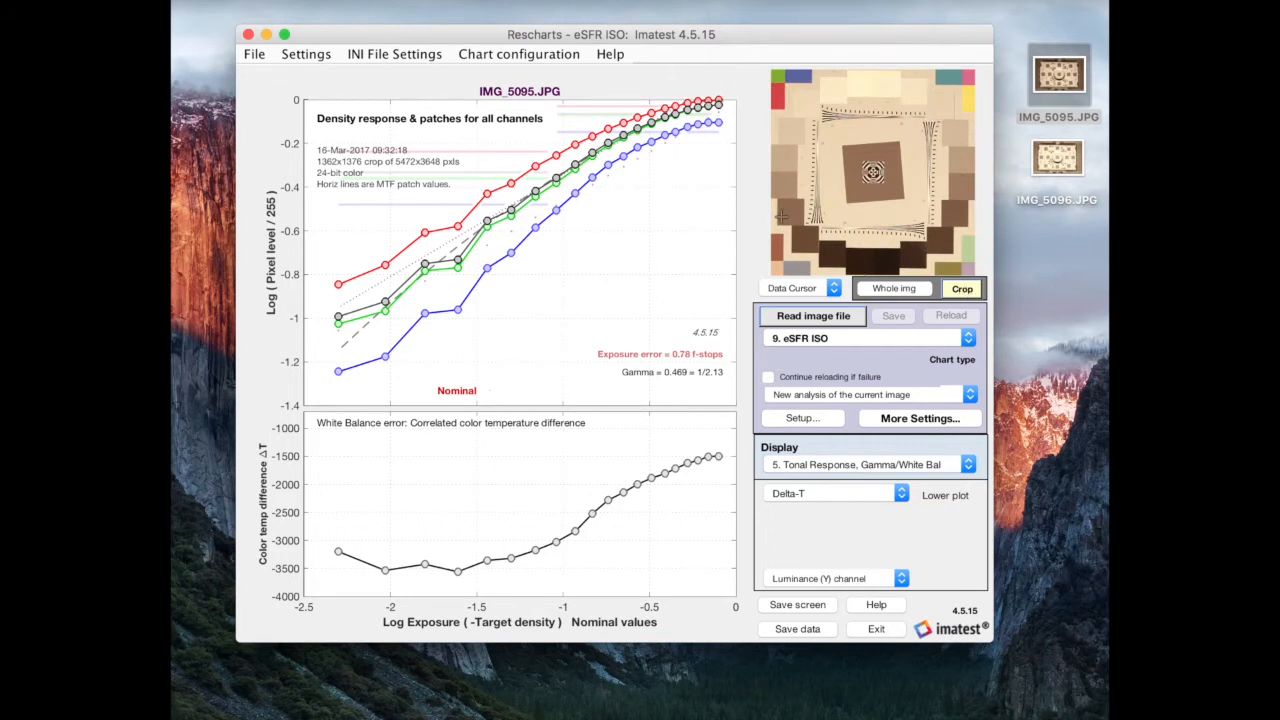
pyautogui.moveTo(932, 88)
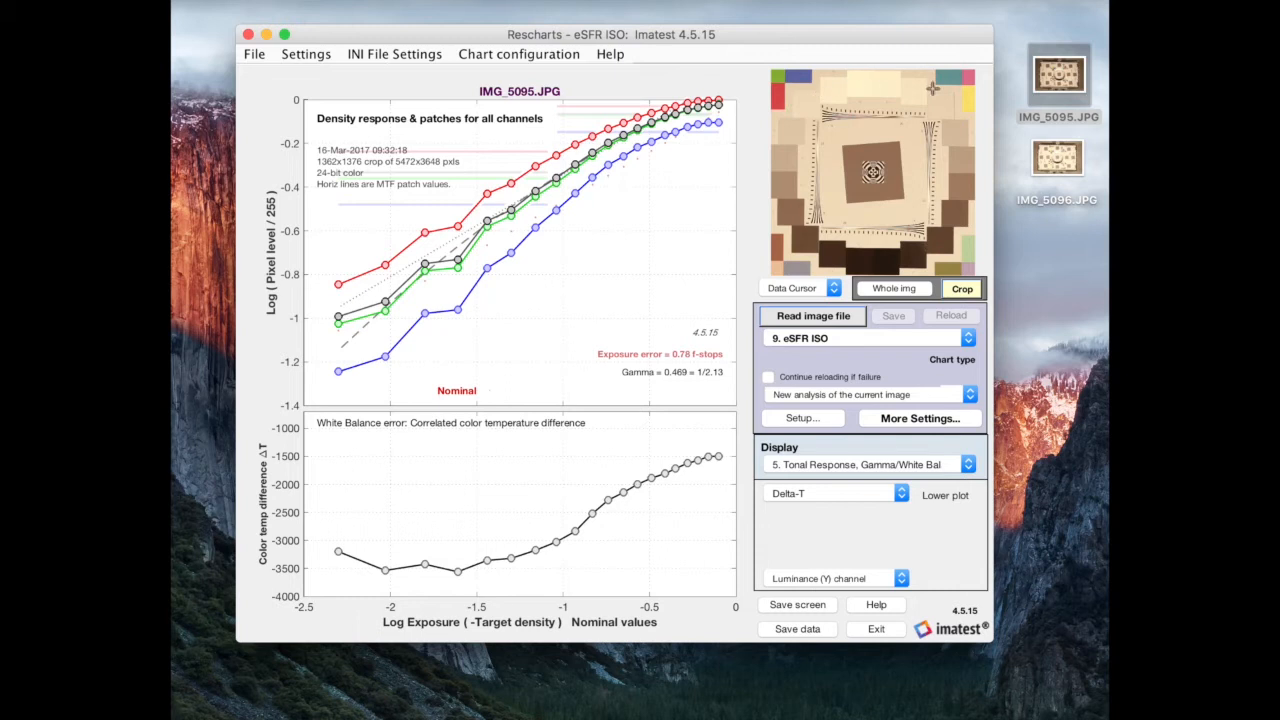
pyautogui.moveTo(862, 88)
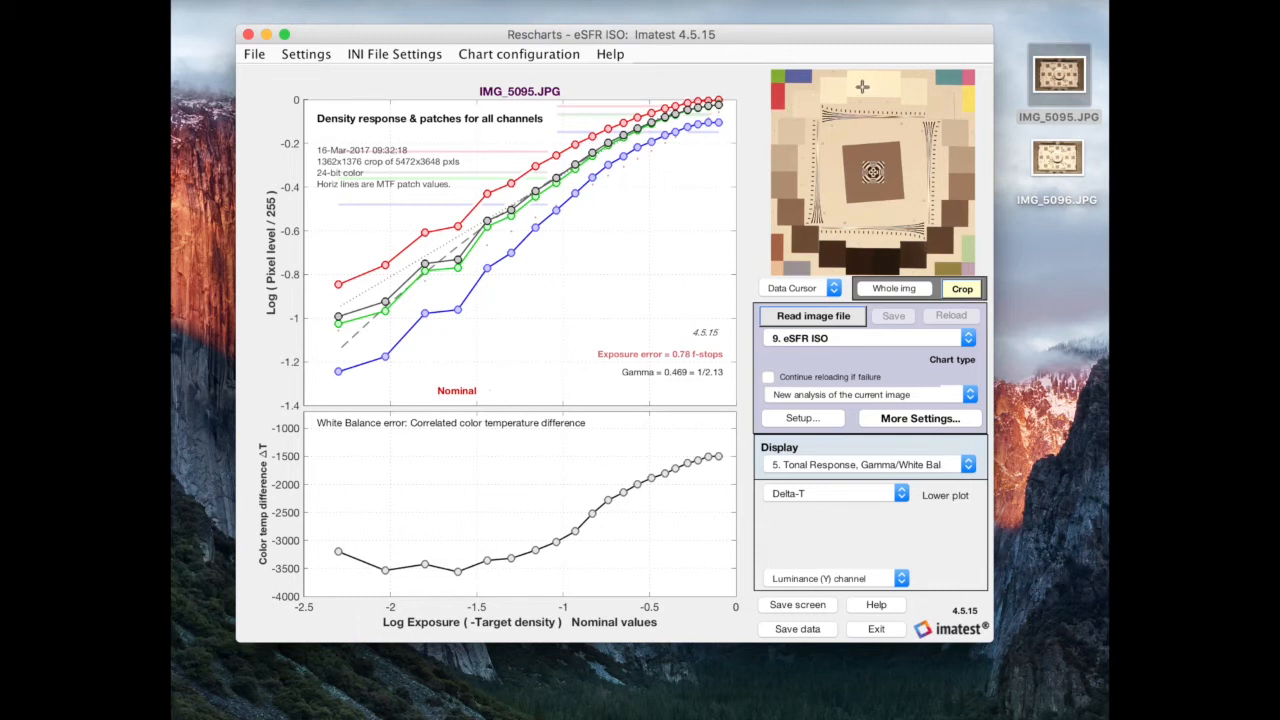
pyautogui.moveTo(966, 184)
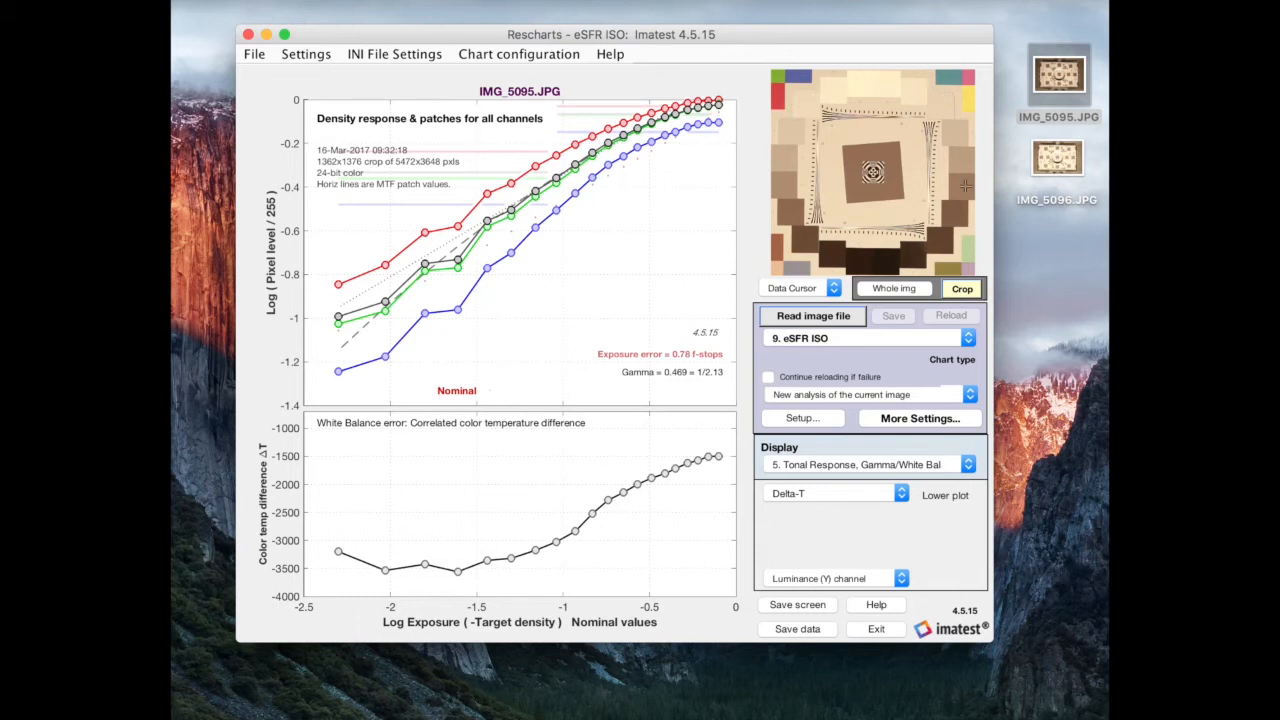
pyautogui.moveTo(404, 310)
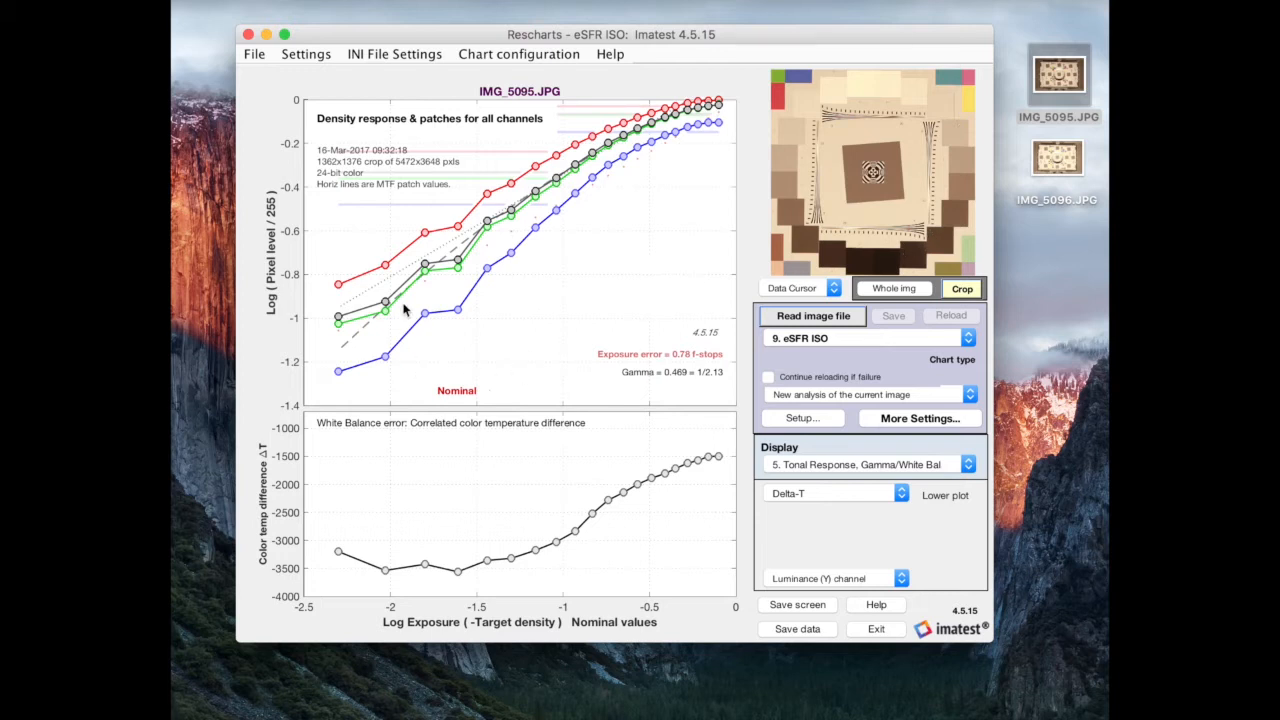
pyautogui.moveTo(336, 442)
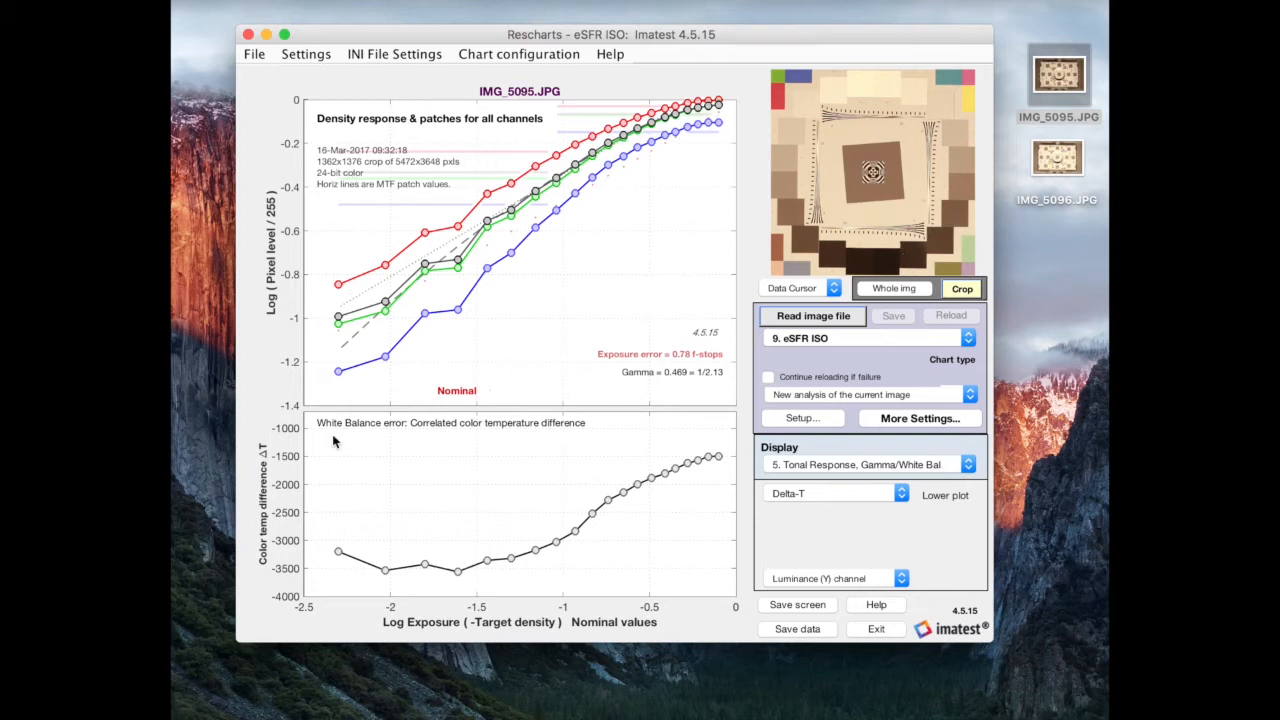
pyautogui.moveTo(732, 316)
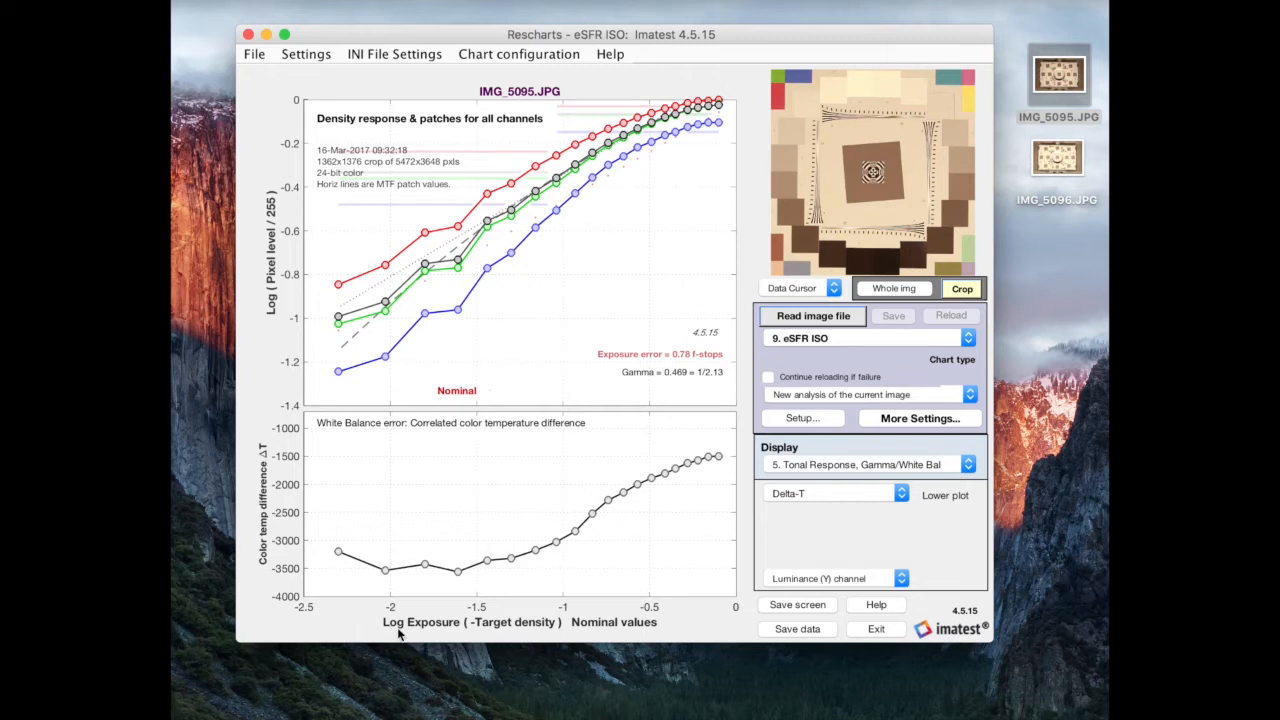
pyautogui.moveTo(440, 632)
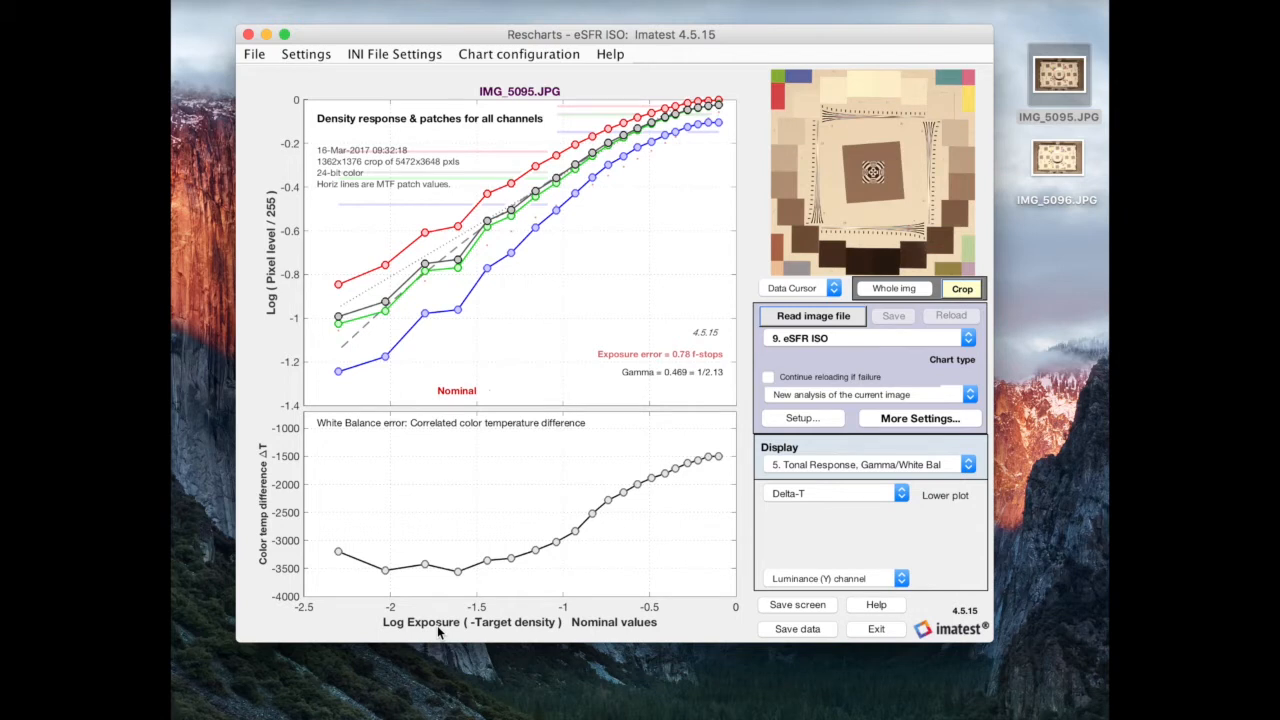
pyautogui.moveTo(504, 636)
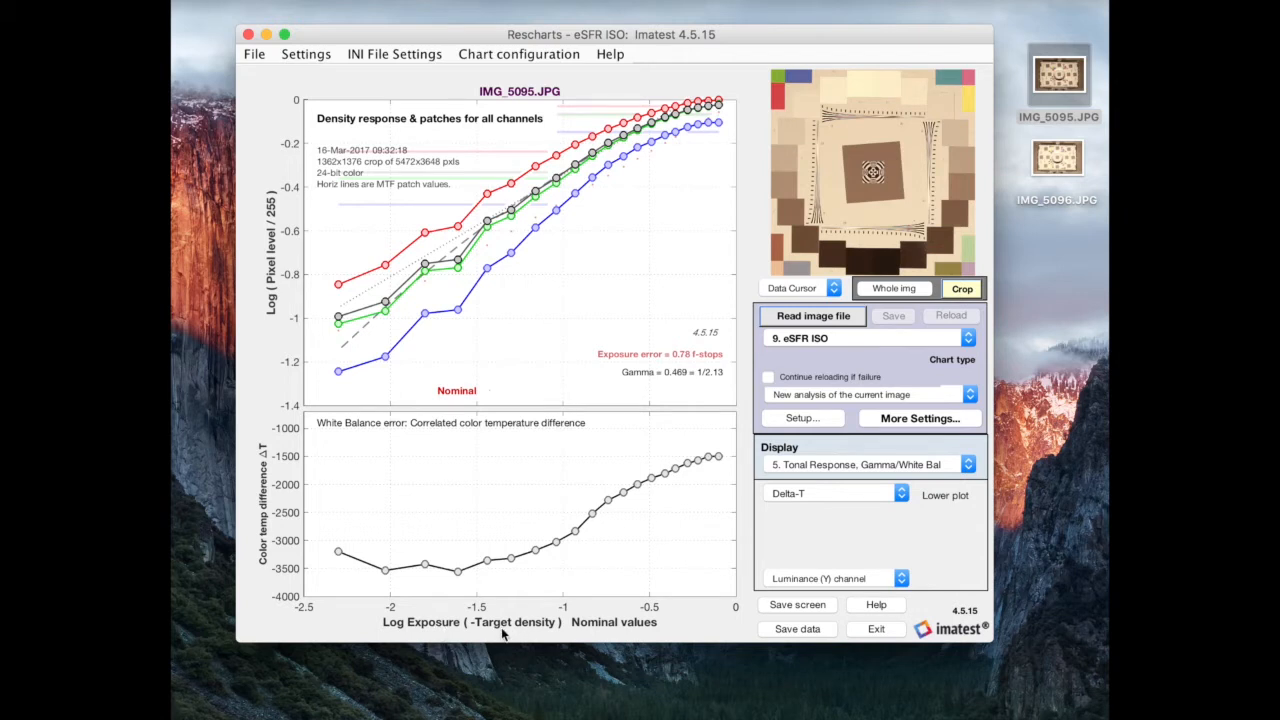
pyautogui.moveTo(576, 664)
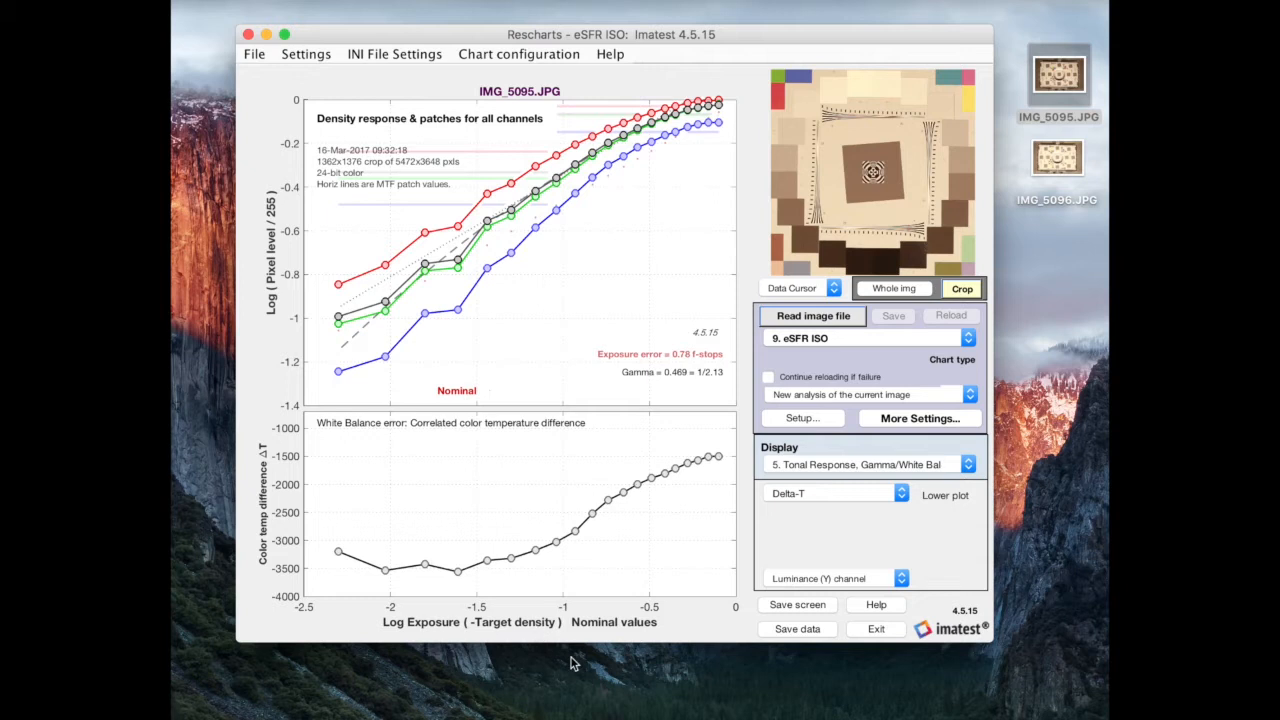
pyautogui.moveTo(540, 636)
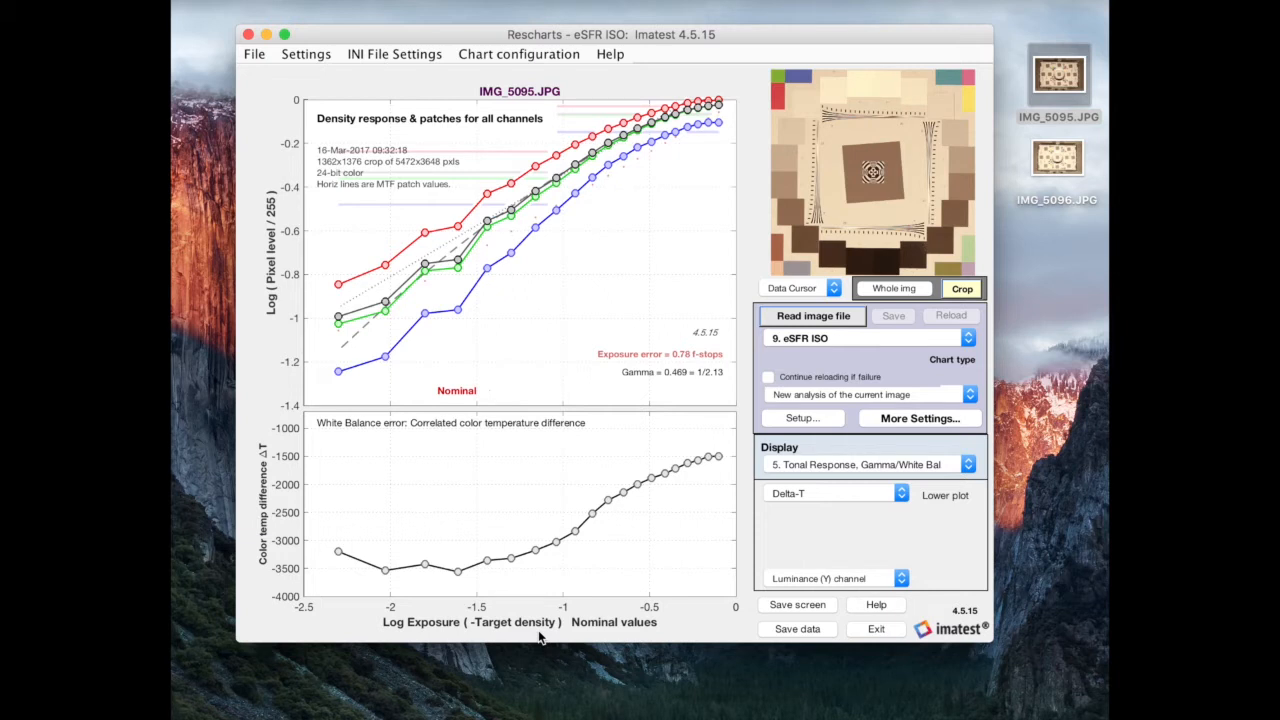
pyautogui.moveTo(736, 200)
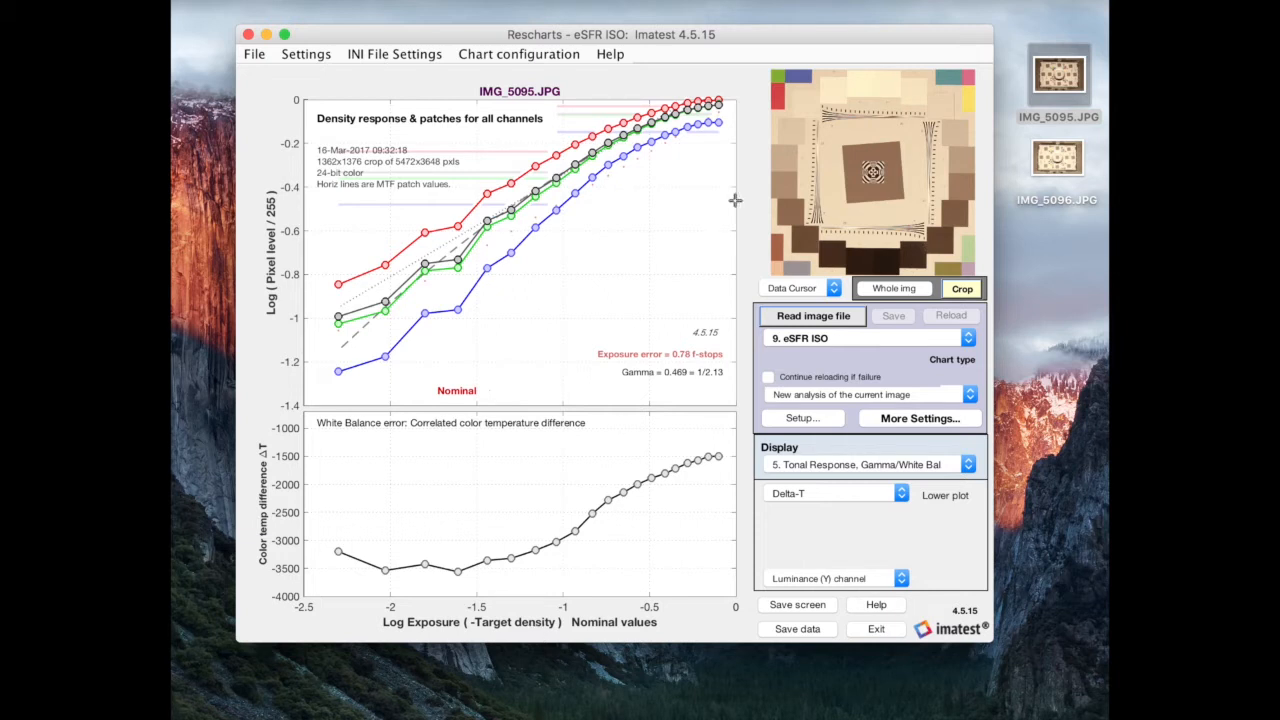
pyautogui.moveTo(864, 80)
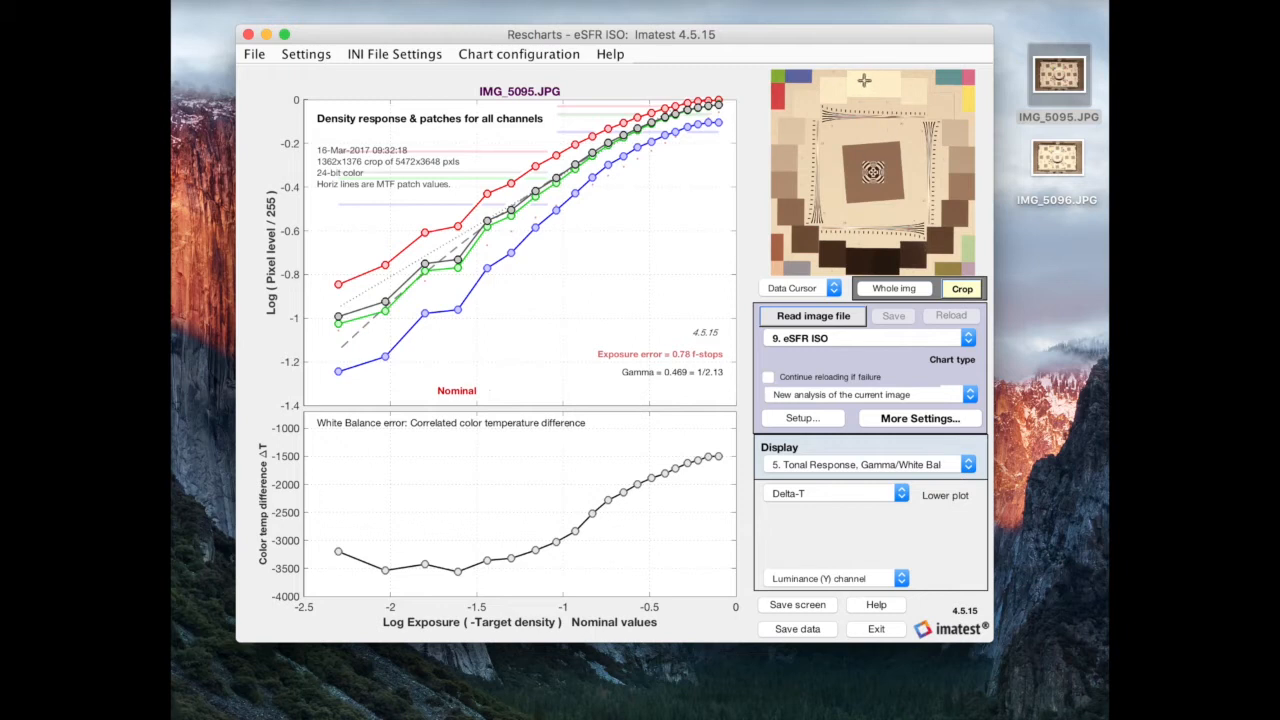
pyautogui.moveTo(892, 252)
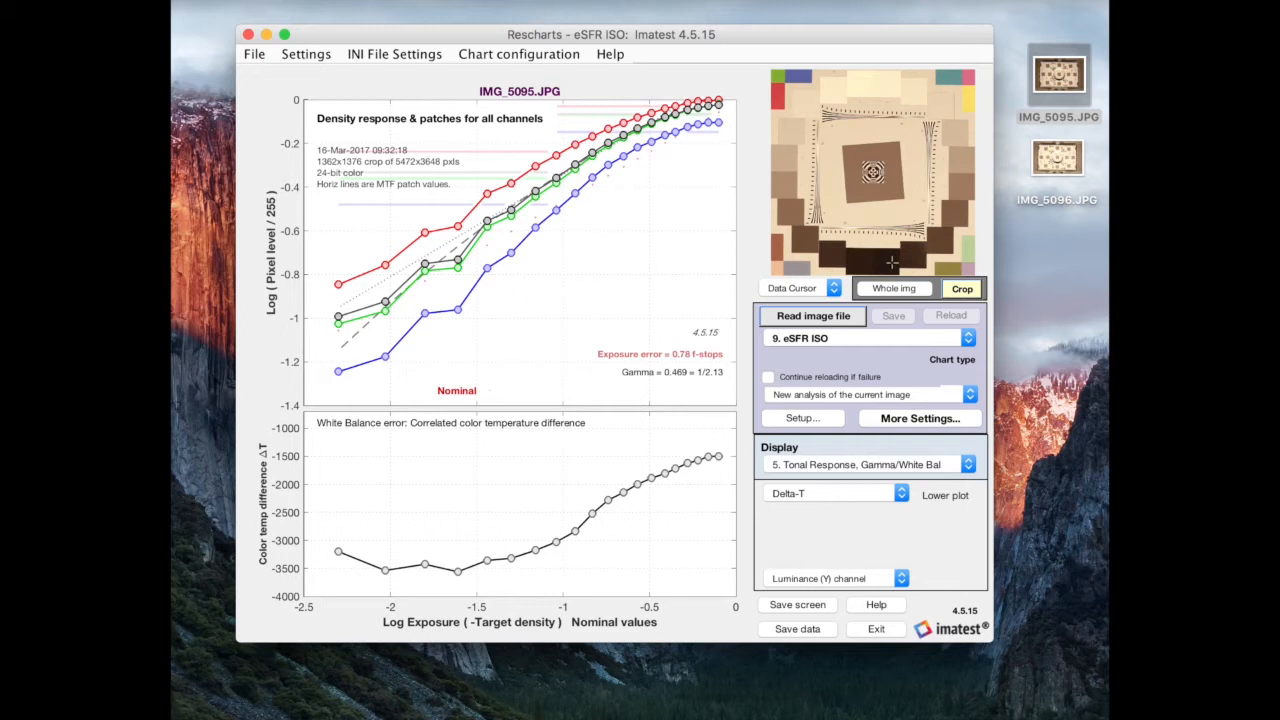
pyautogui.moveTo(876, 108)
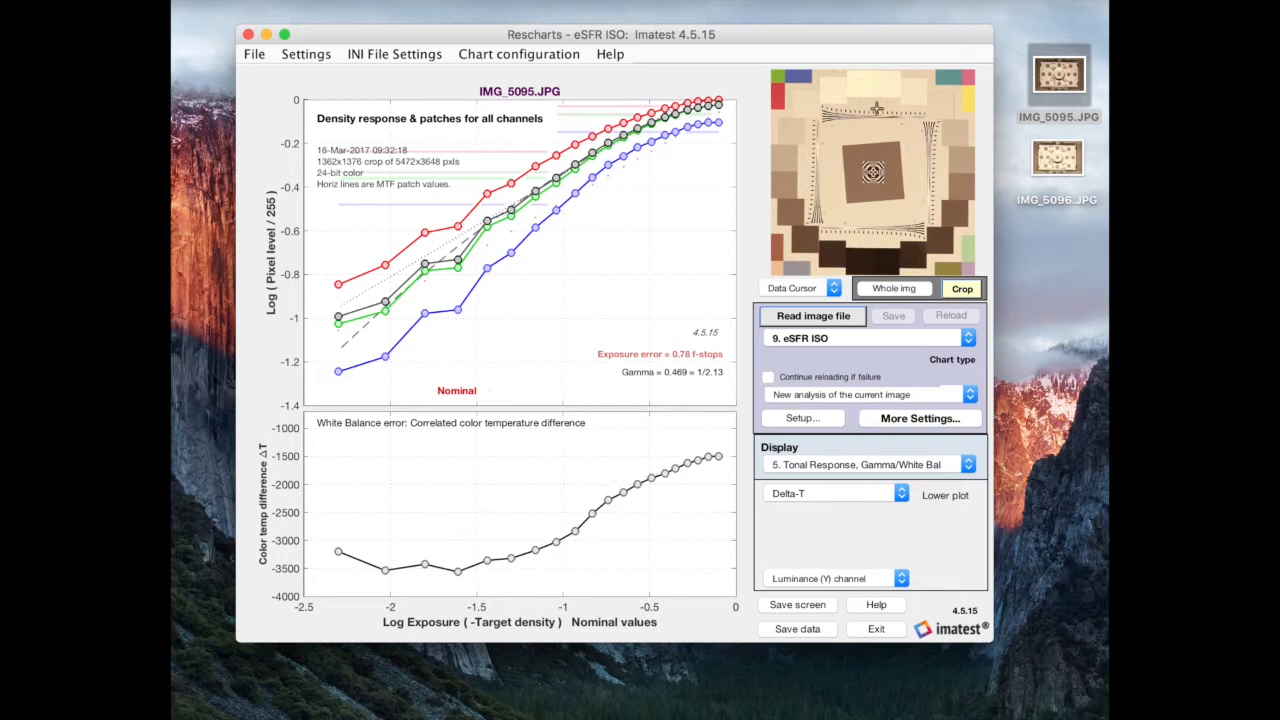
pyautogui.moveTo(868, 88)
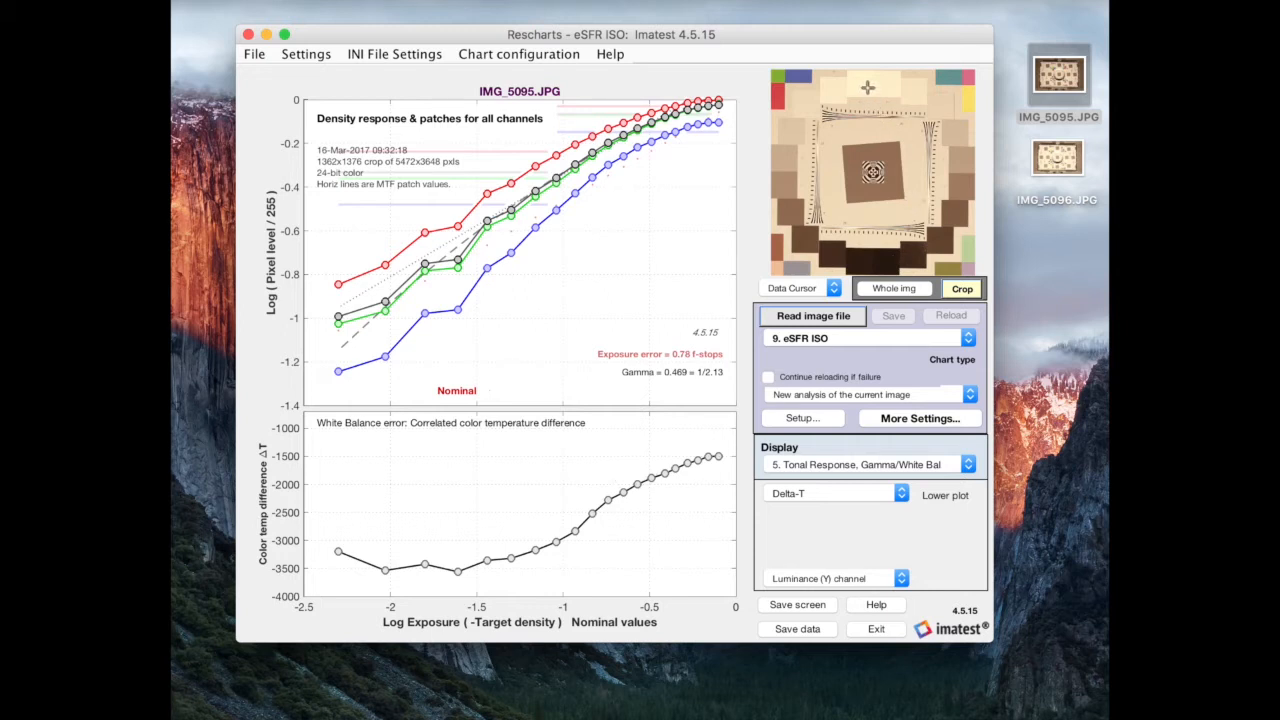
pyautogui.moveTo(870, 88)
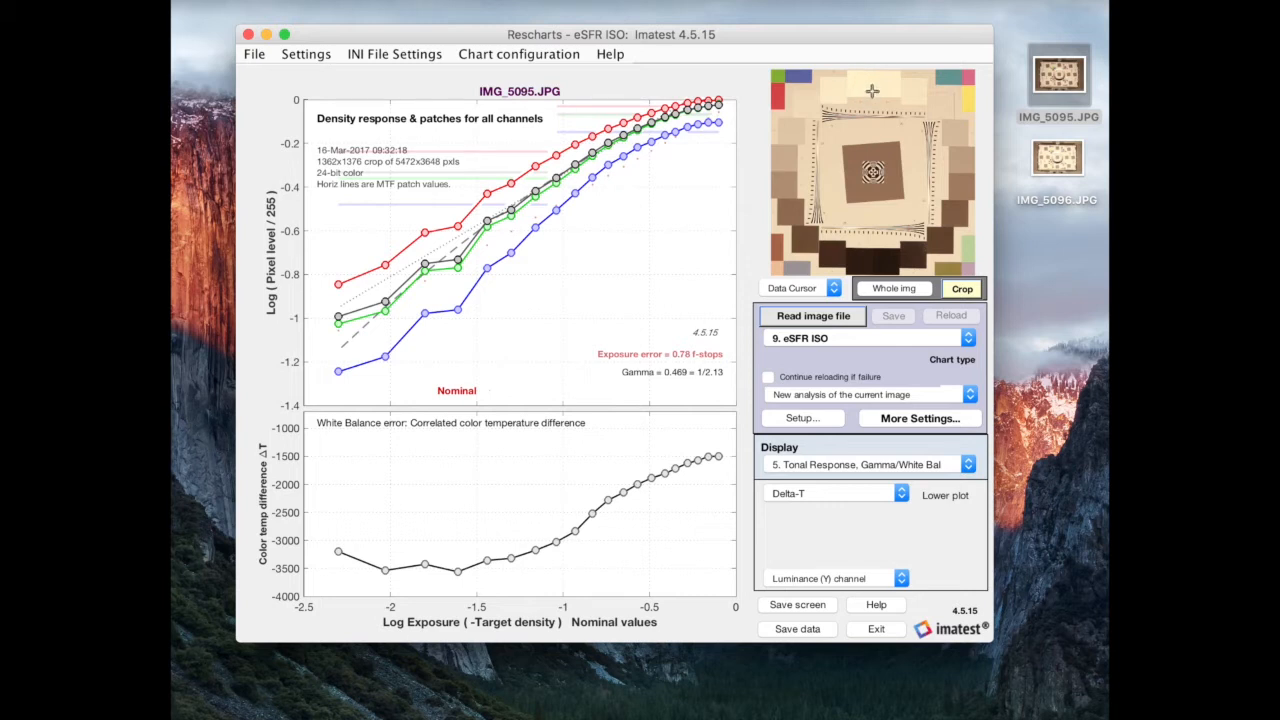
pyautogui.moveTo(894, 232)
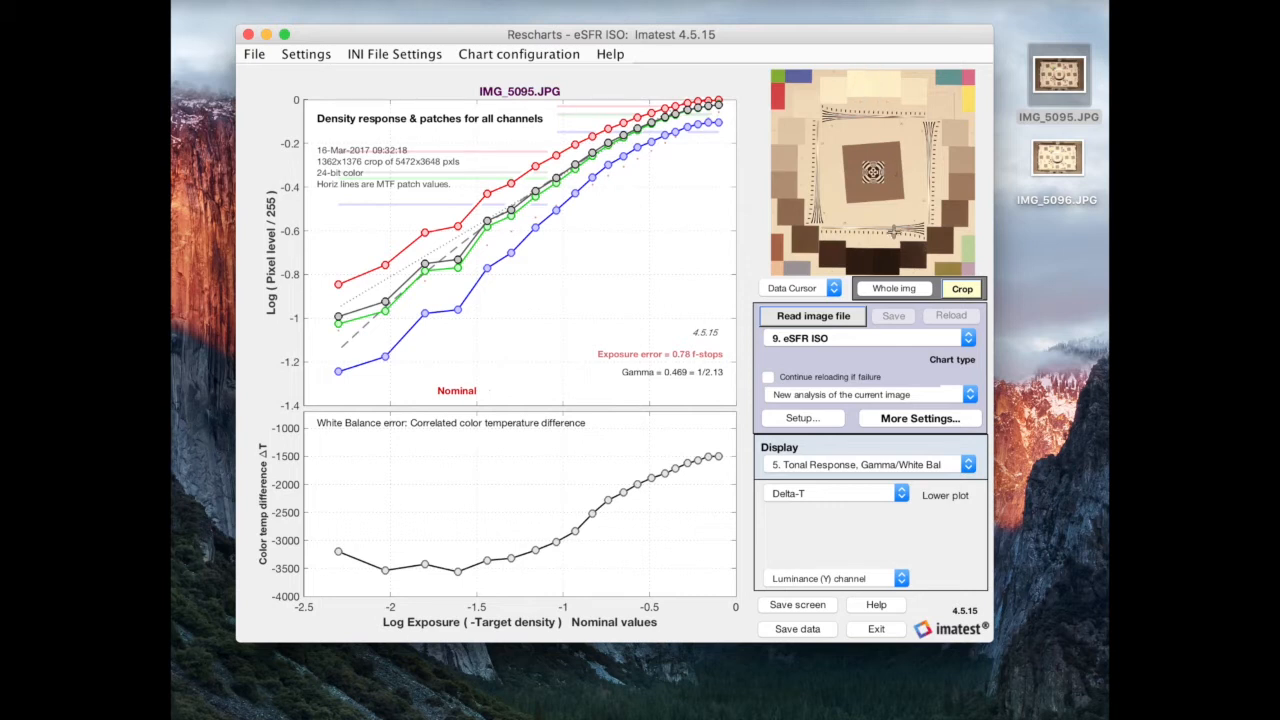
pyautogui.moveTo(896, 268)
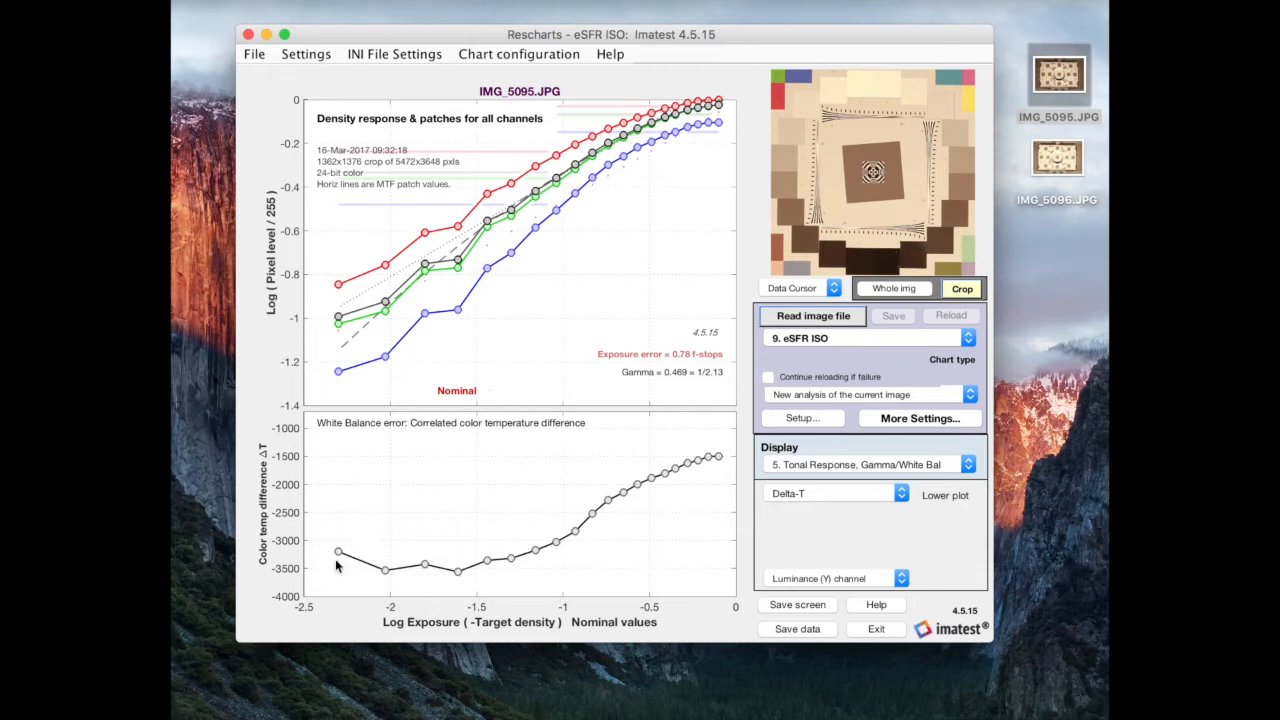
pyautogui.moveTo(324, 300)
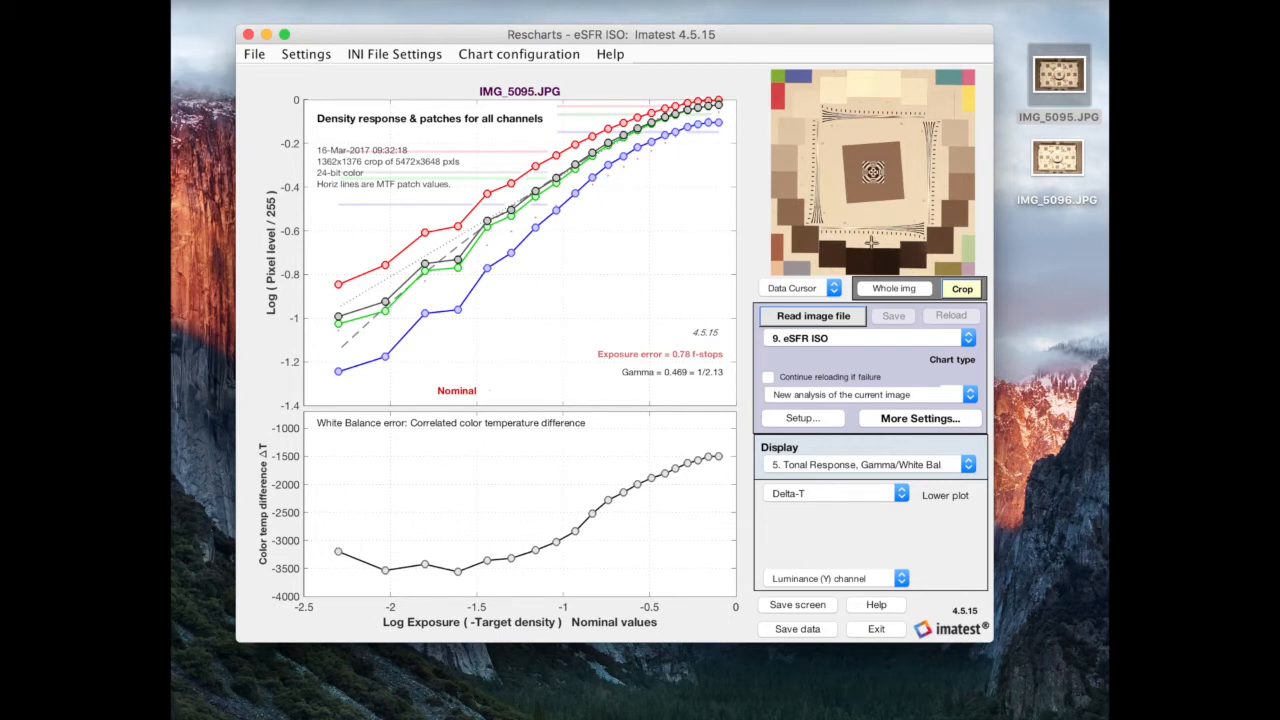
pyautogui.moveTo(888, 264)
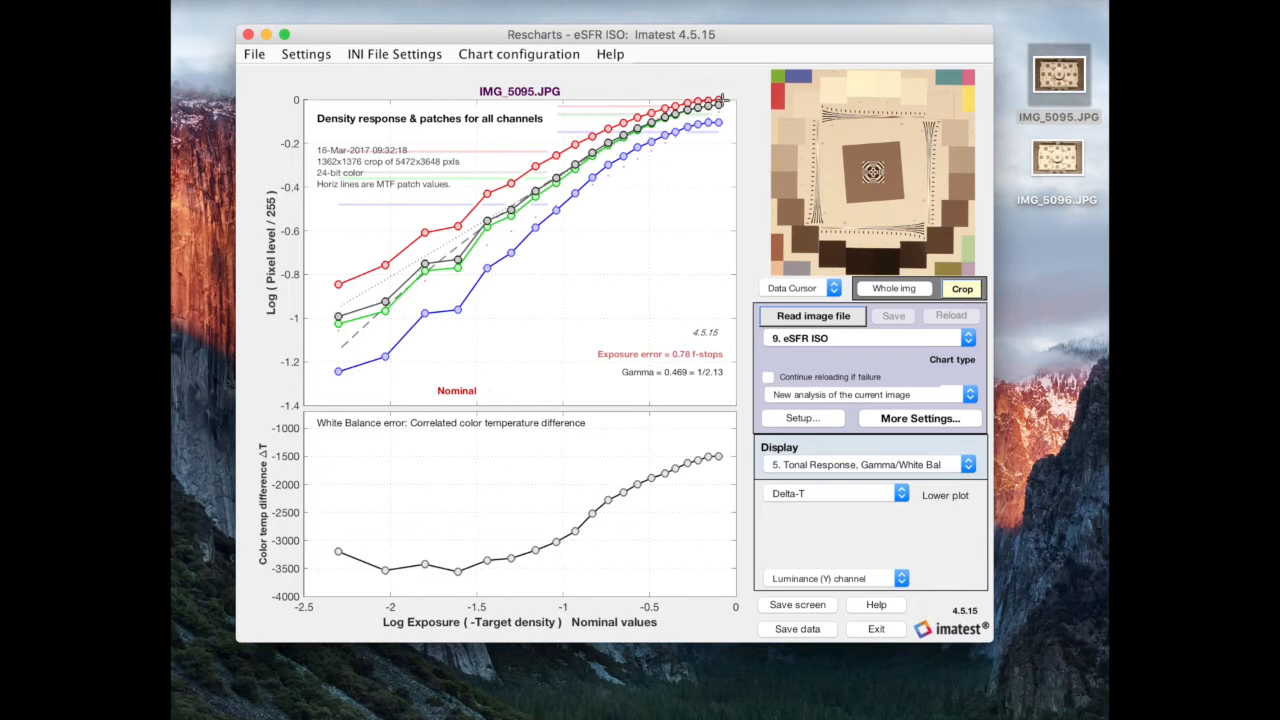
pyautogui.moveTo(724, 458)
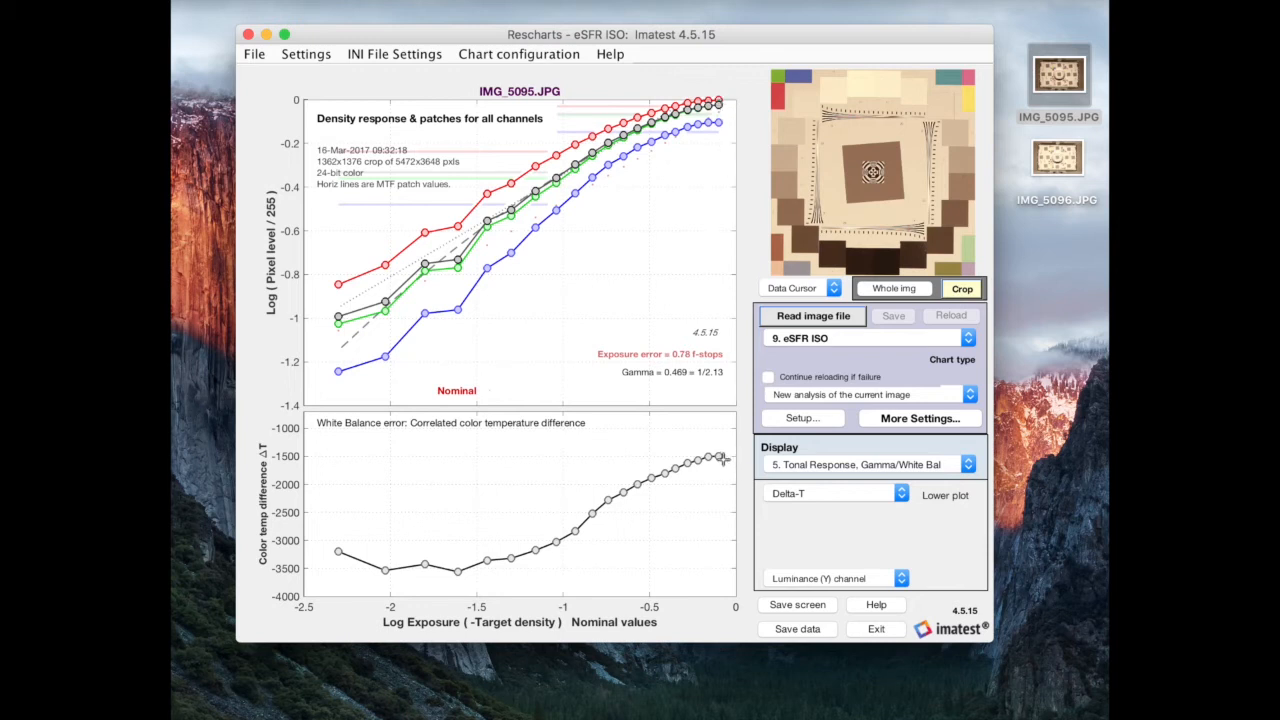
pyautogui.moveTo(860, 82)
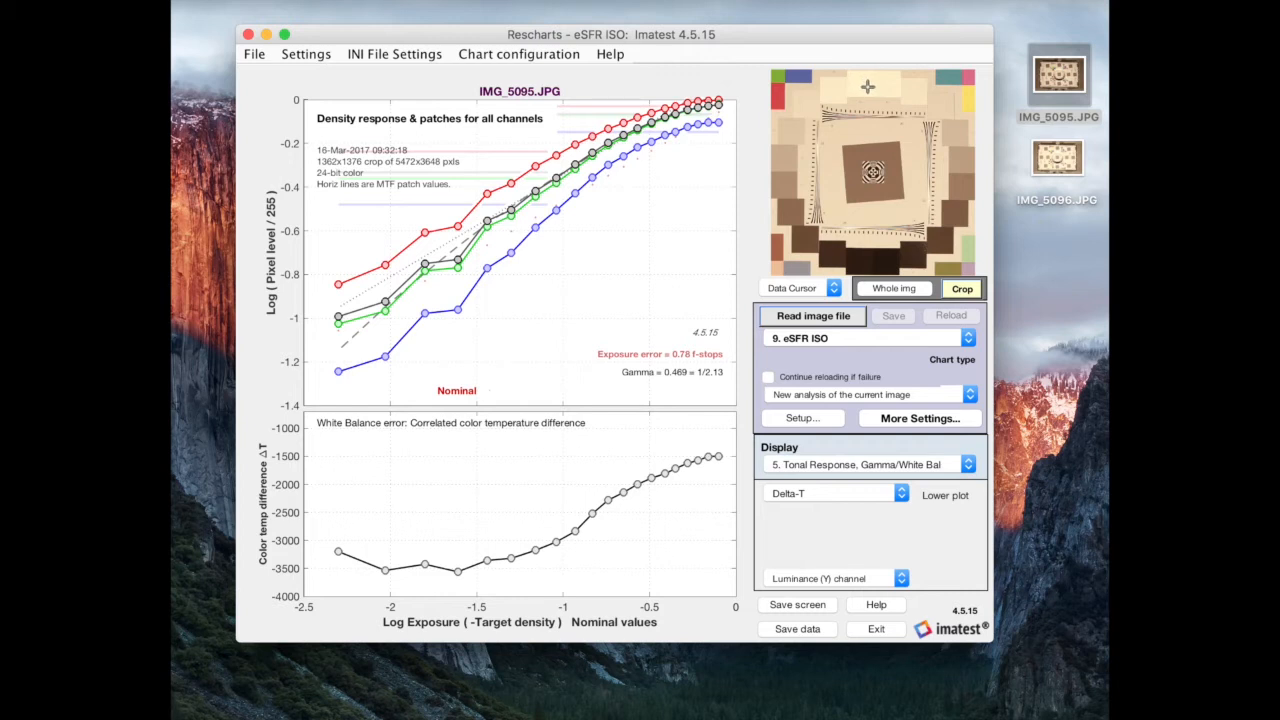
pyautogui.moveTo(868, 86)
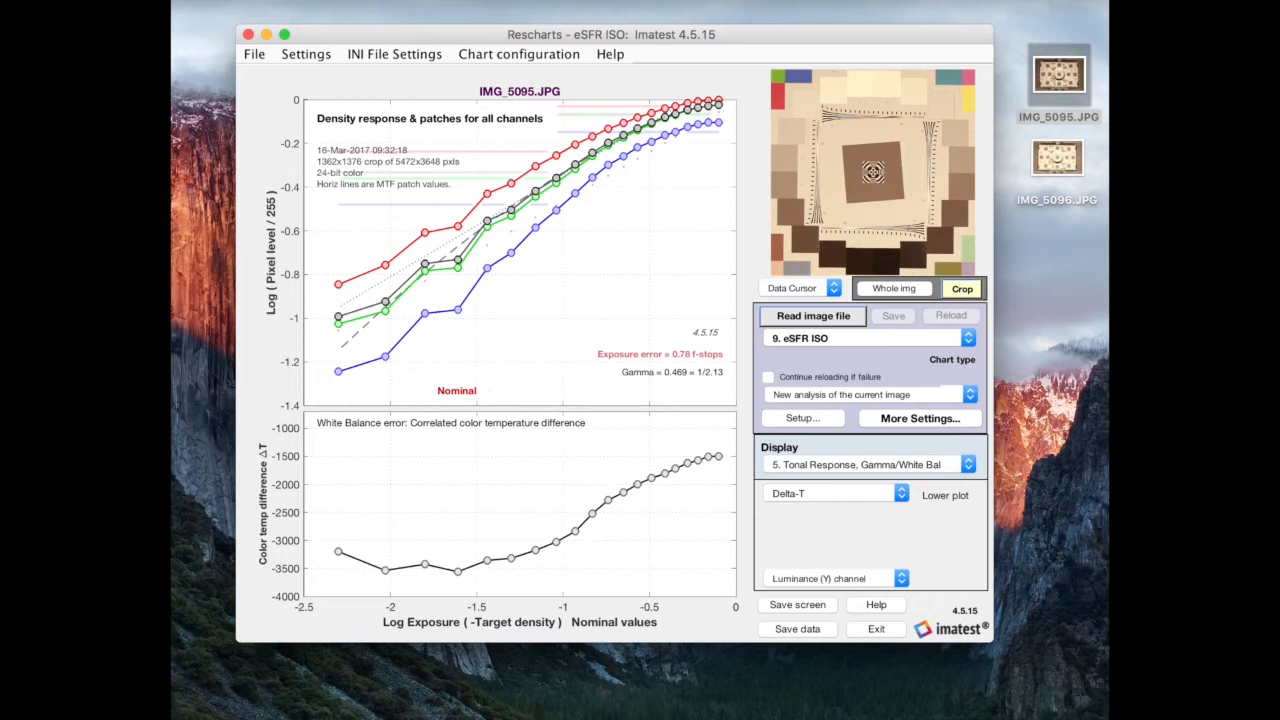
pyautogui.moveTo(336, 268)
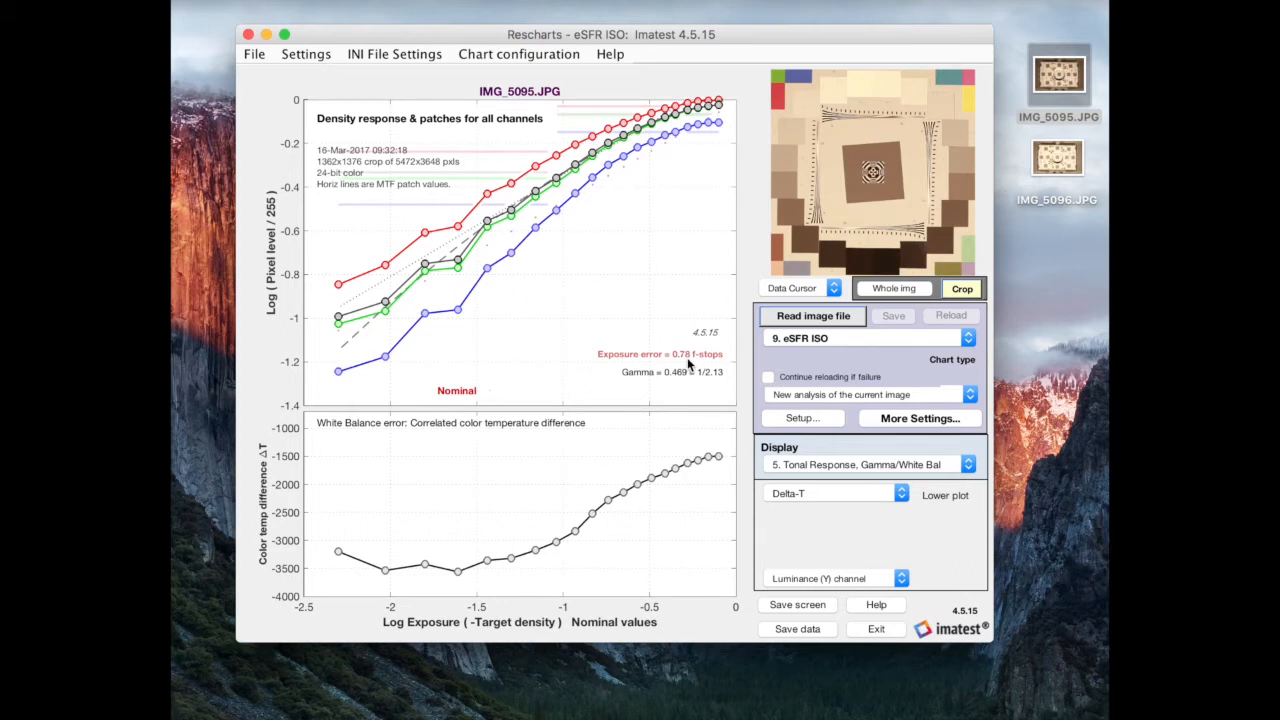
pyautogui.moveTo(388, 376)
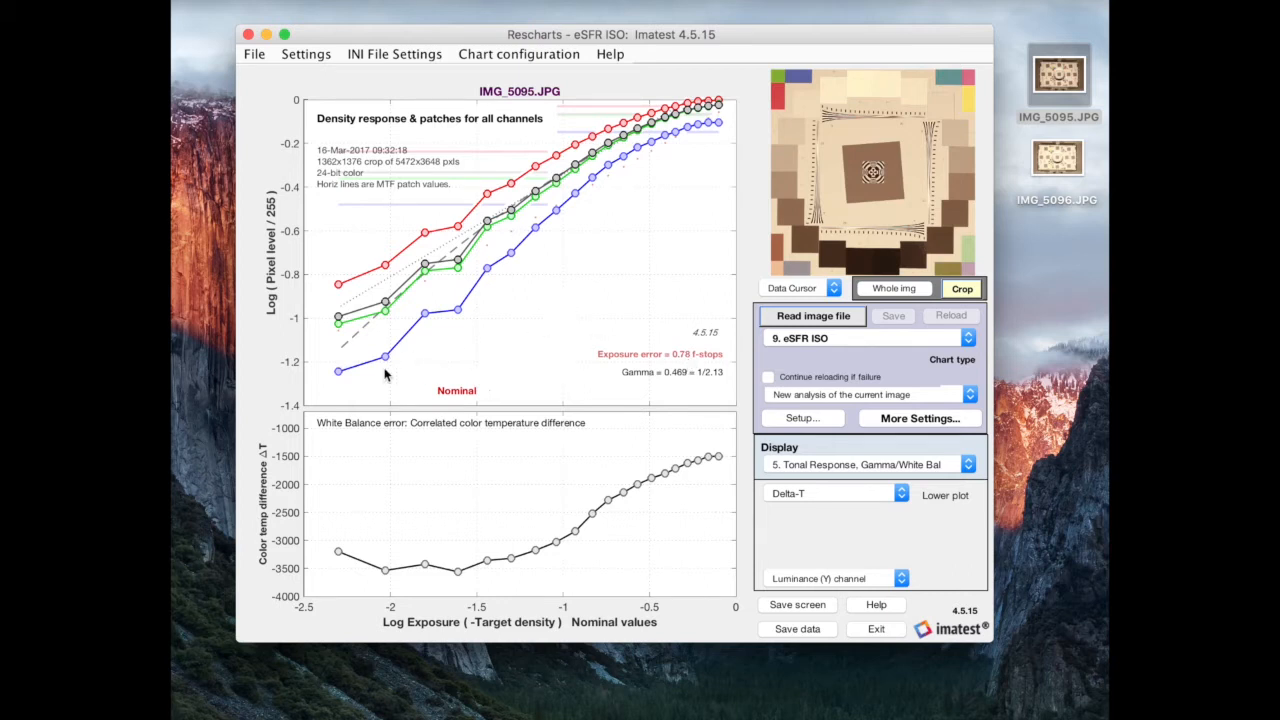
pyautogui.moveTo(636, 370)
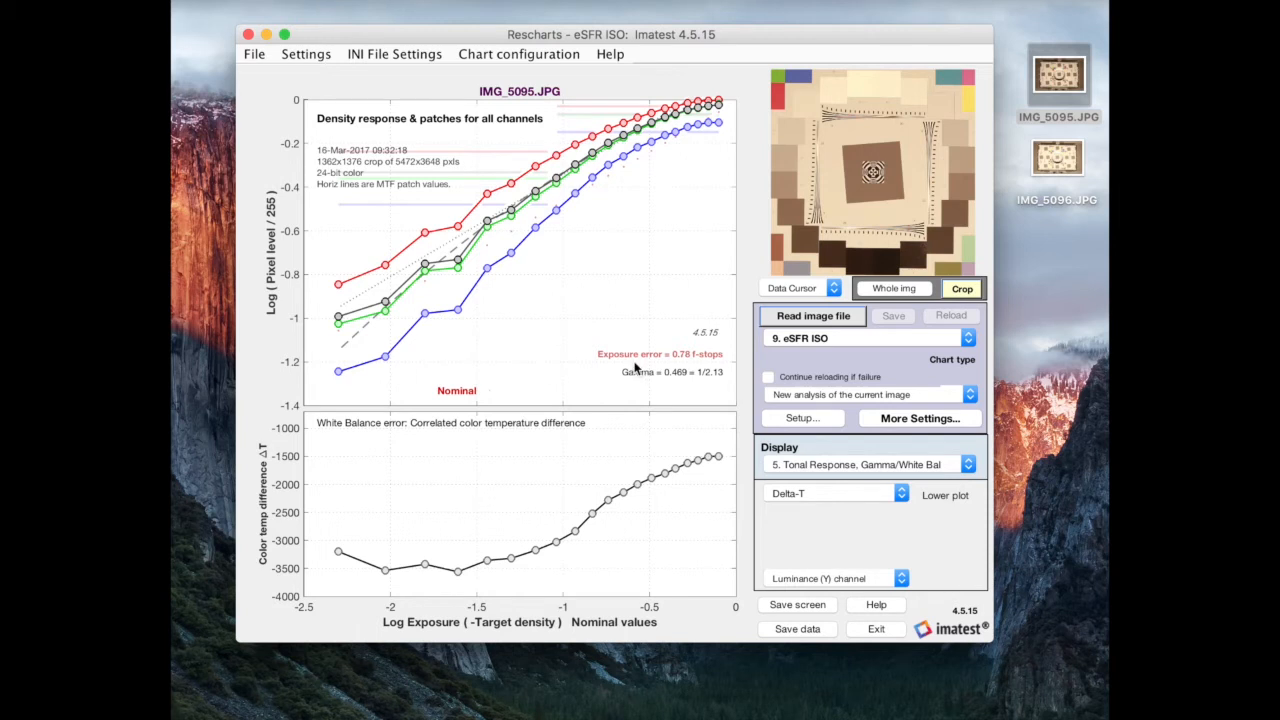
pyautogui.moveTo(400, 288)
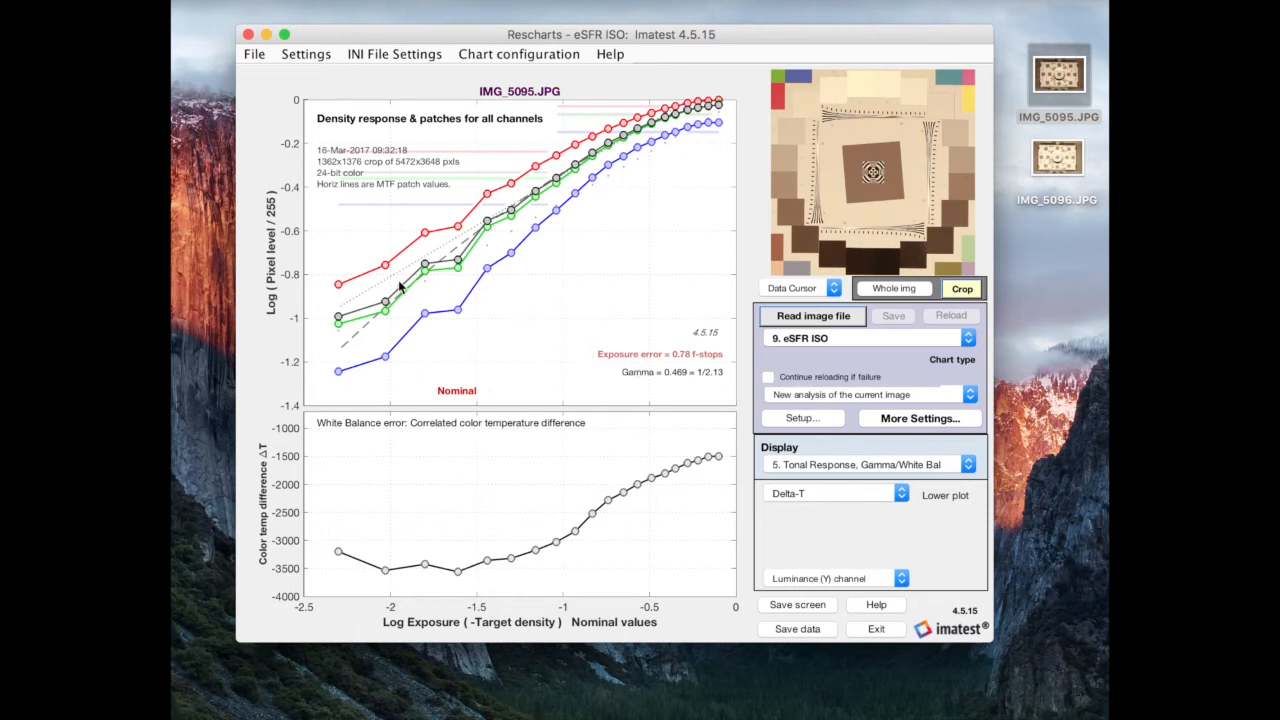
pyautogui.moveTo(336, 290)
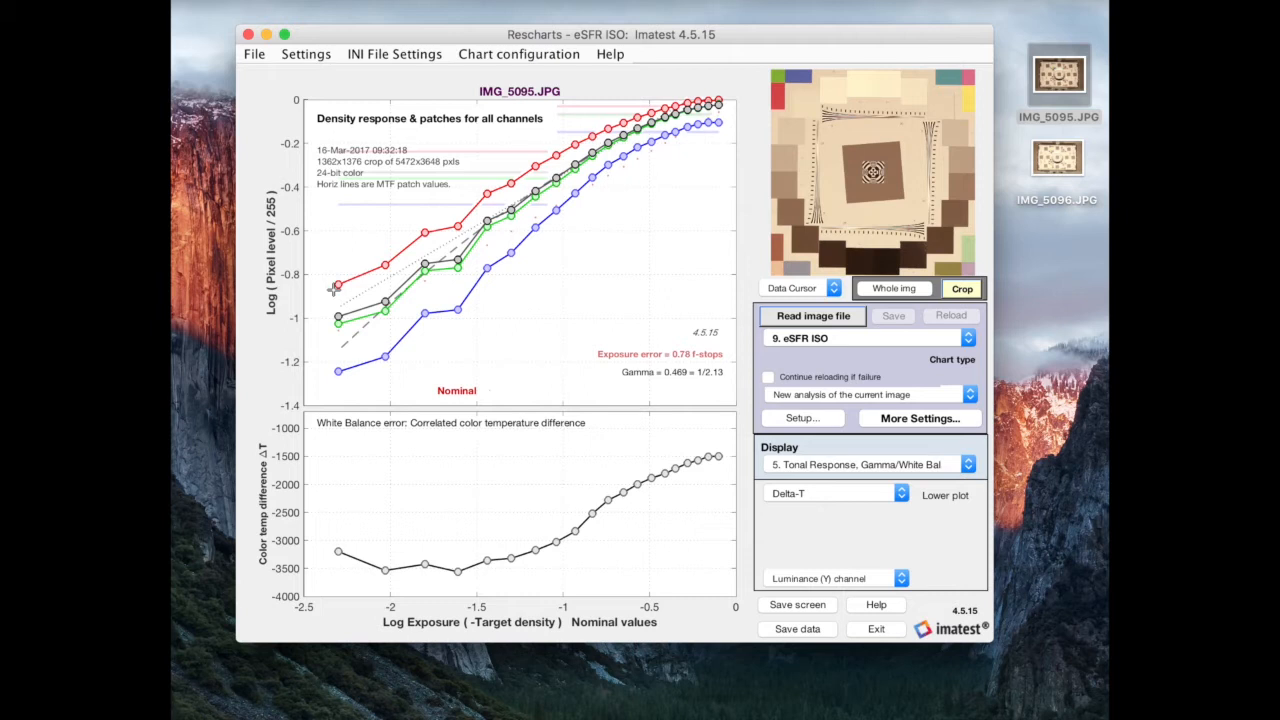
pyautogui.moveTo(320, 118)
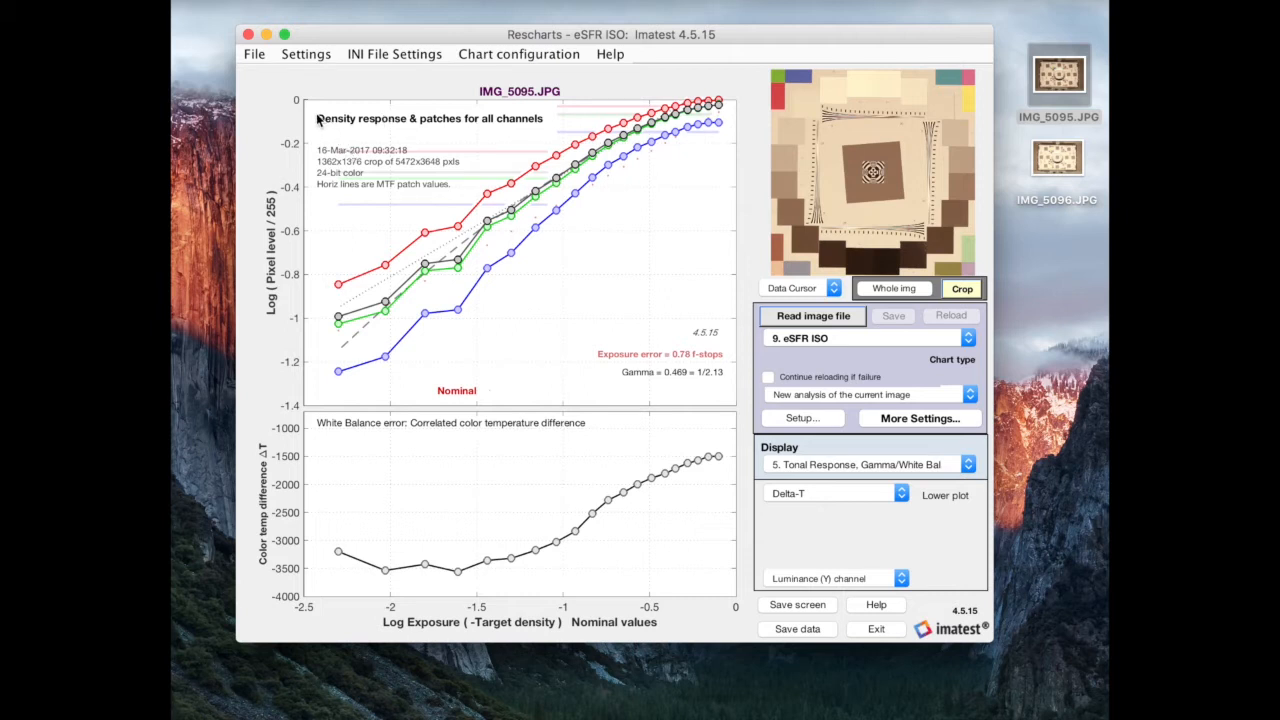
pyautogui.moveTo(360, 100)
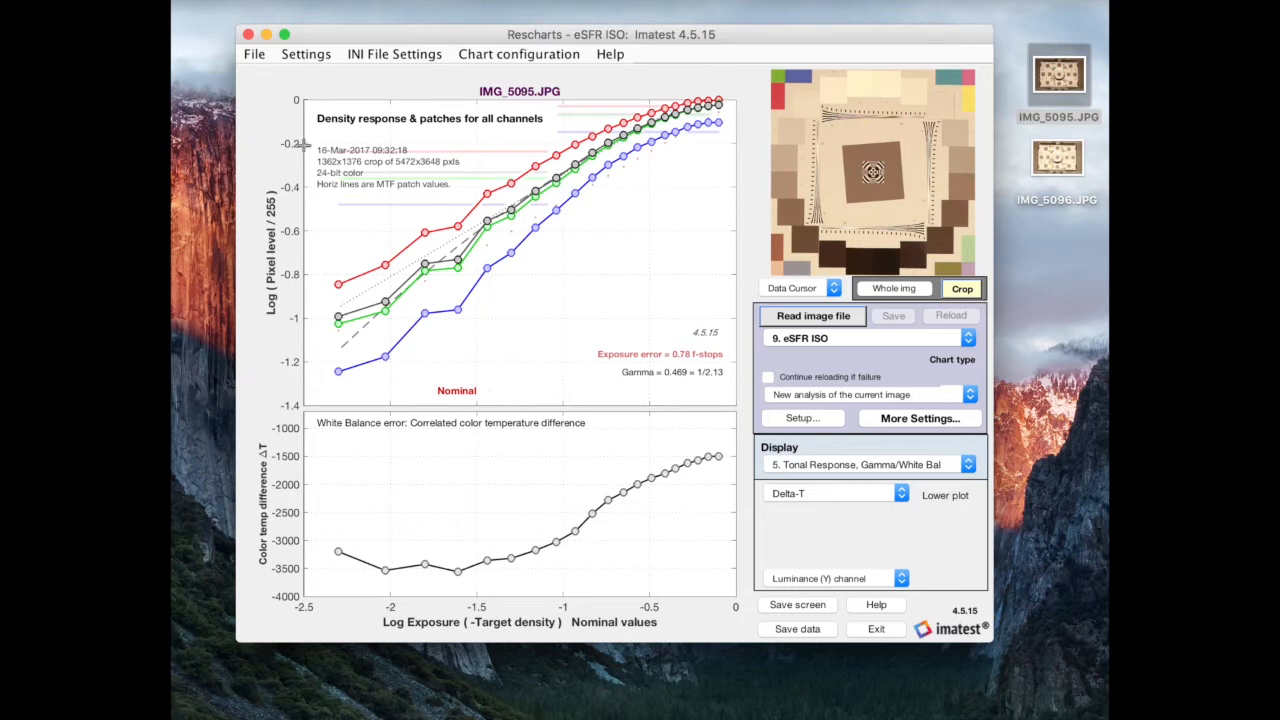
pyautogui.moveTo(284, 208)
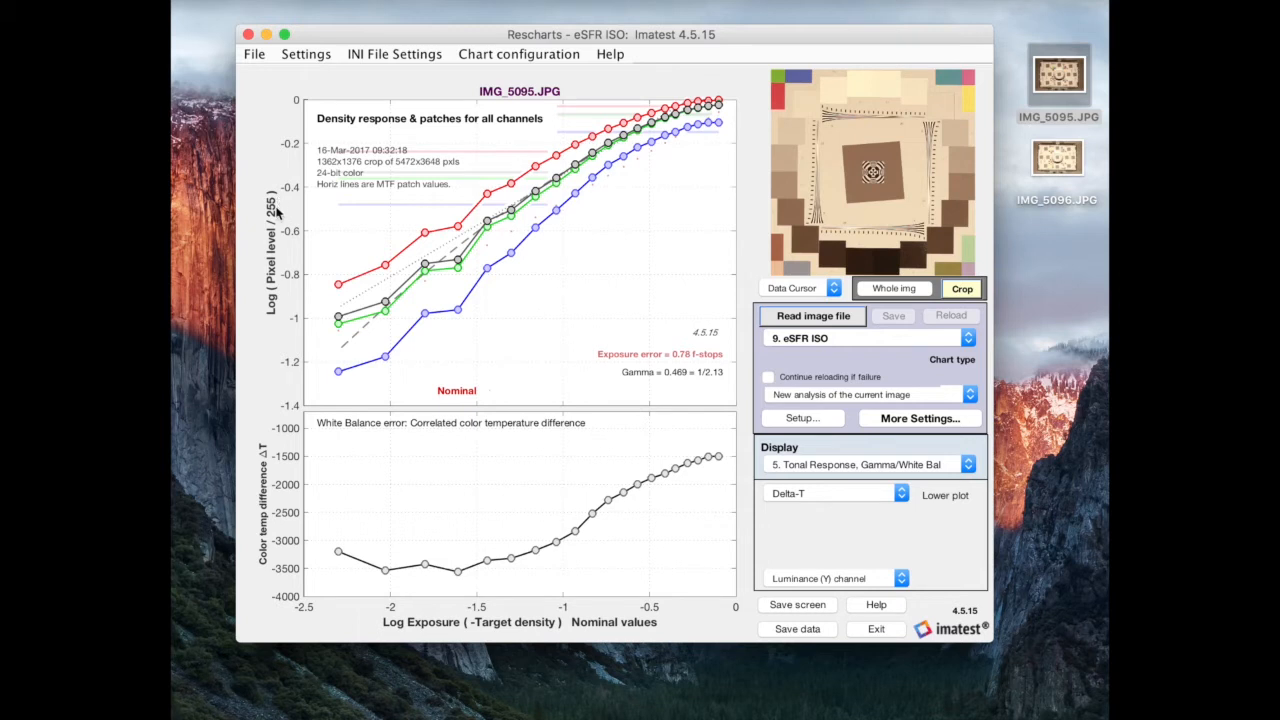
pyautogui.moveTo(284, 310)
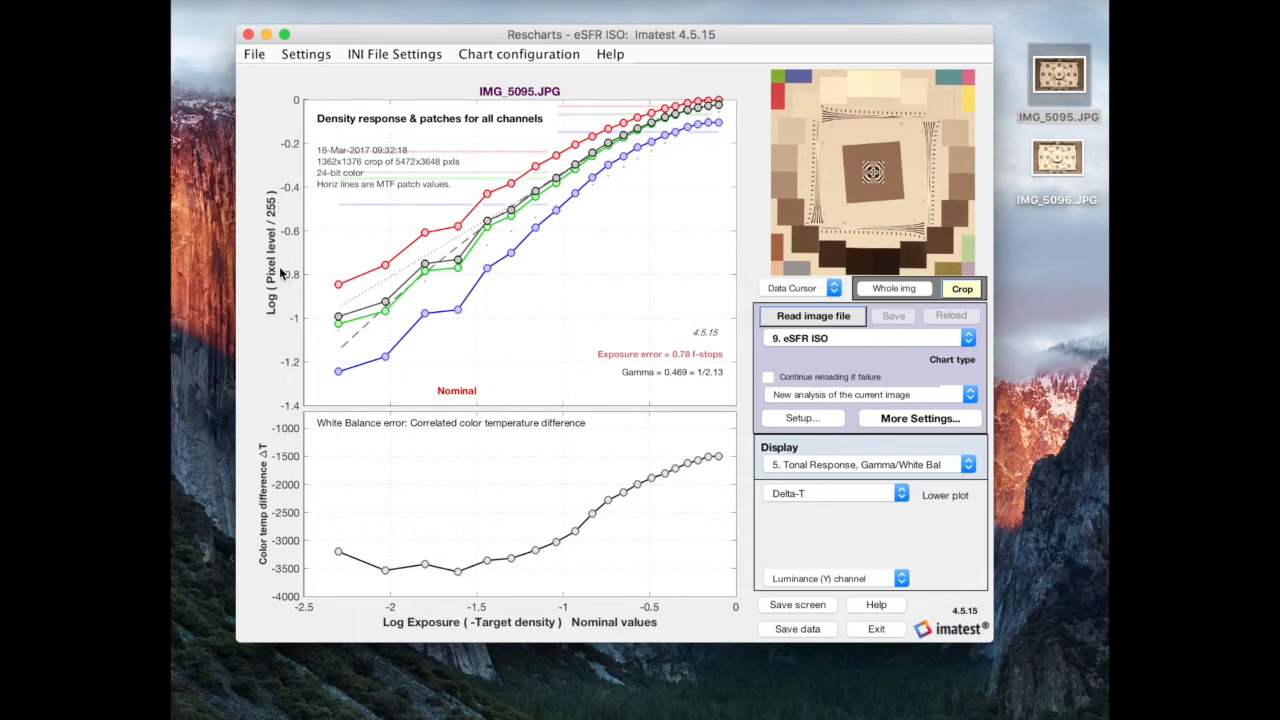
pyautogui.moveTo(280, 218)
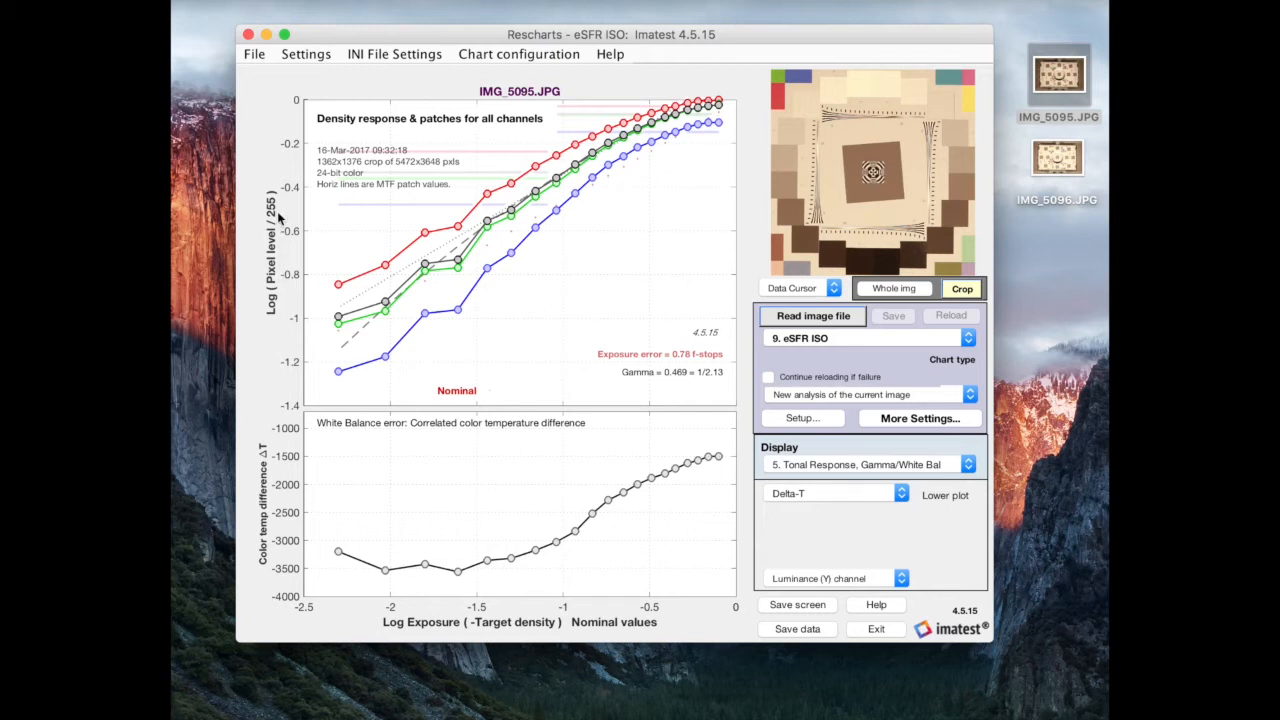
pyautogui.moveTo(310, 98)
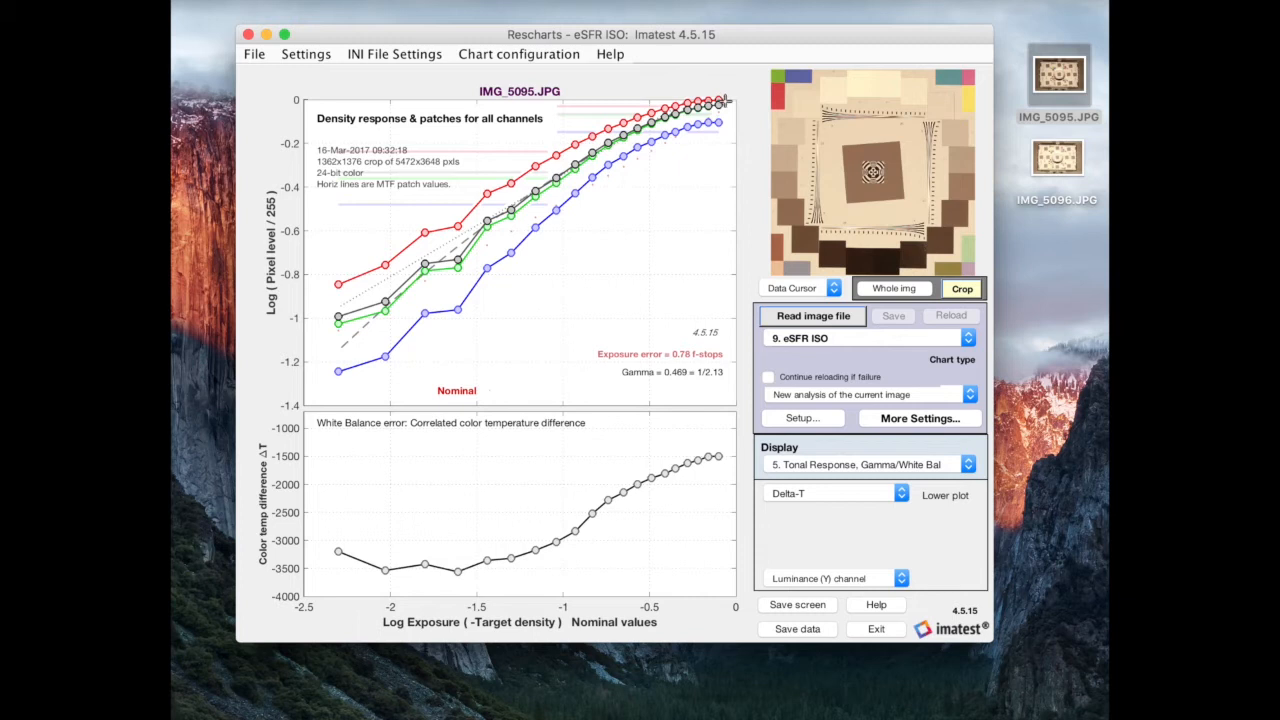
pyautogui.moveTo(454, 244)
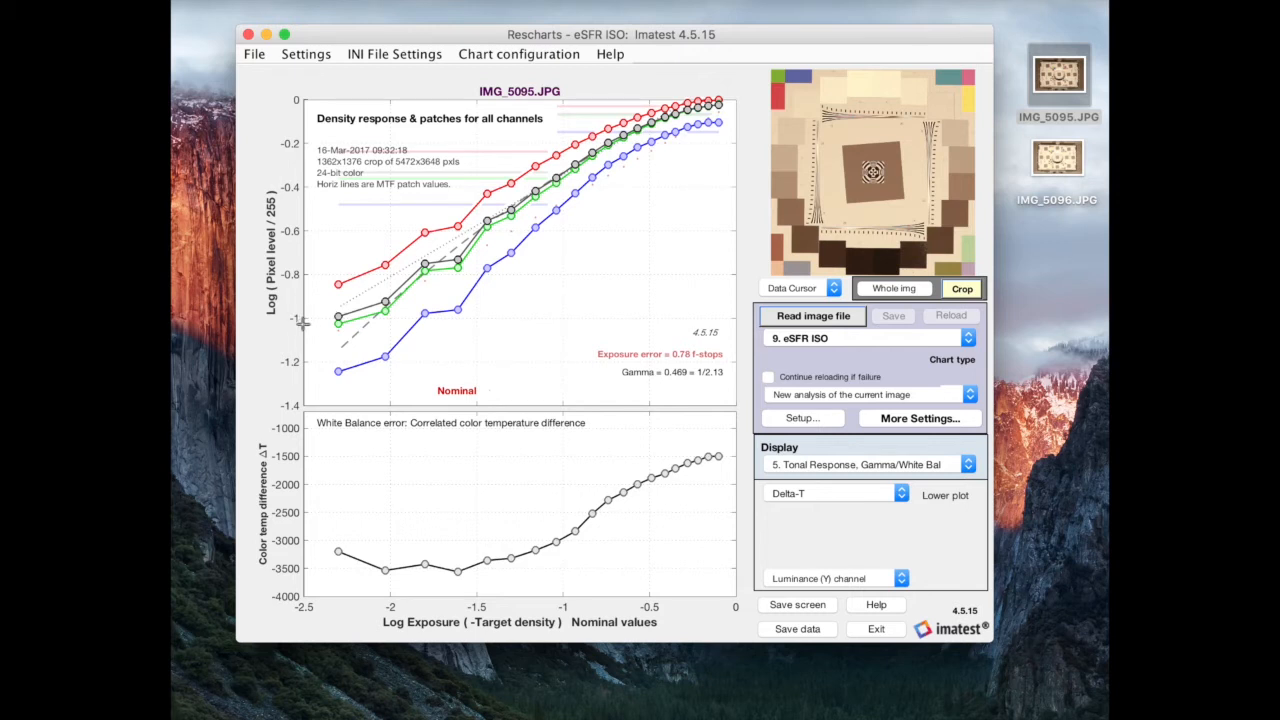
pyautogui.moveTo(304, 320)
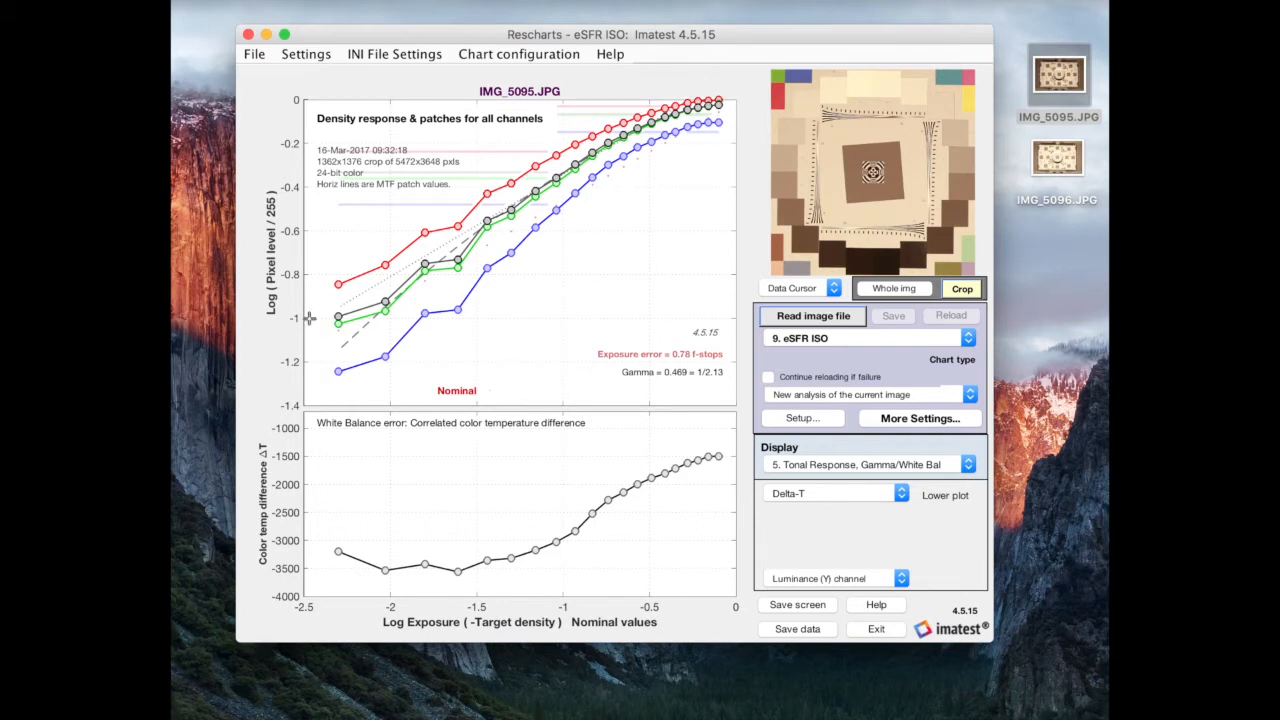
pyautogui.moveTo(376, 332)
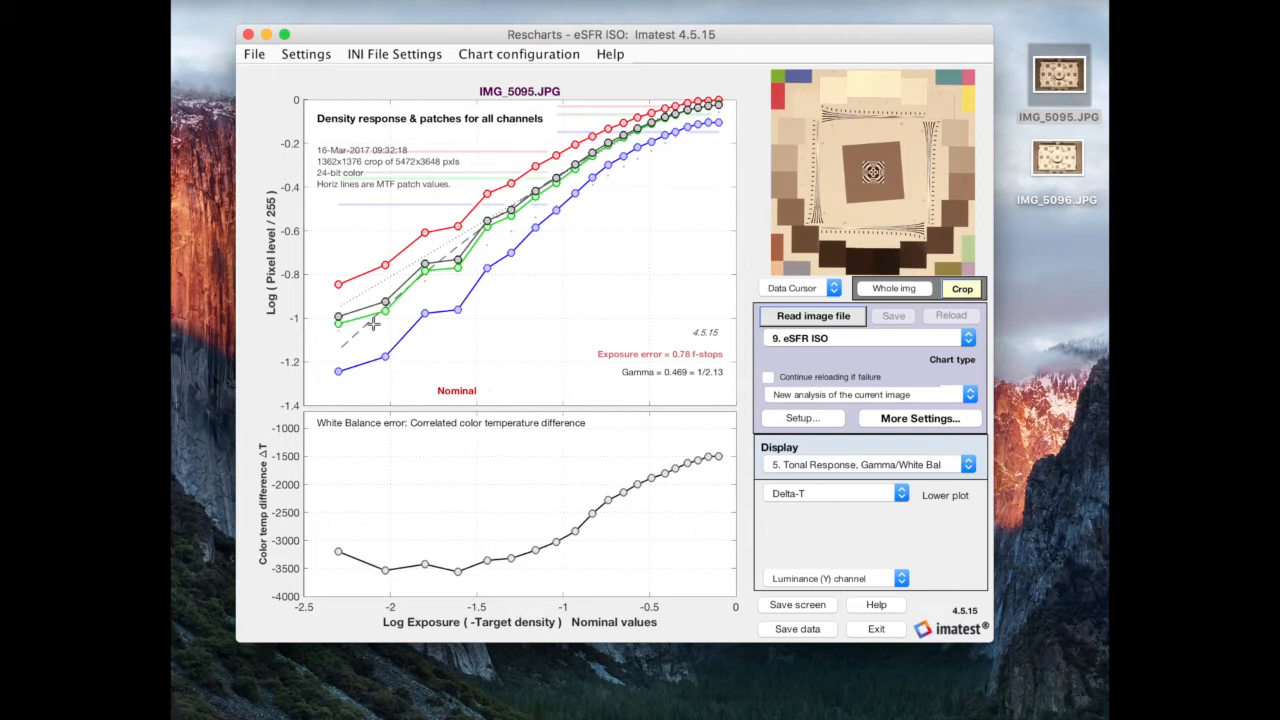
pyautogui.moveTo(338, 324)
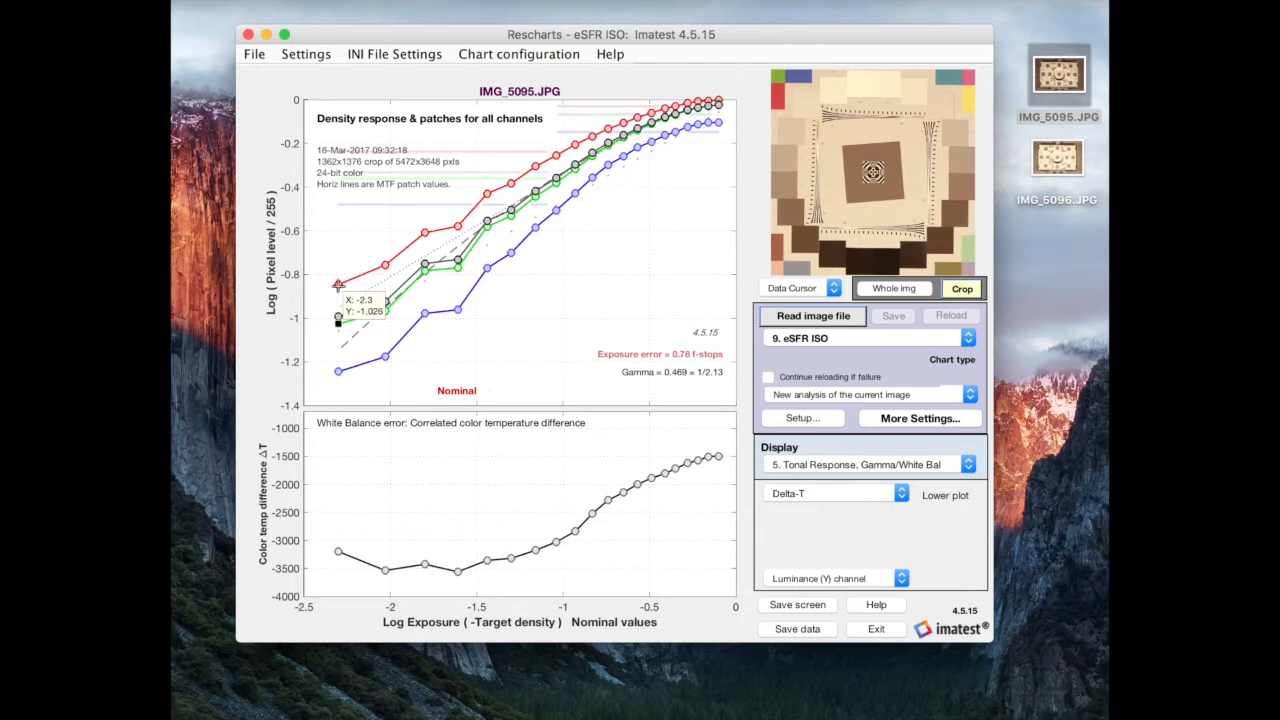
pyautogui.moveTo(342, 376)
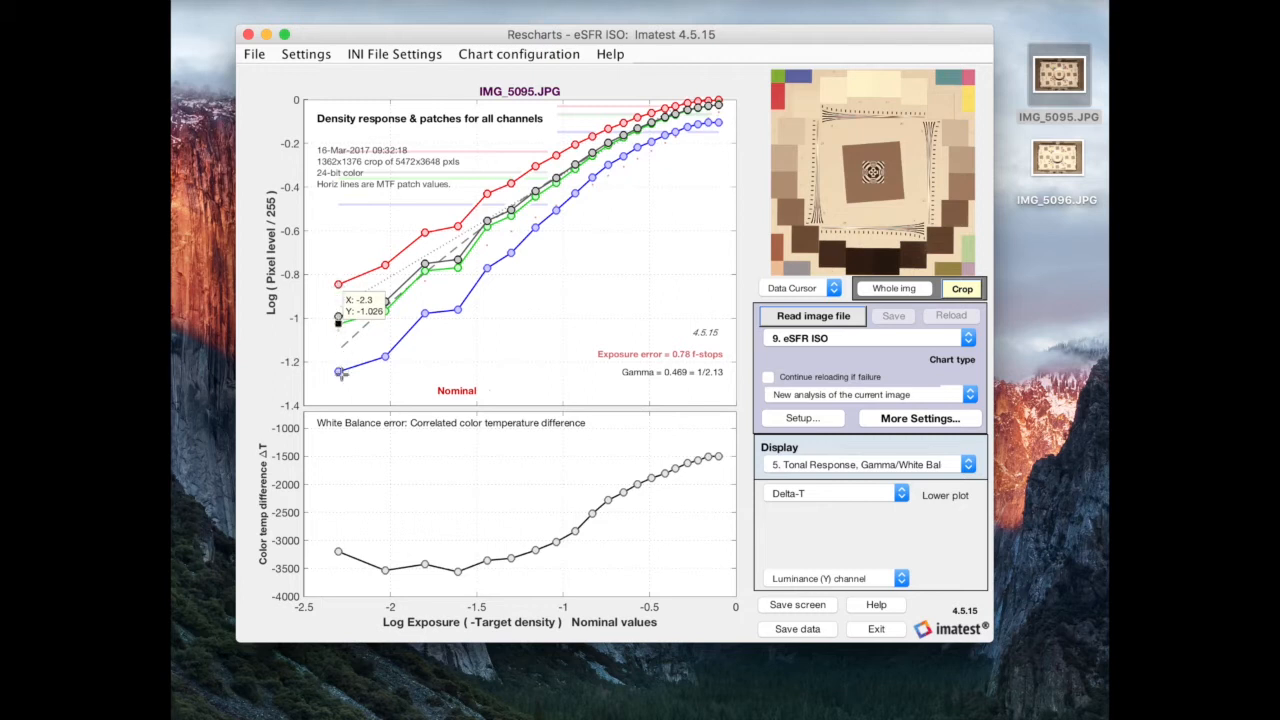
pyautogui.moveTo(864, 240)
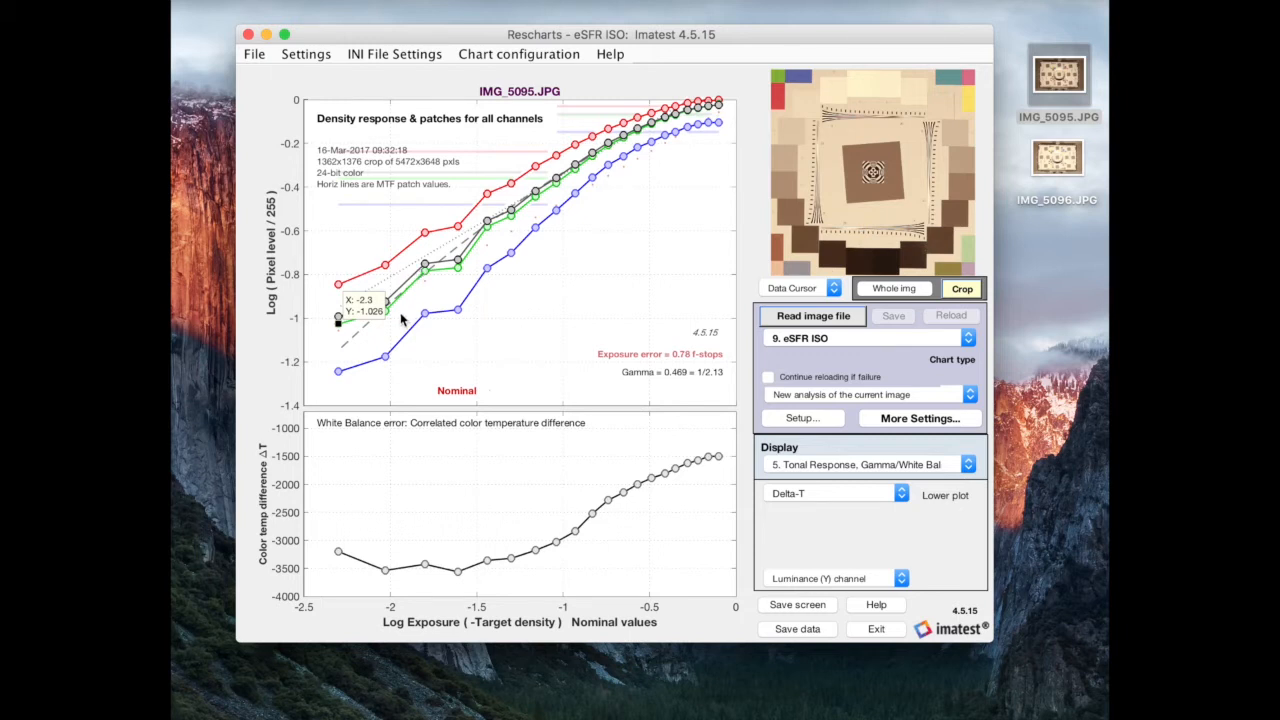
pyautogui.moveTo(358, 344)
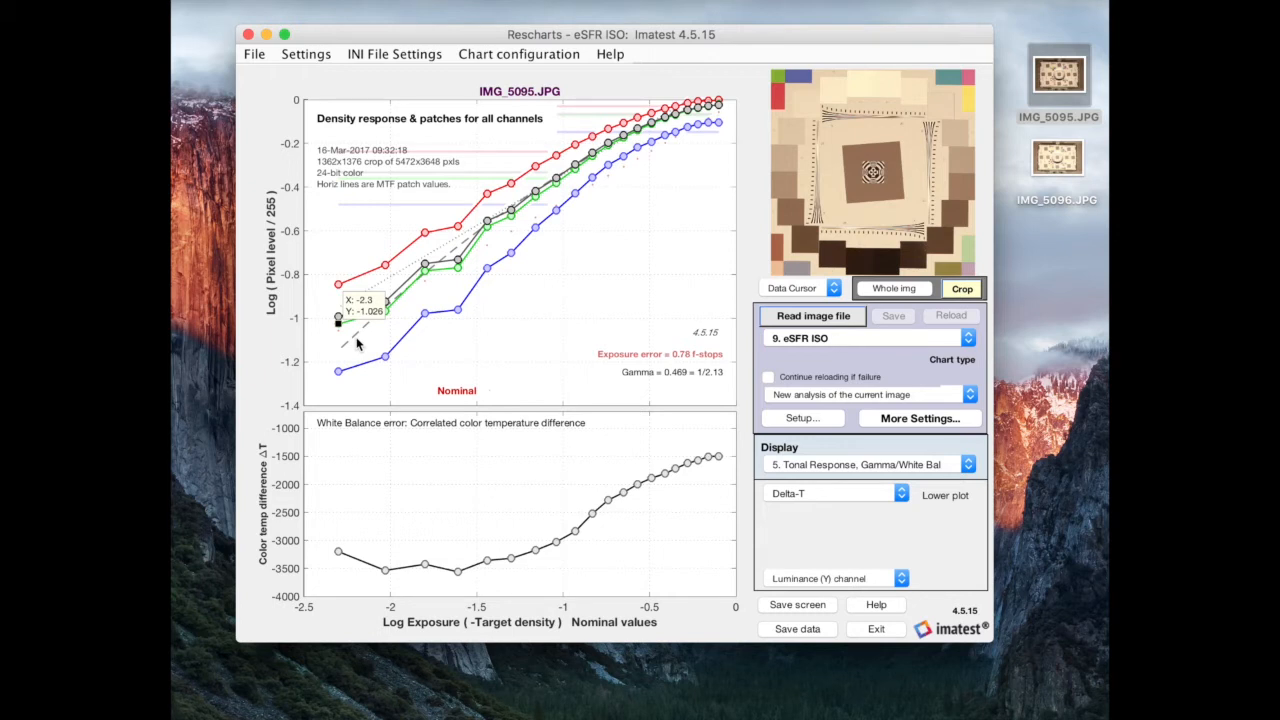
pyautogui.moveTo(340, 324)
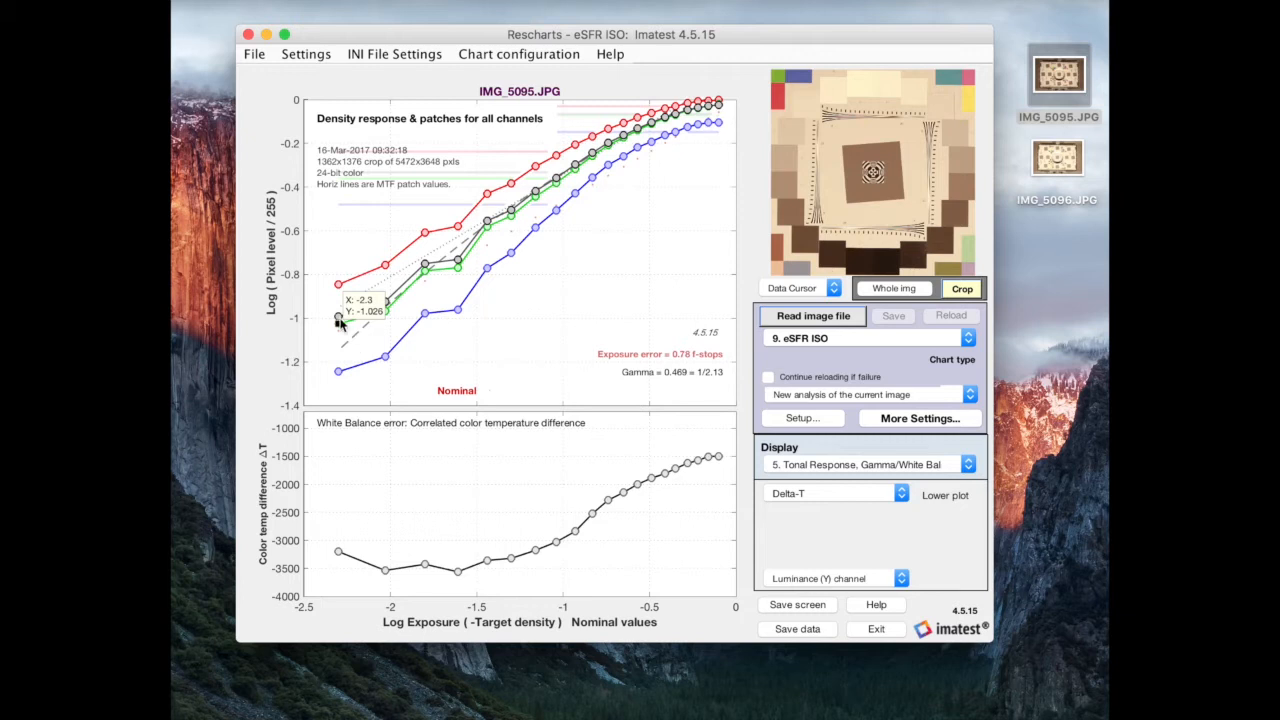
pyautogui.moveTo(340, 330)
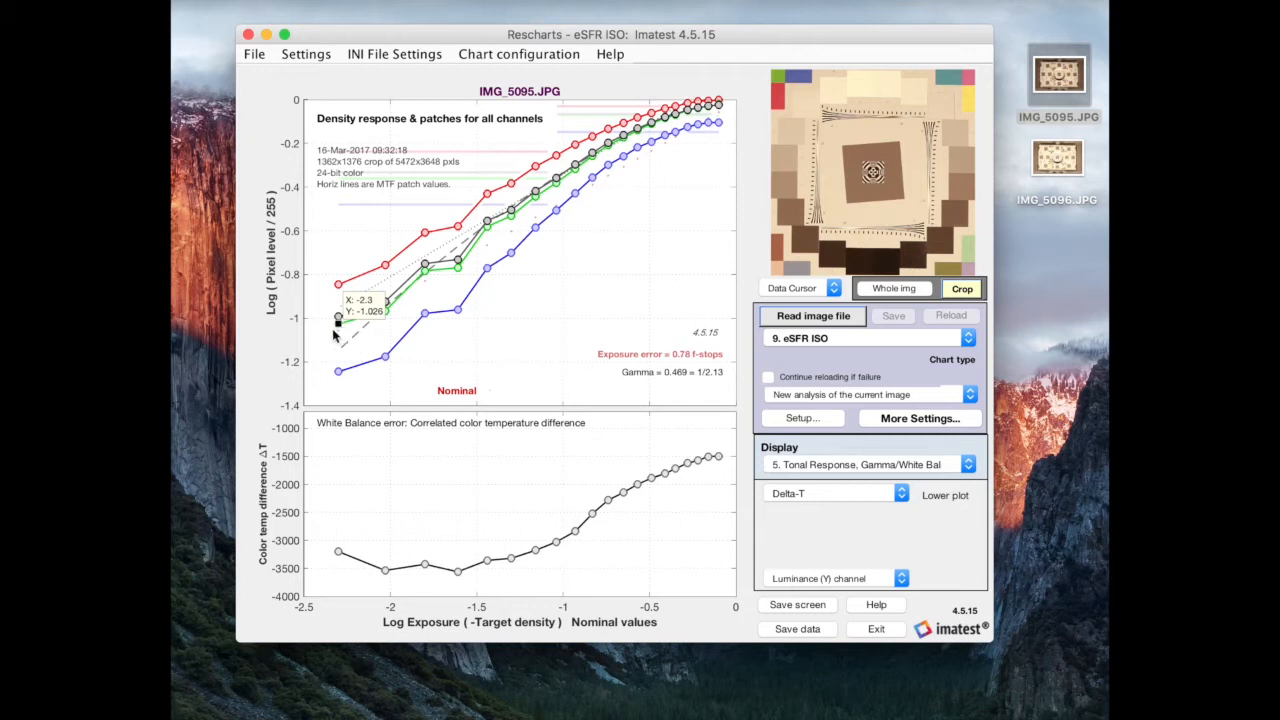
pyautogui.moveTo(312, 404)
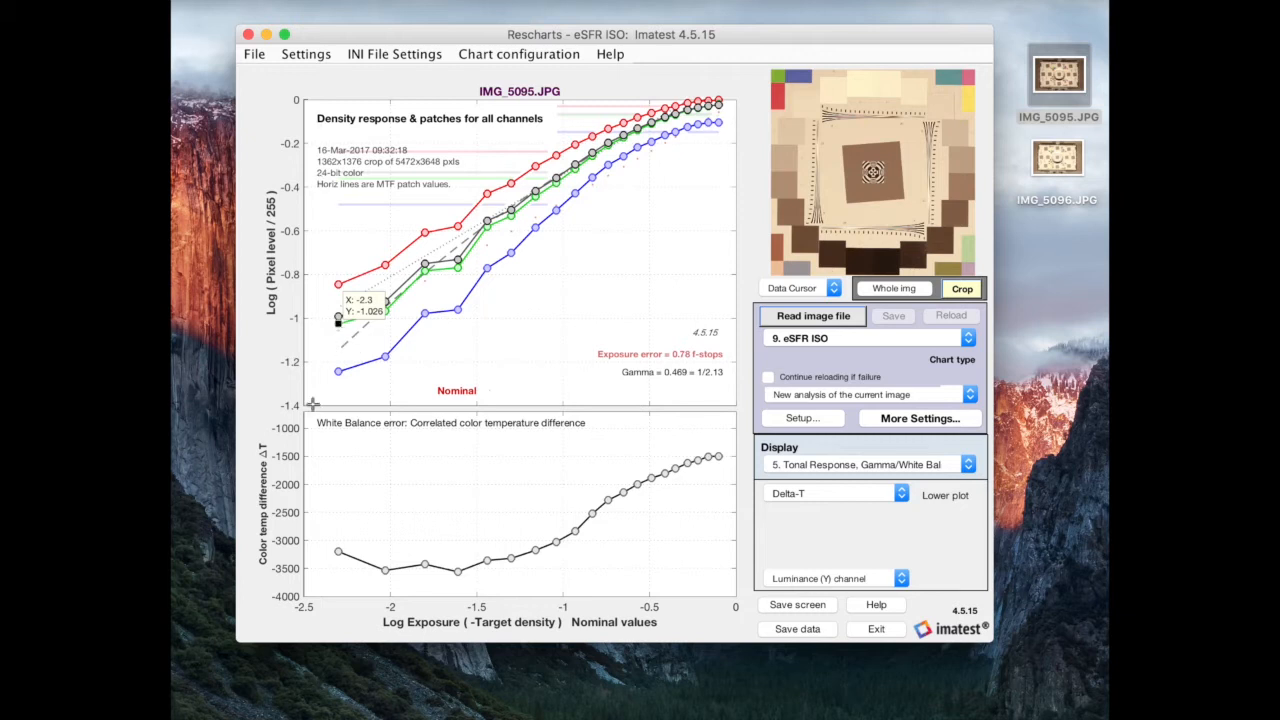
pyautogui.moveTo(330, 360)
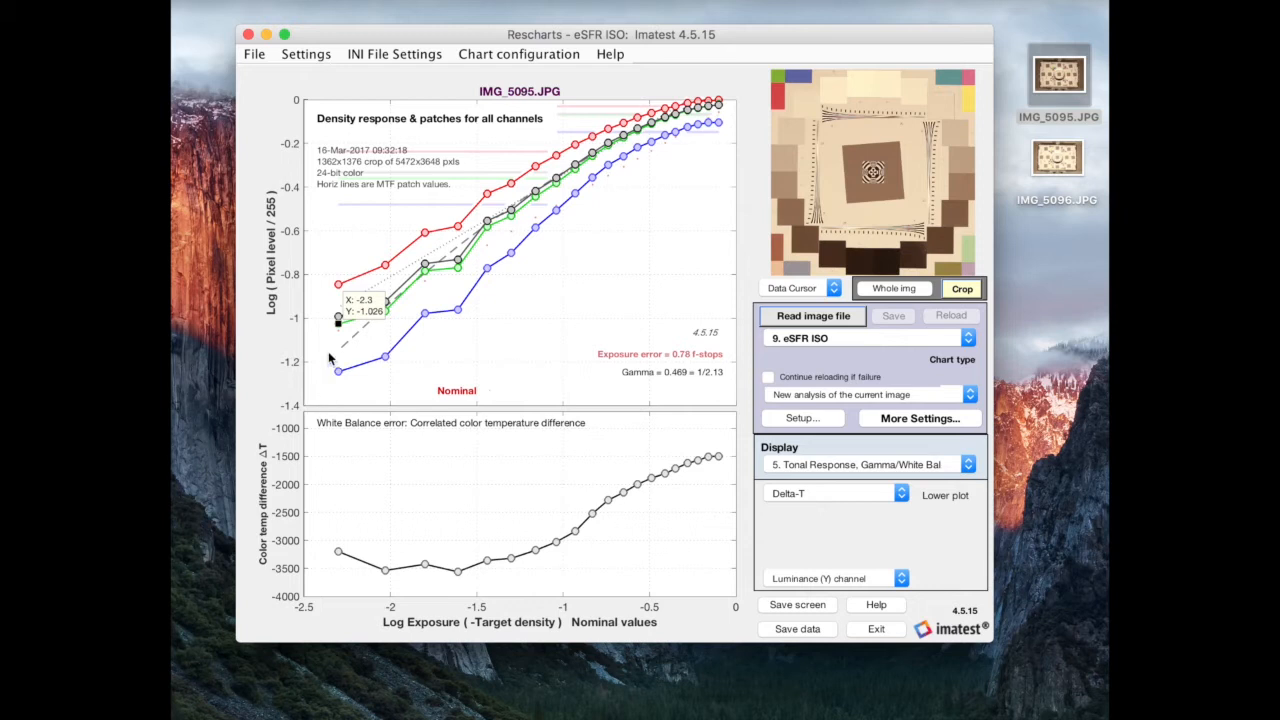
pyautogui.moveTo(344, 332)
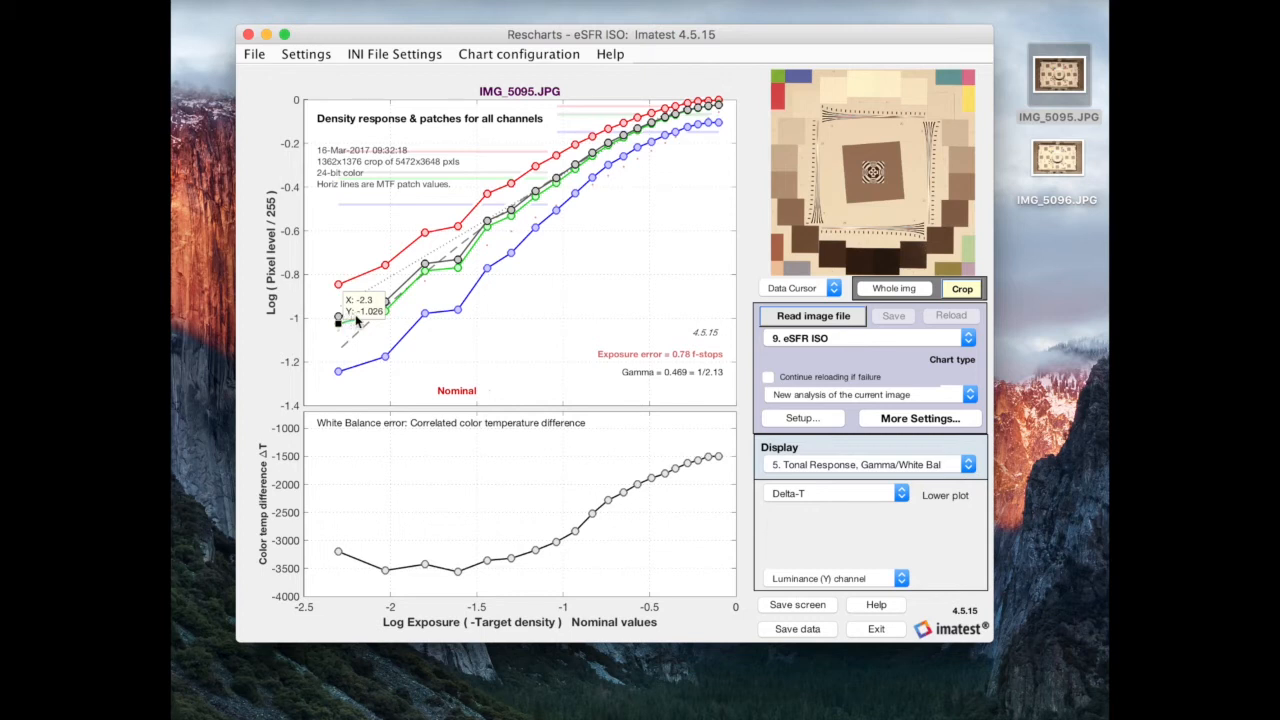
pyautogui.moveTo(264, 338)
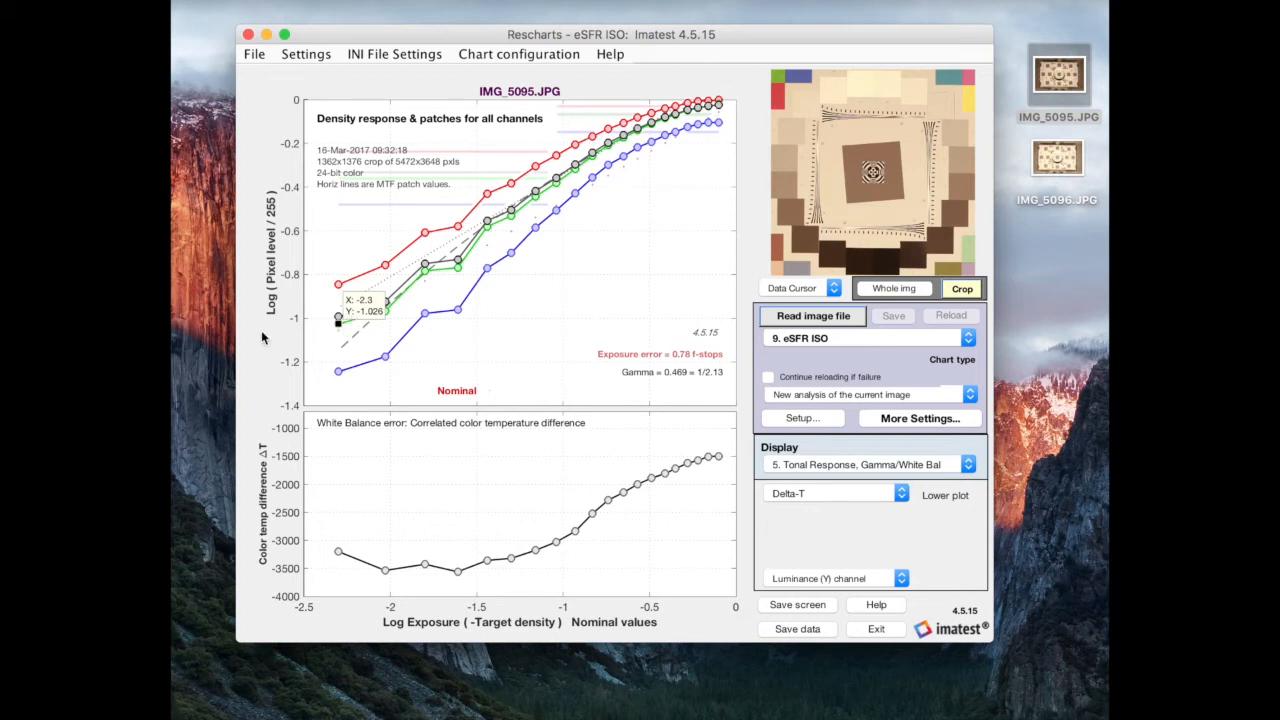
pyautogui.moveTo(284, 290)
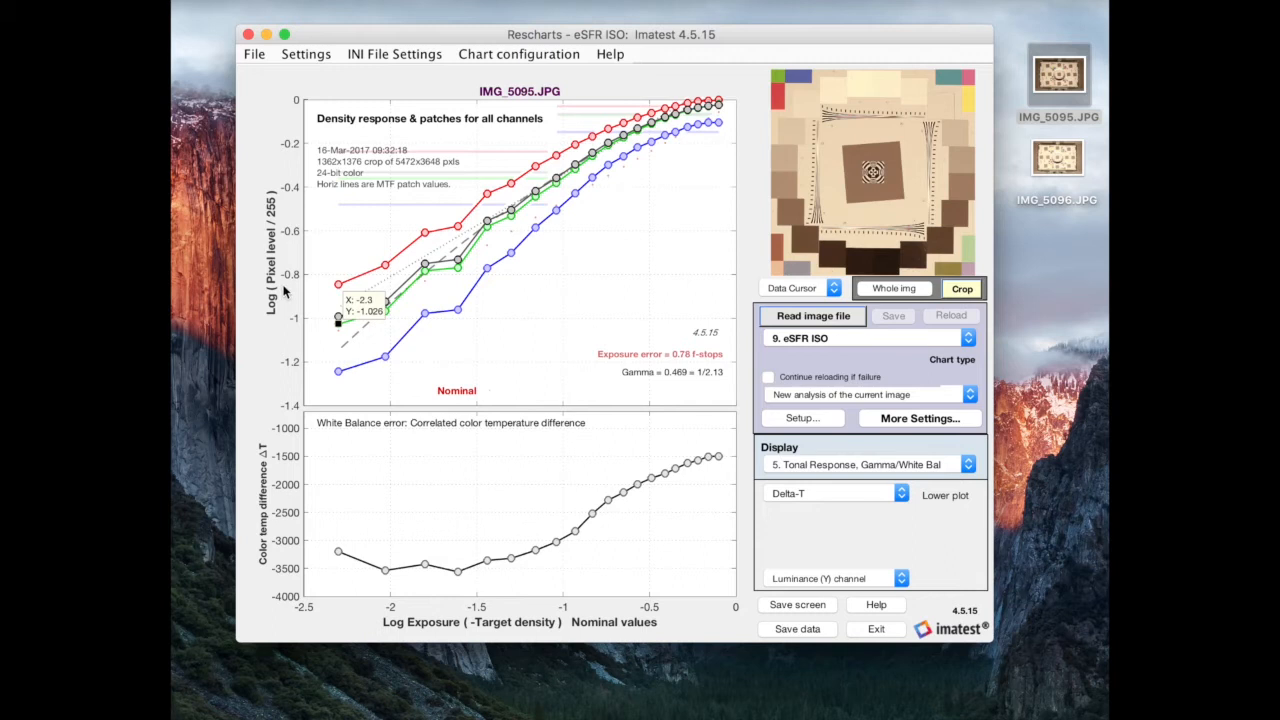
pyautogui.moveTo(350, 278)
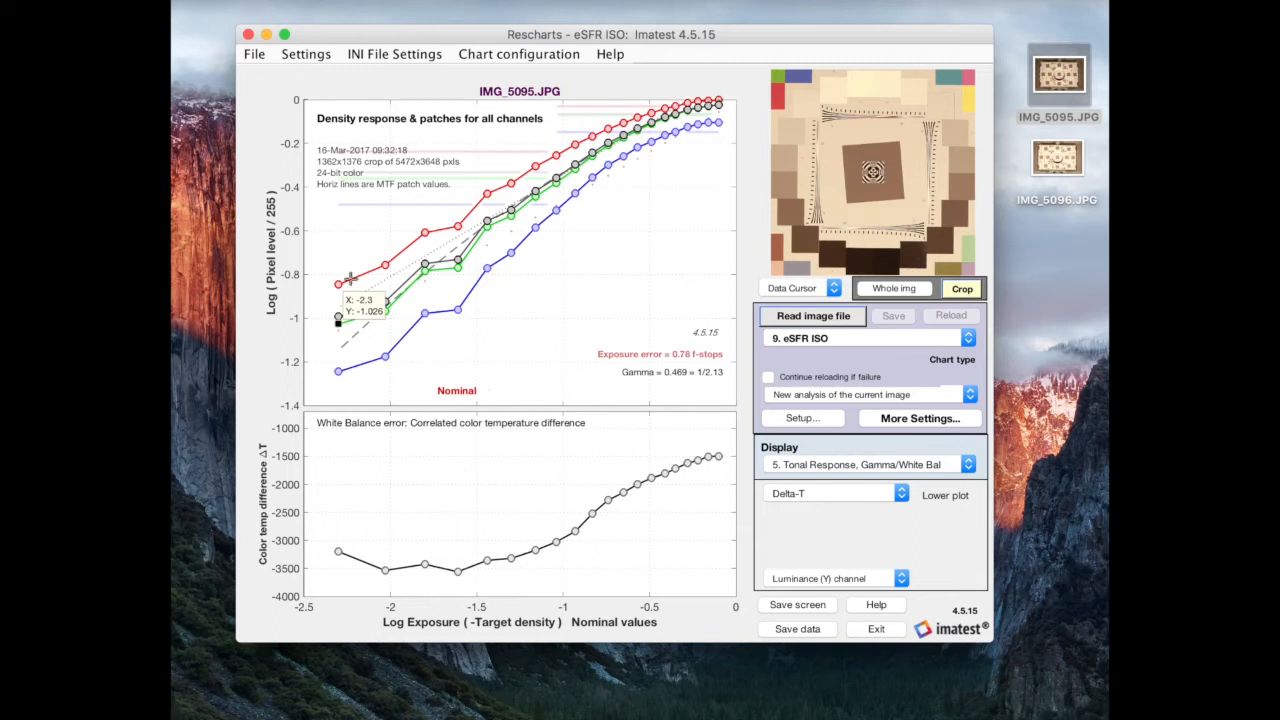
pyautogui.moveTo(284, 220)
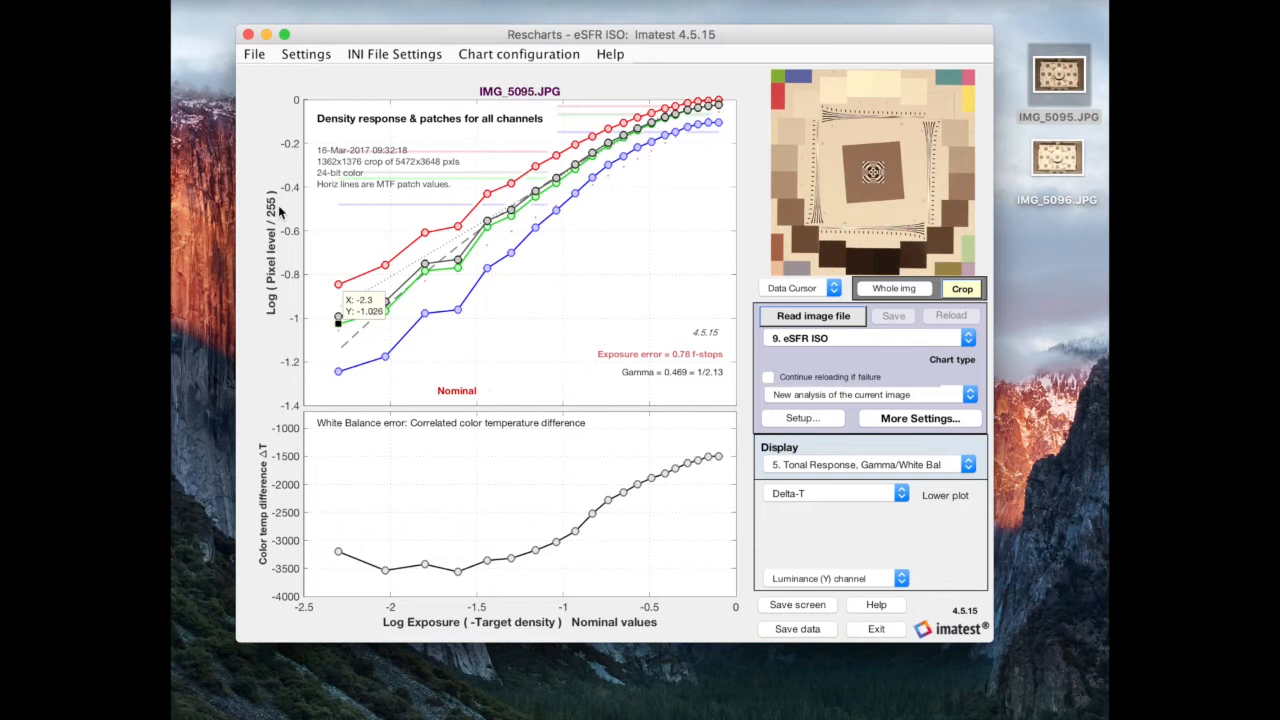
pyautogui.moveTo(888, 266)
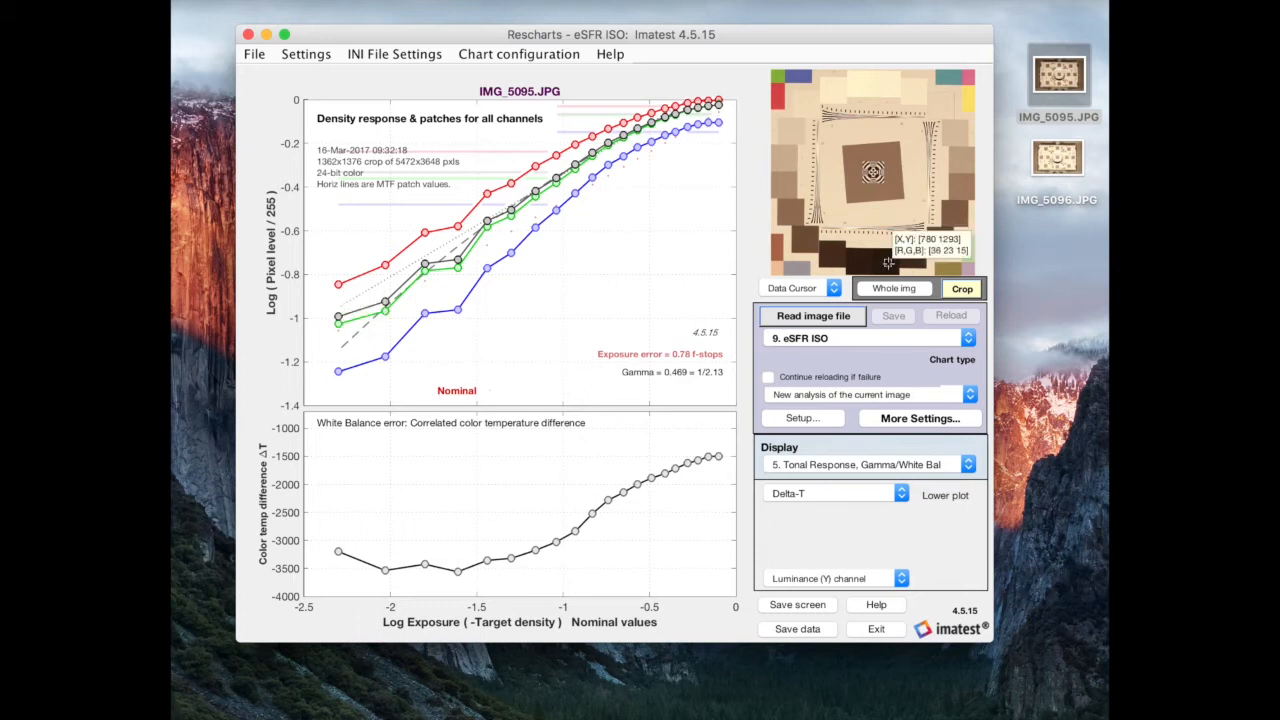
pyautogui.moveTo(888, 264)
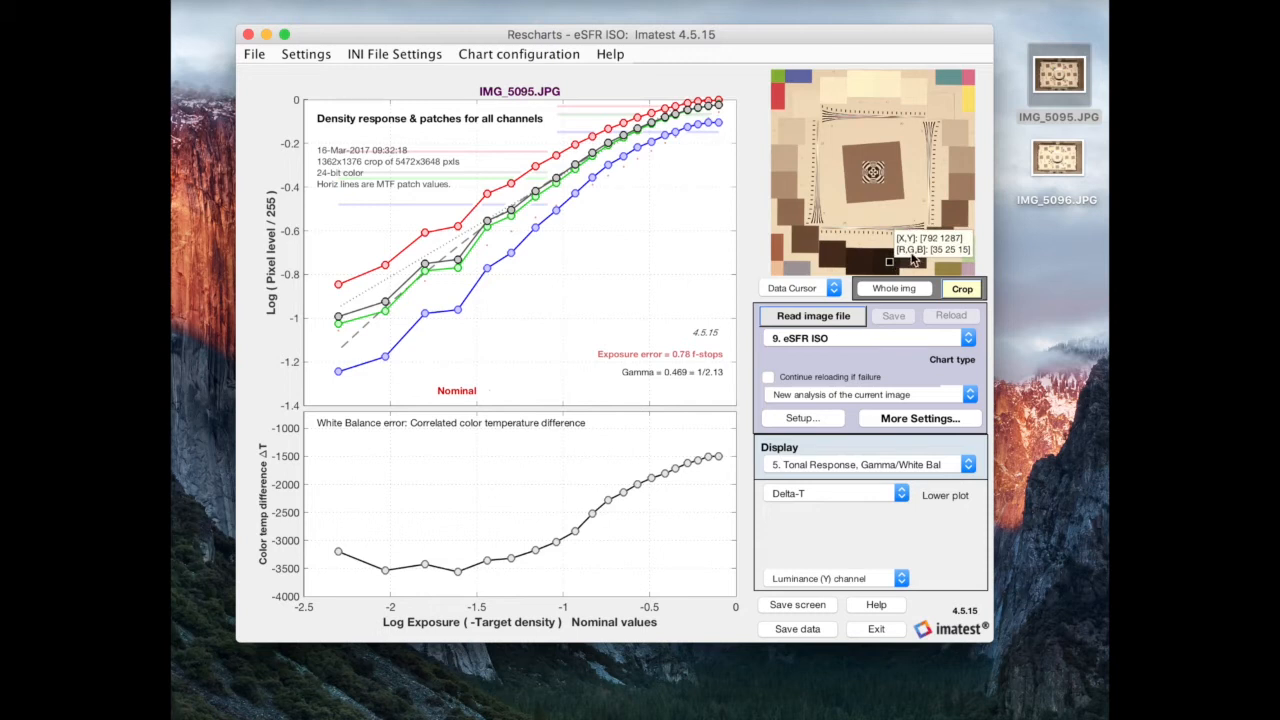
pyautogui.moveTo(892, 268)
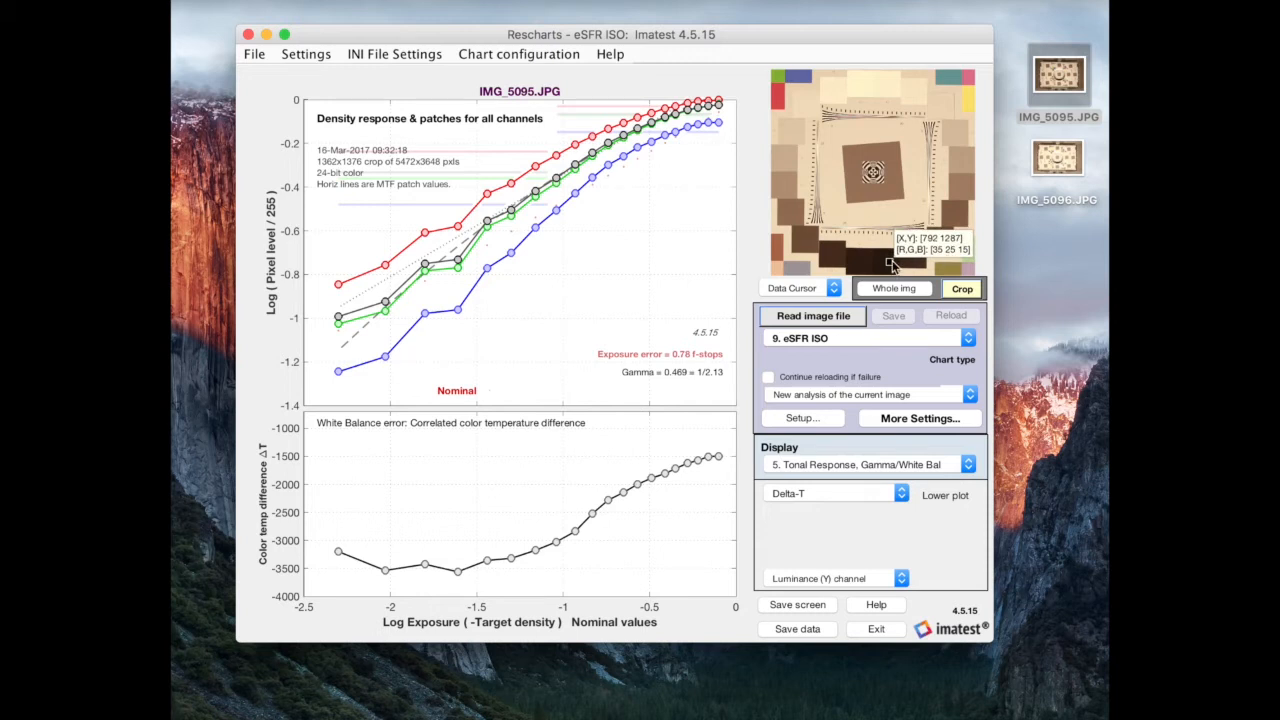
pyautogui.moveTo(888, 270)
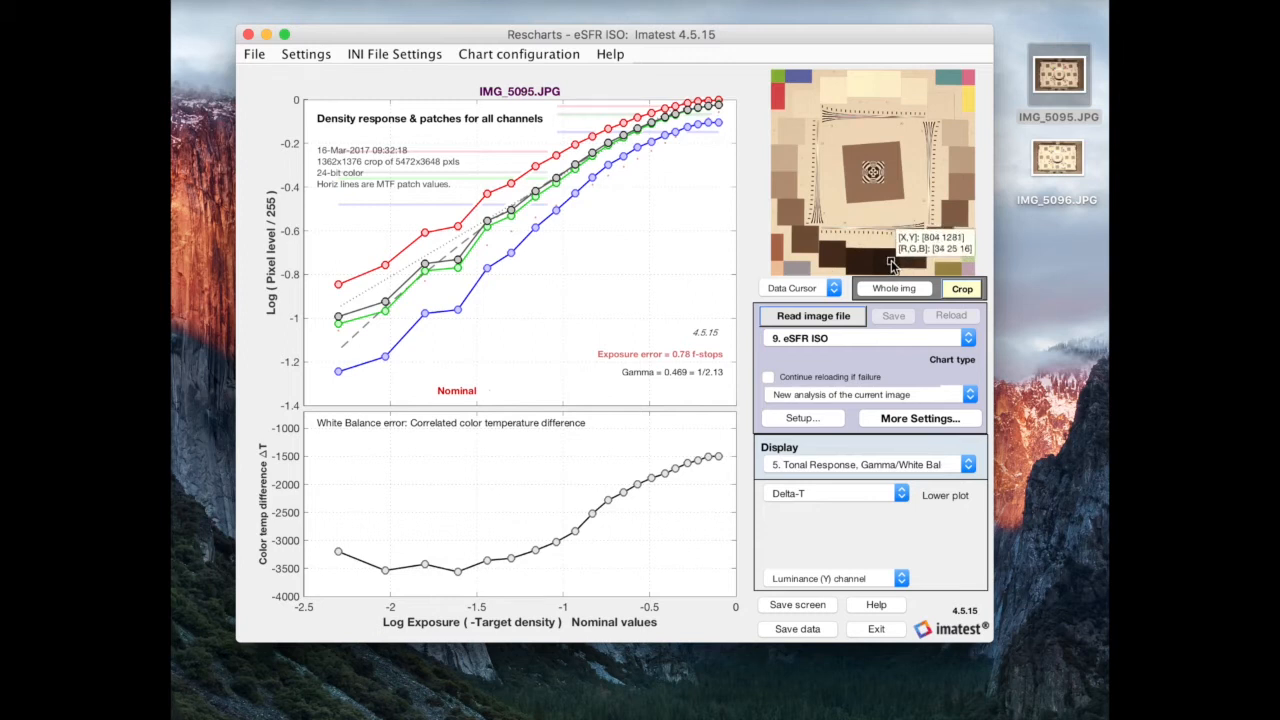
pyautogui.moveTo(890, 260)
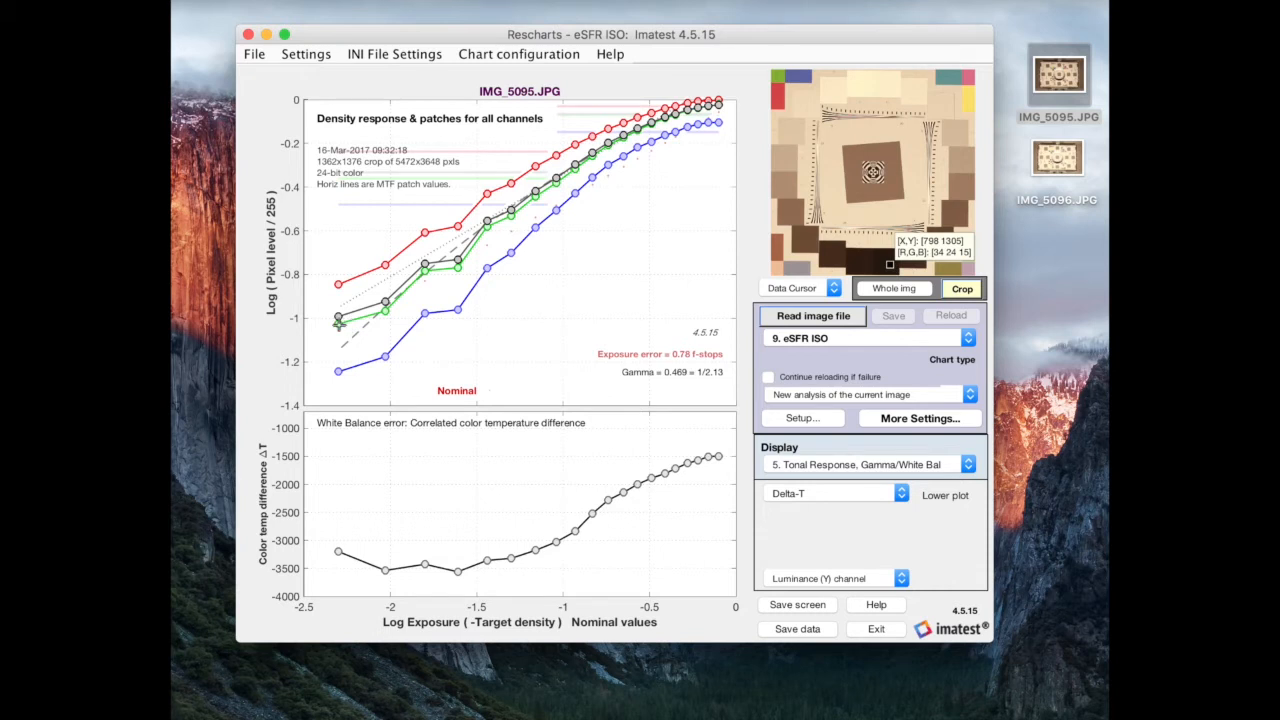
pyautogui.moveTo(892, 270)
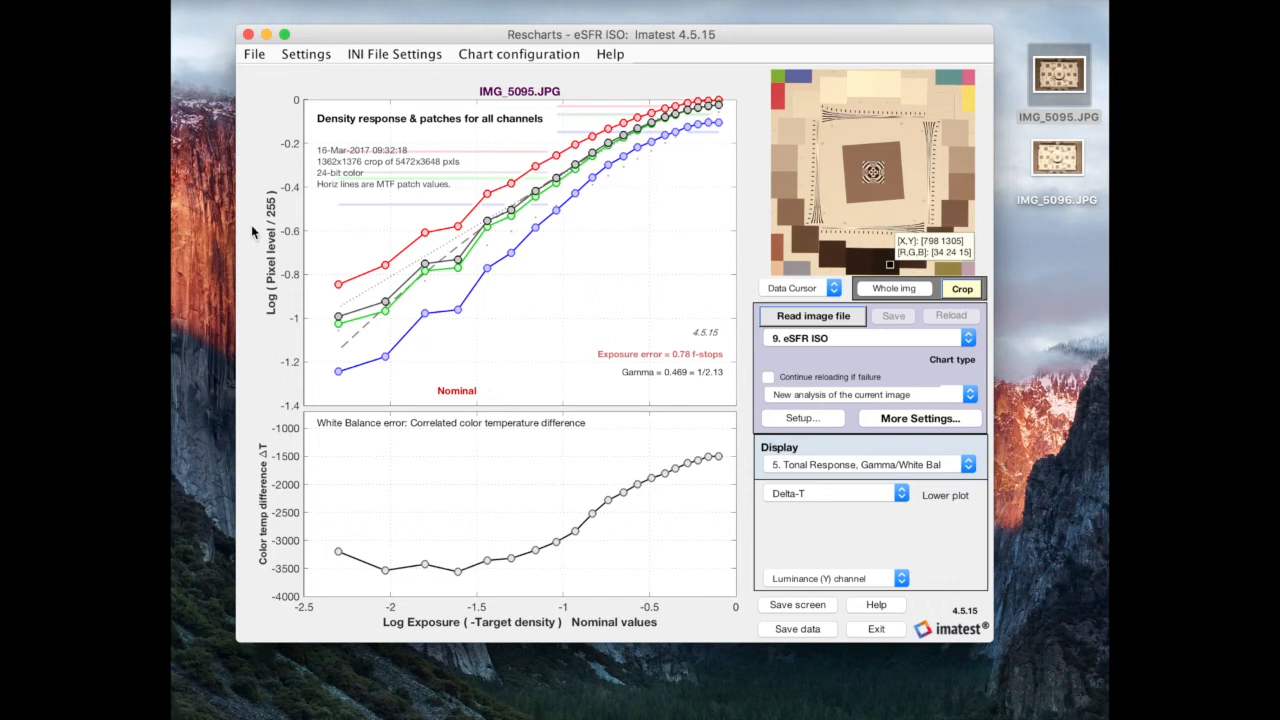
pyautogui.moveTo(256, 232)
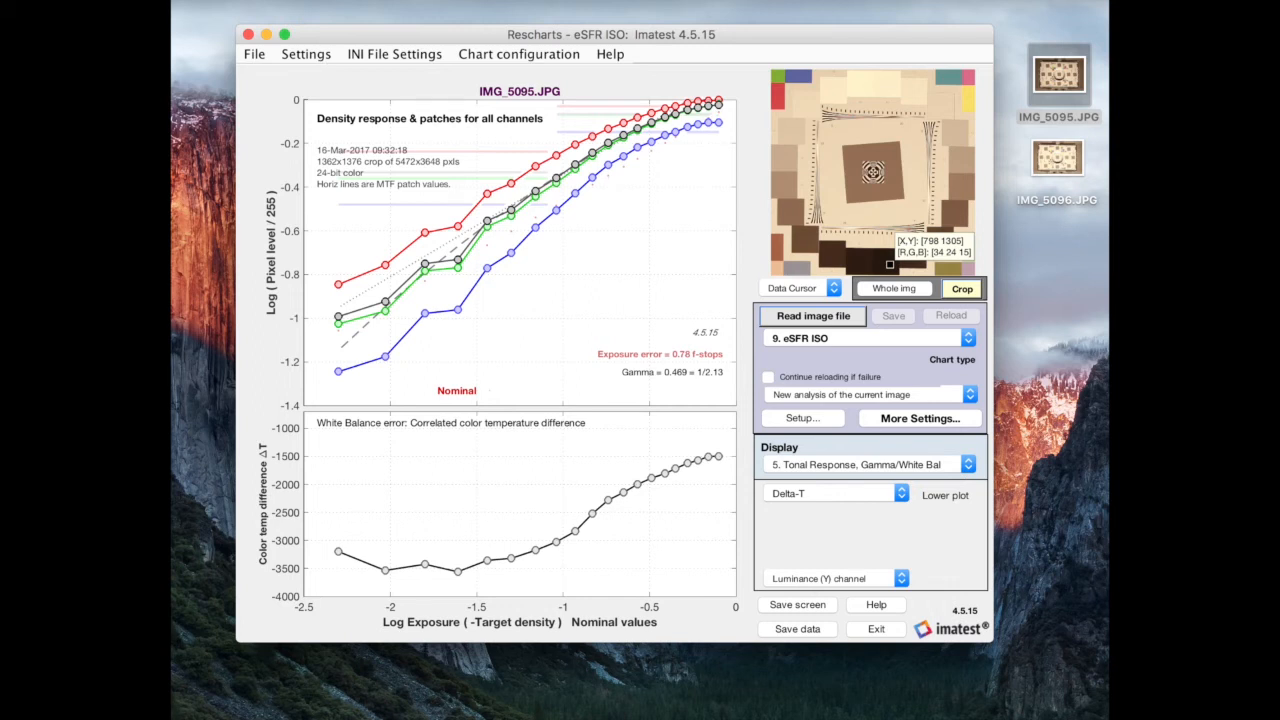
pyautogui.moveTo(456, 360)
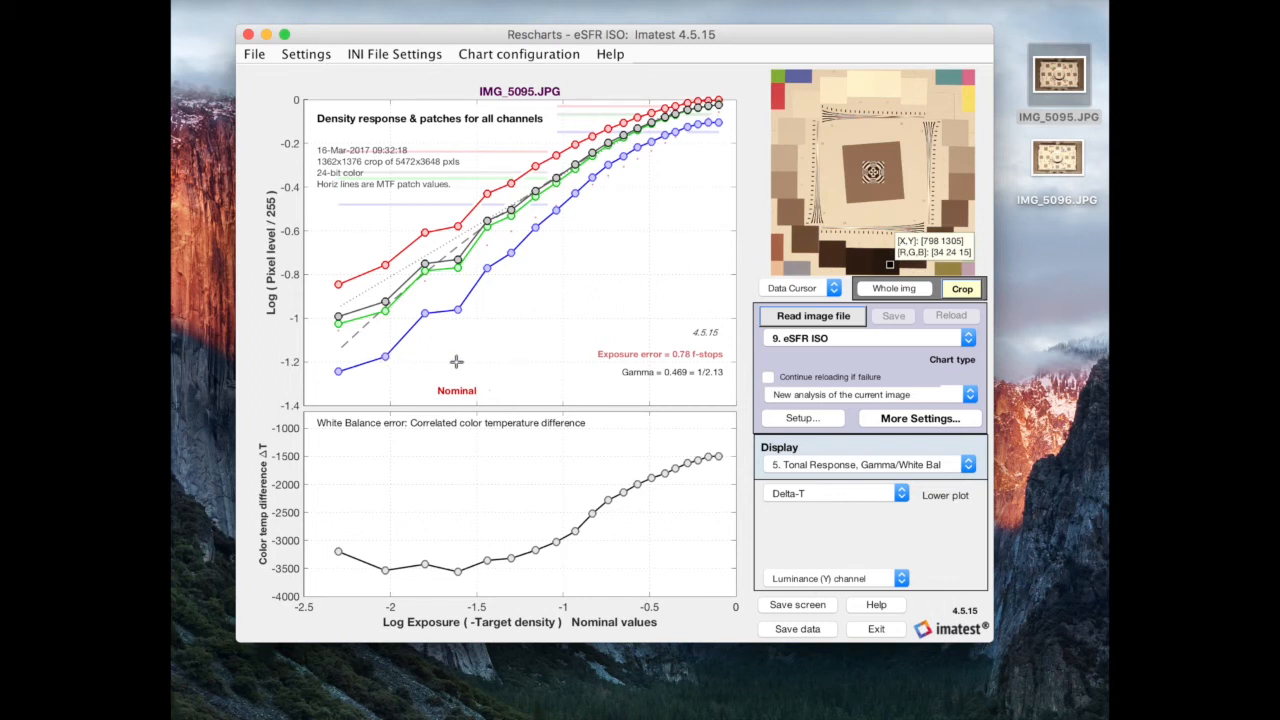
pyautogui.moveTo(388, 360)
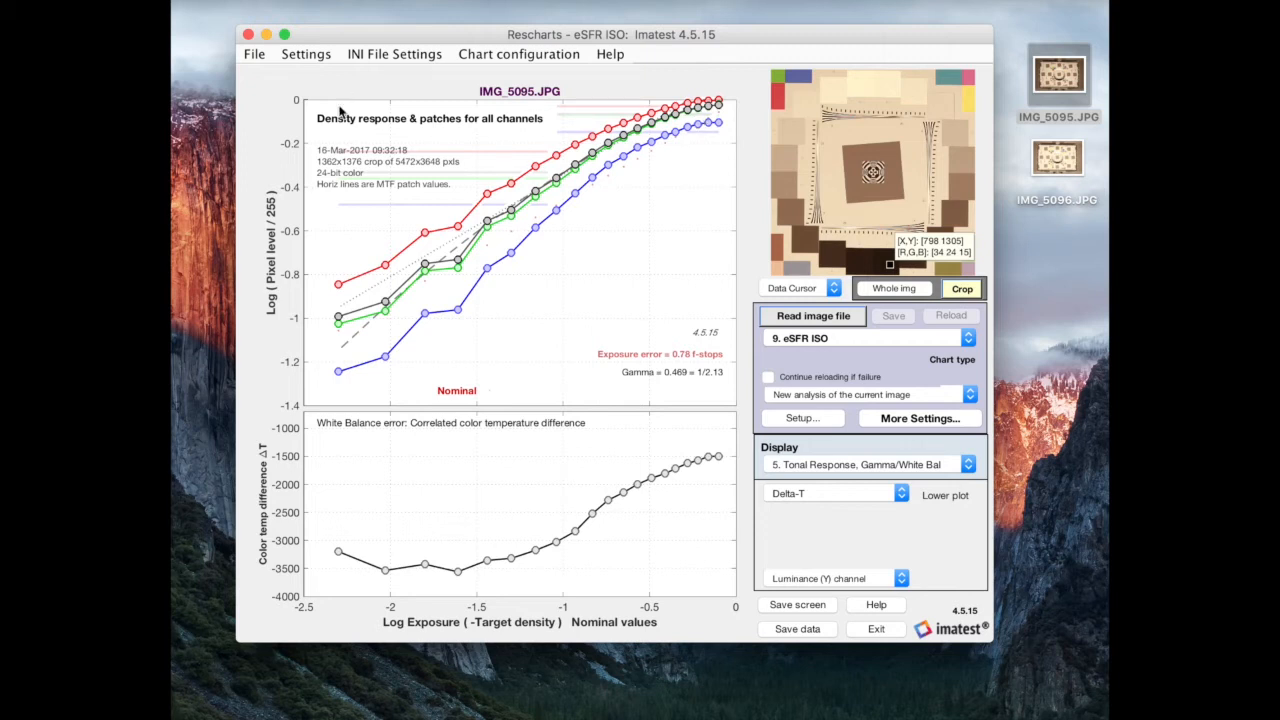
pyautogui.moveTo(348, 104)
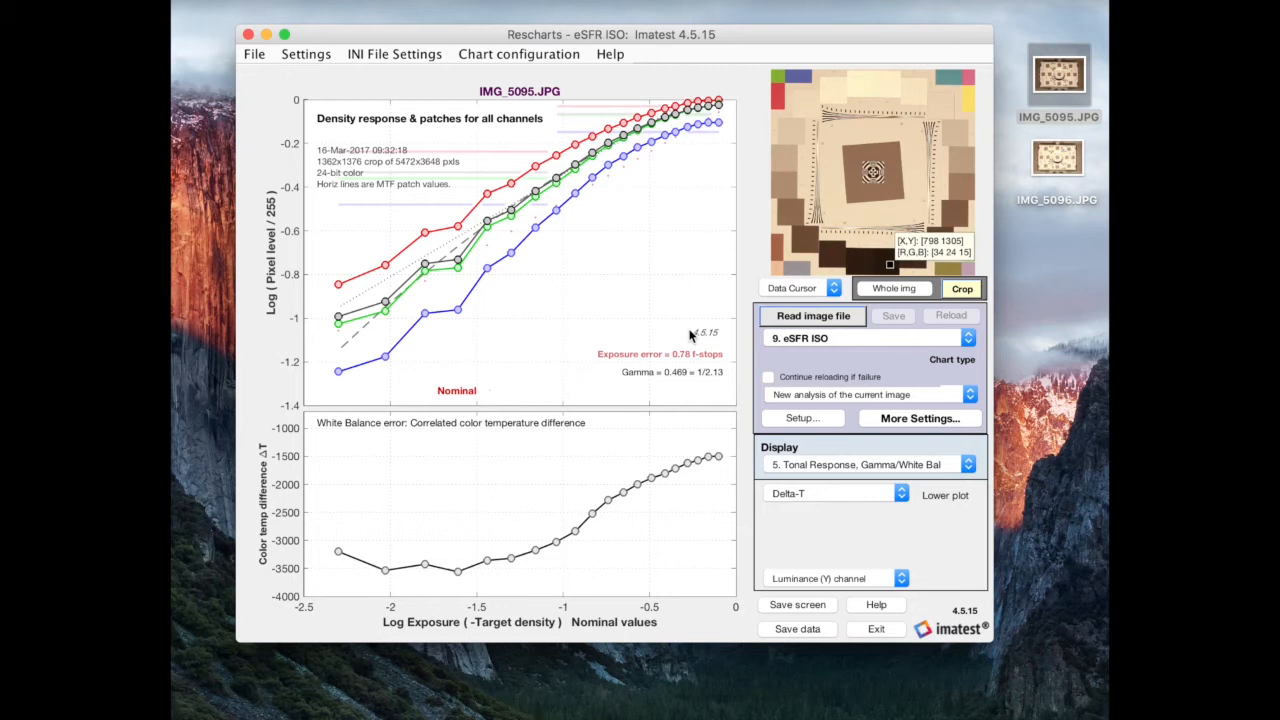
pyautogui.moveTo(418, 344)
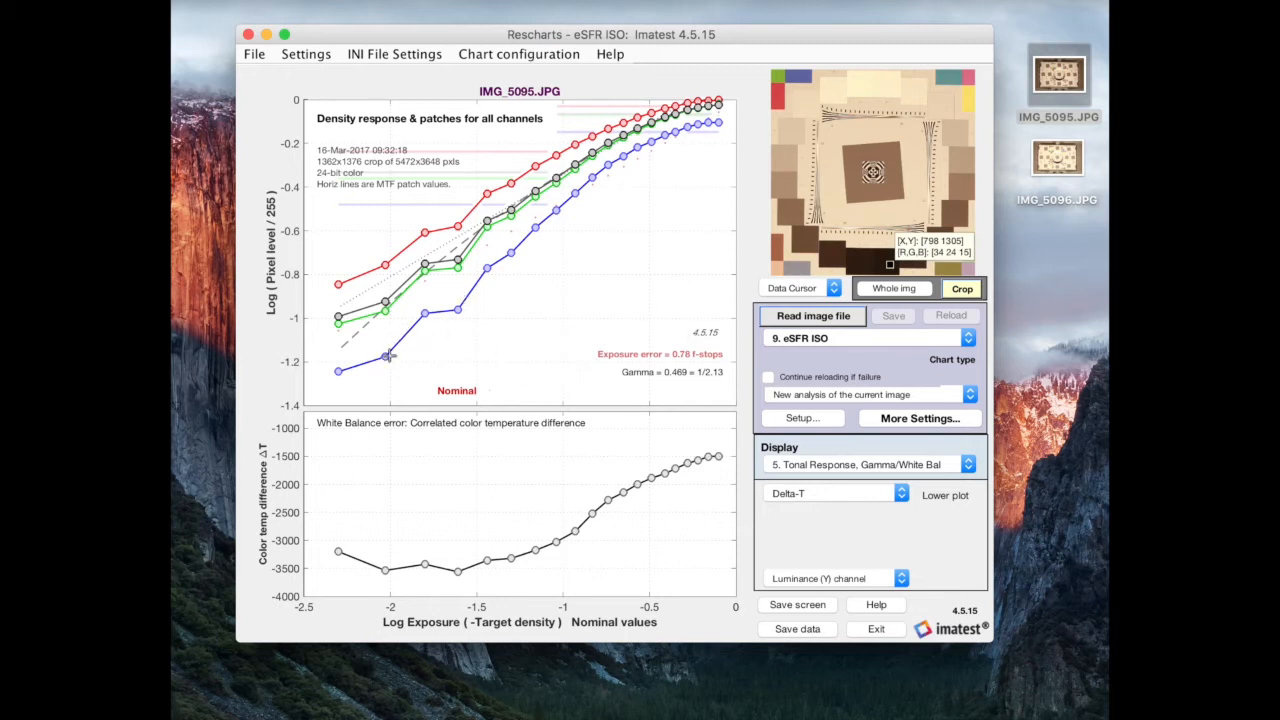
pyautogui.moveTo(720, 128)
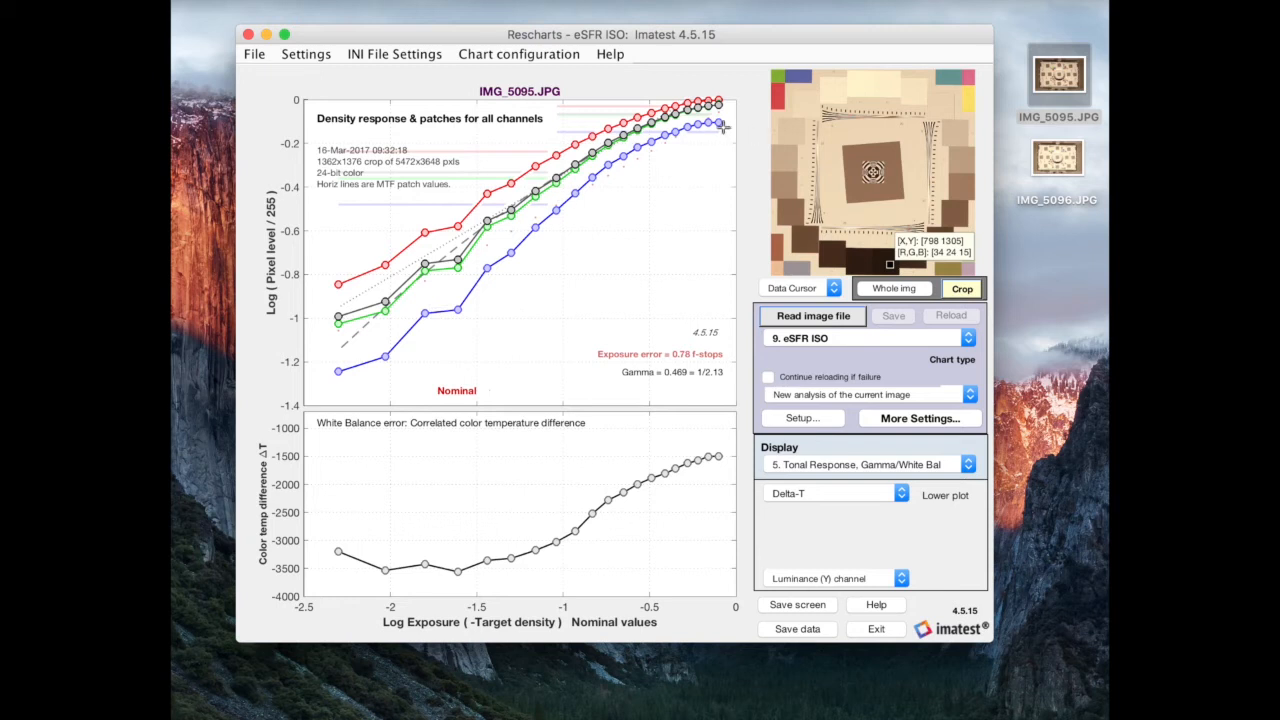
pyautogui.moveTo(496, 264)
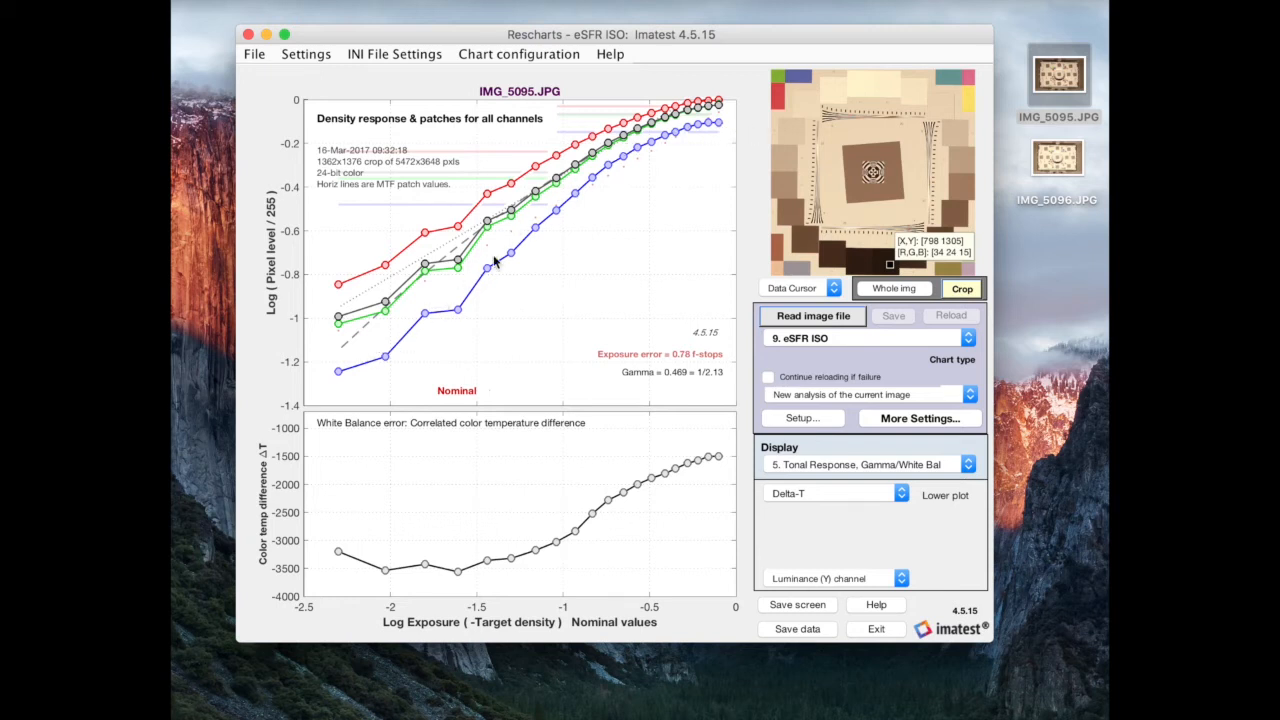
pyautogui.moveTo(708, 140)
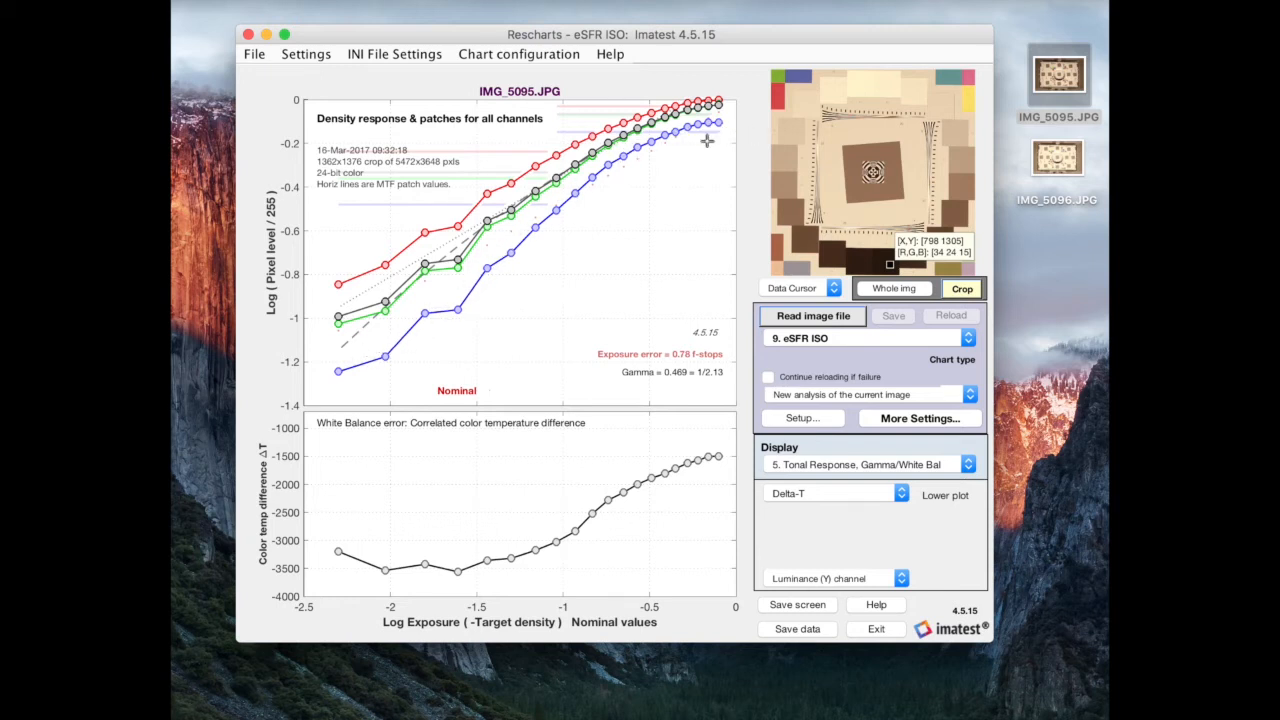
pyautogui.moveTo(718, 130)
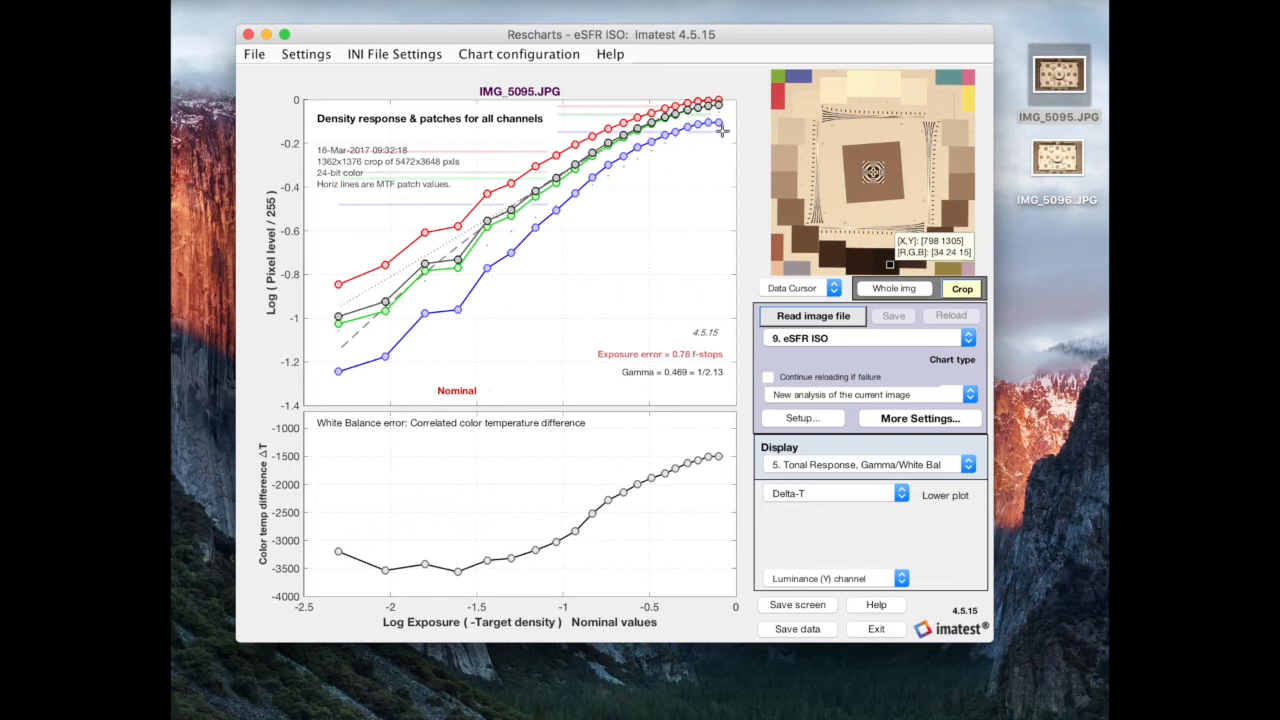
pyautogui.moveTo(460, 284)
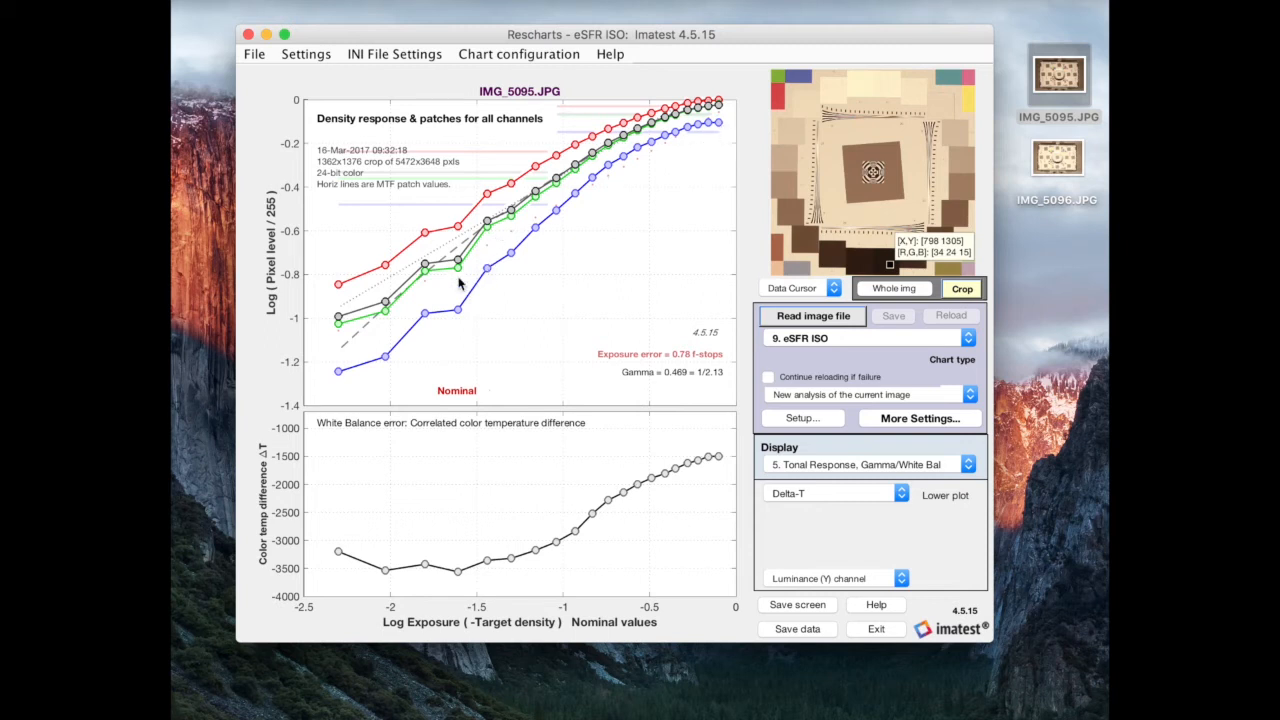
pyautogui.moveTo(412, 316)
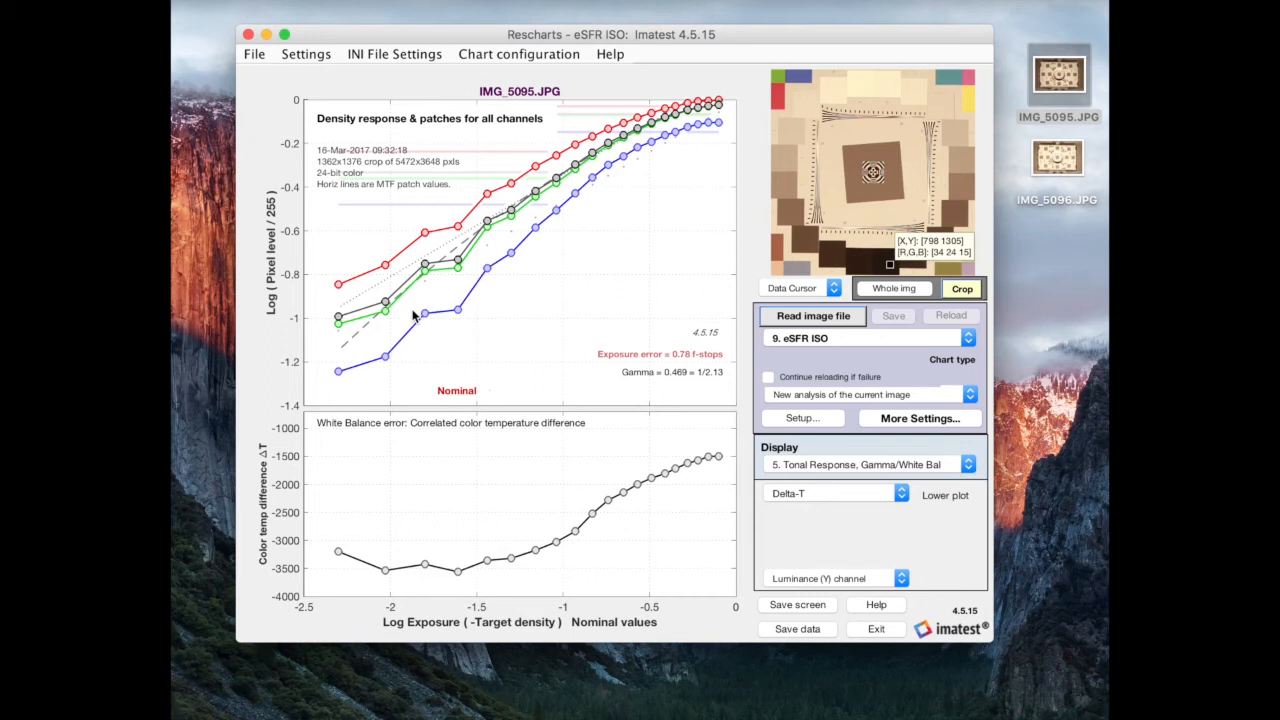
pyautogui.moveTo(376, 360)
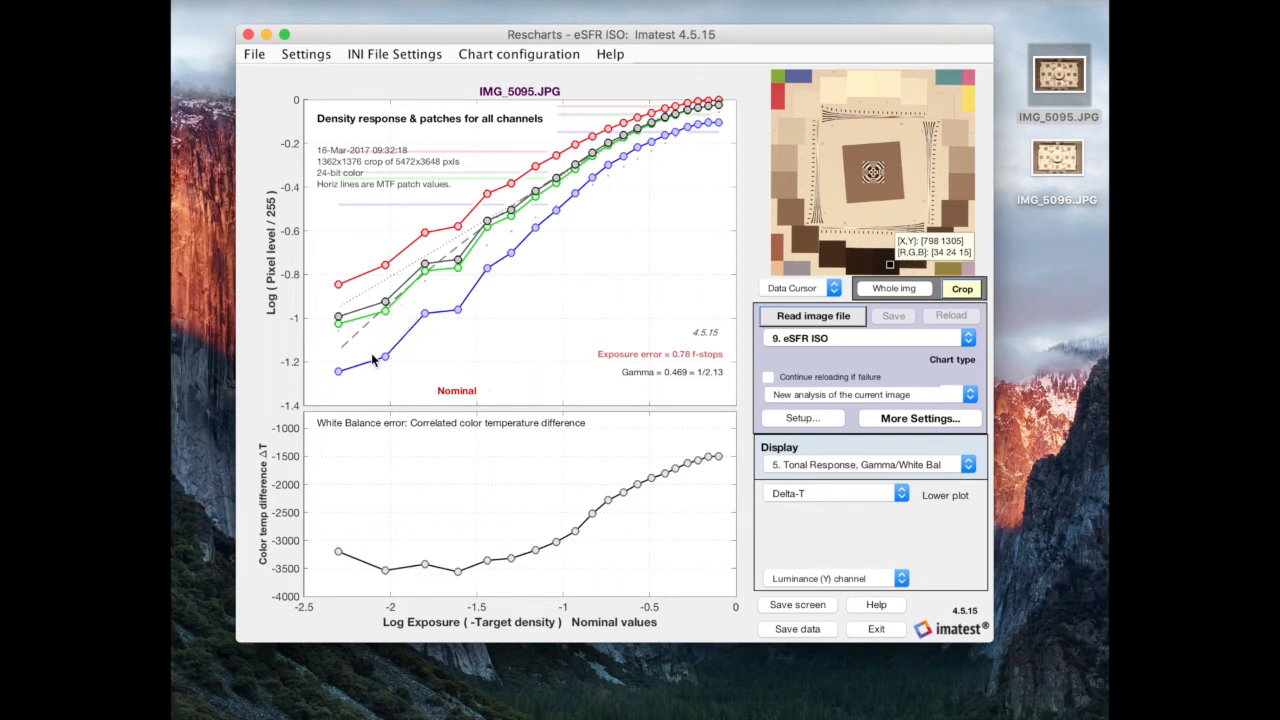
pyautogui.moveTo(366, 380)
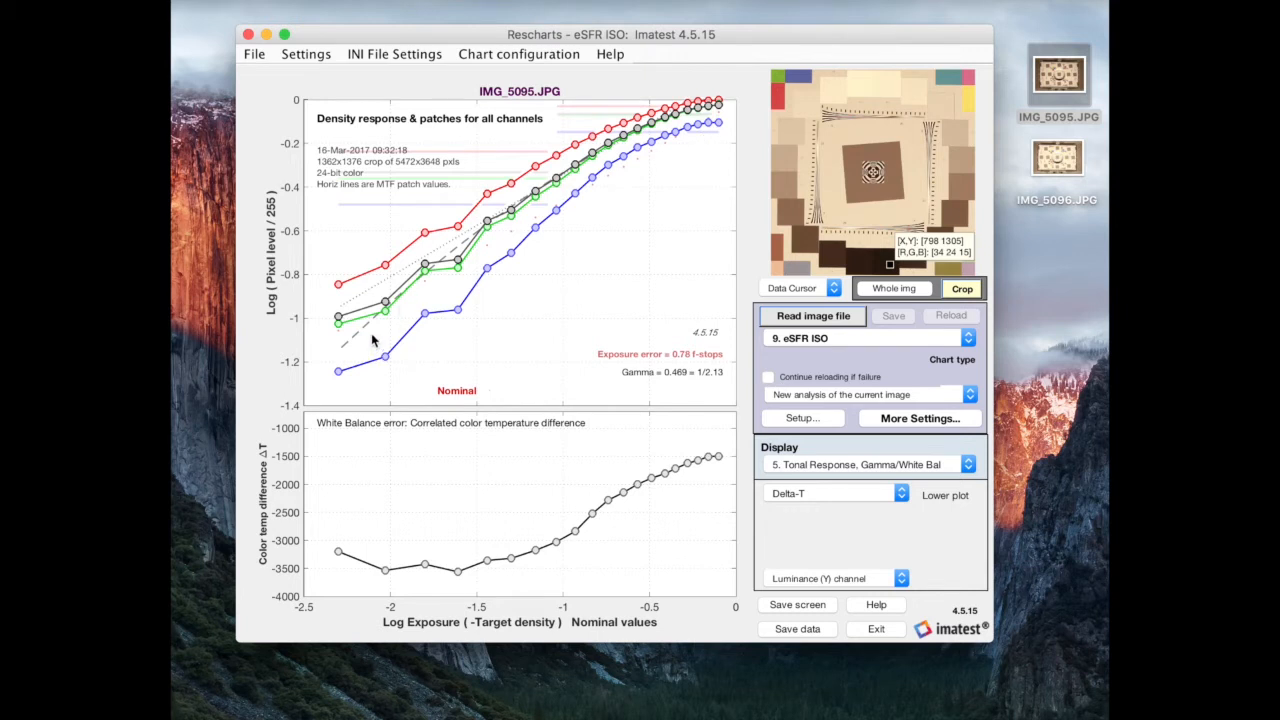
pyautogui.moveTo(372, 342)
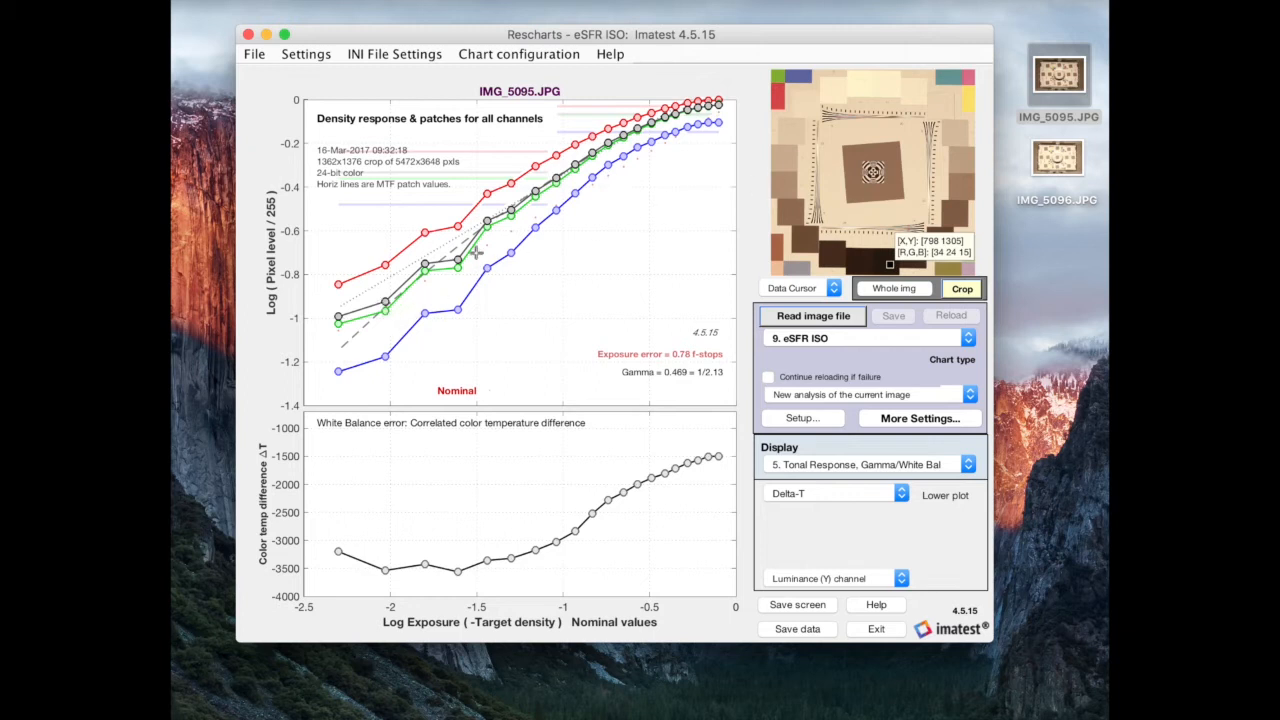
pyautogui.moveTo(416, 292)
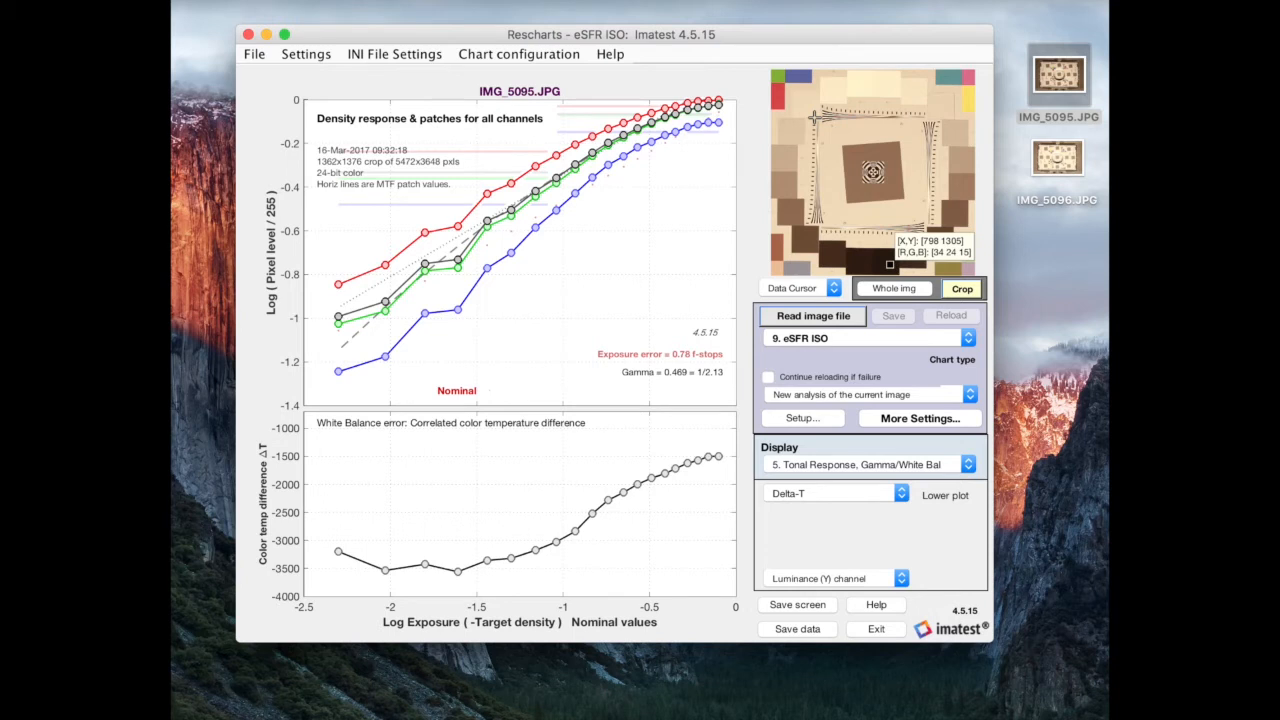
pyautogui.moveTo(802, 118)
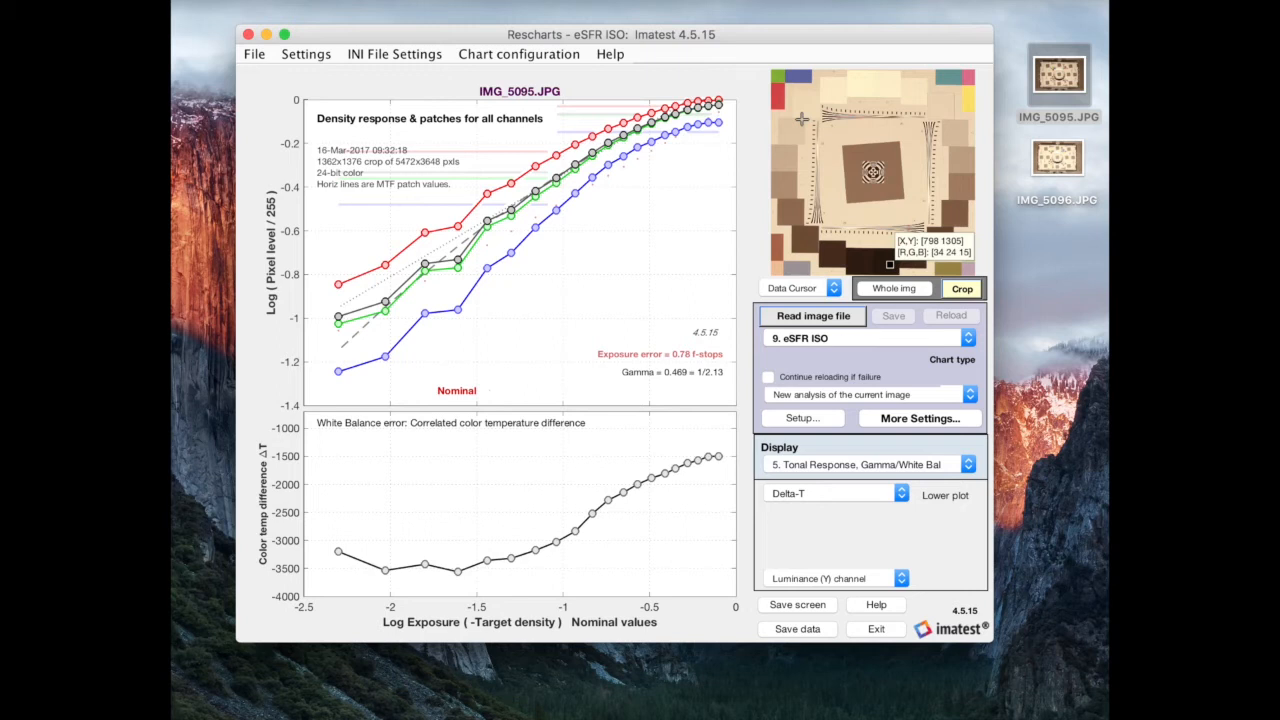
pyautogui.moveTo(388, 348)
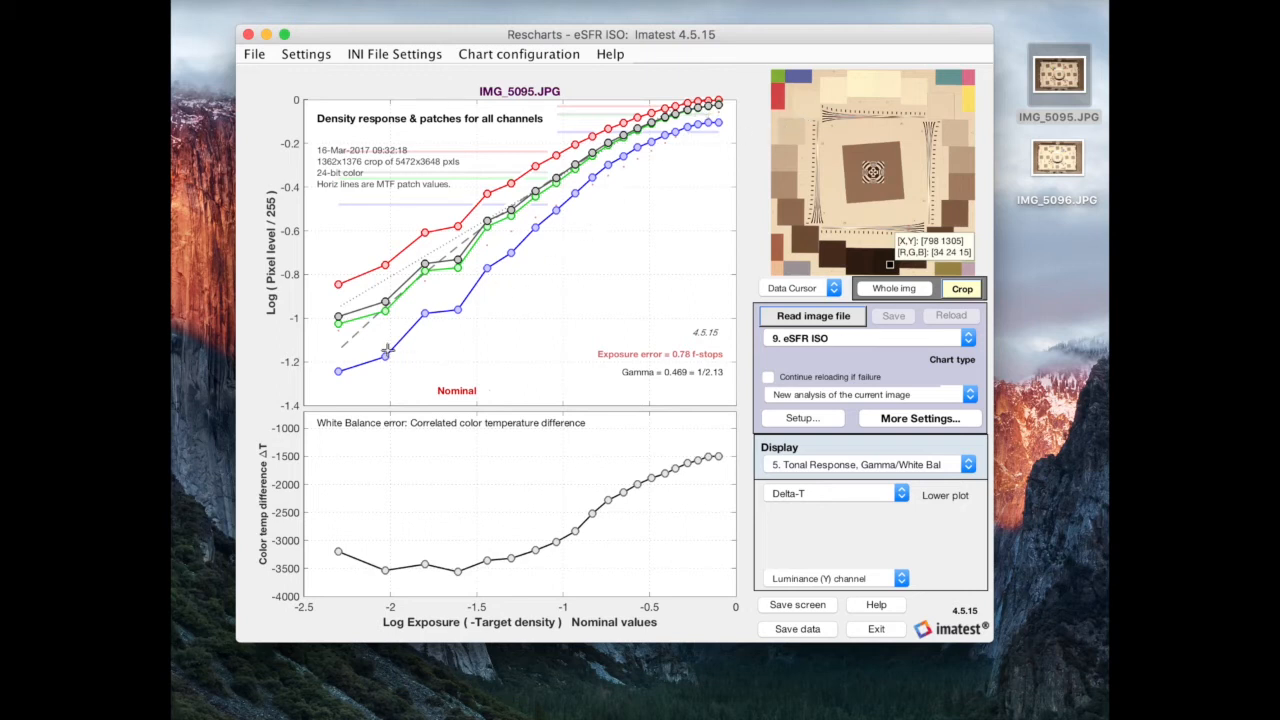
pyautogui.moveTo(672, 164)
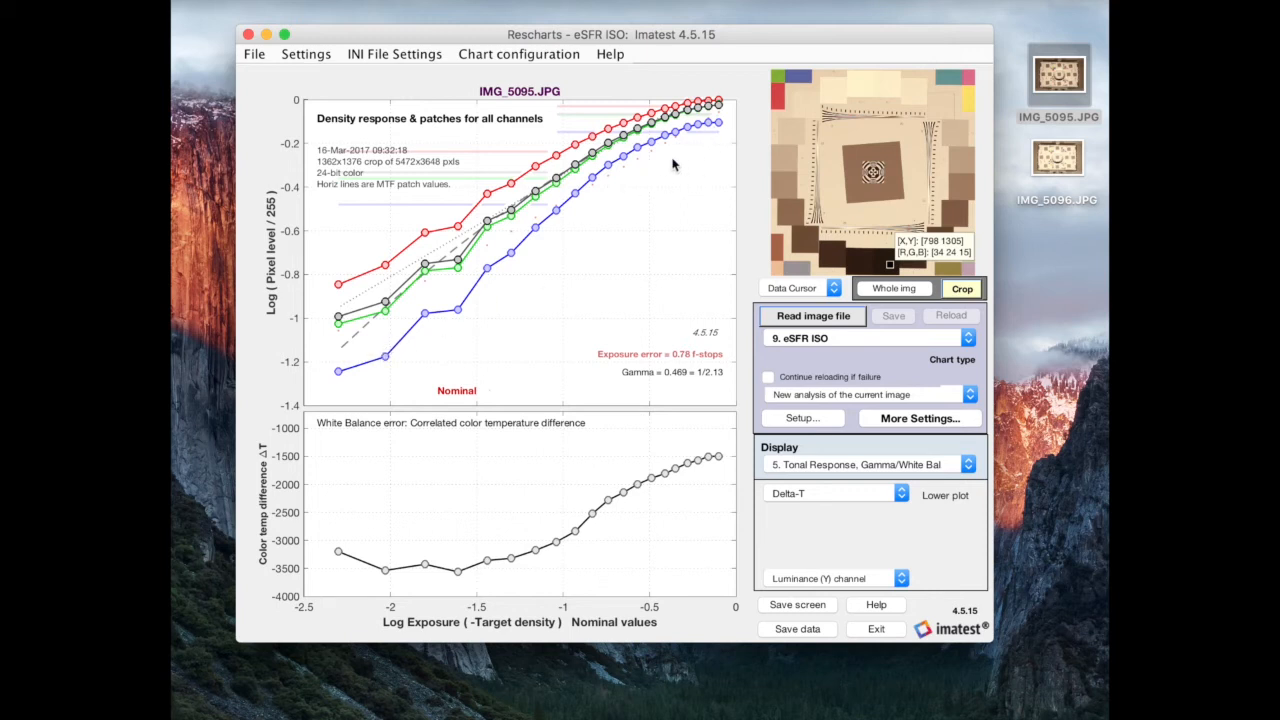
pyautogui.moveTo(432, 346)
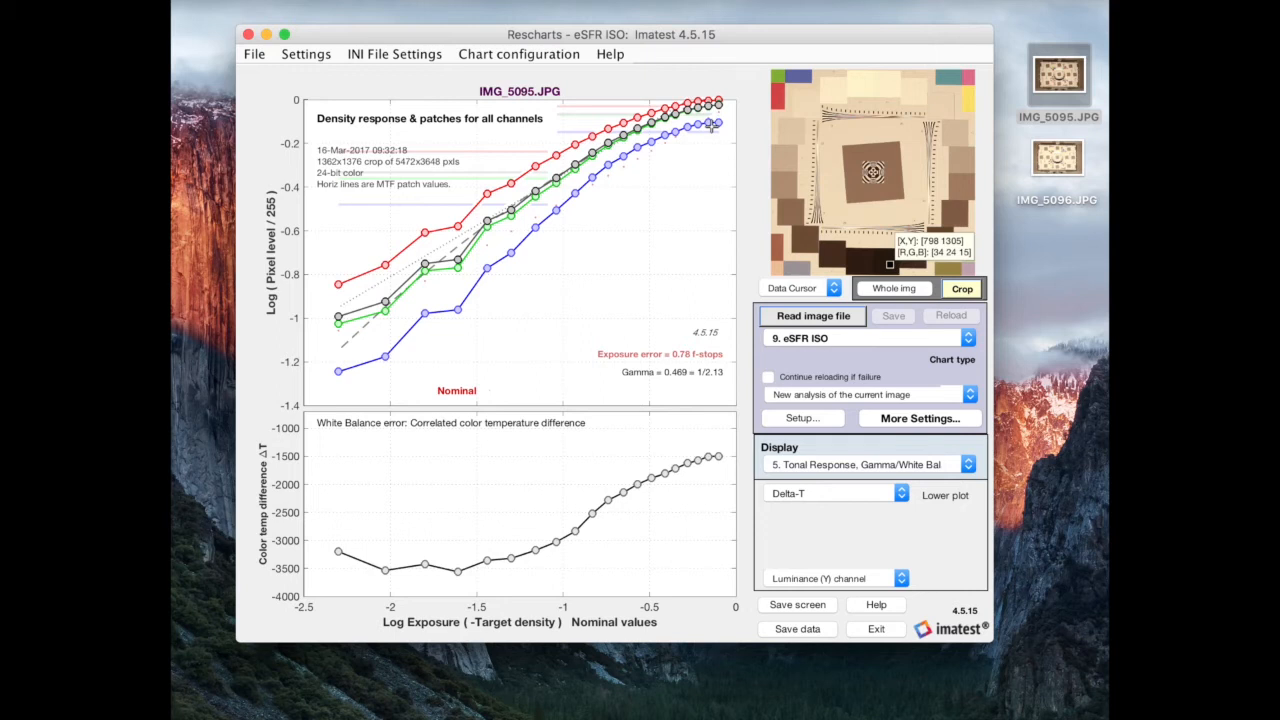
pyautogui.moveTo(712, 126)
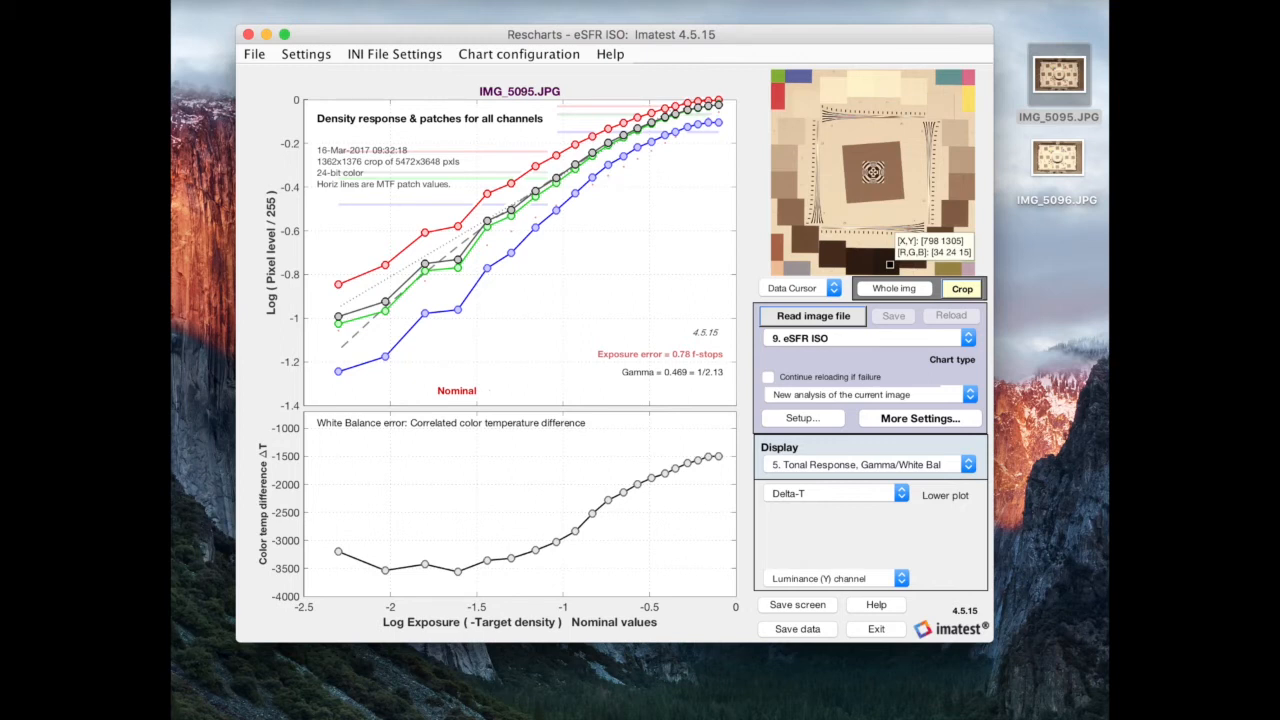
pyautogui.moveTo(764, 110)
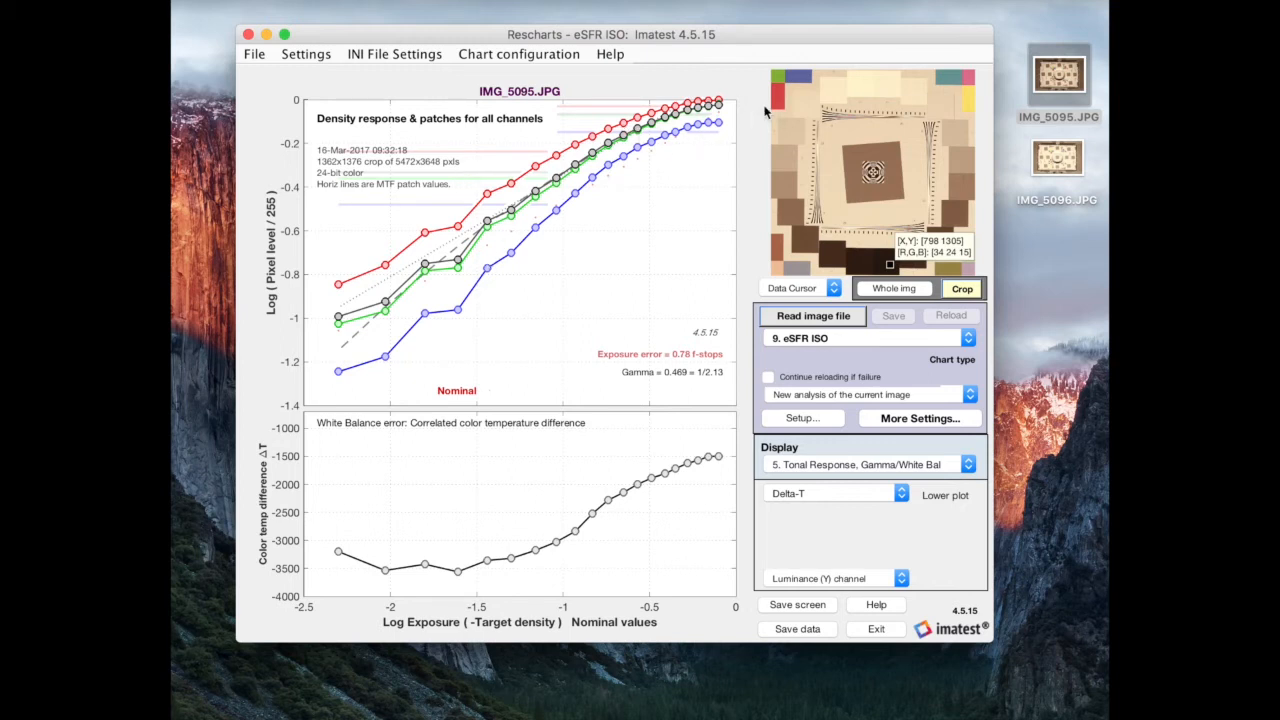
pyautogui.moveTo(670, 152)
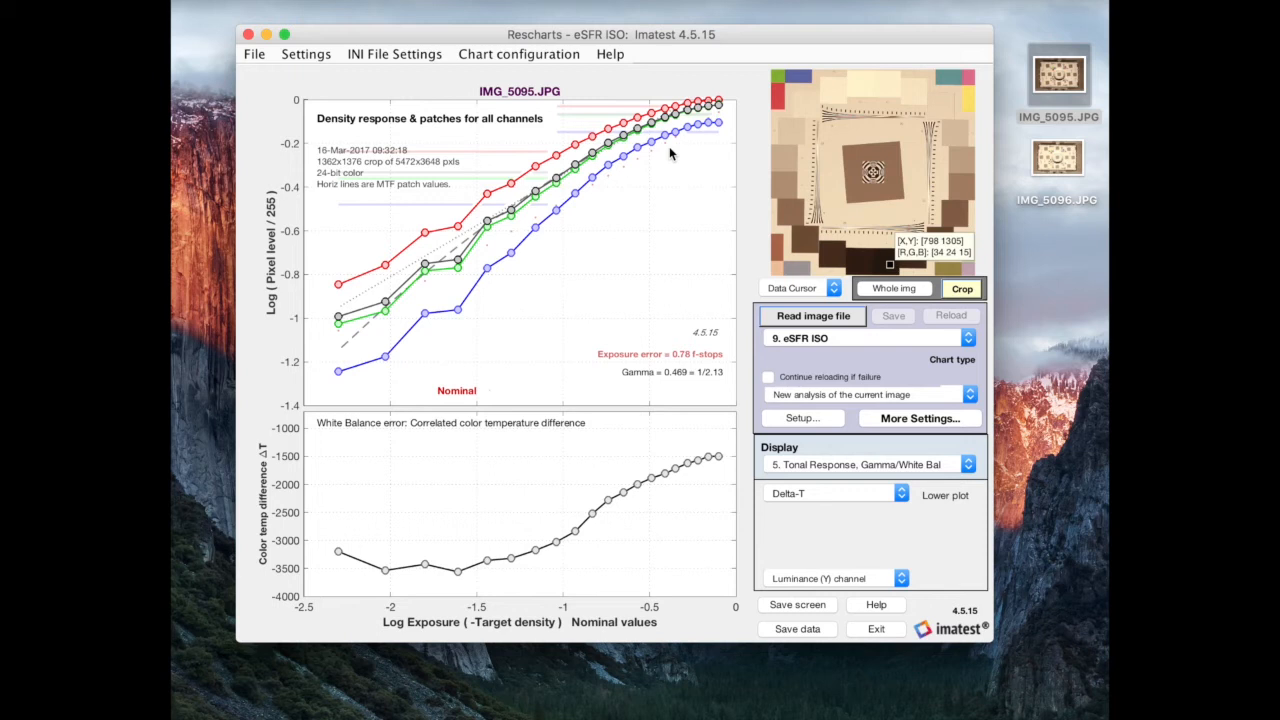
pyautogui.moveTo(728, 374)
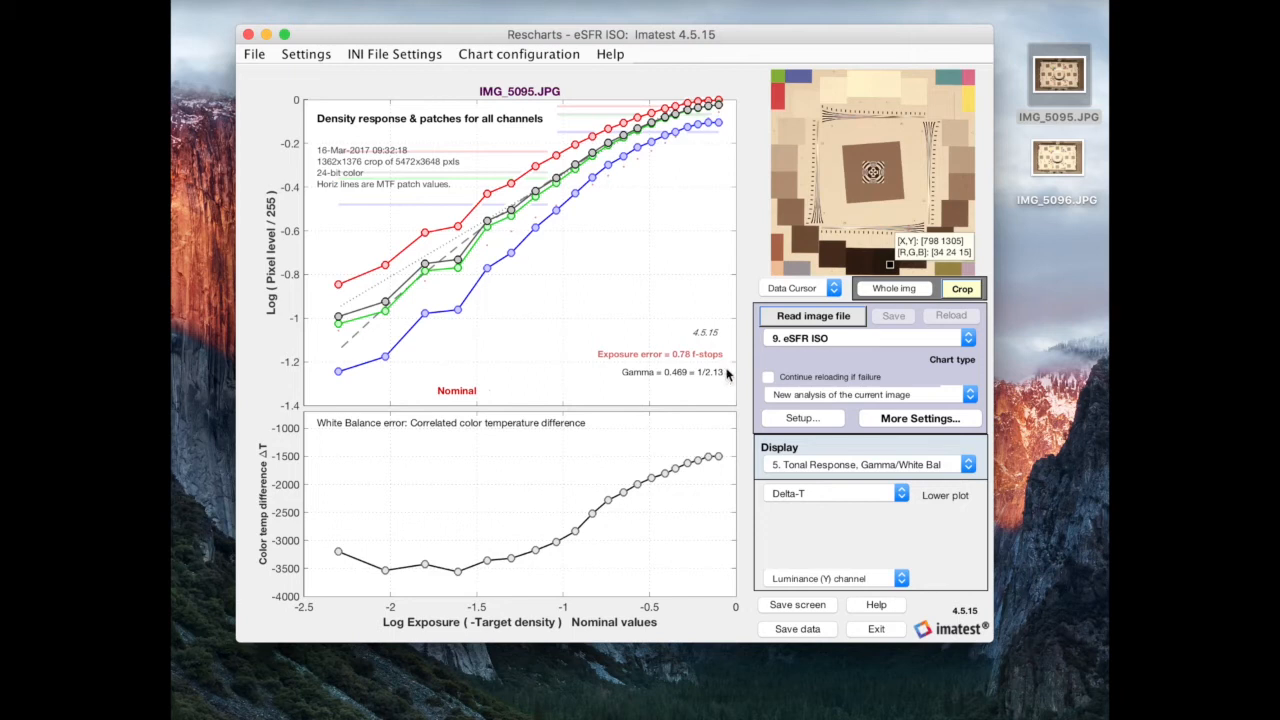
pyautogui.moveTo(736, 384)
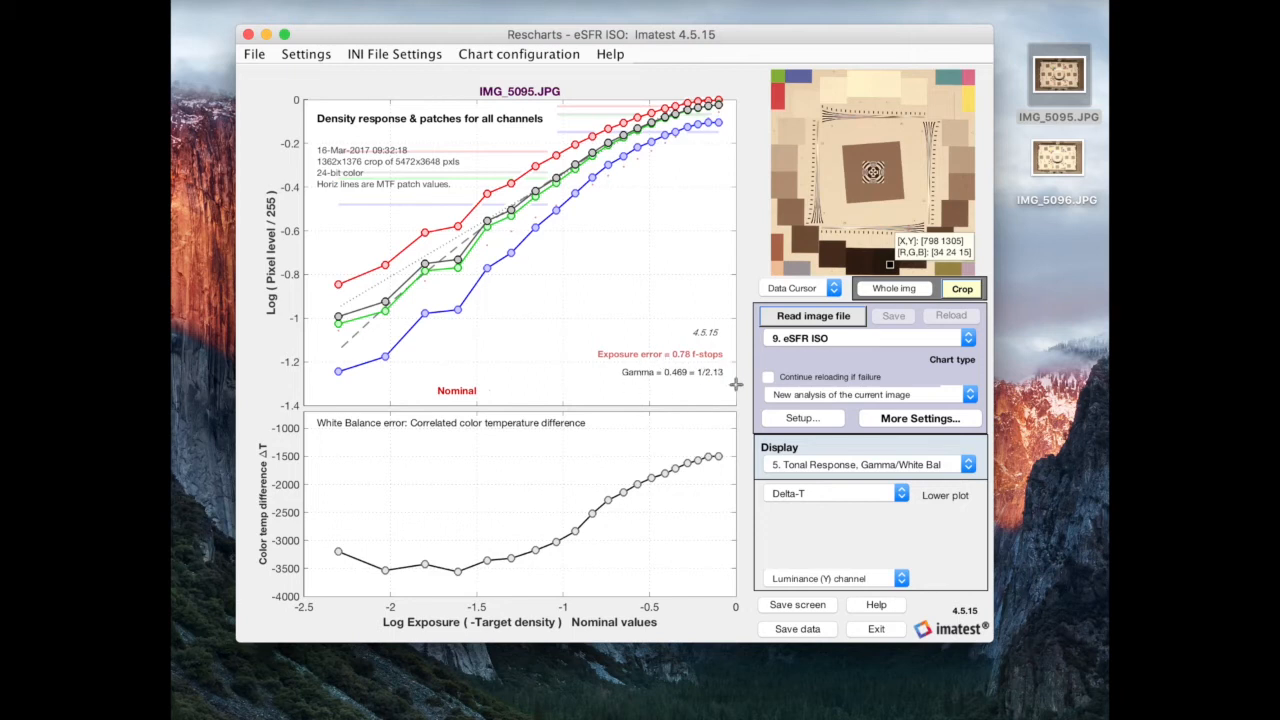
pyautogui.moveTo(548, 222)
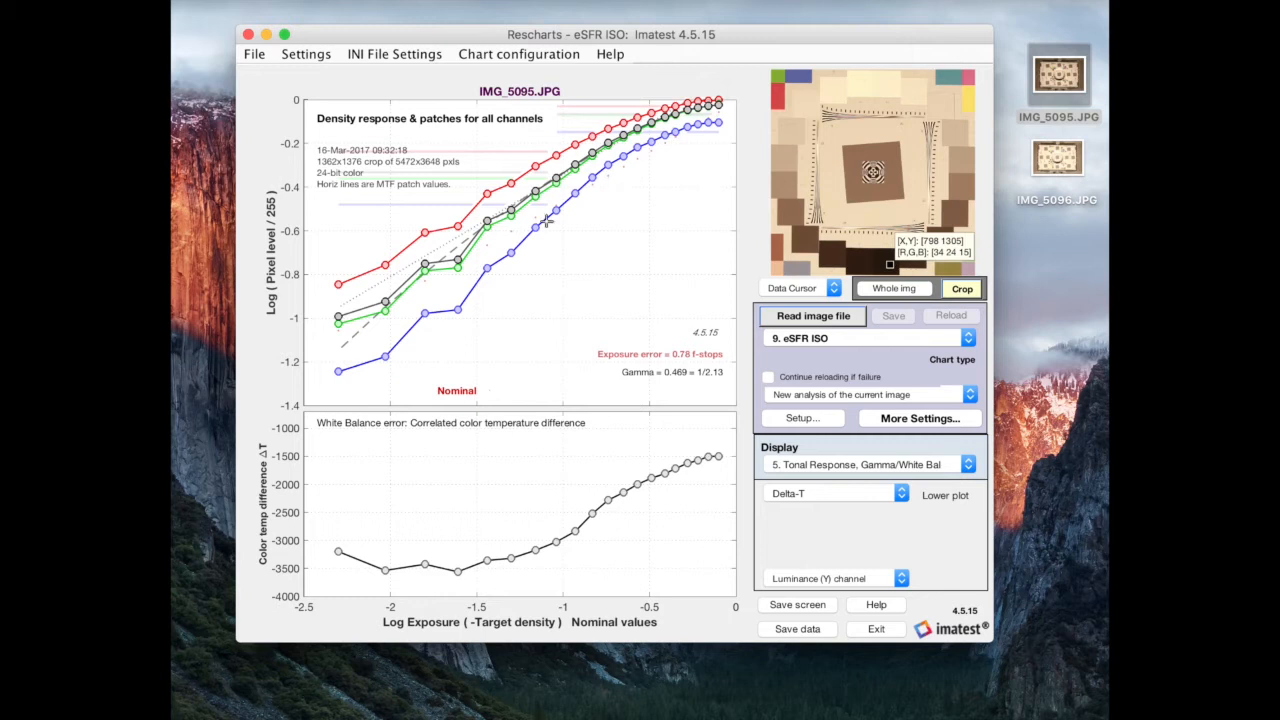
pyautogui.moveTo(548, 220)
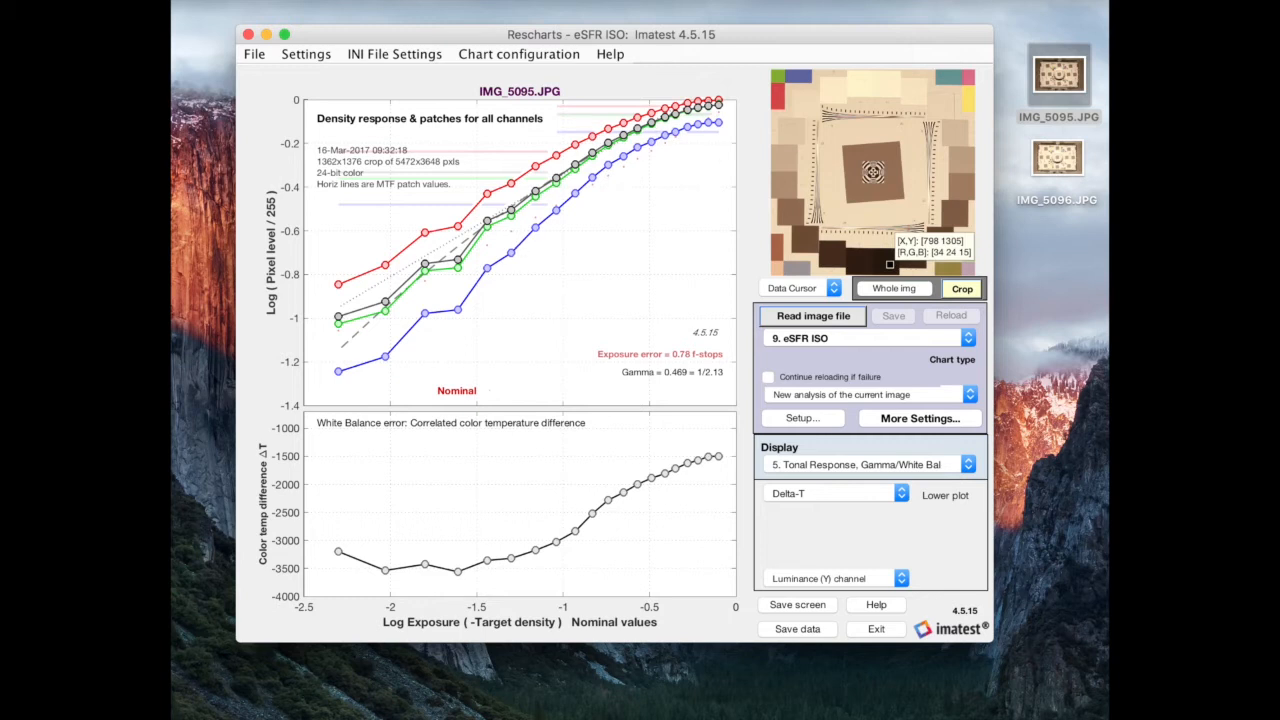
pyautogui.moveTo(742, 284)
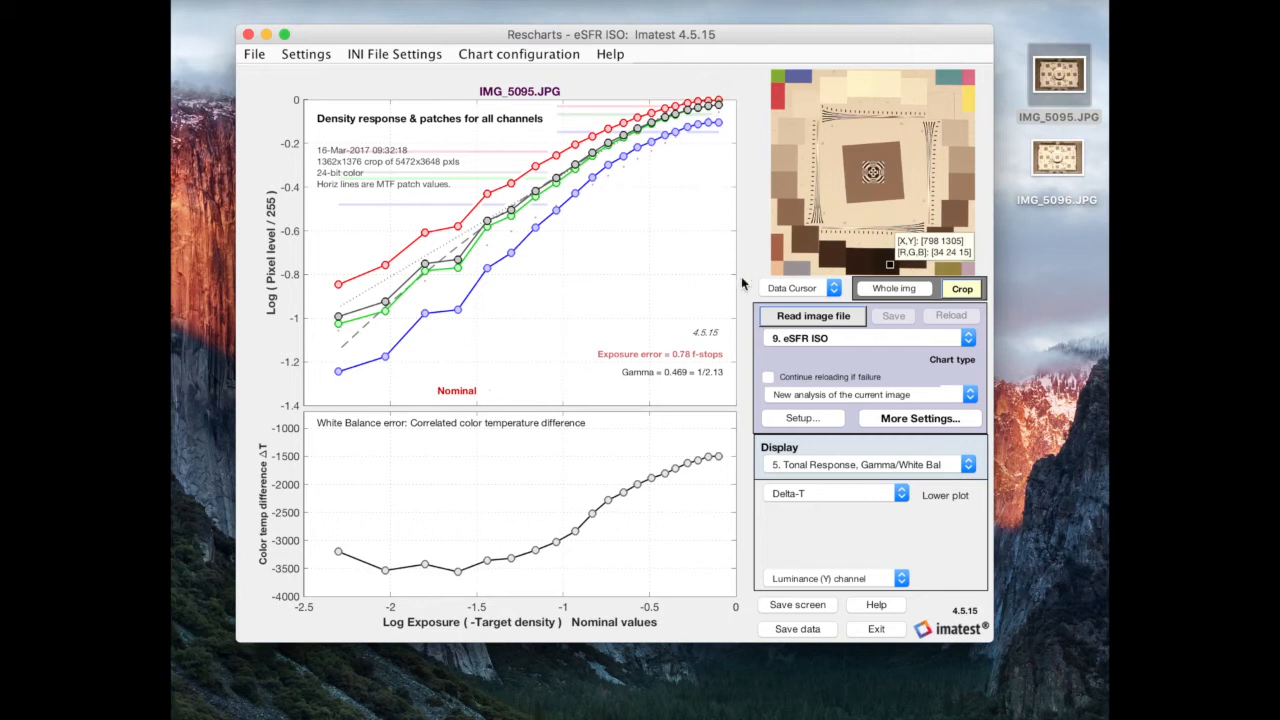
pyautogui.moveTo(732, 364)
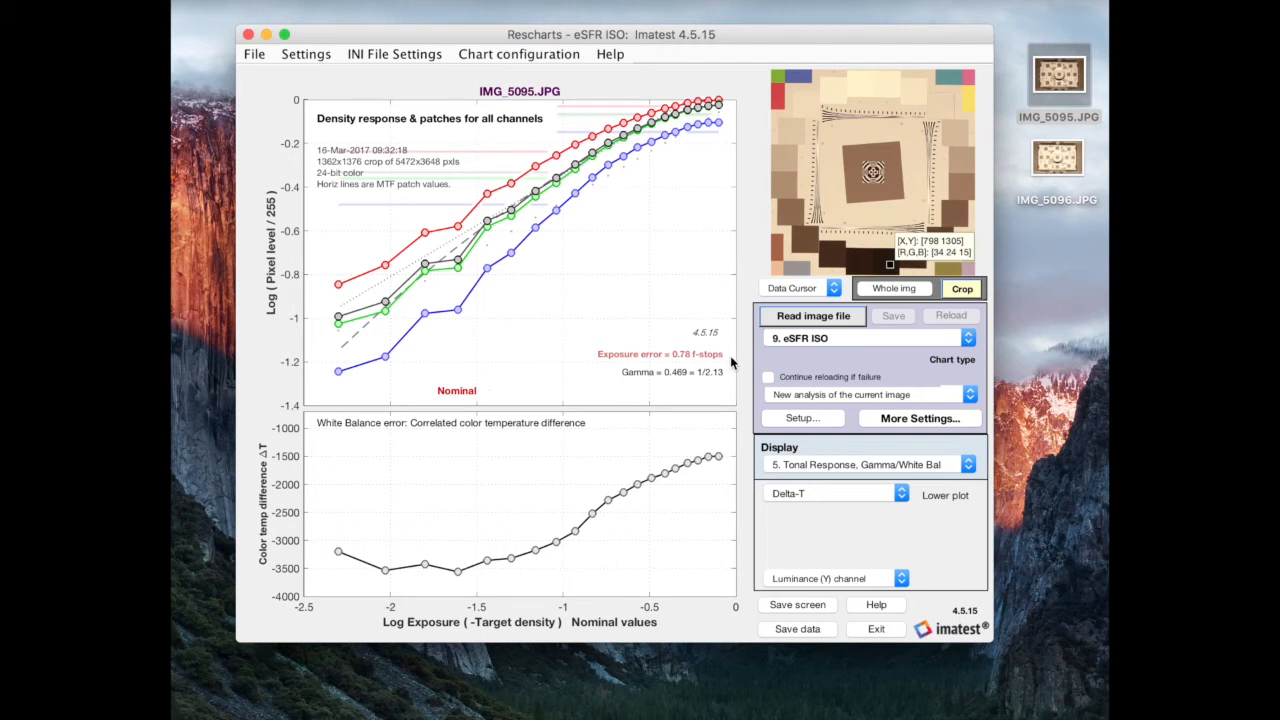
pyautogui.moveTo(732, 362)
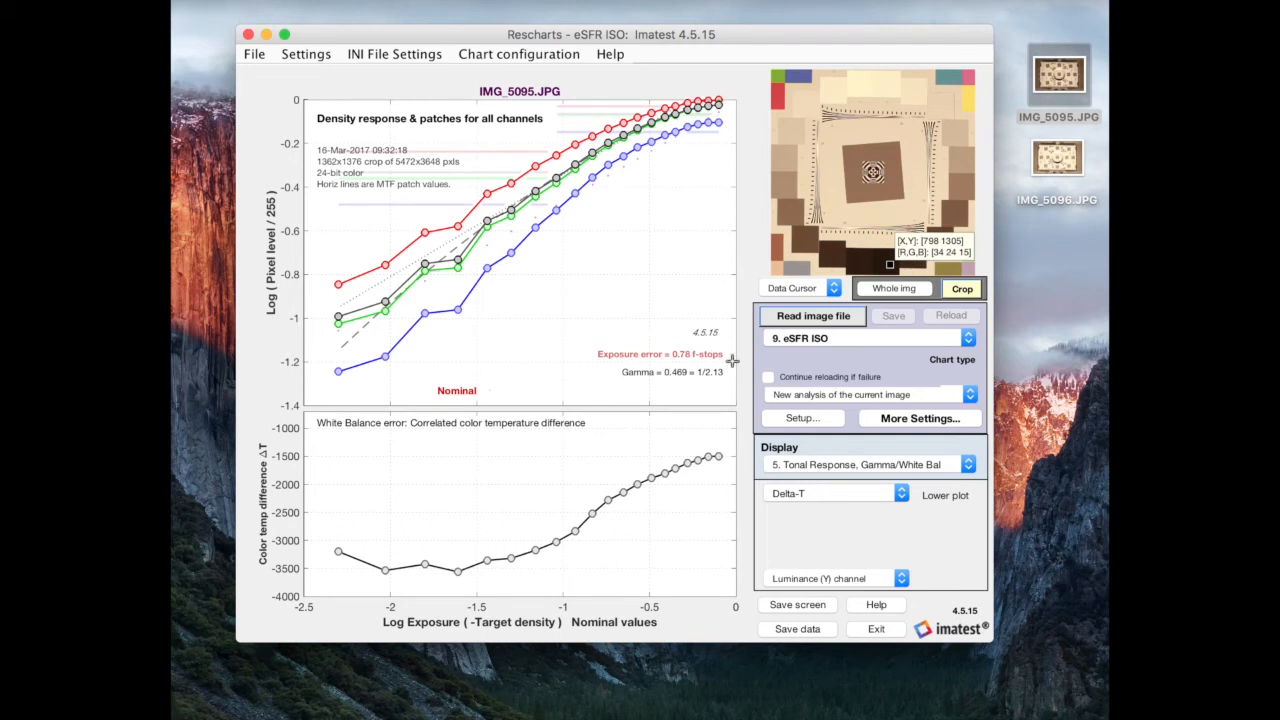
pyautogui.moveTo(596, 362)
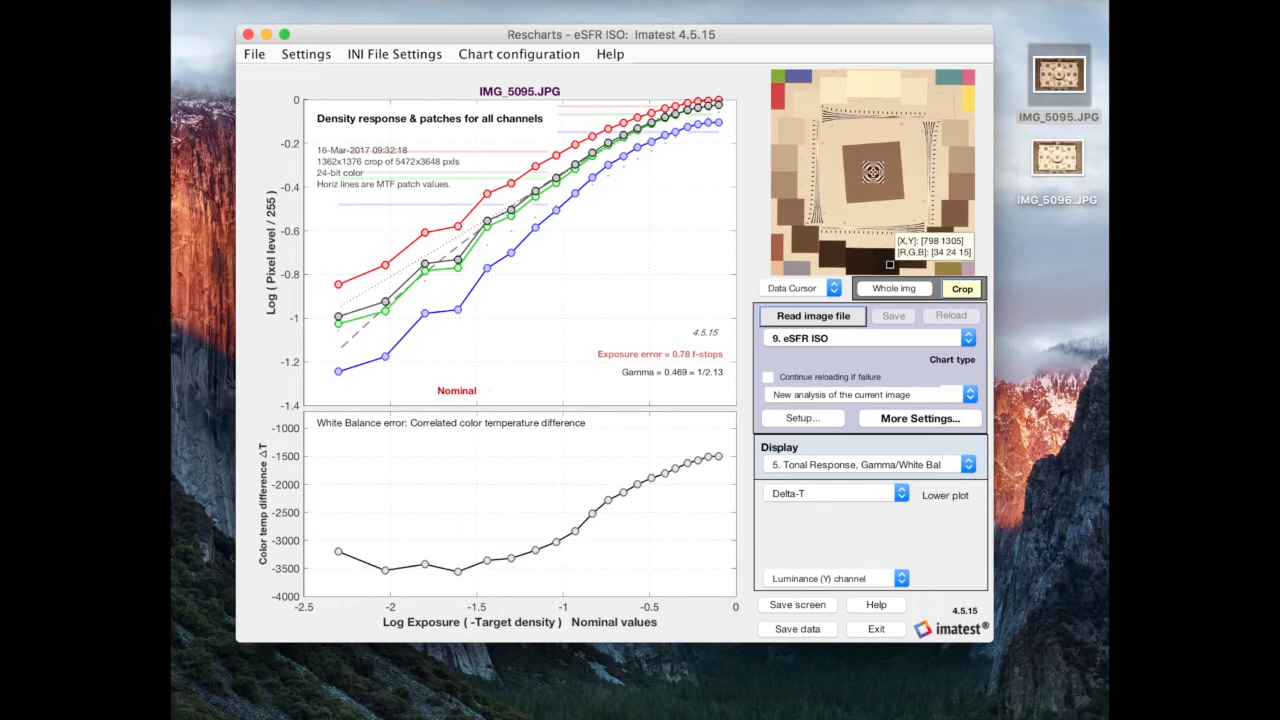
pyautogui.moveTo(598, 288)
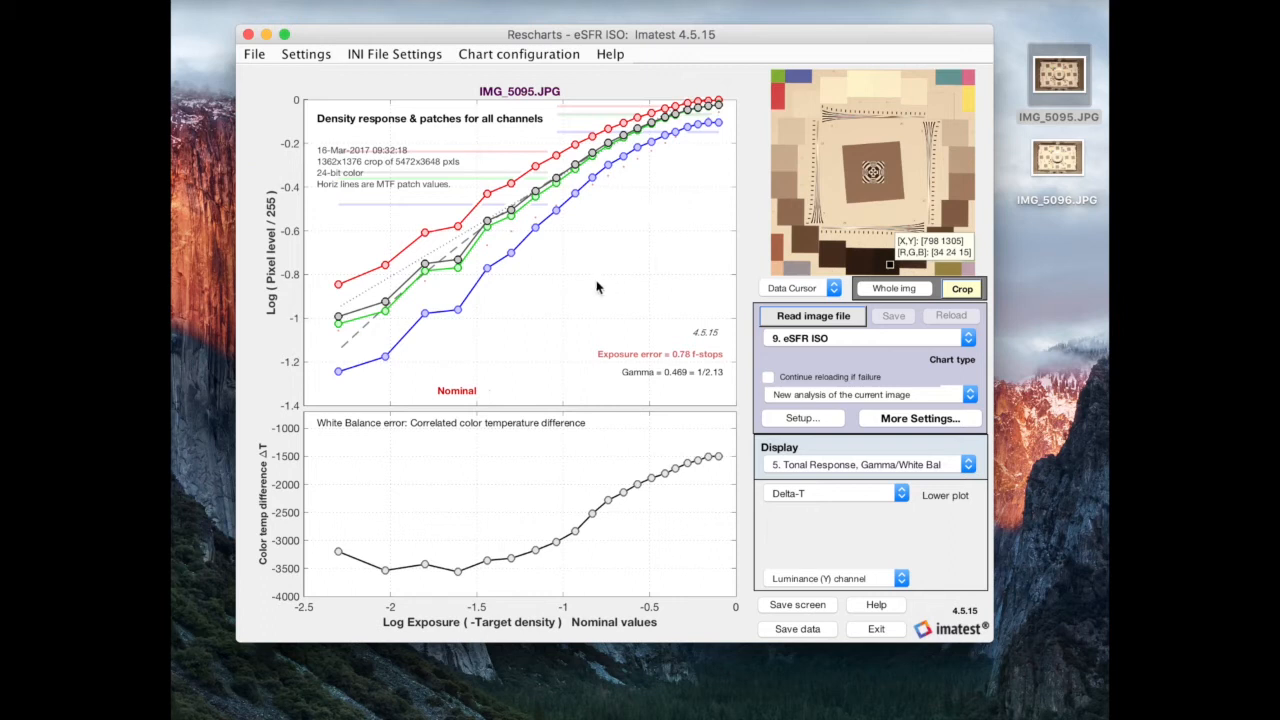
pyautogui.moveTo(604, 268)
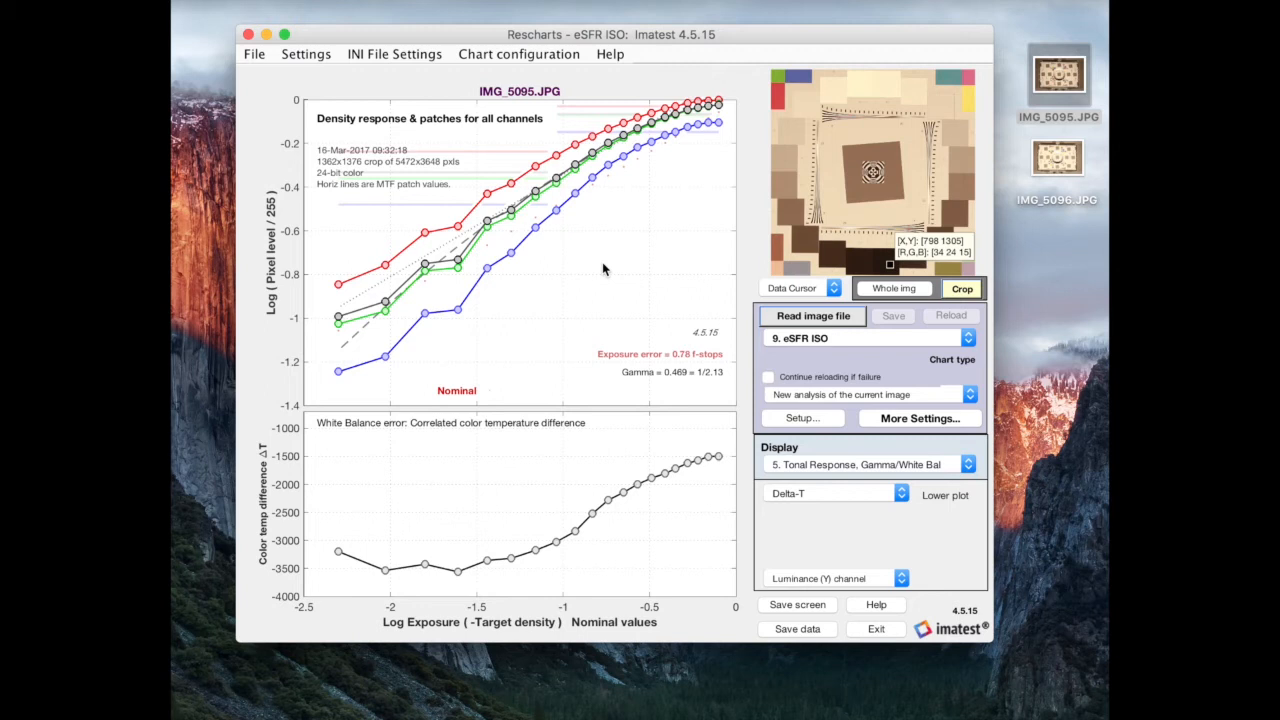
pyautogui.moveTo(344, 218)
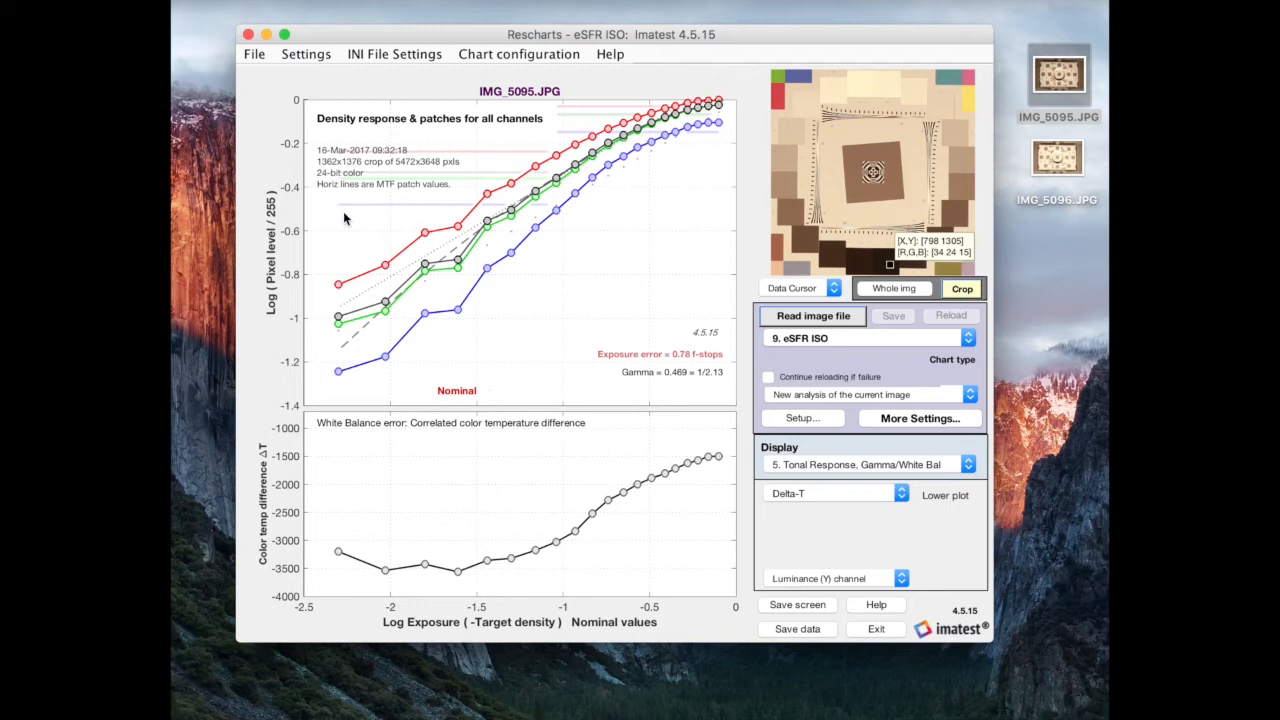
pyautogui.moveTo(312, 158)
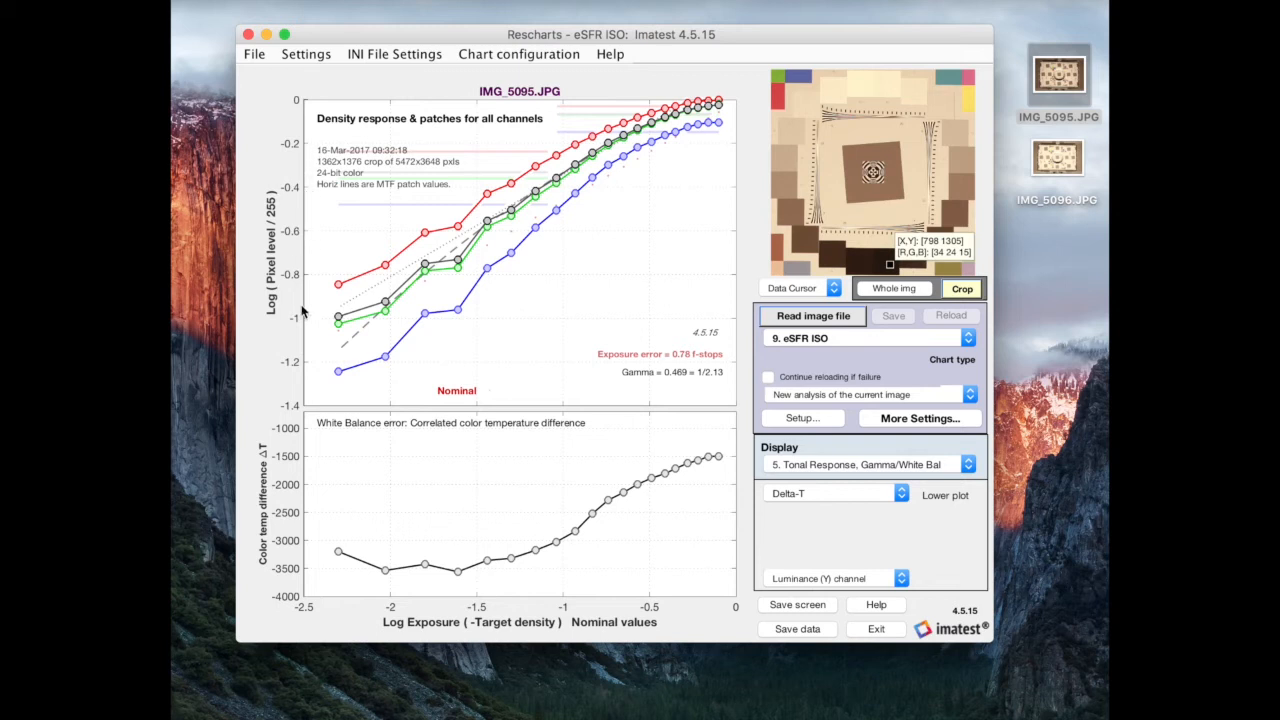
pyautogui.moveTo(544, 628)
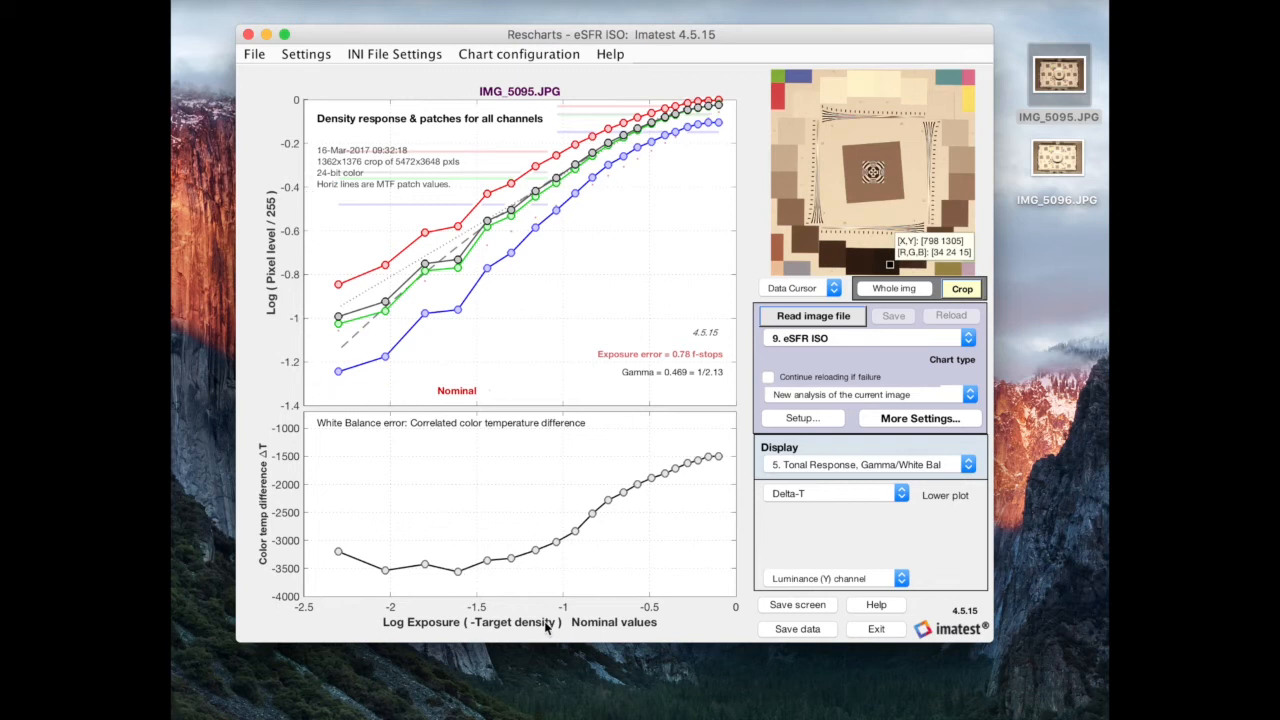
pyautogui.moveTo(284, 376)
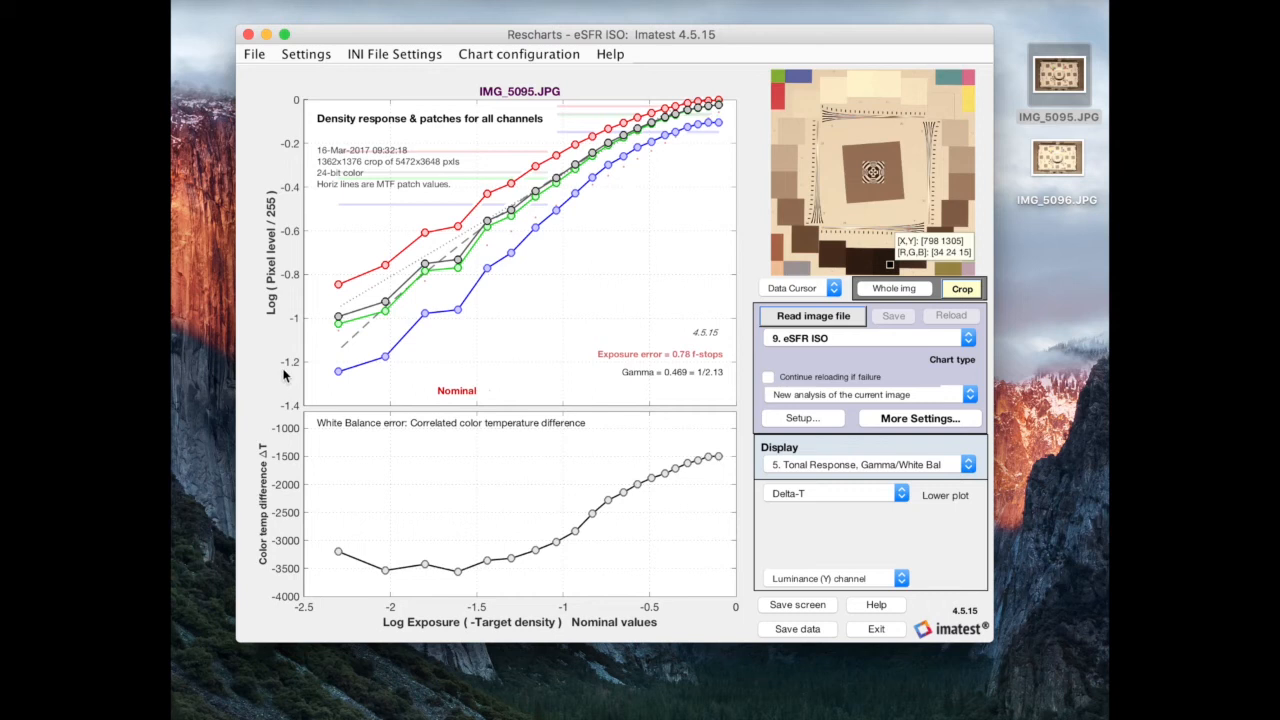
pyautogui.moveTo(404, 310)
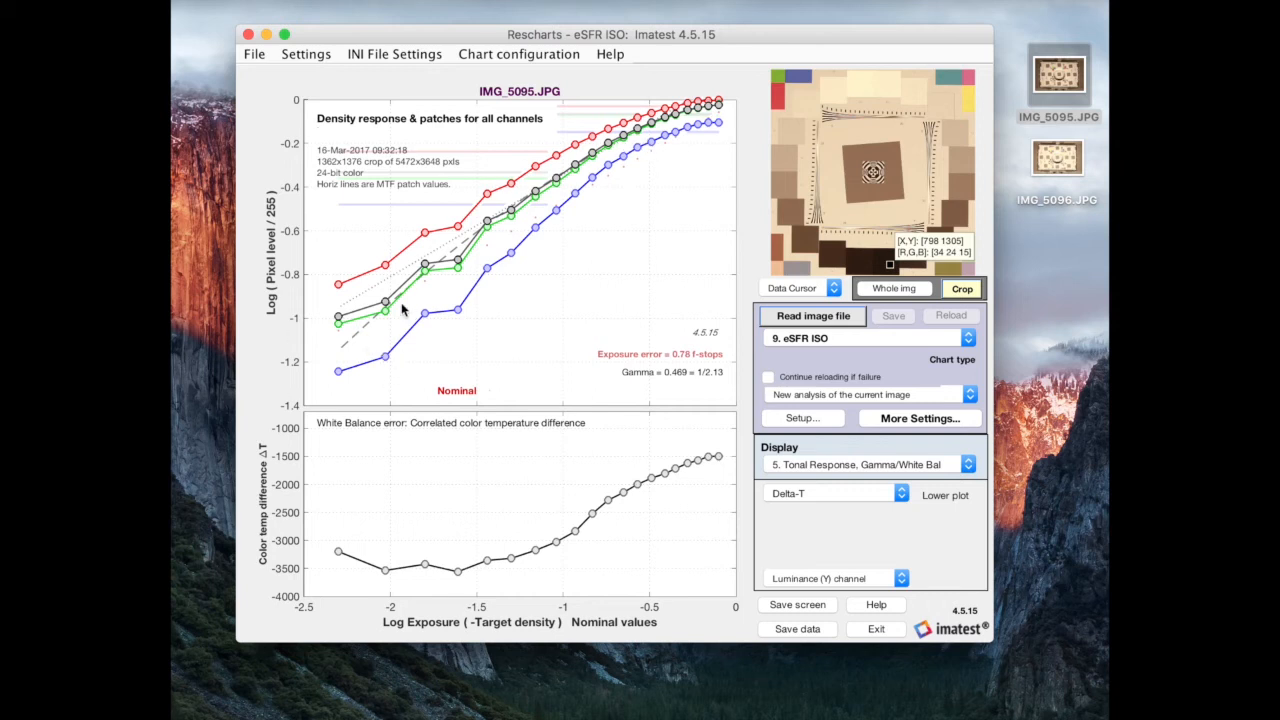
pyautogui.moveTo(400, 318)
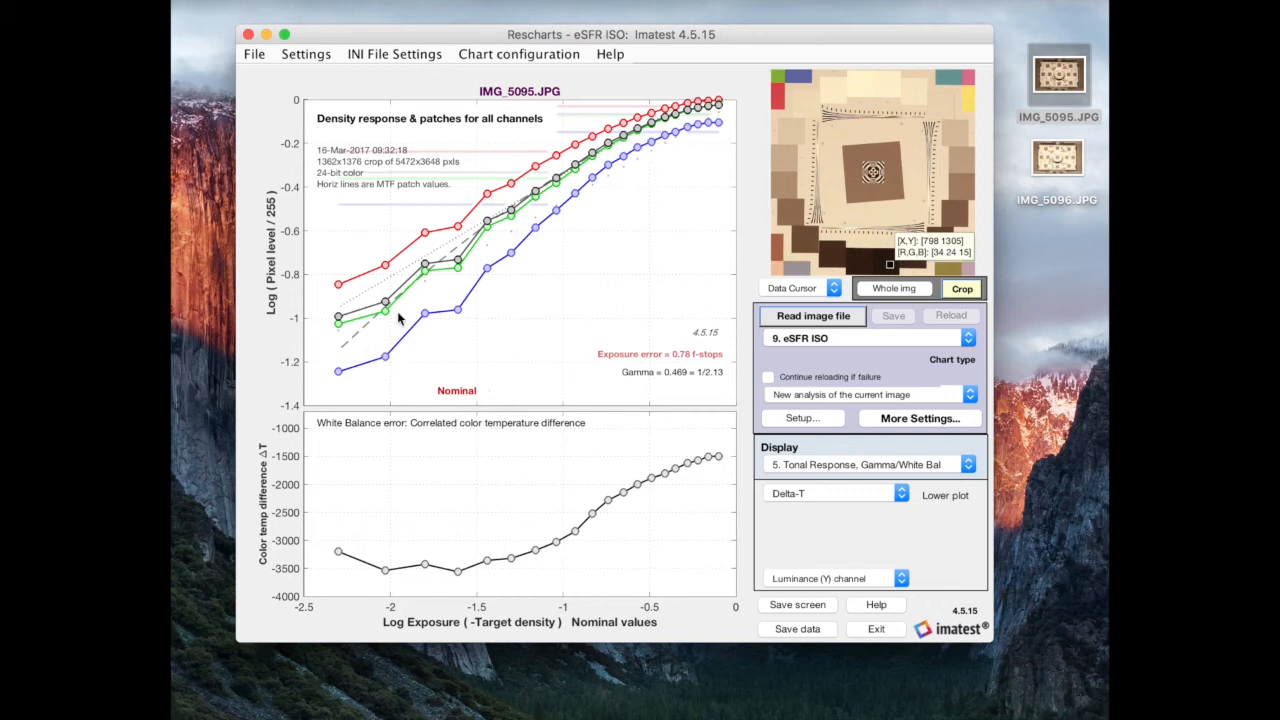
pyautogui.moveTo(700, 288)
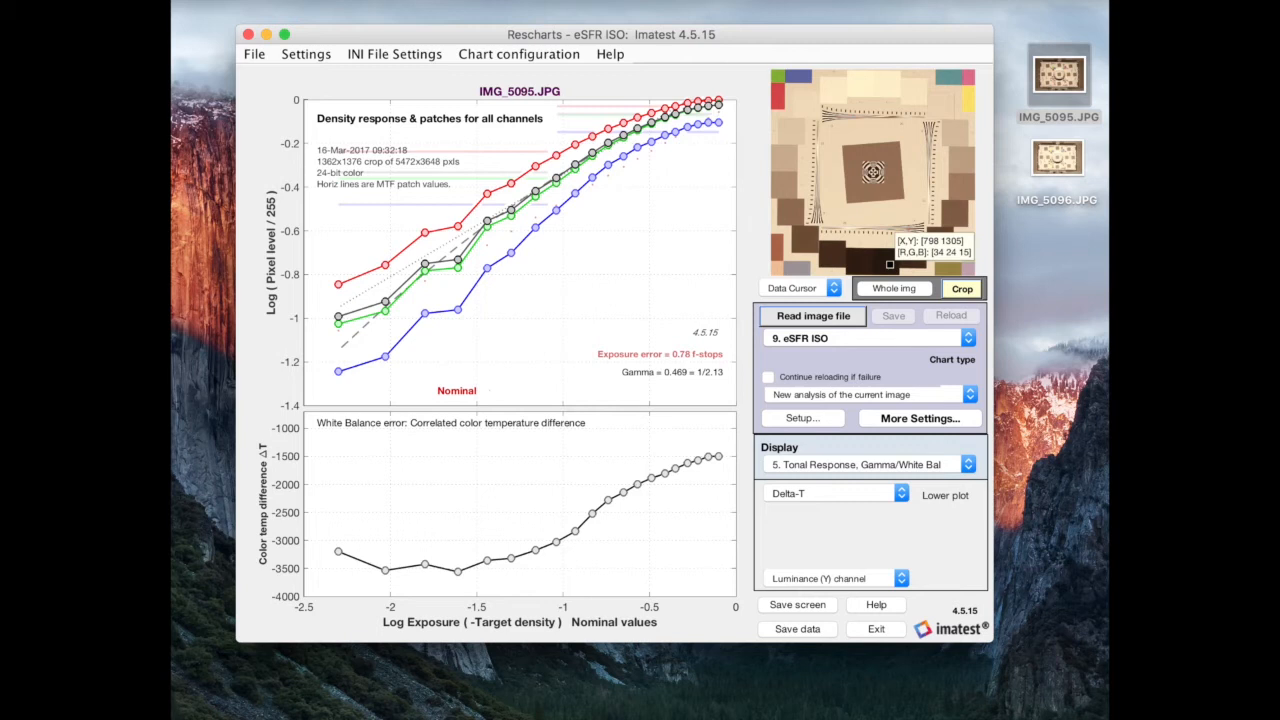
pyautogui.moveTo(556, 276)
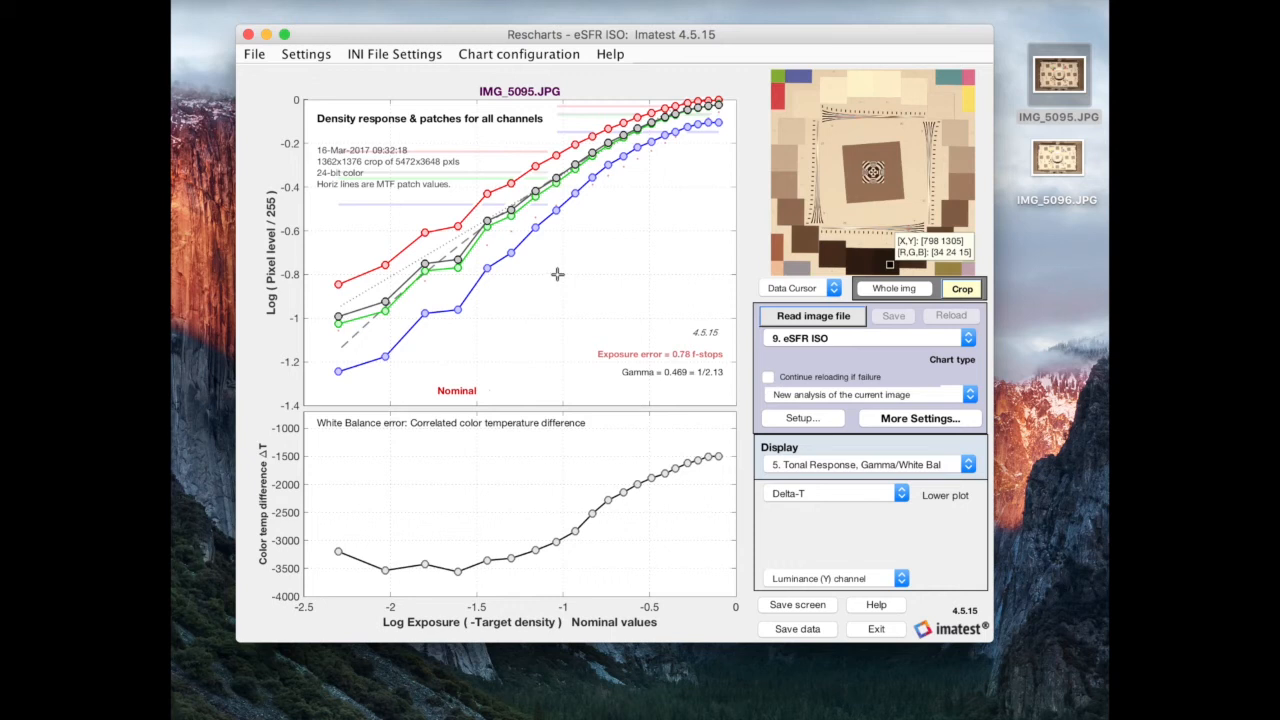
pyautogui.moveTo(502, 316)
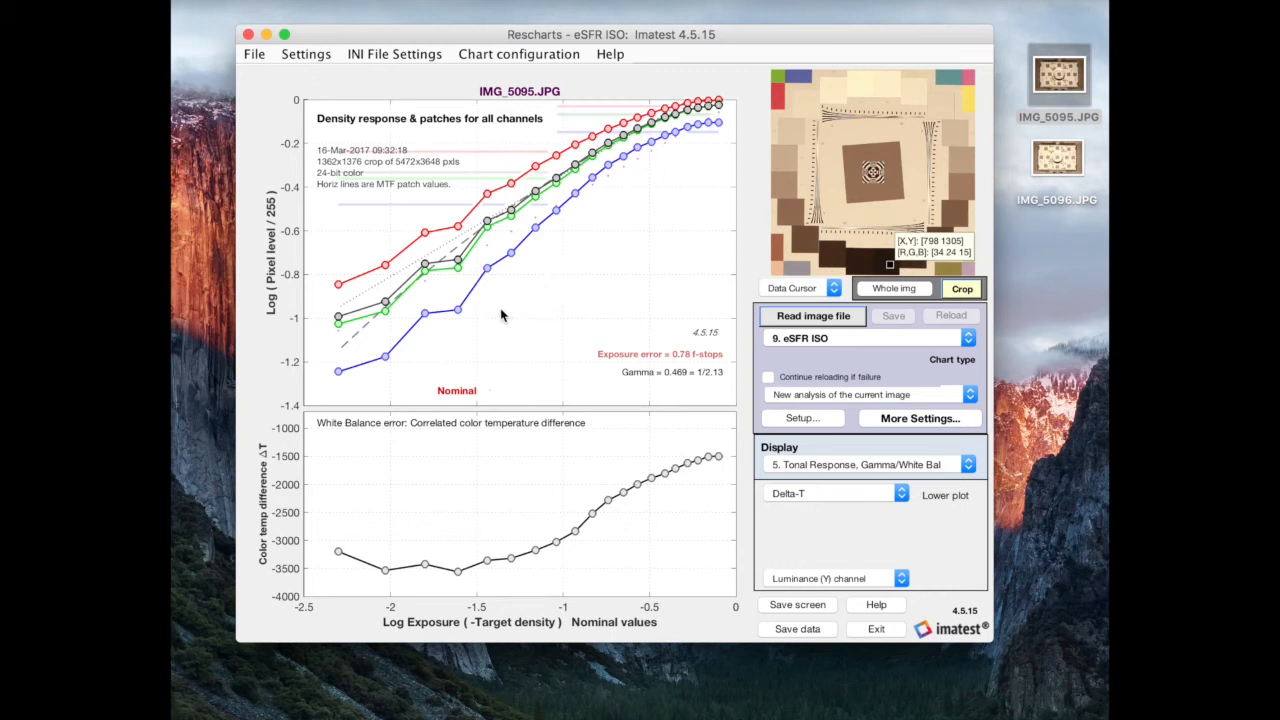
pyautogui.moveTo(408, 344)
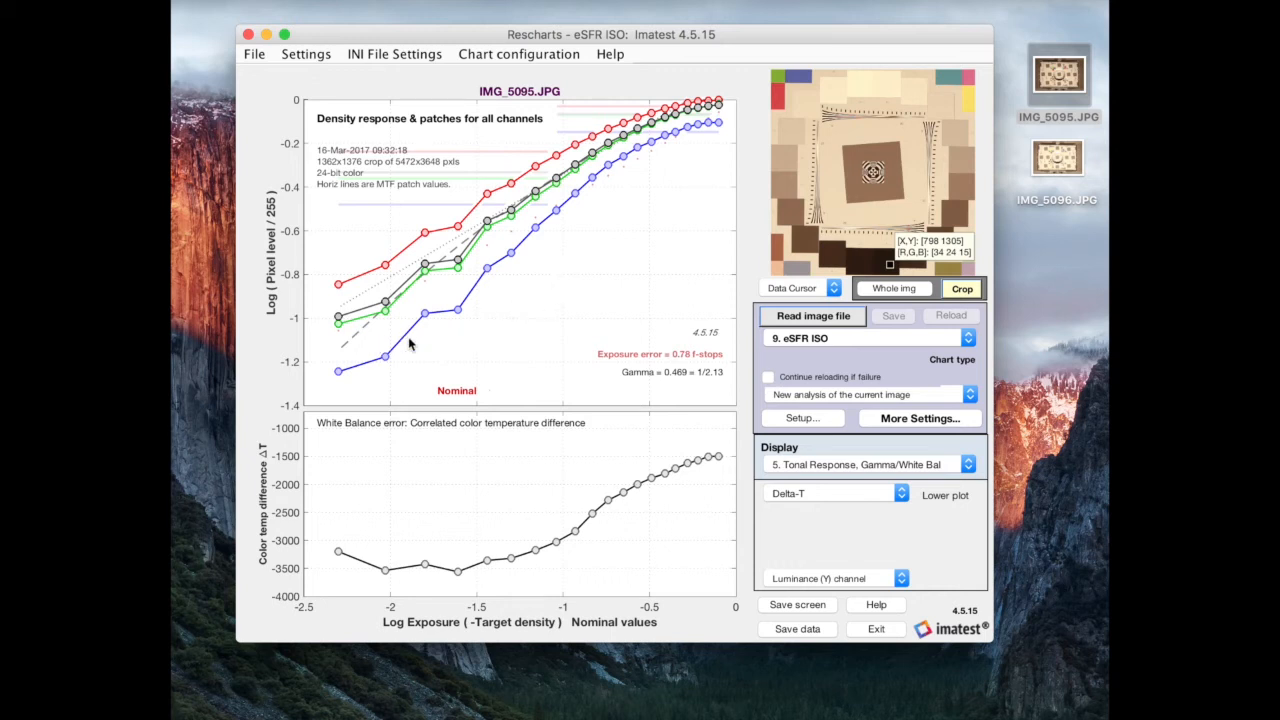
pyautogui.moveTo(832, 238)
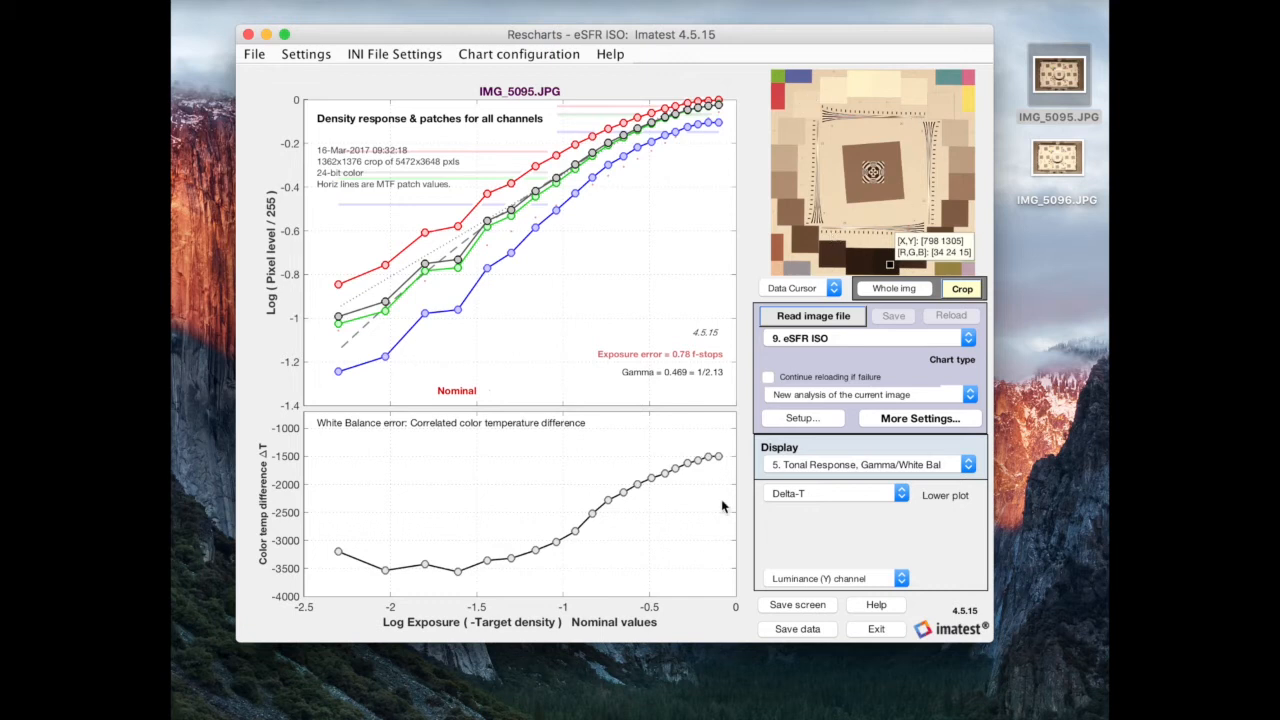
pyautogui.moveTo(712, 592)
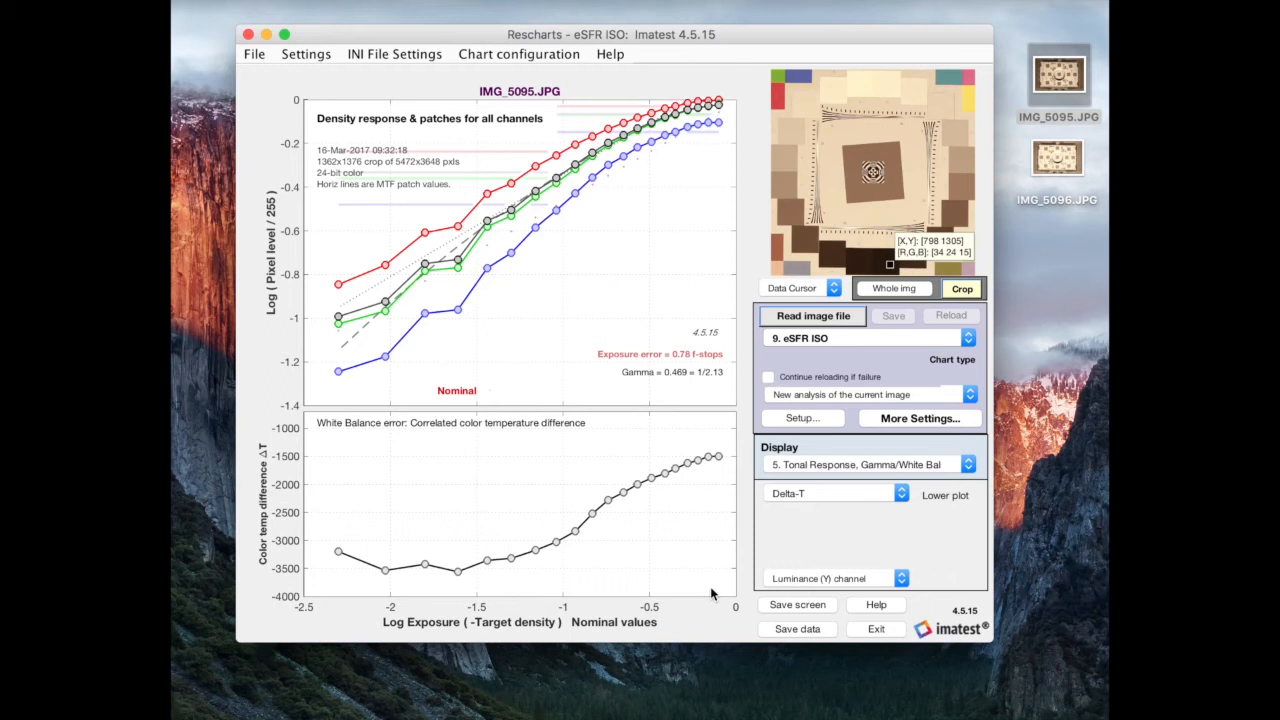
pyautogui.moveTo(728, 308)
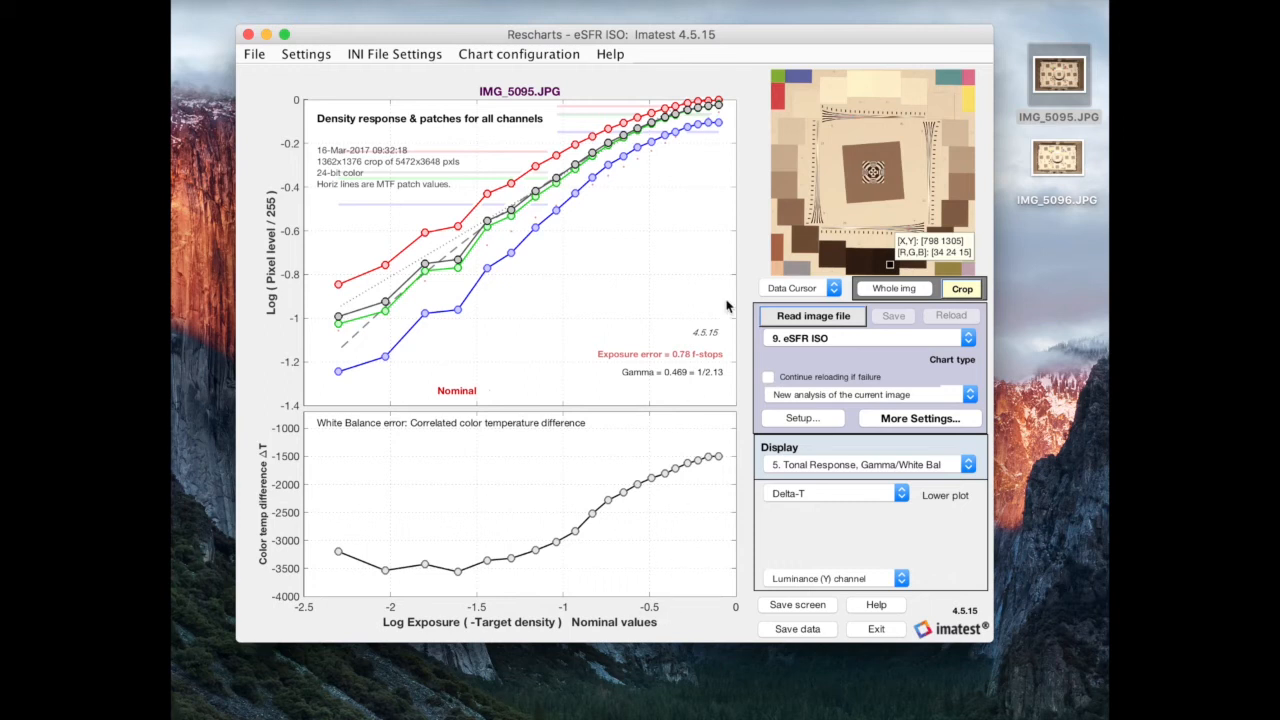
pyautogui.moveTo(960, 132)
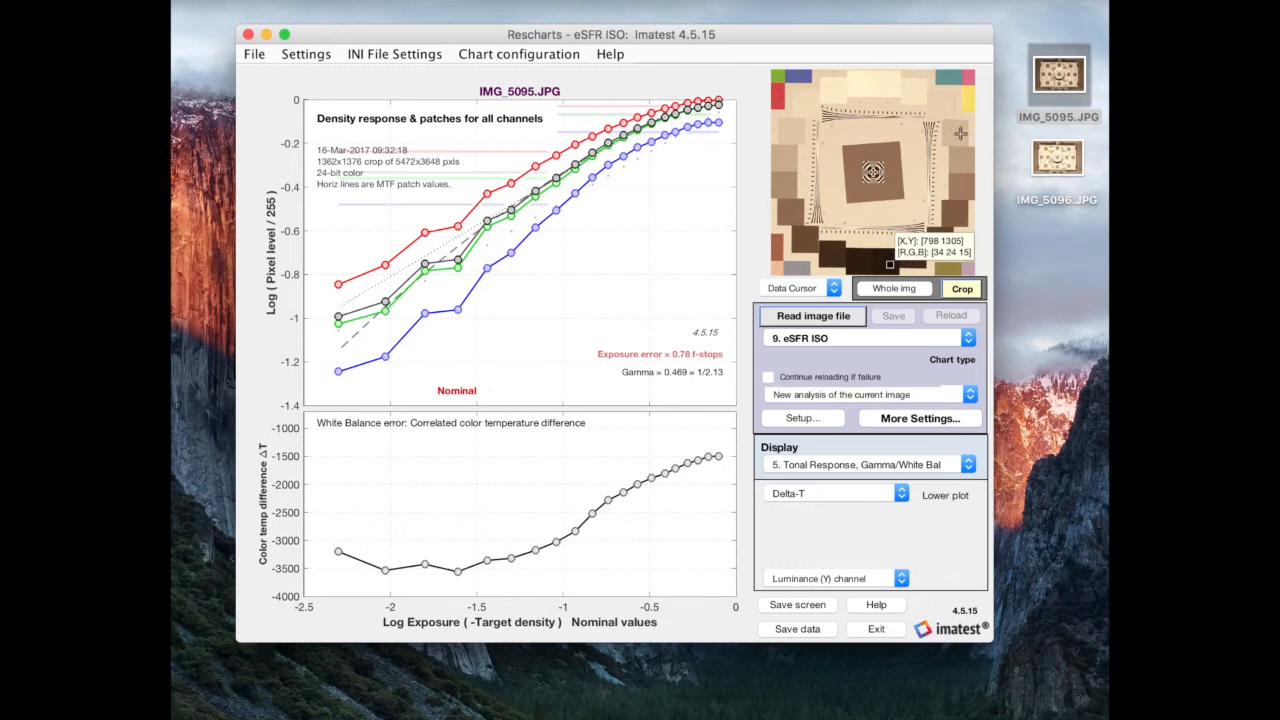
pyautogui.moveTo(830, 84)
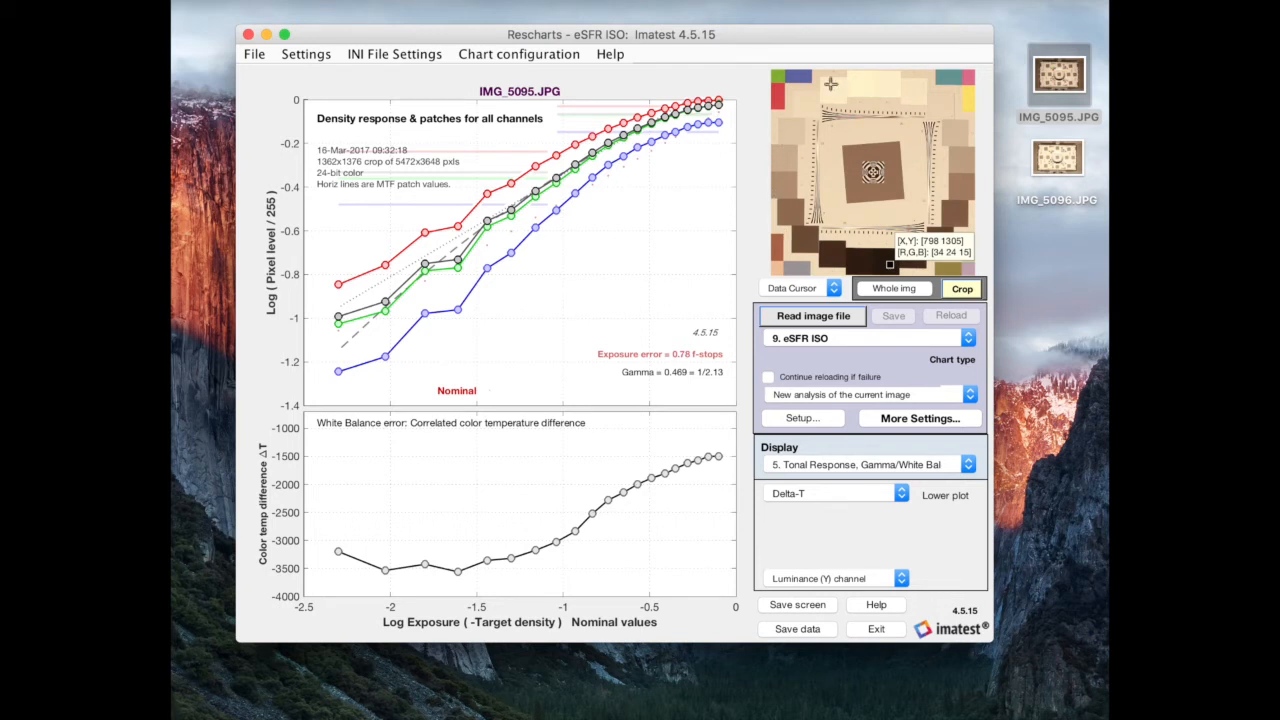
pyautogui.moveTo(798, 104)
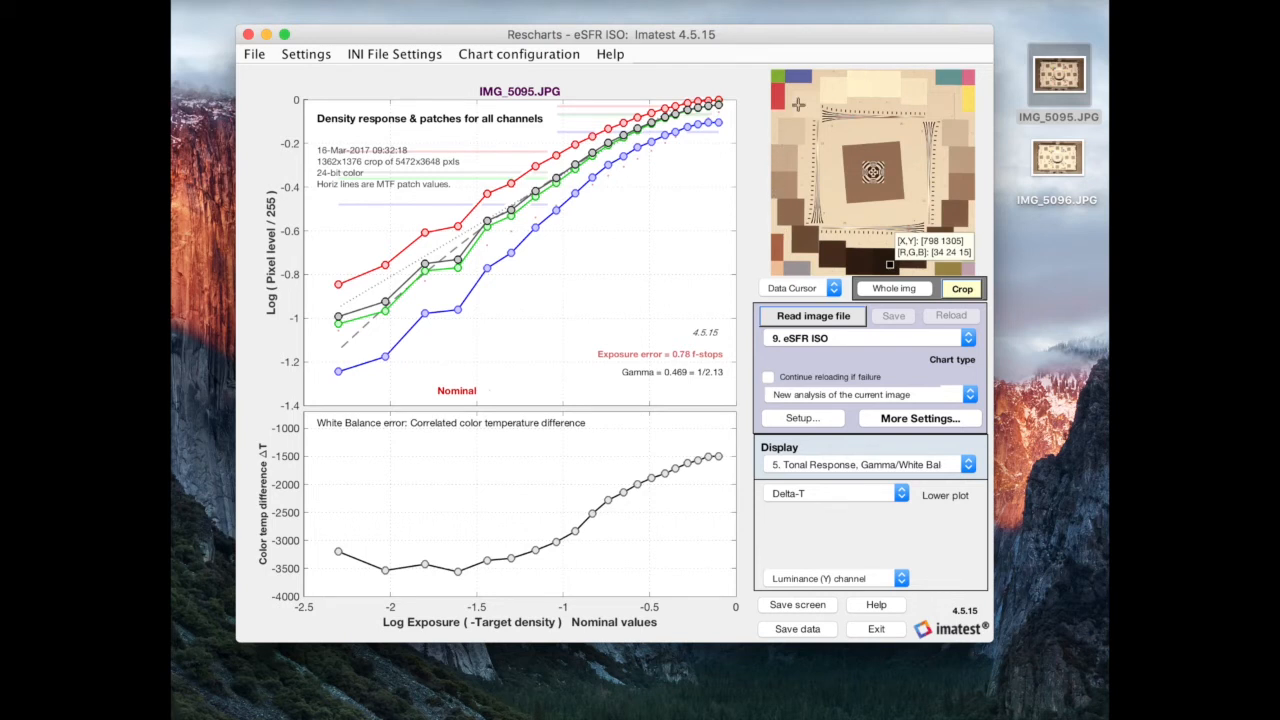
pyautogui.moveTo(708, 606)
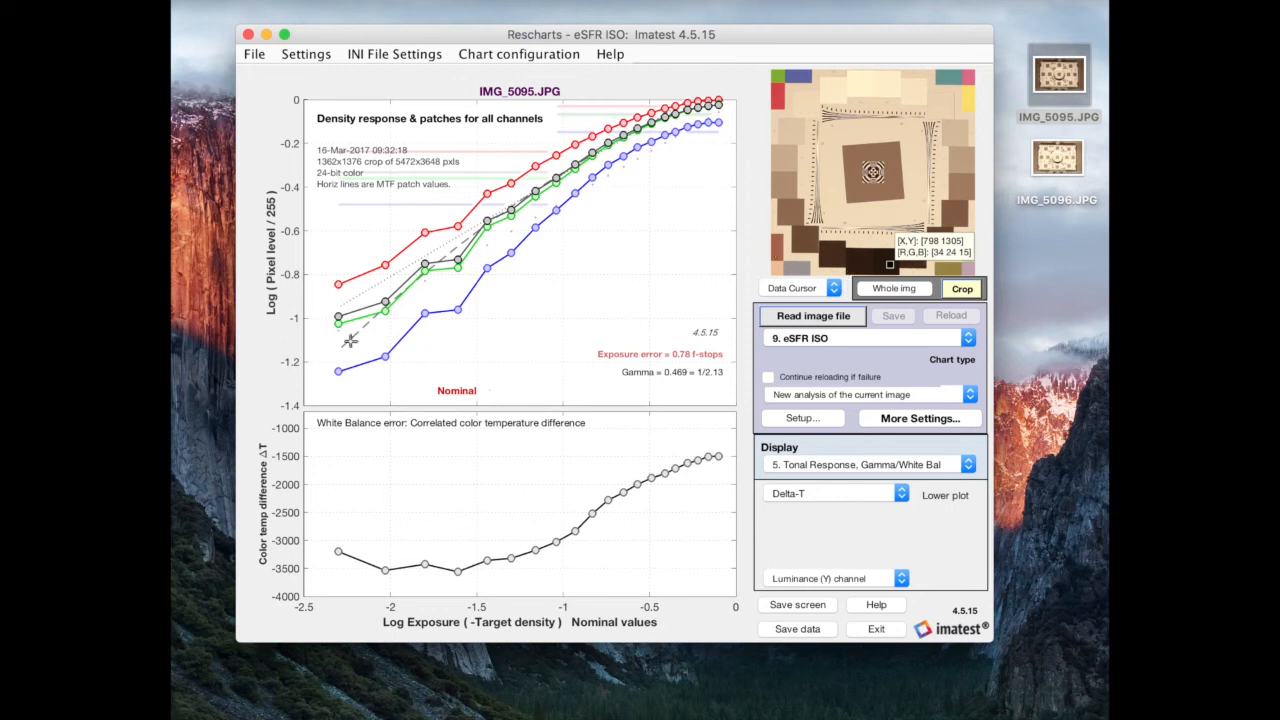
pyautogui.moveTo(350, 304)
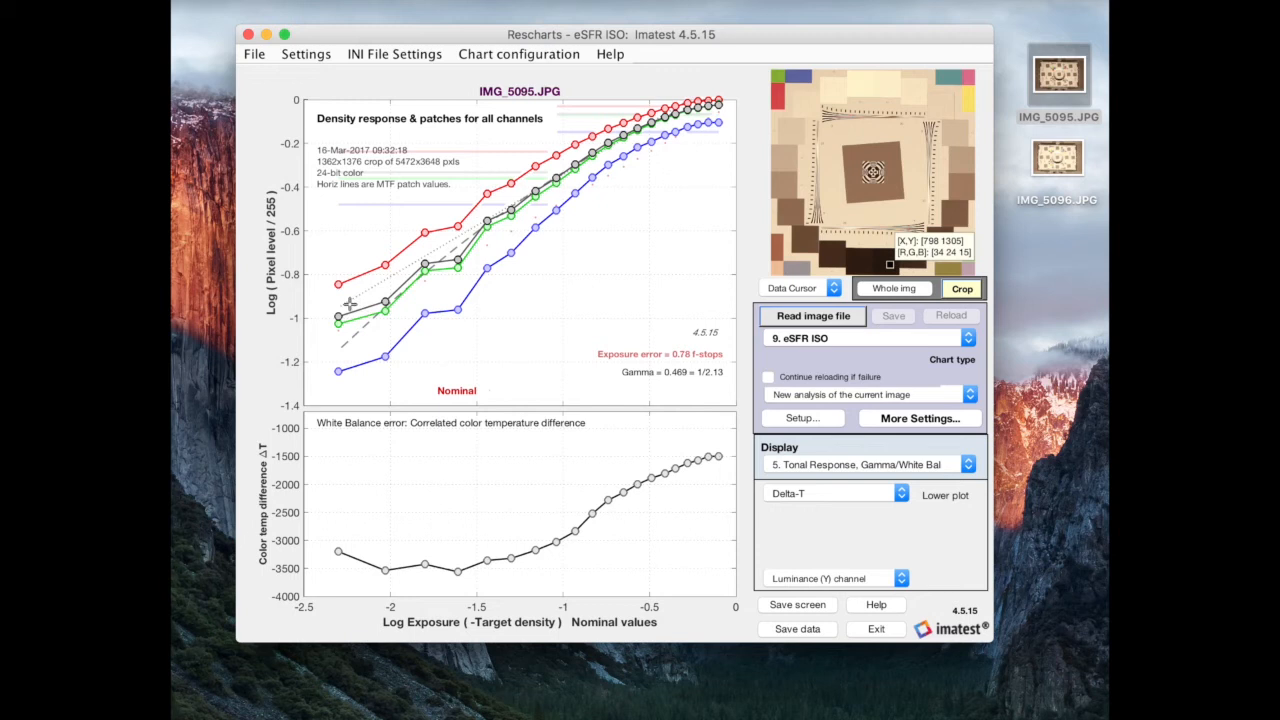
pyautogui.moveTo(350, 248)
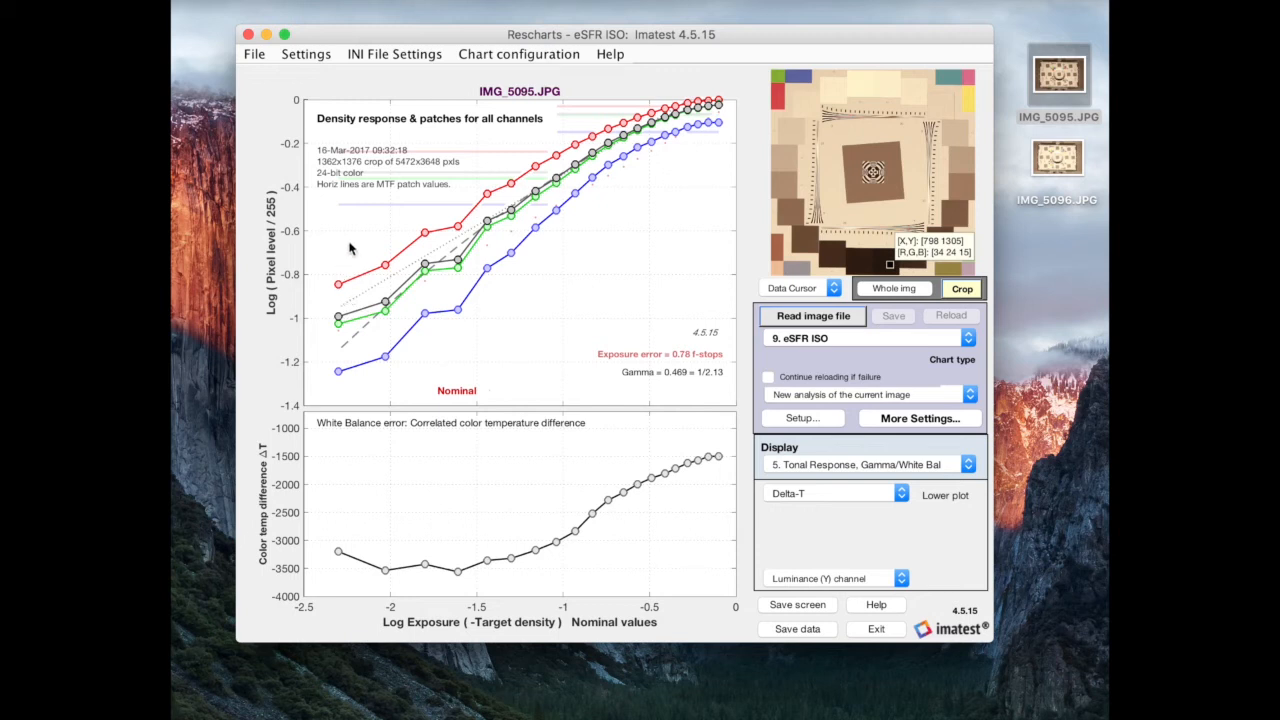
pyautogui.moveTo(850, 512)
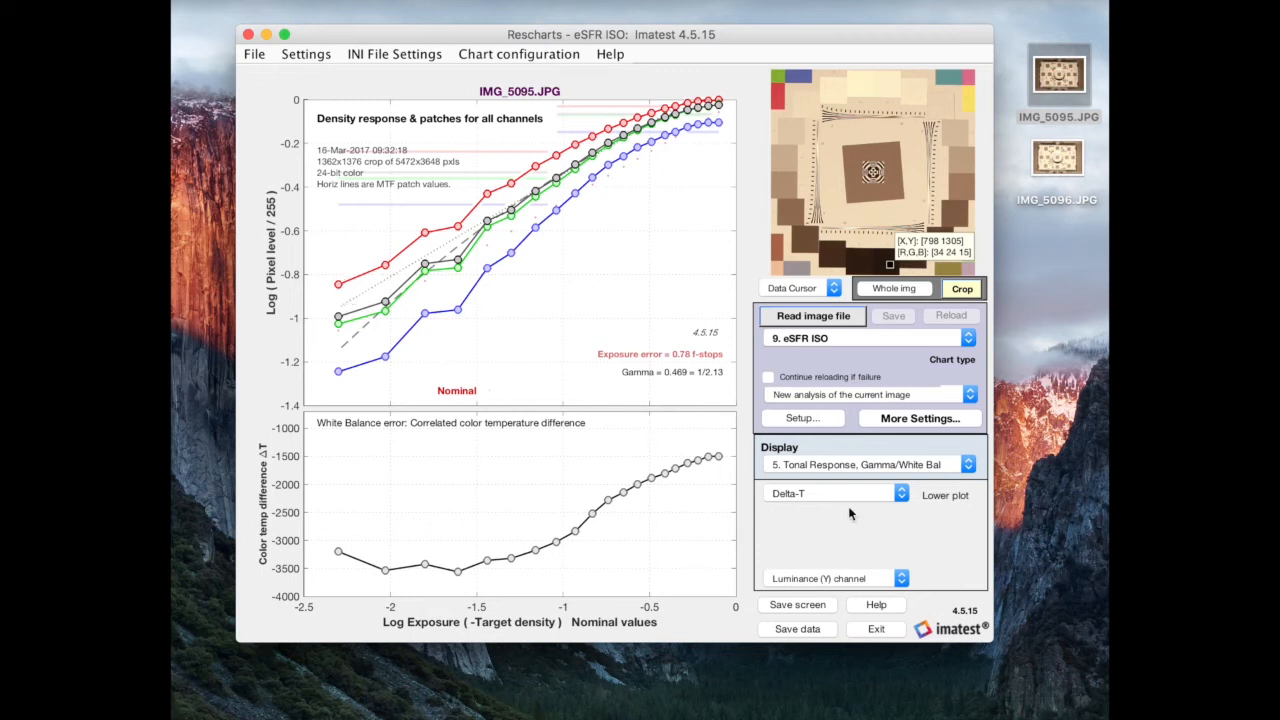
pyautogui.moveTo(876, 628)
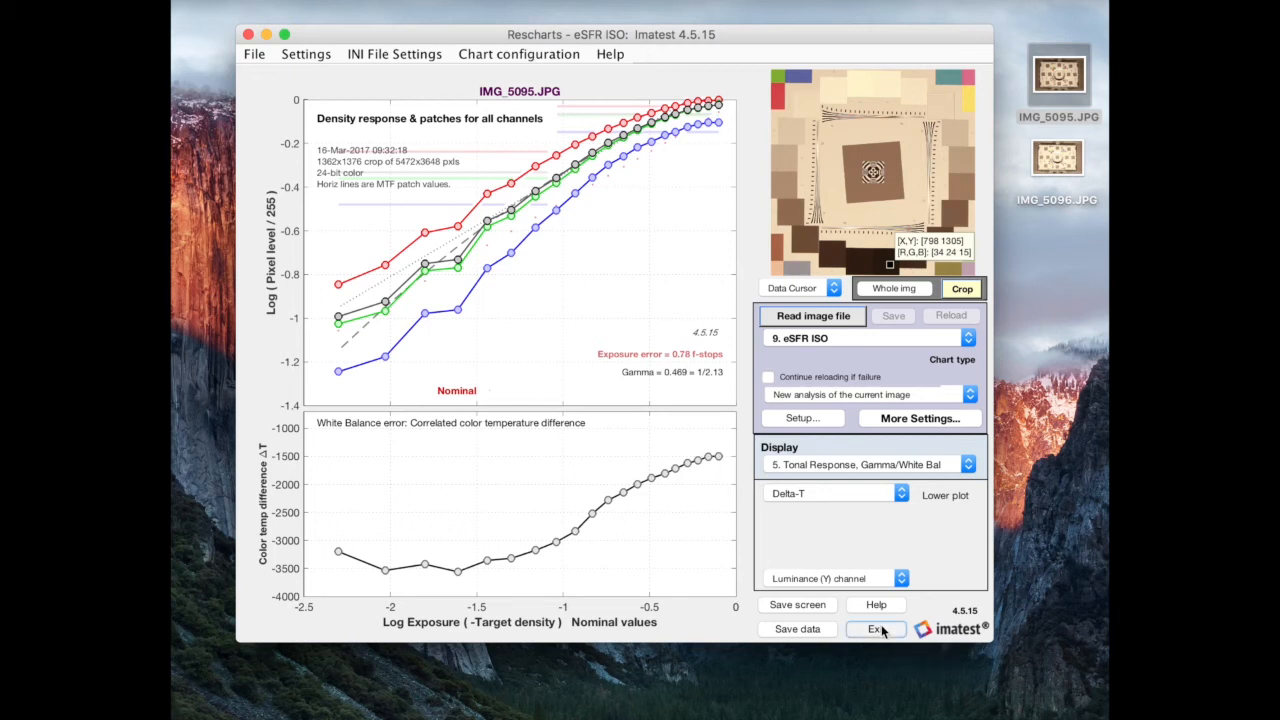
# - Exit Rescharts after reviewing IMG_5095's tonal response and white balance plots
pyautogui.click(876, 628)
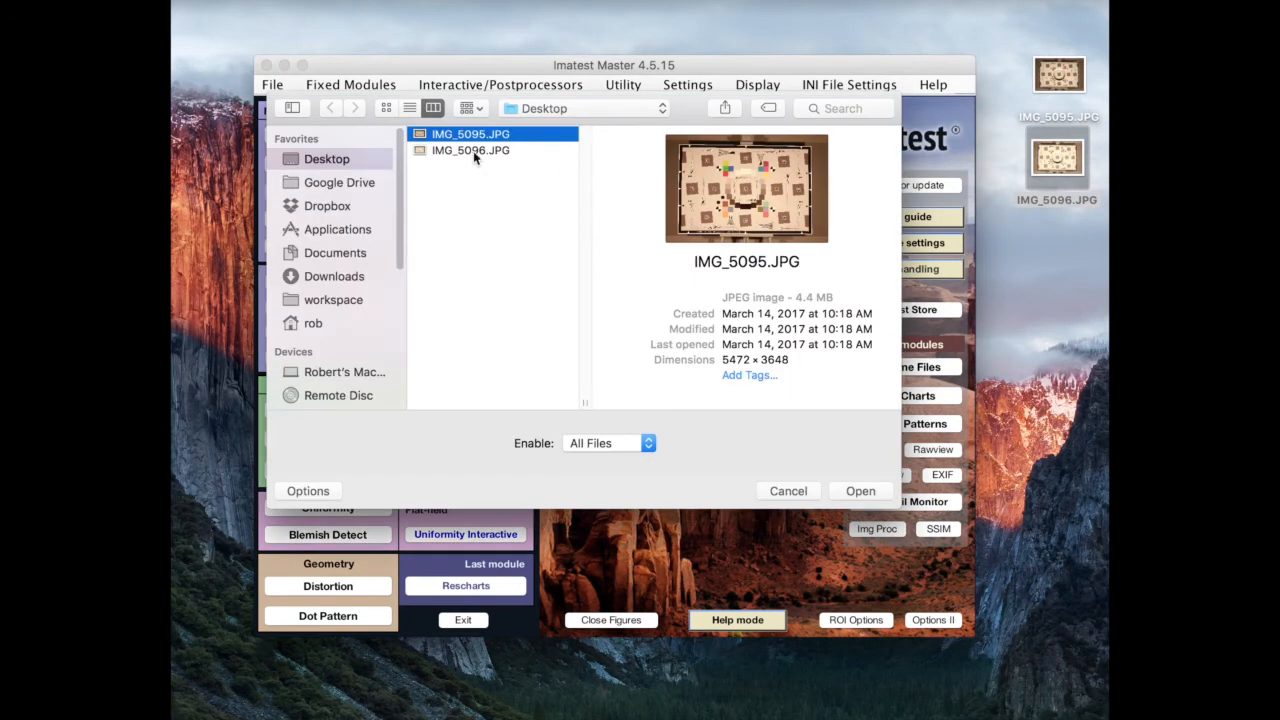
# - Select IMG_5095.JPG and IMG_5096.JPG together in the file chooser for multi-image analysis
pyautogui.click(470, 150)
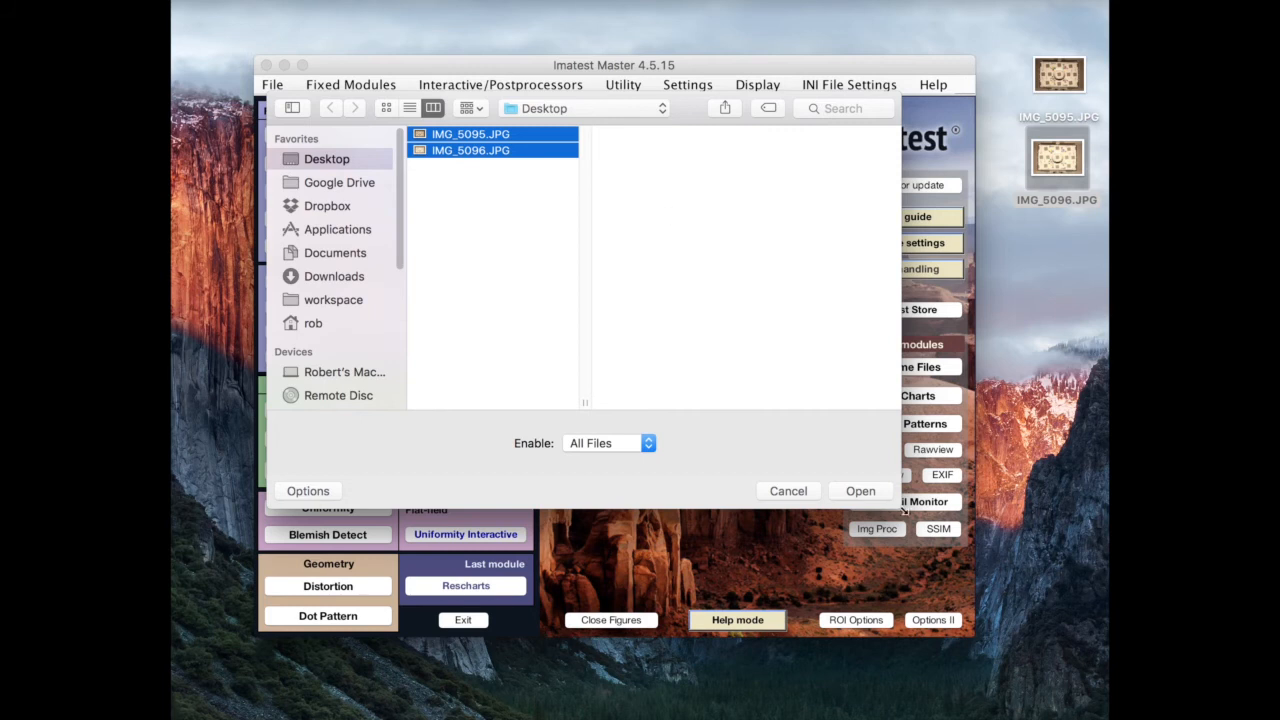
pyautogui.click(860, 490)
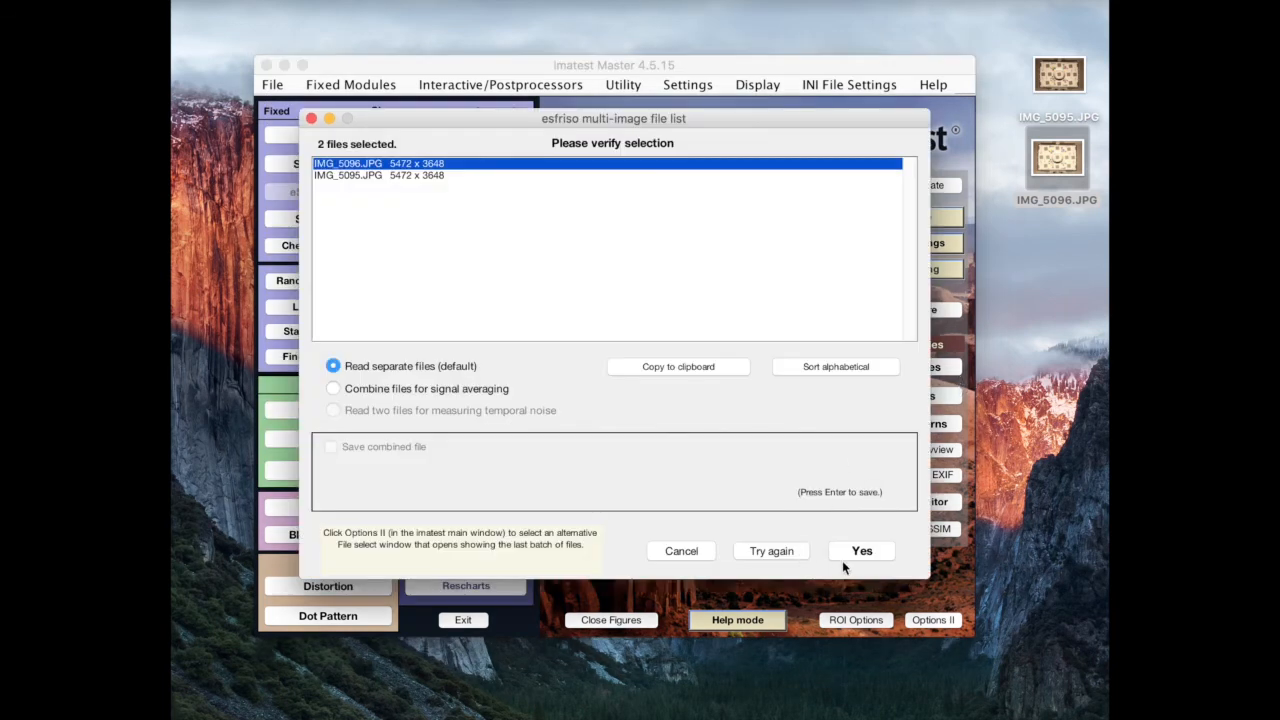
# - Run the eSFR ISO batch with 'Read separate files' to get figures for both images side by side
pyautogui.click(860, 552)
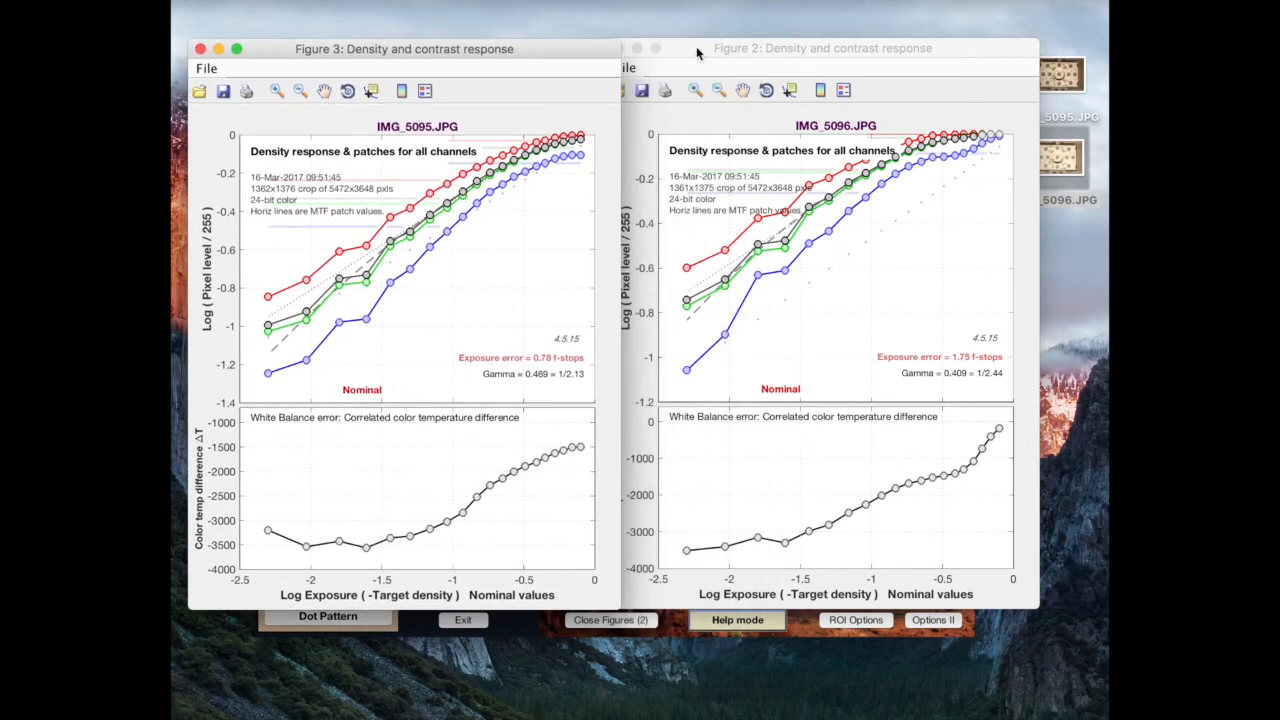
pyautogui.click(820, 48)
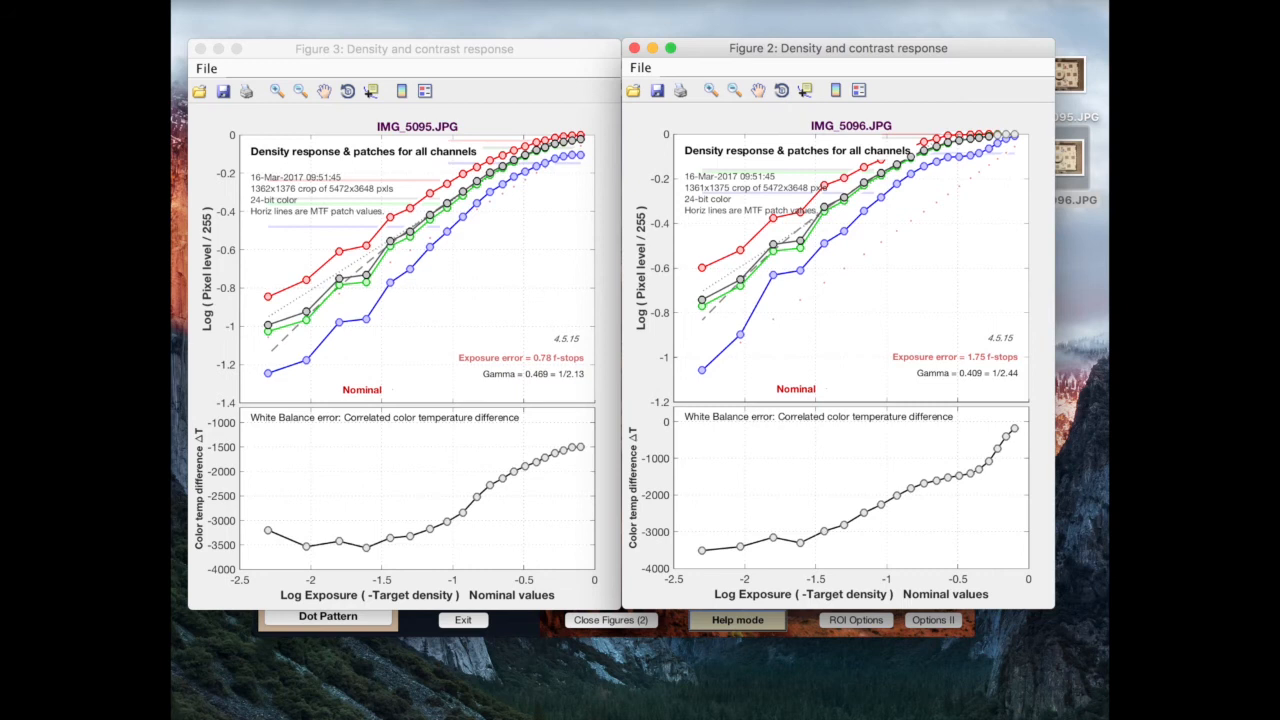
pyautogui.moveTo(500, 230)
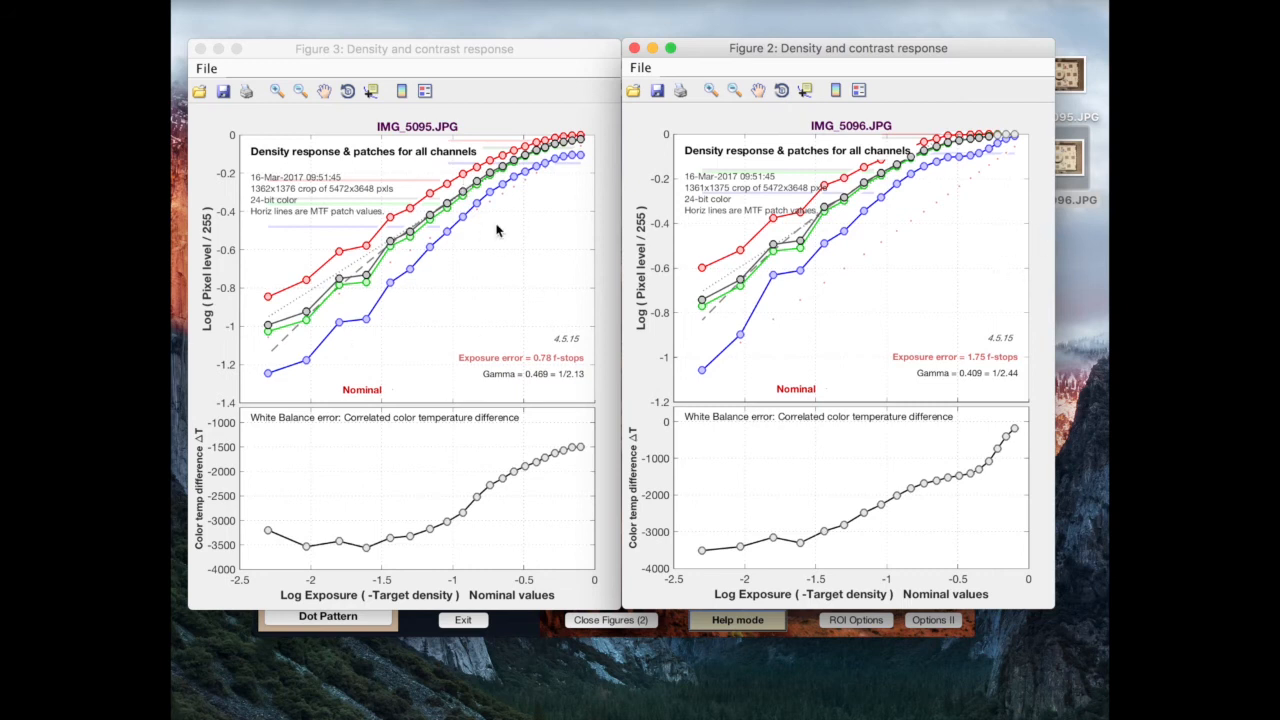
pyautogui.moveTo(344, 418)
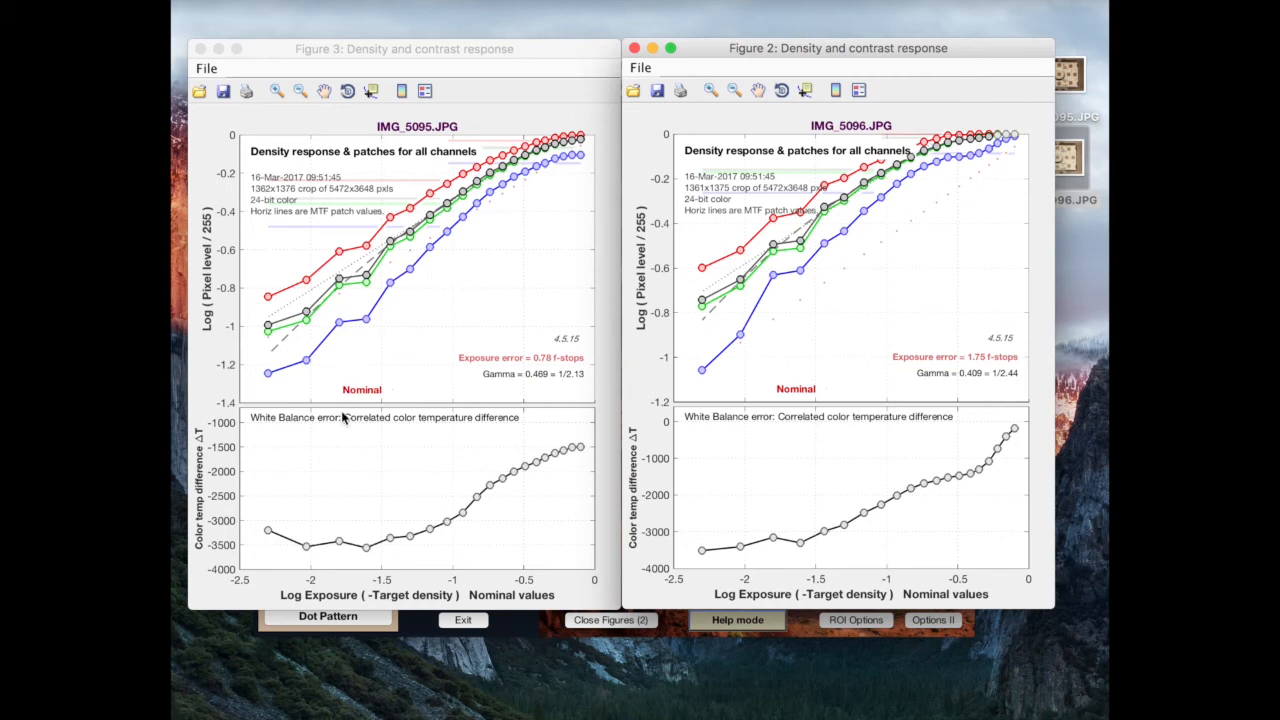
pyautogui.moveTo(952, 198)
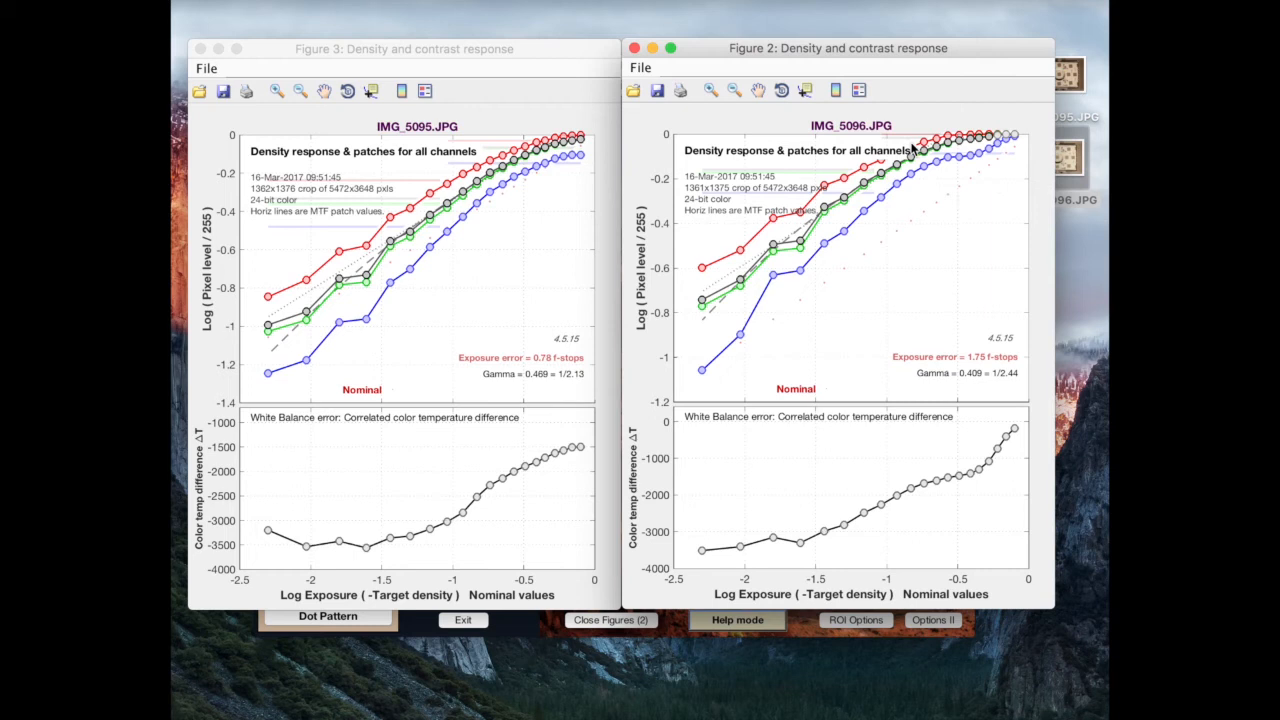
pyautogui.moveTo(996, 458)
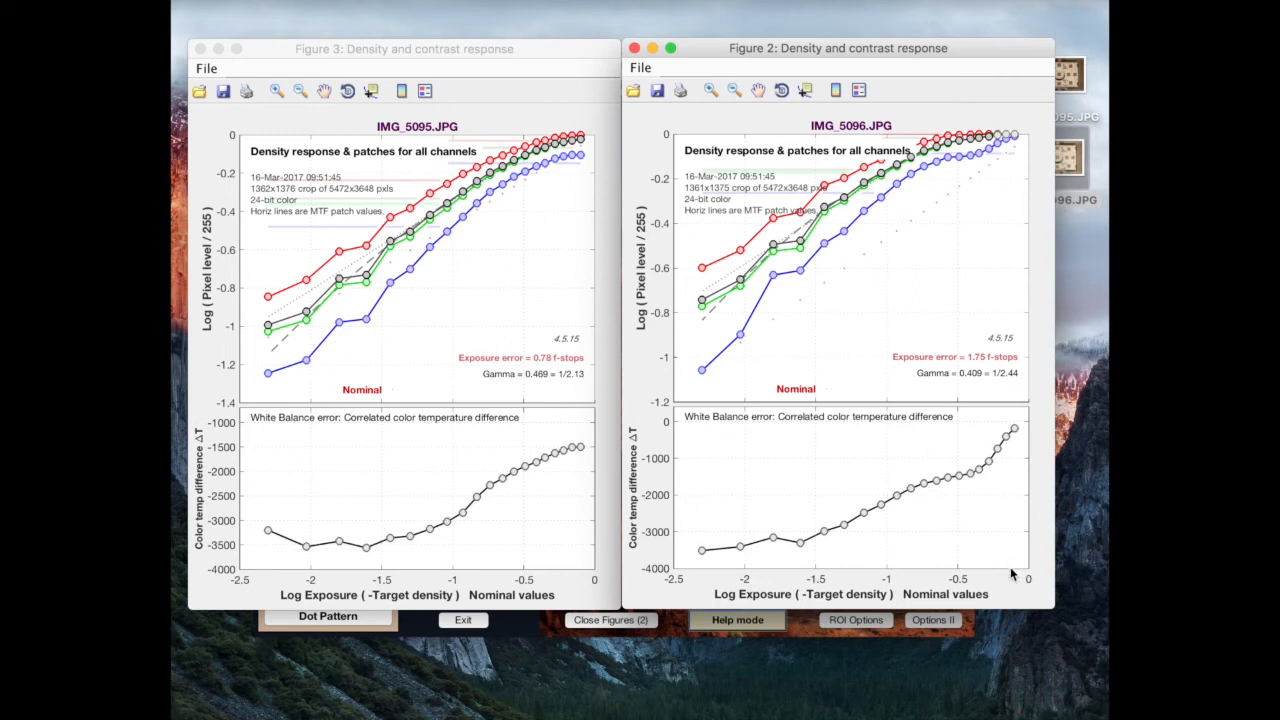
pyautogui.moveTo(722, 584)
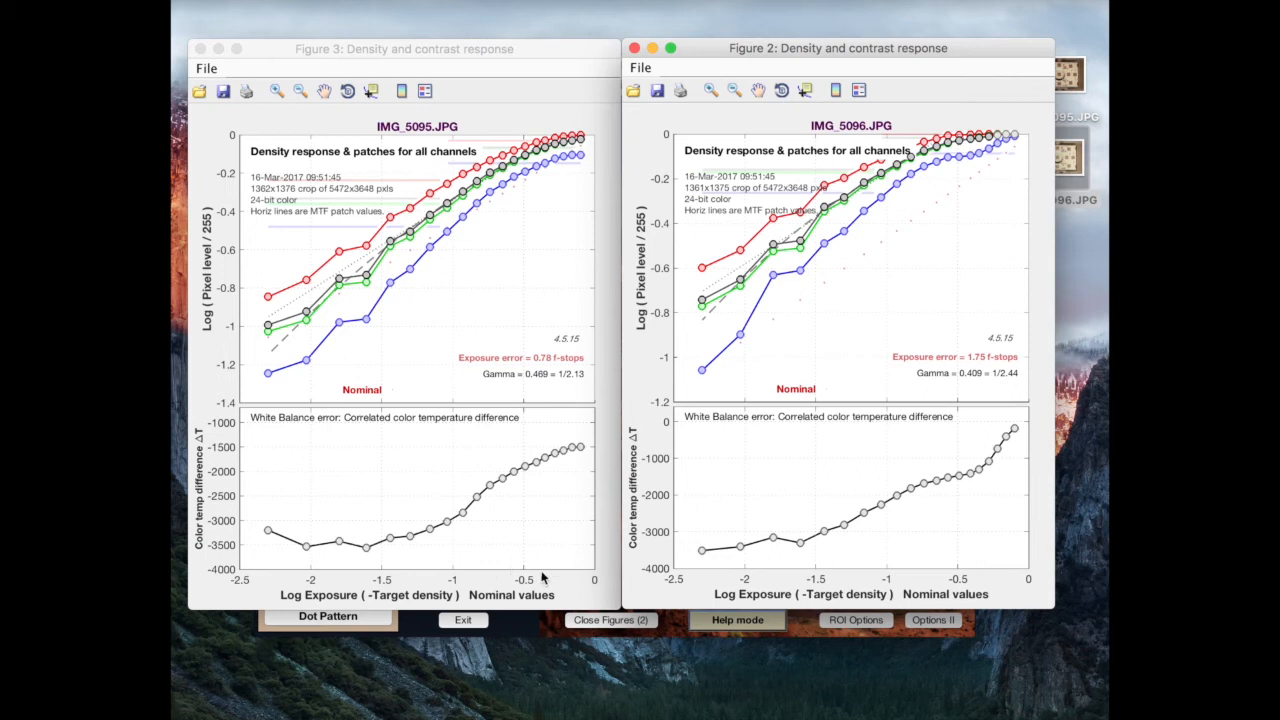
pyautogui.moveTo(1012, 144)
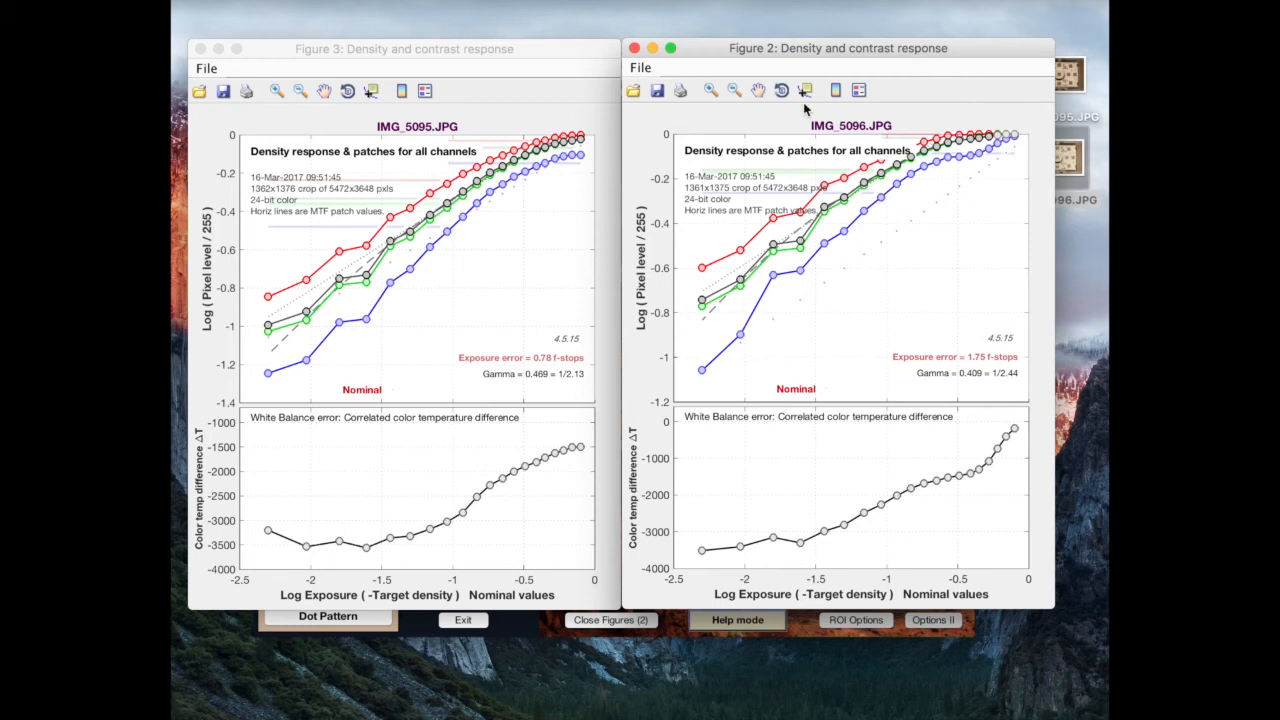
pyautogui.moveTo(788, 118)
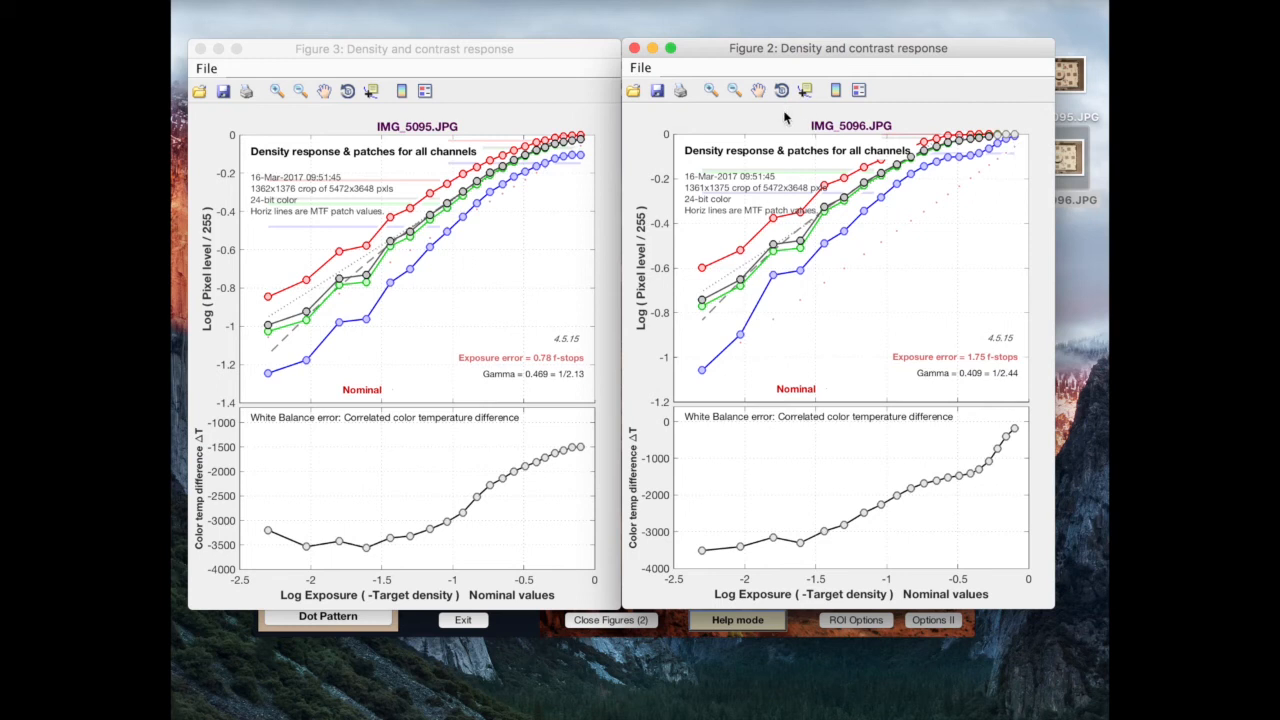
pyautogui.moveTo(784, 116)
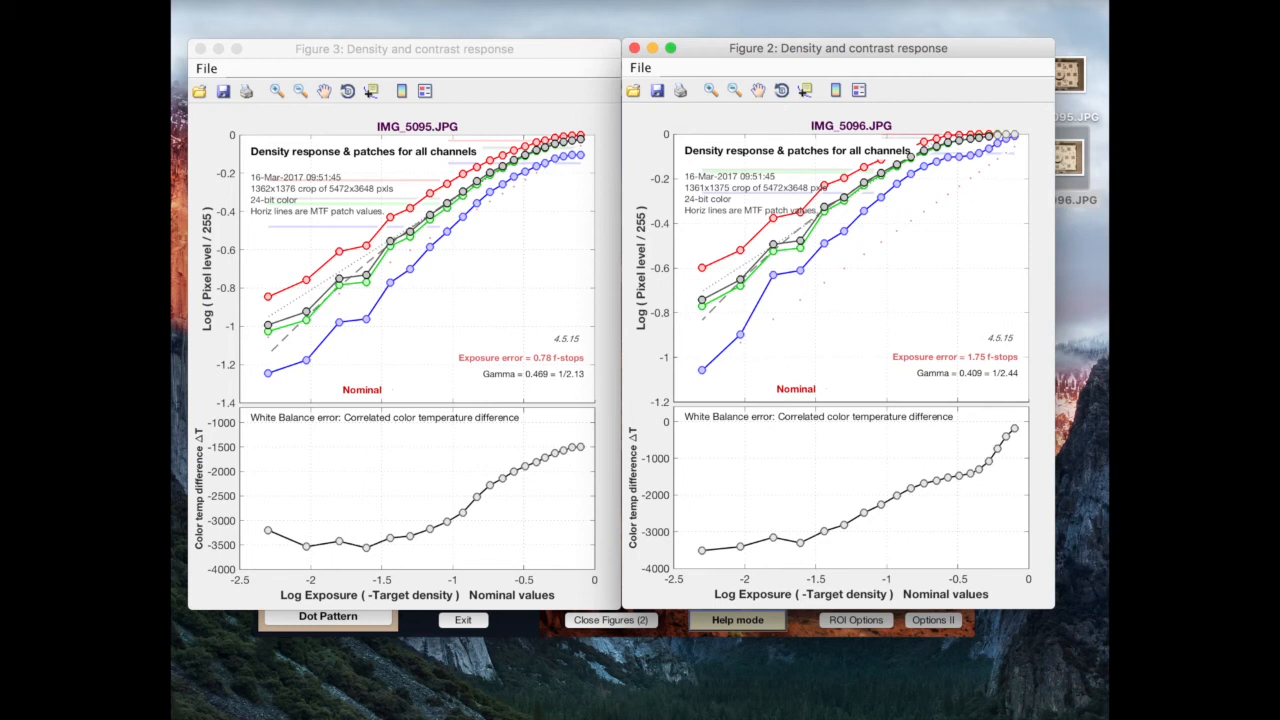
pyautogui.moveTo(924, 198)
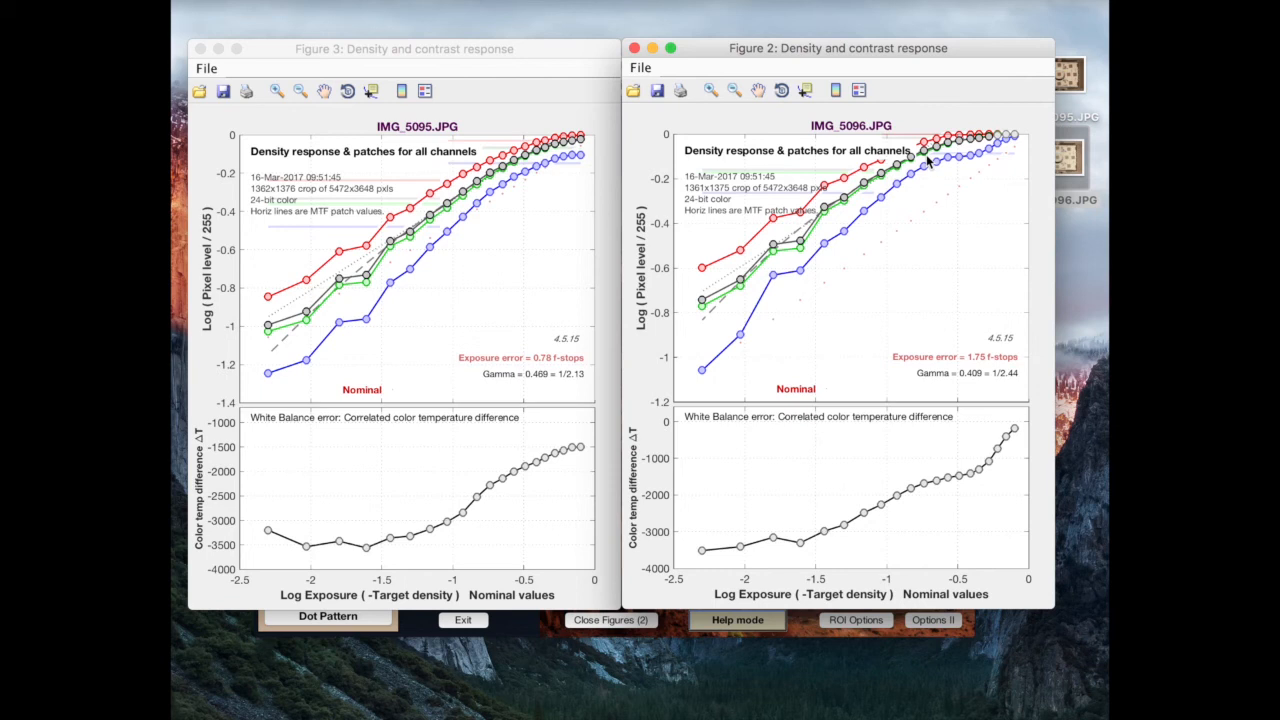
pyautogui.moveTo(976, 158)
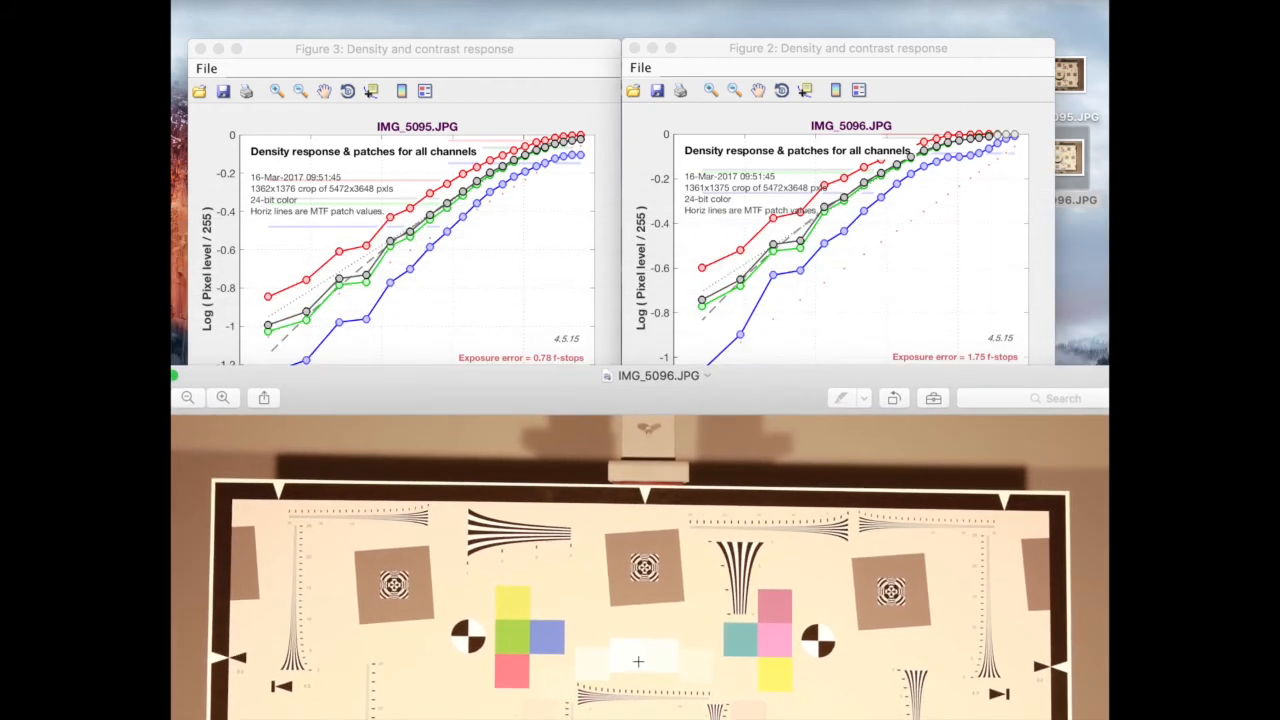
pyautogui.moveTo(660, 644)
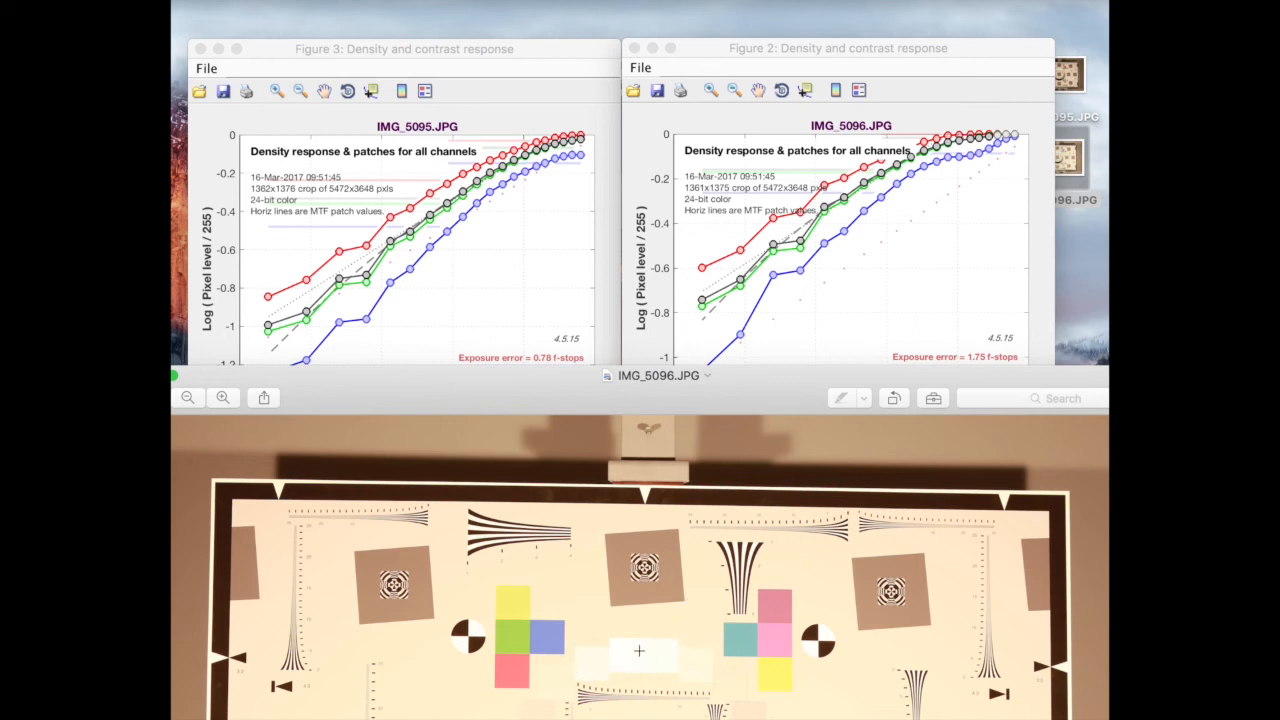
pyautogui.moveTo(688, 656)
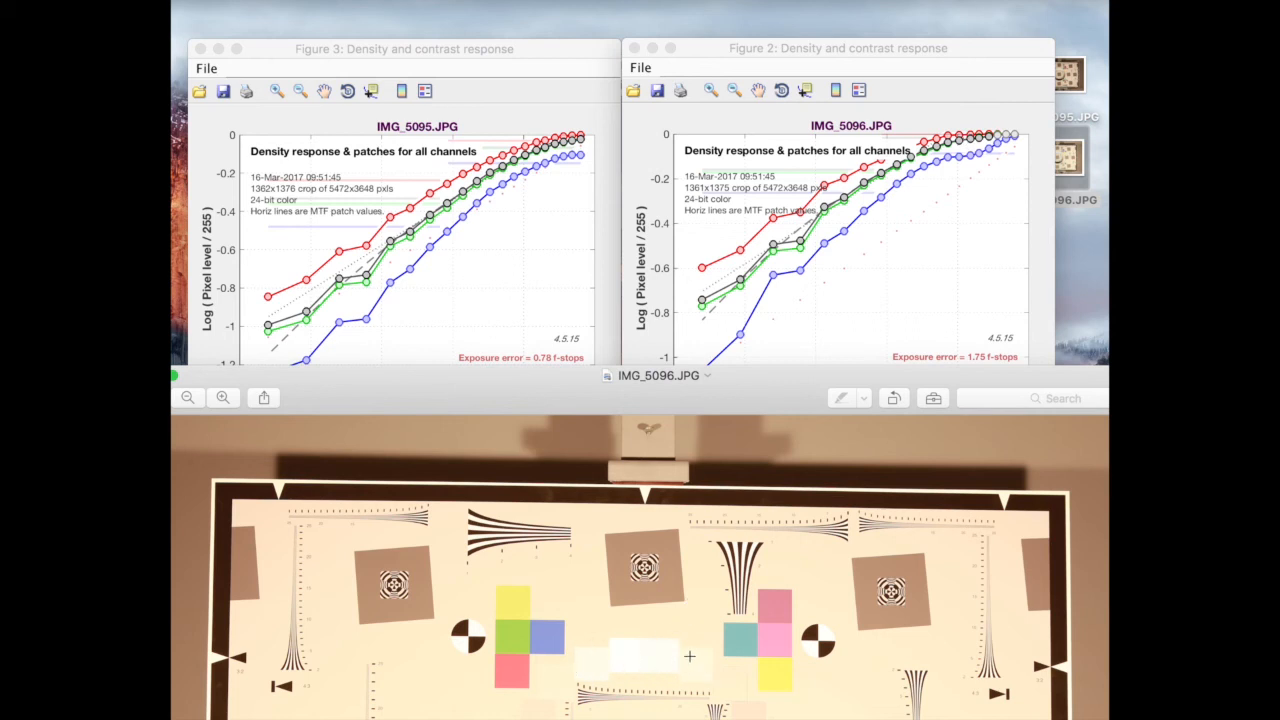
pyautogui.moveTo(588, 140)
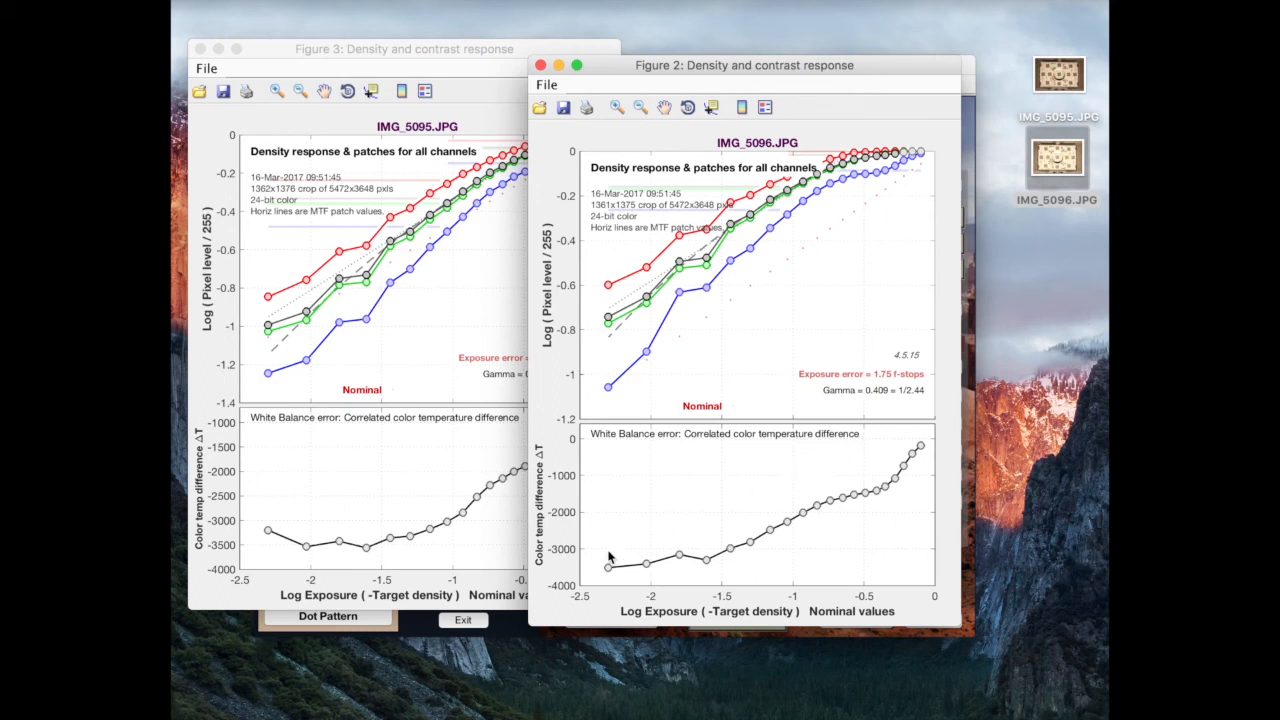
pyautogui.moveTo(584, 570)
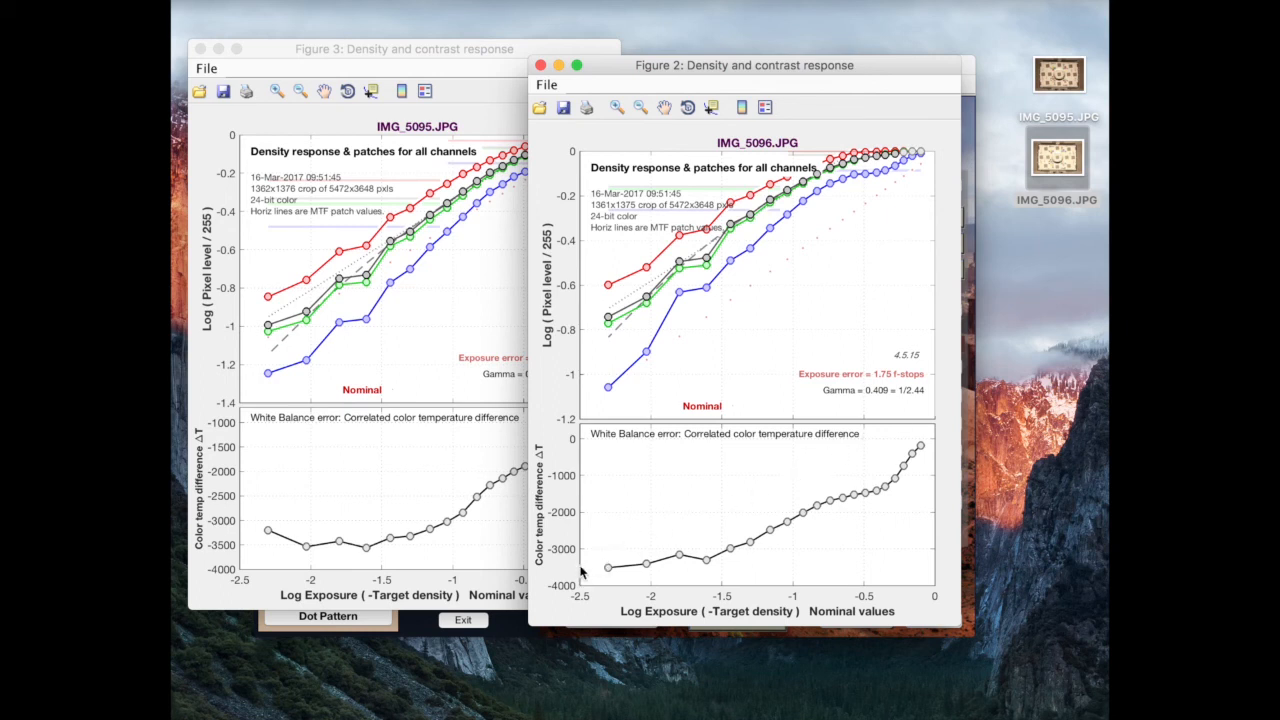
pyautogui.moveTo(592, 492)
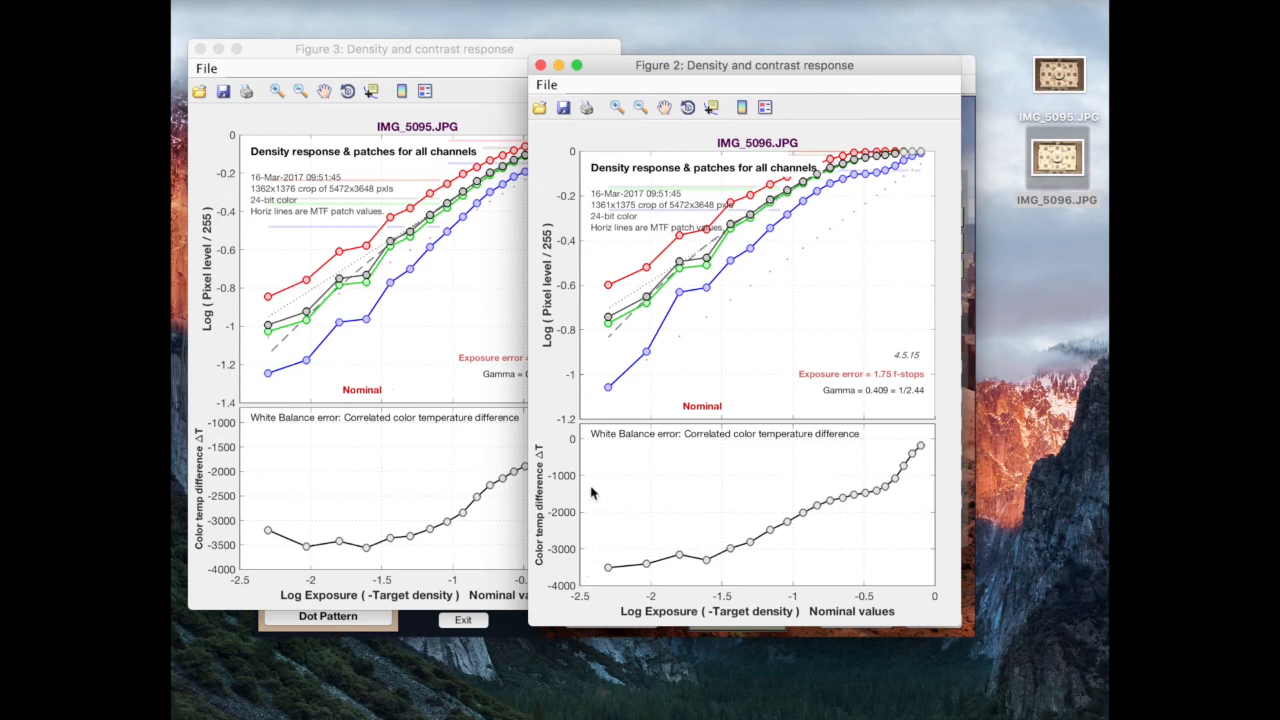
pyautogui.moveTo(592, 482)
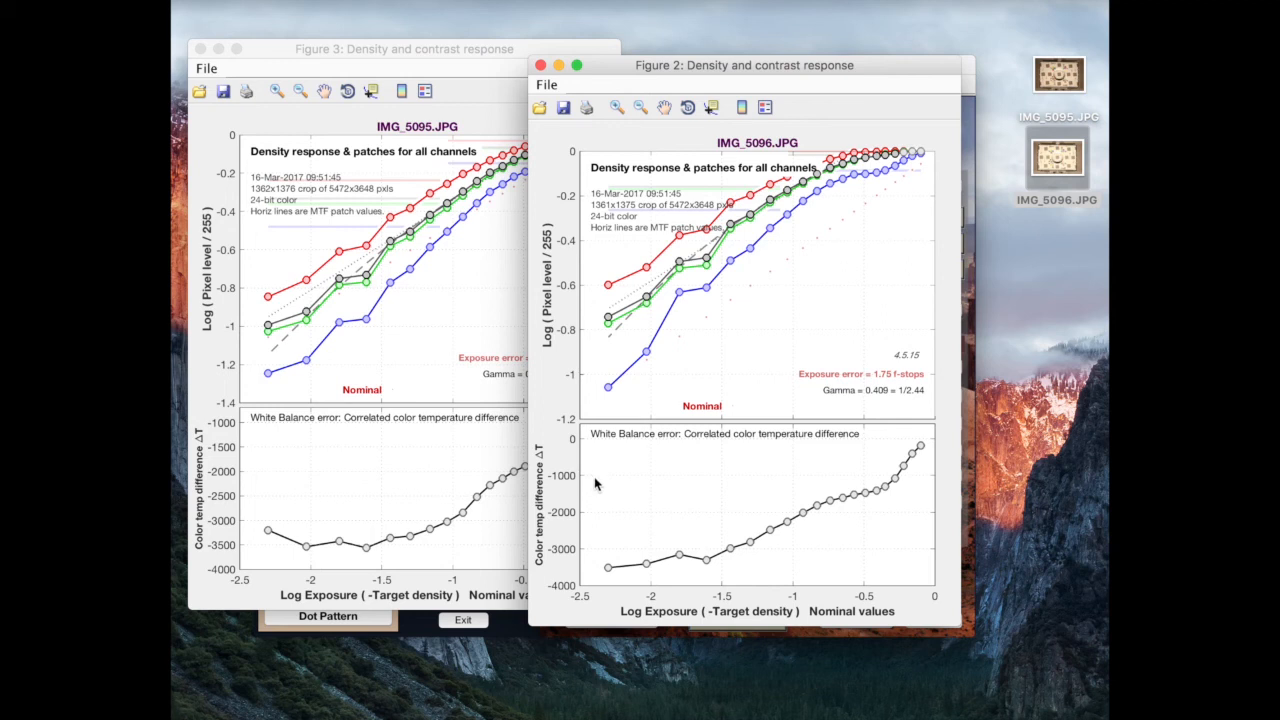
pyautogui.moveTo(600, 482)
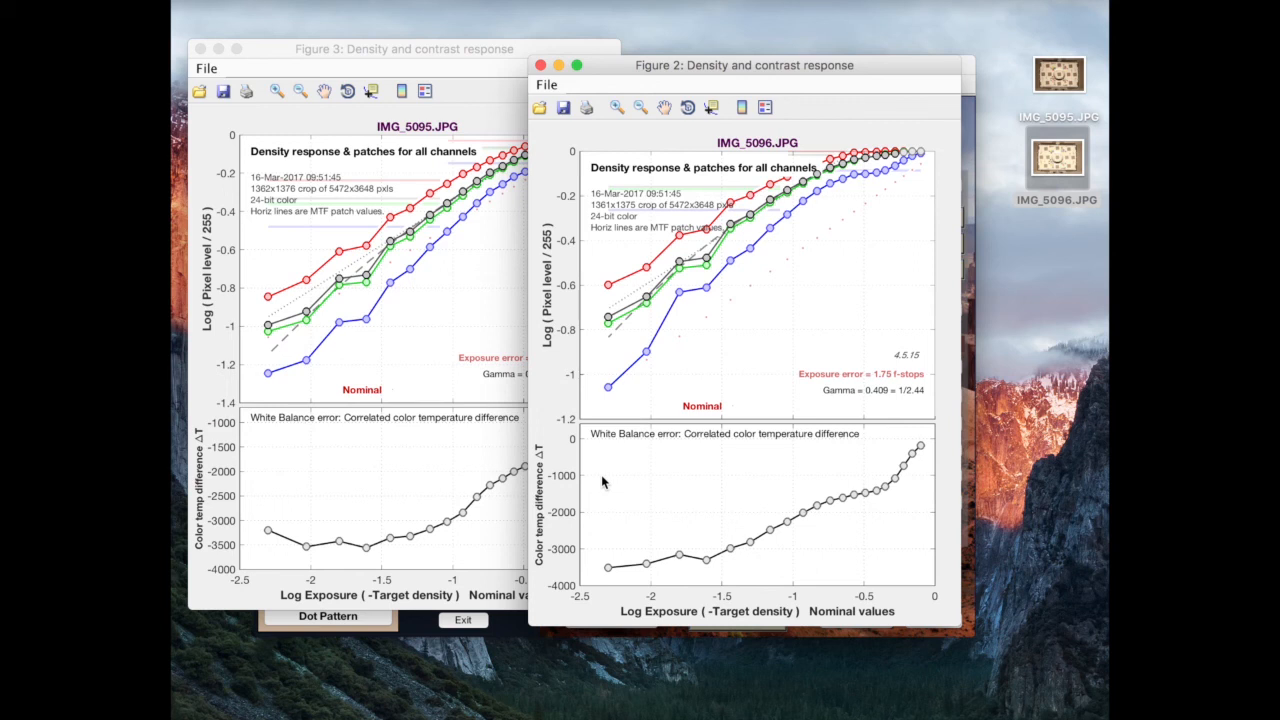
pyautogui.moveTo(616, 480)
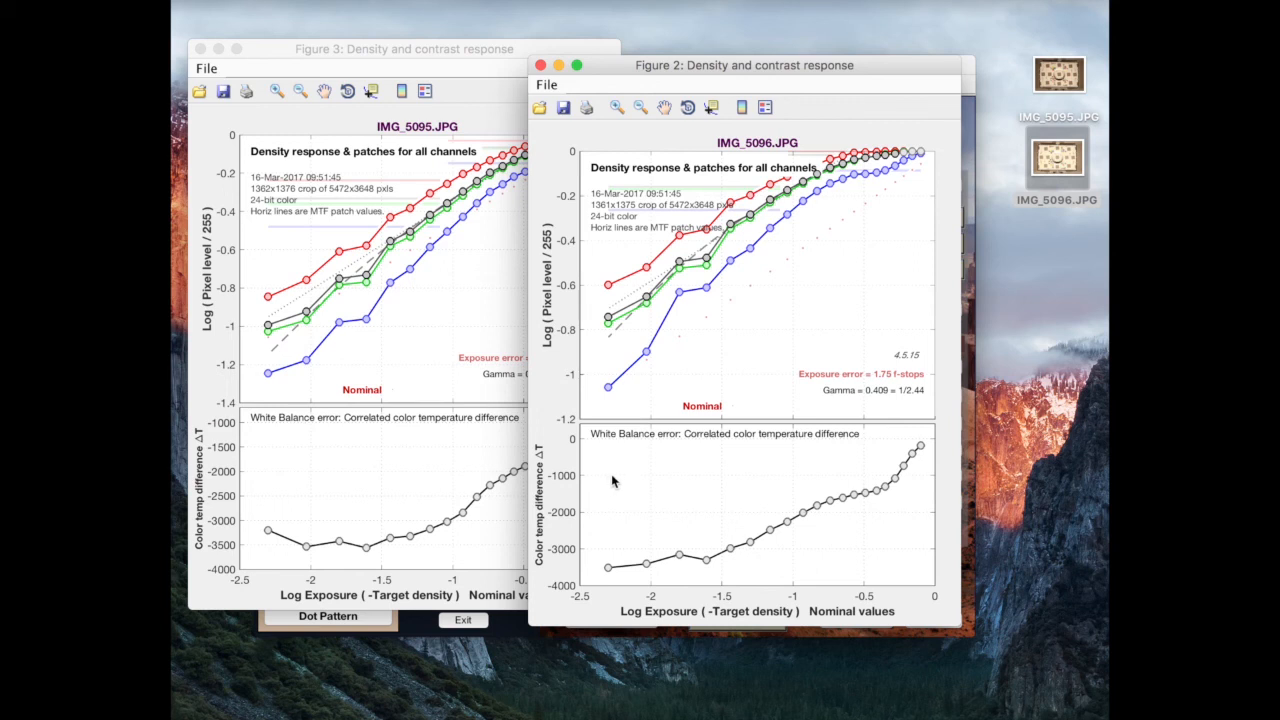
pyautogui.moveTo(948, 428)
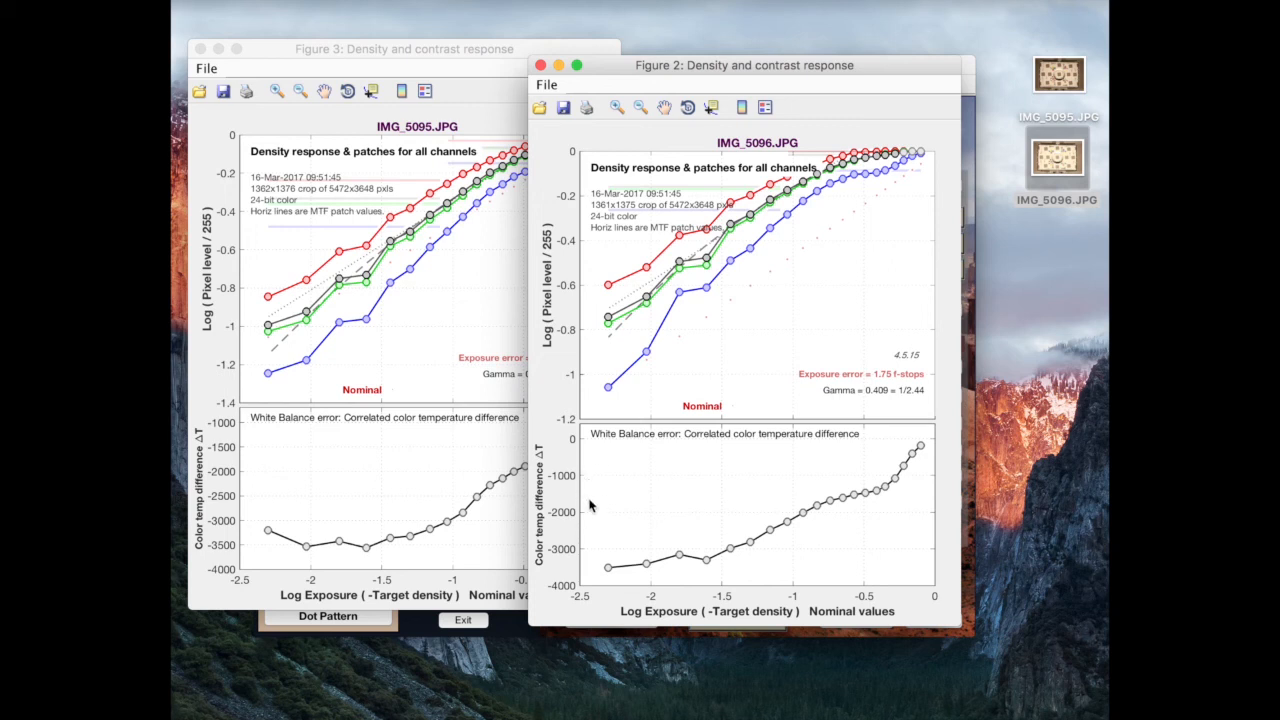
pyautogui.moveTo(600, 528)
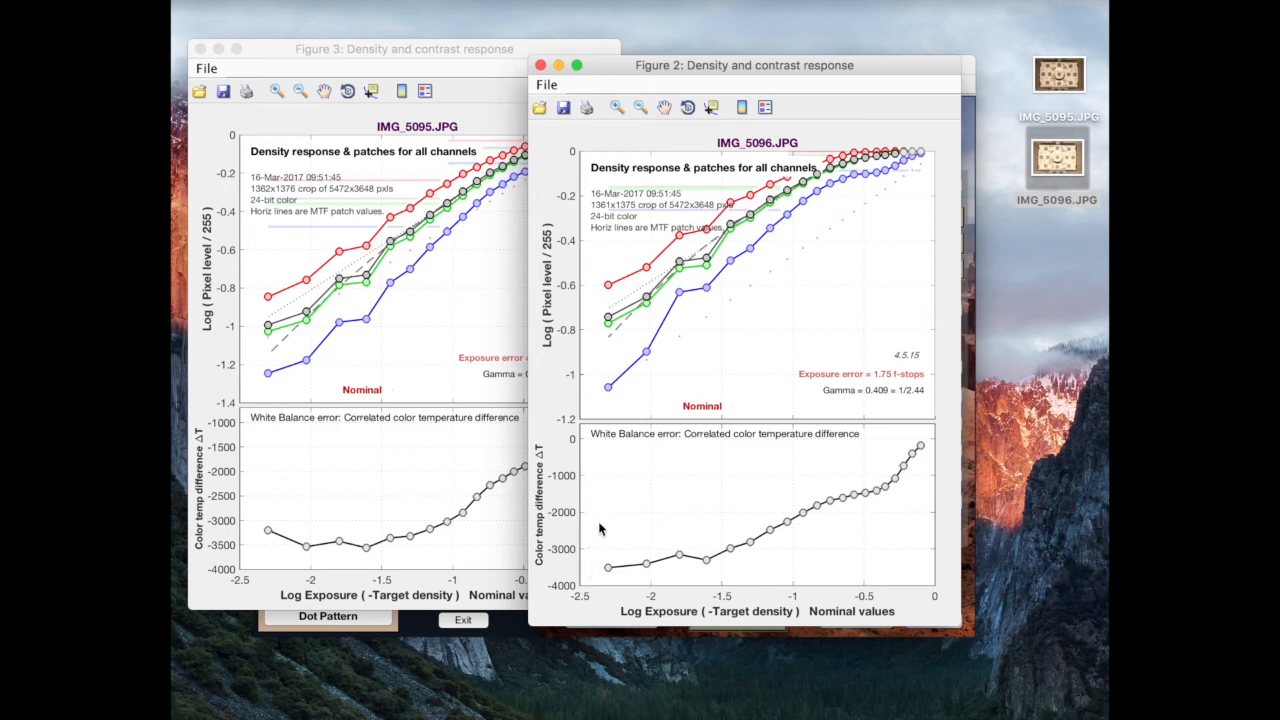
pyautogui.moveTo(596, 564)
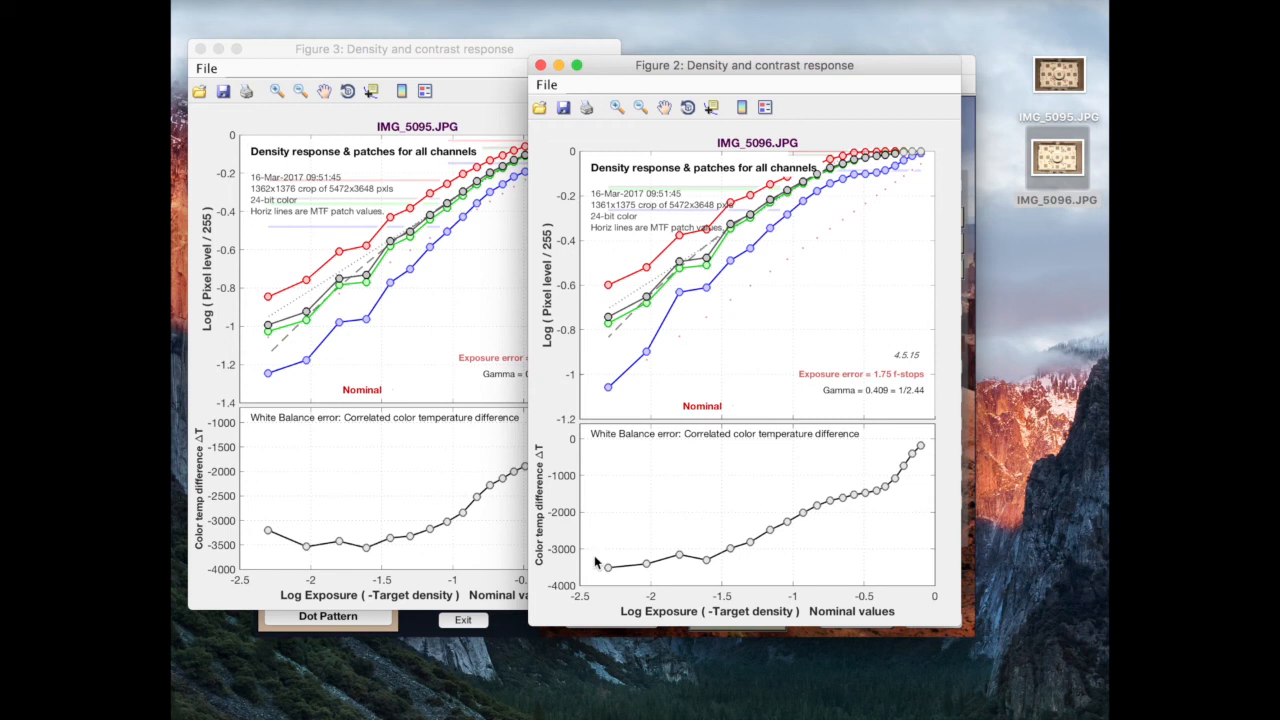
pyautogui.moveTo(596, 586)
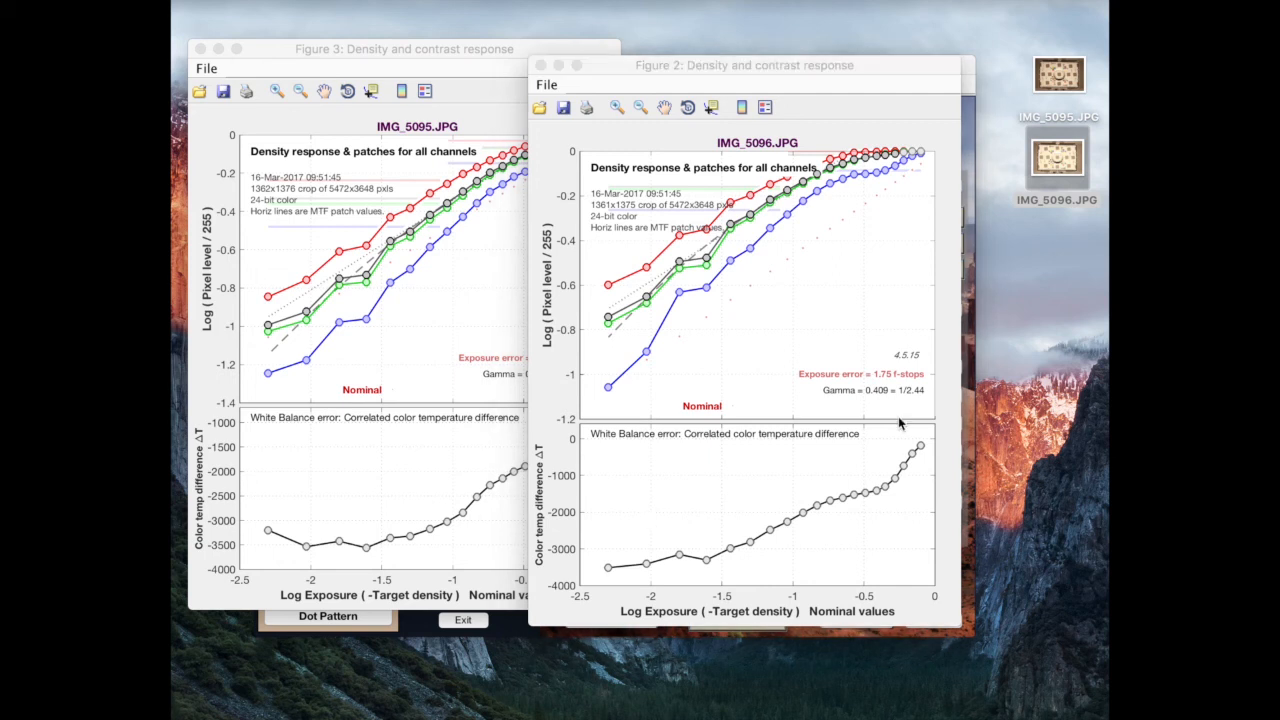
pyautogui.moveTo(908, 448)
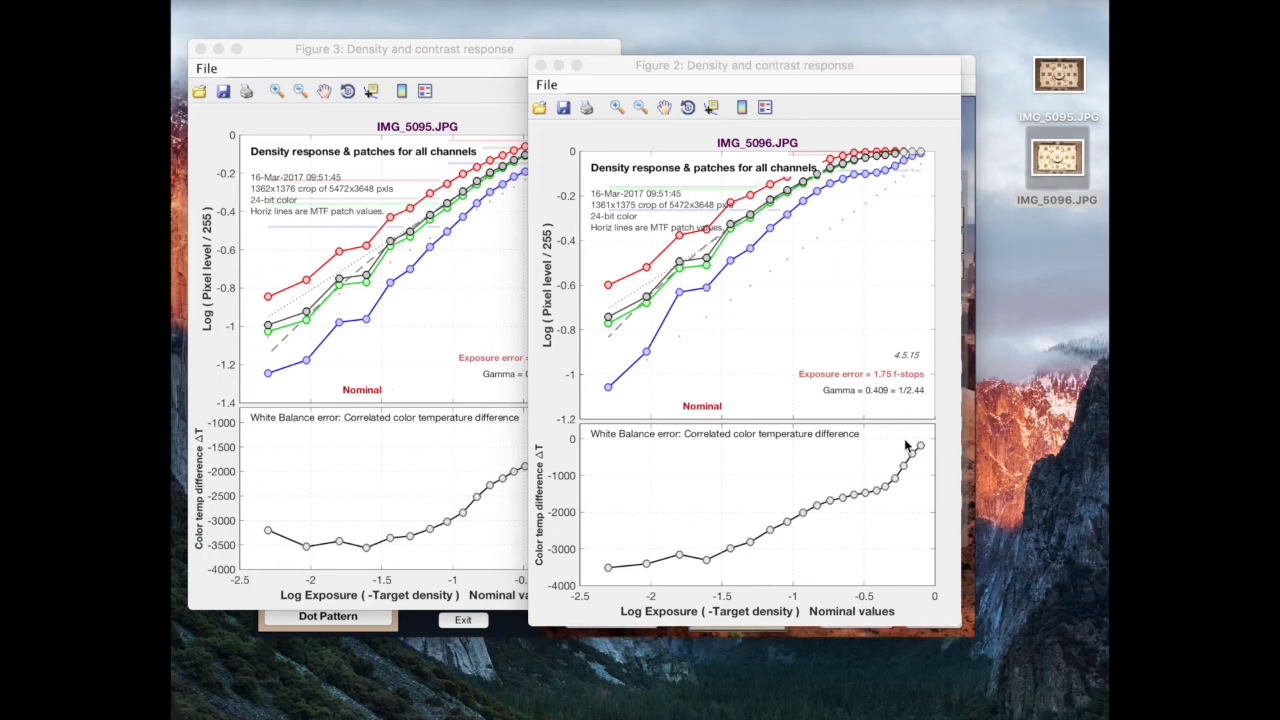
pyautogui.moveTo(660, 564)
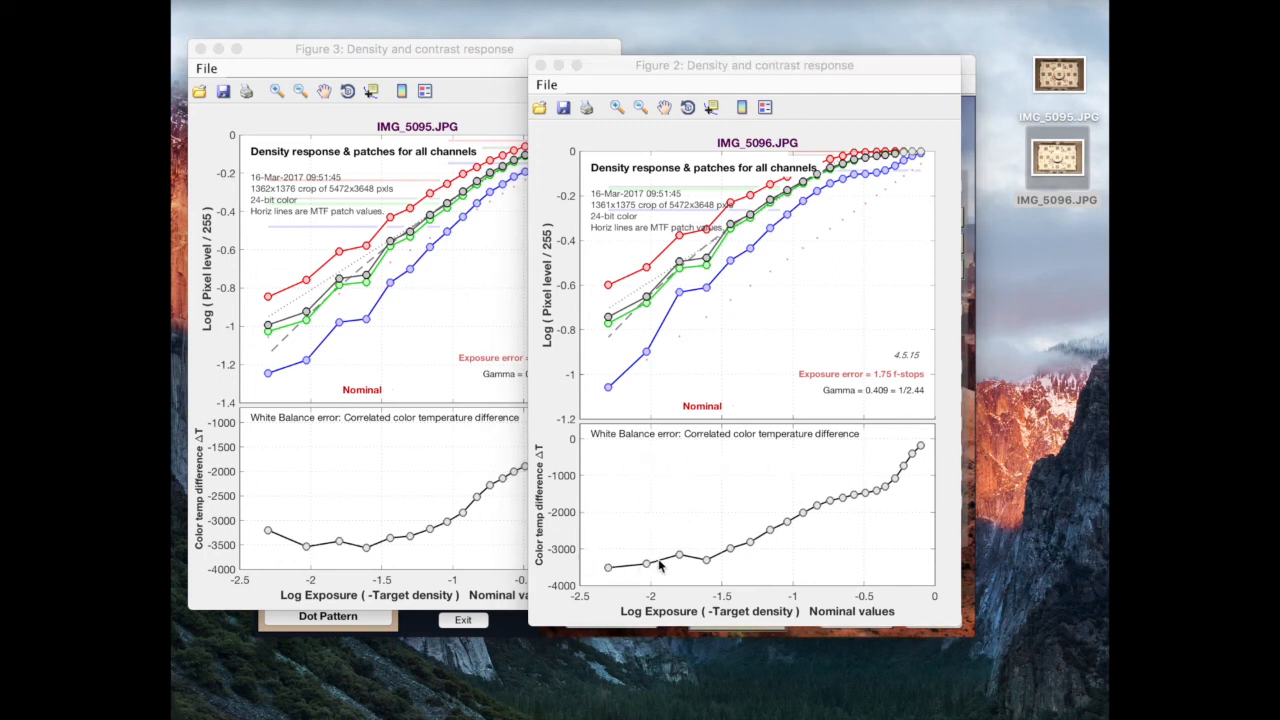
pyautogui.moveTo(944, 470)
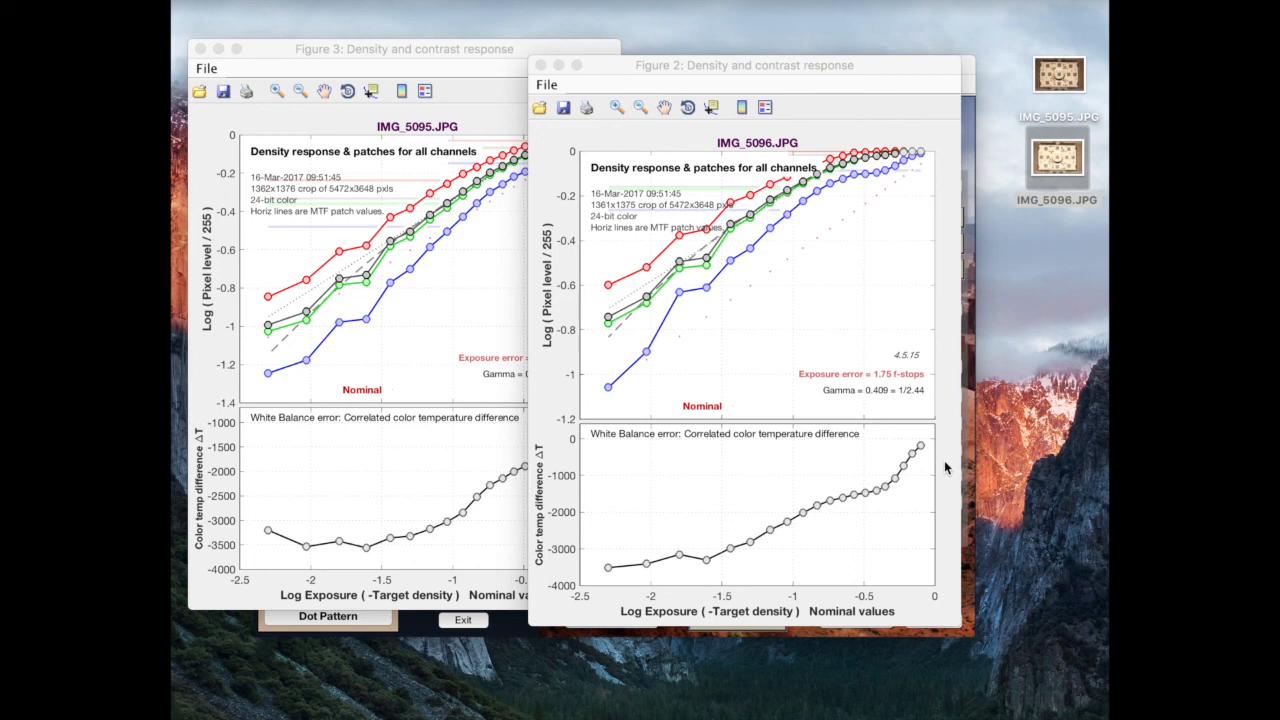
pyautogui.moveTo(682, 560)
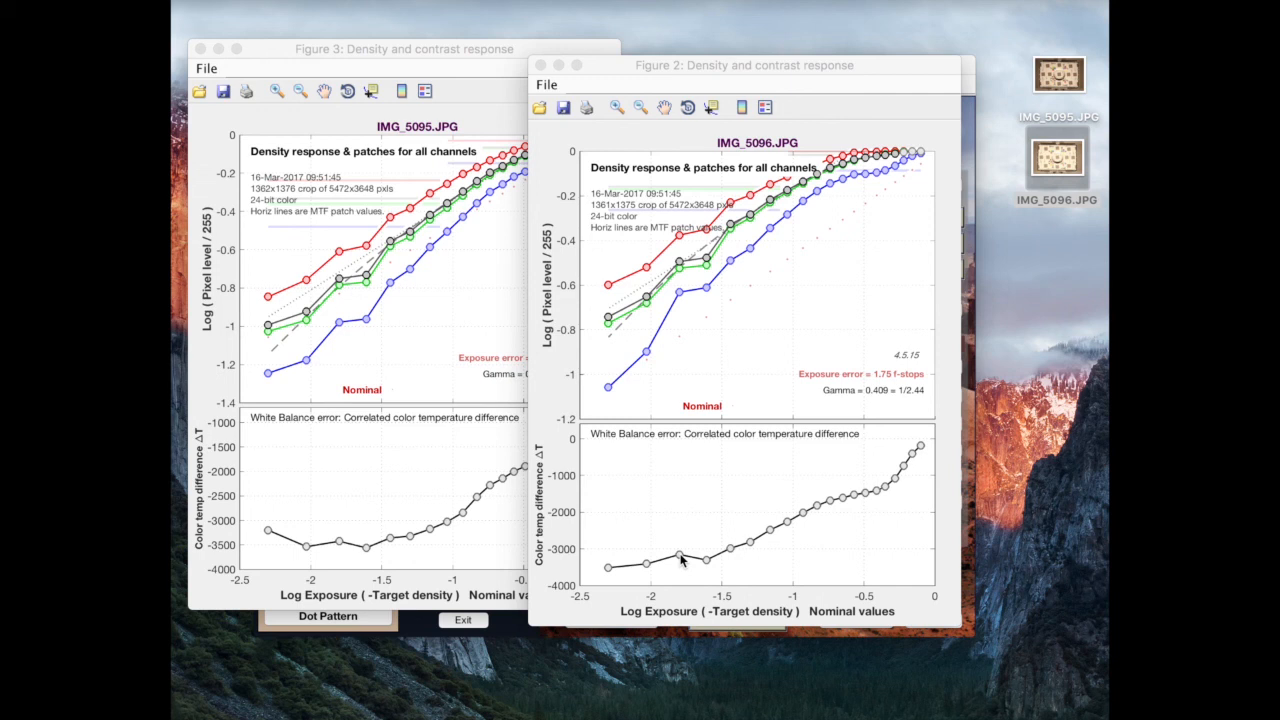
pyautogui.moveTo(788, 528)
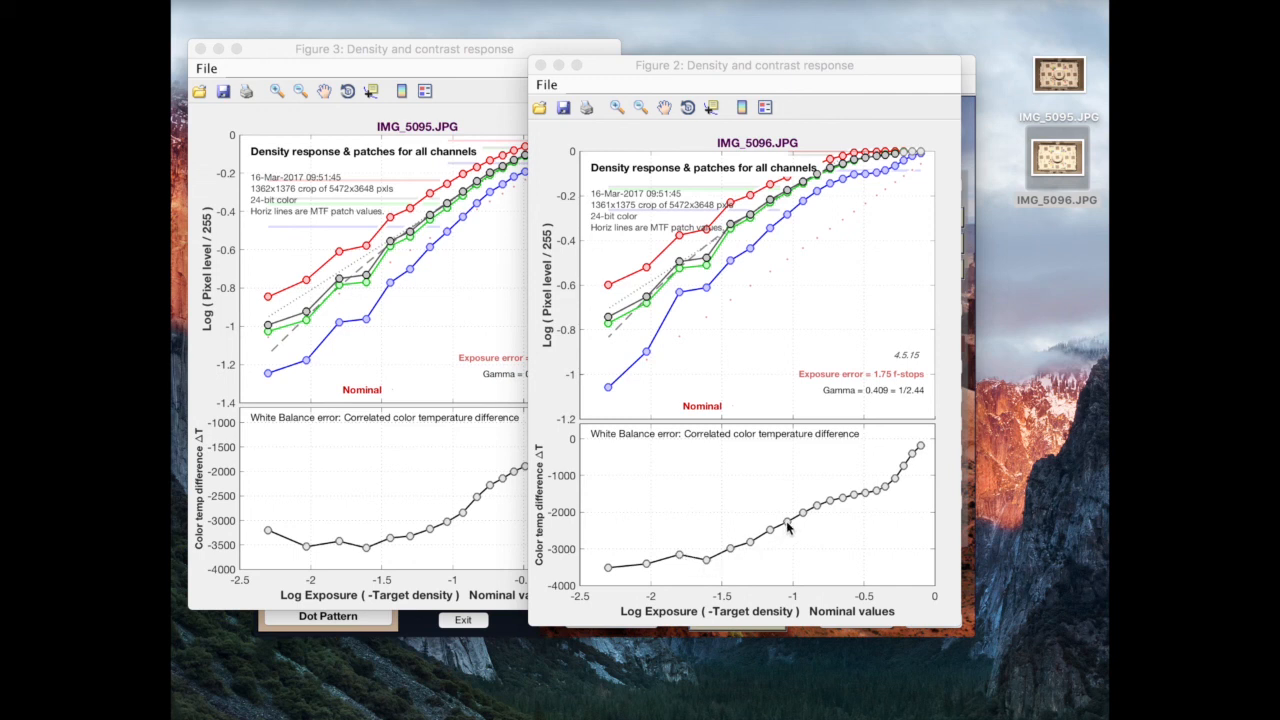
pyautogui.moveTo(920, 452)
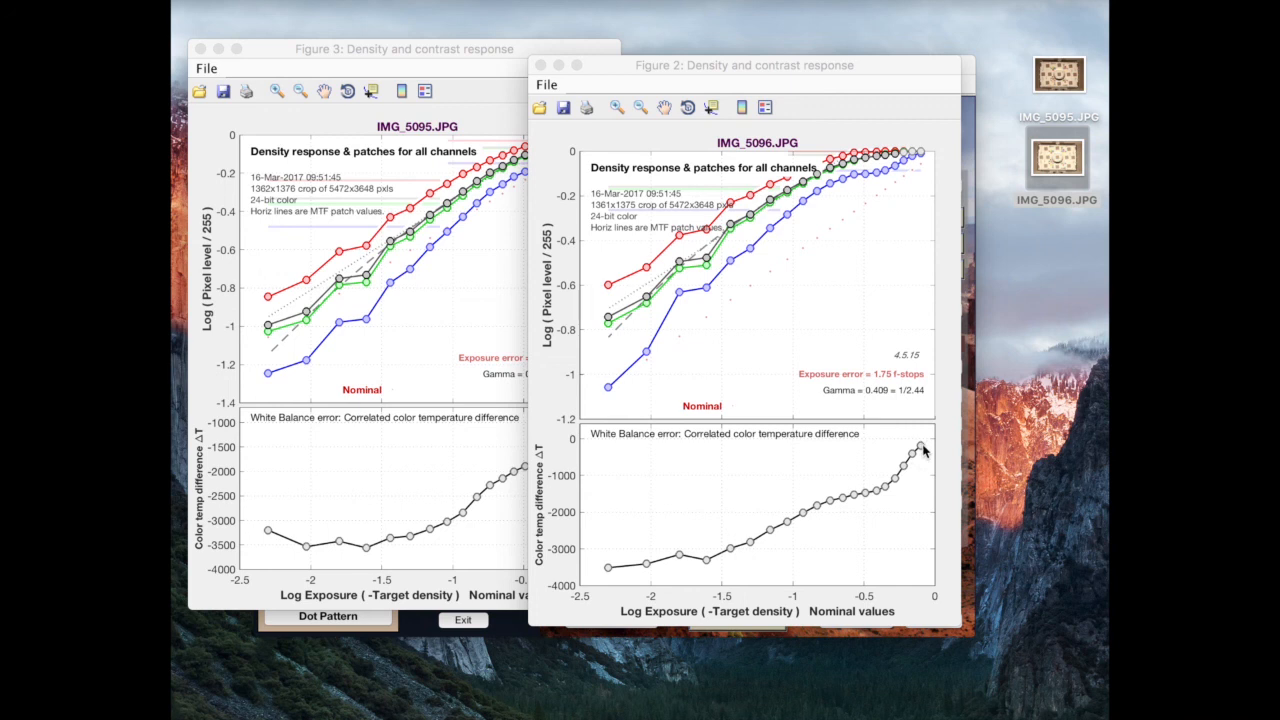
pyautogui.moveTo(700, 296)
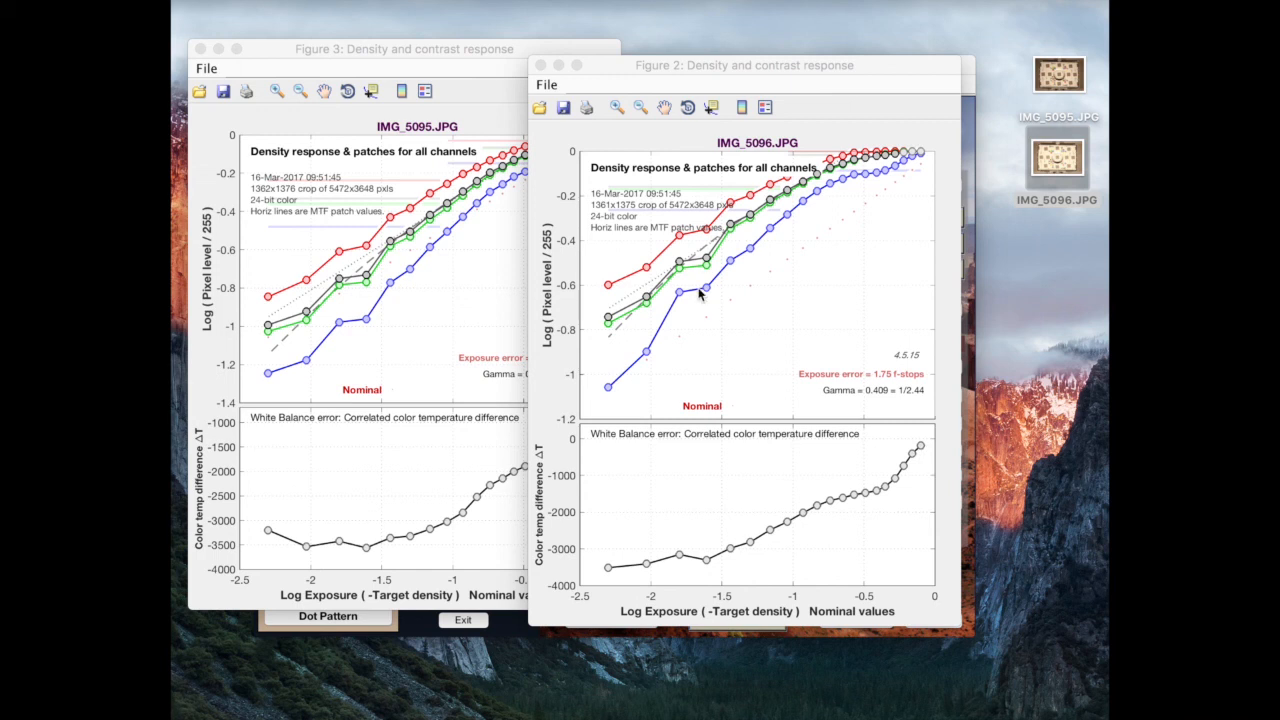
pyautogui.moveTo(716, 248)
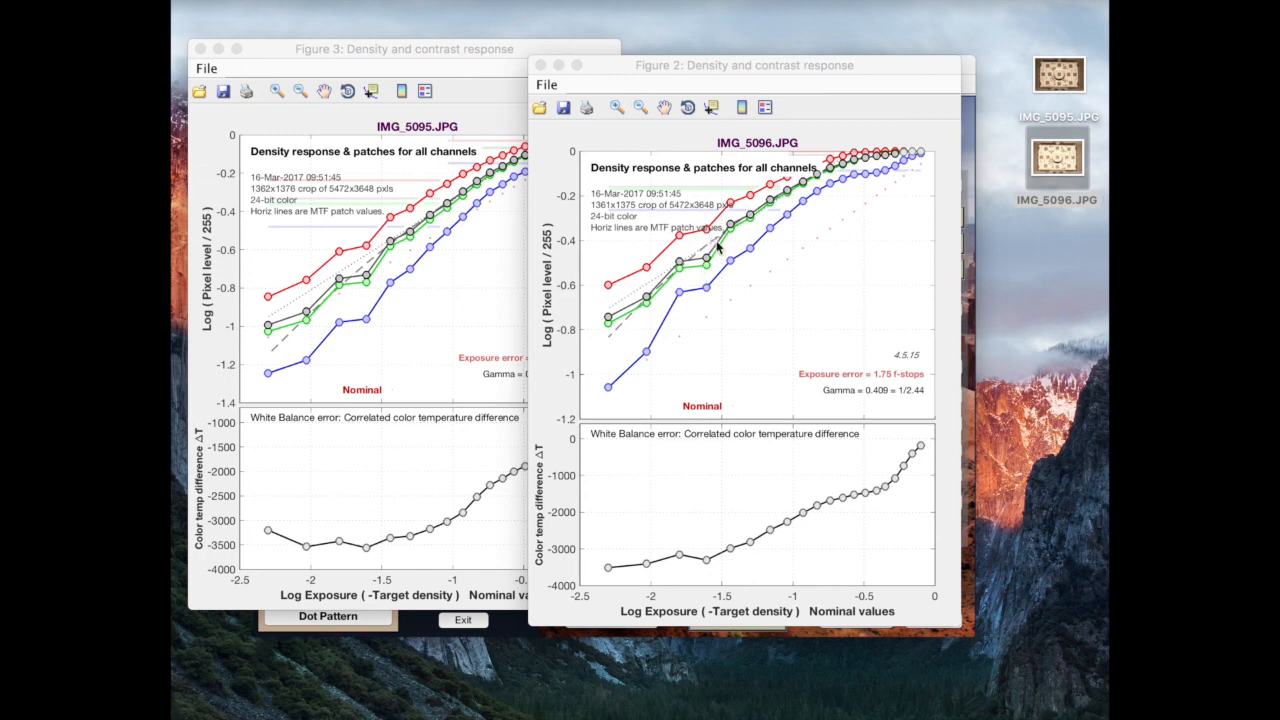
pyautogui.moveTo(708, 304)
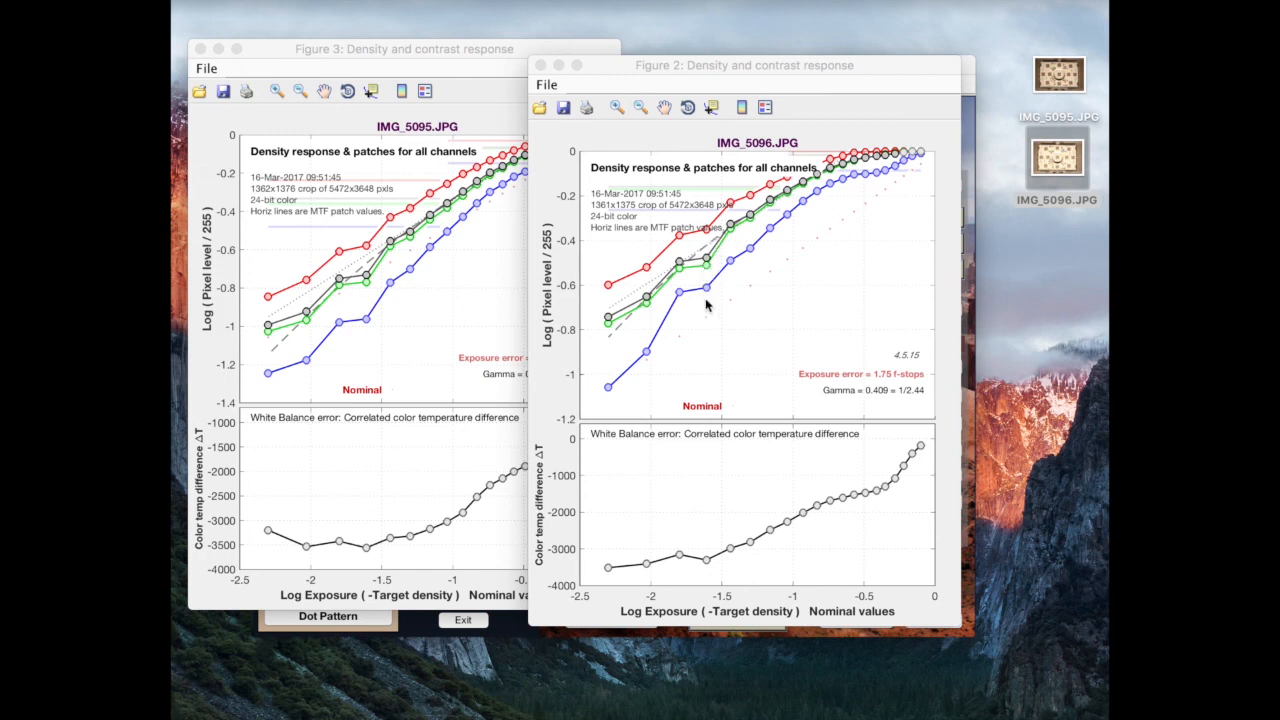
pyautogui.moveTo(756, 204)
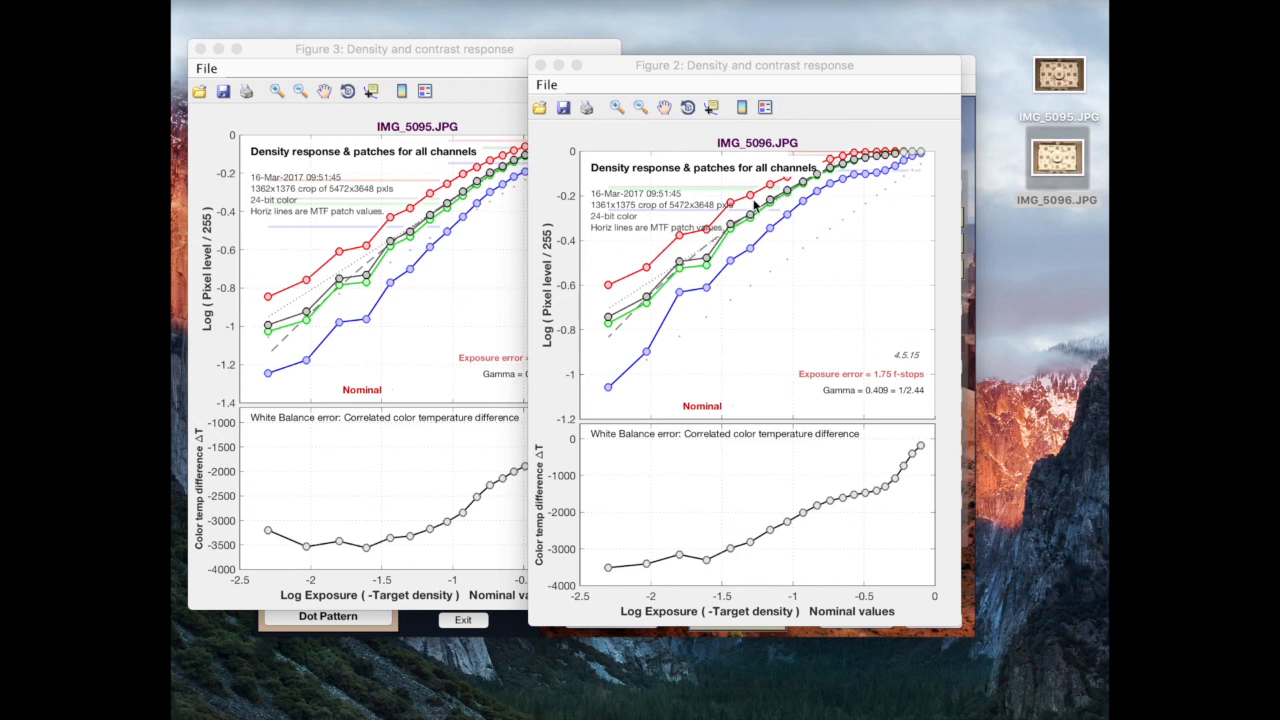
pyautogui.moveTo(938, 270)
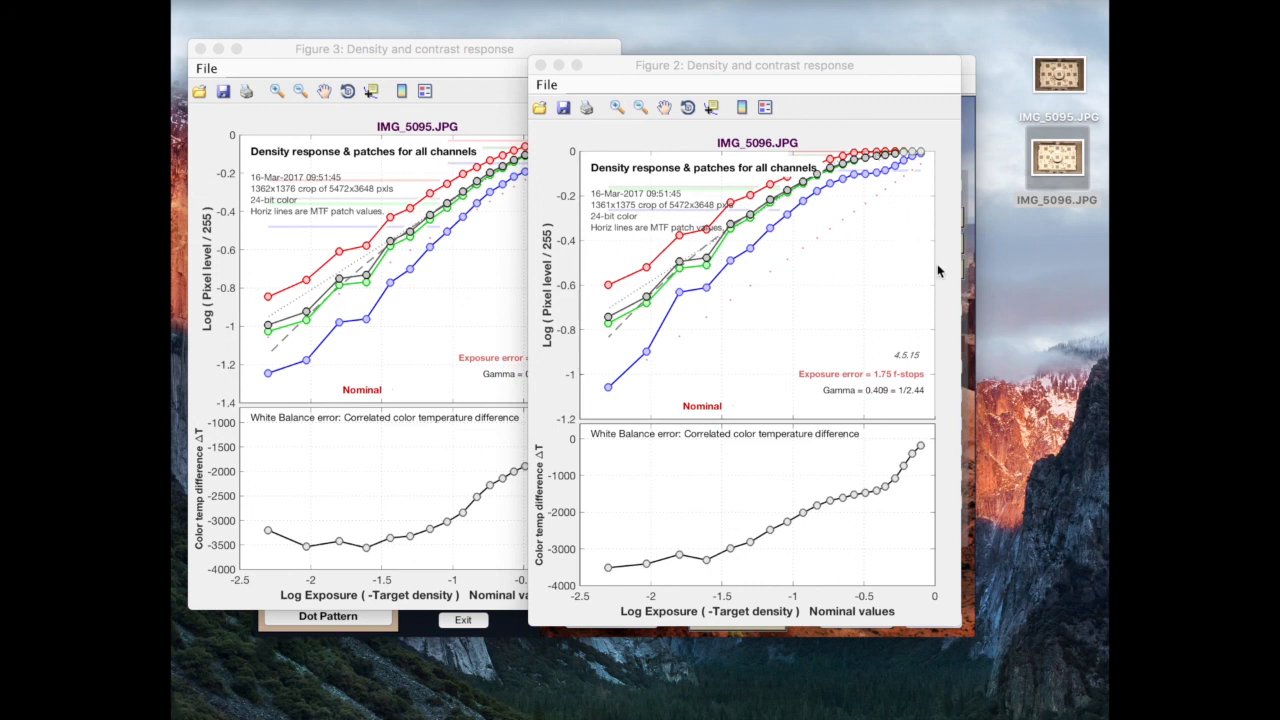
pyautogui.moveTo(944, 284)
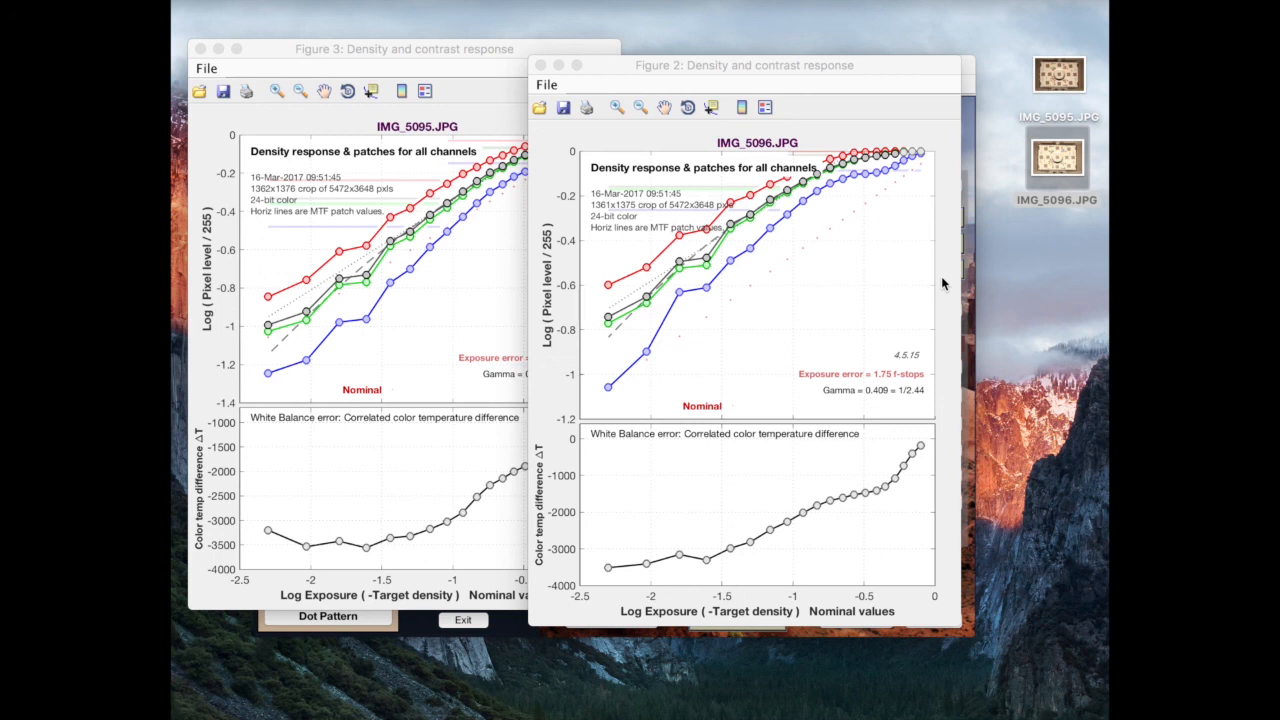
pyautogui.moveTo(930, 162)
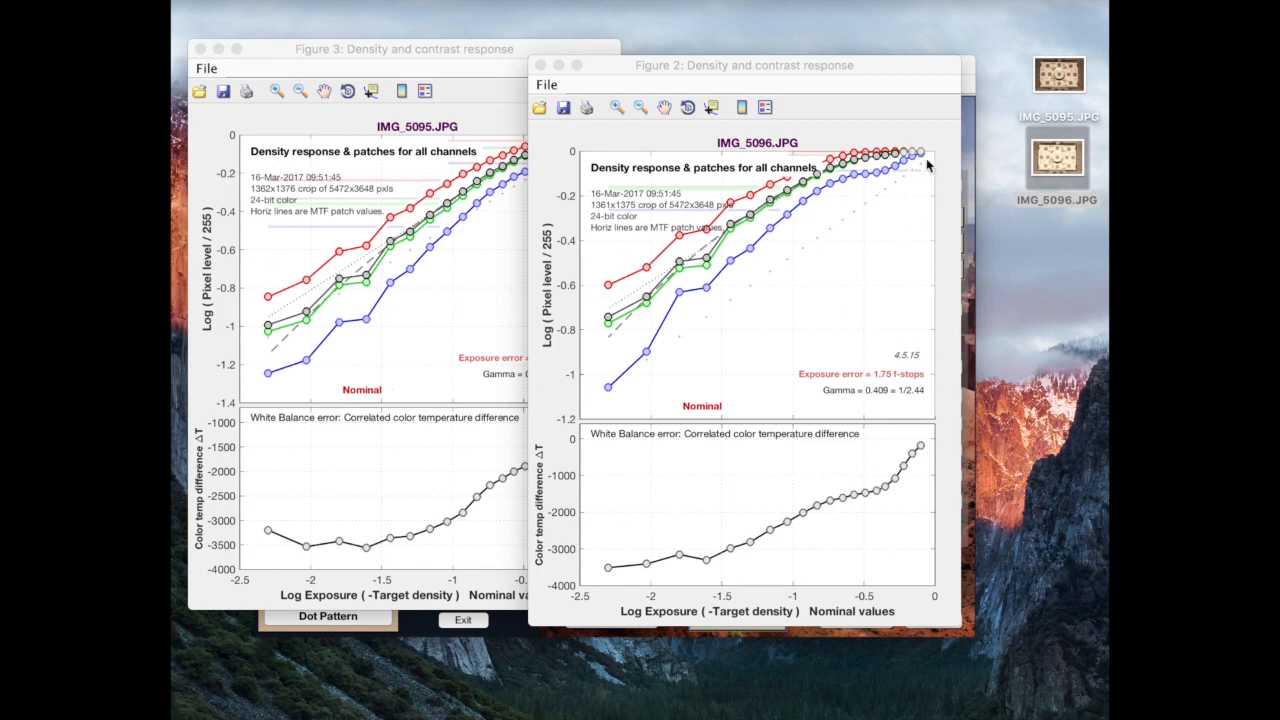
pyautogui.moveTo(908, 414)
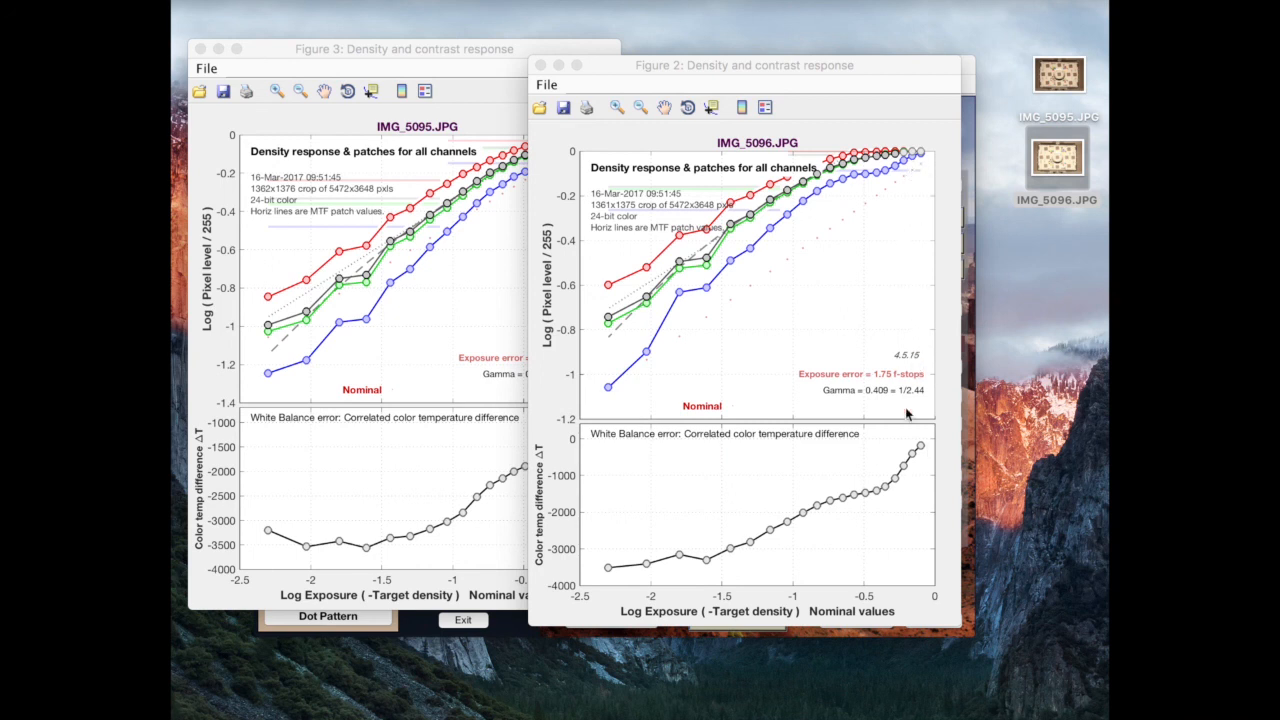
pyautogui.moveTo(932, 176)
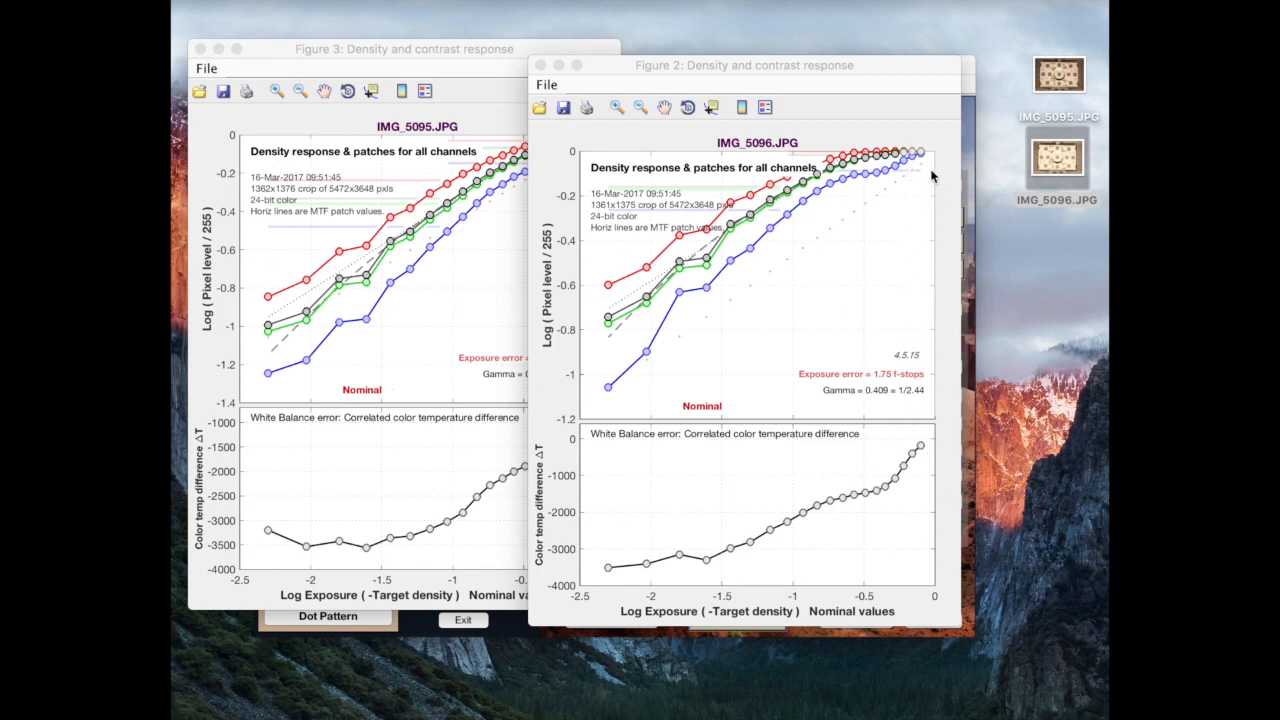
pyautogui.moveTo(916, 168)
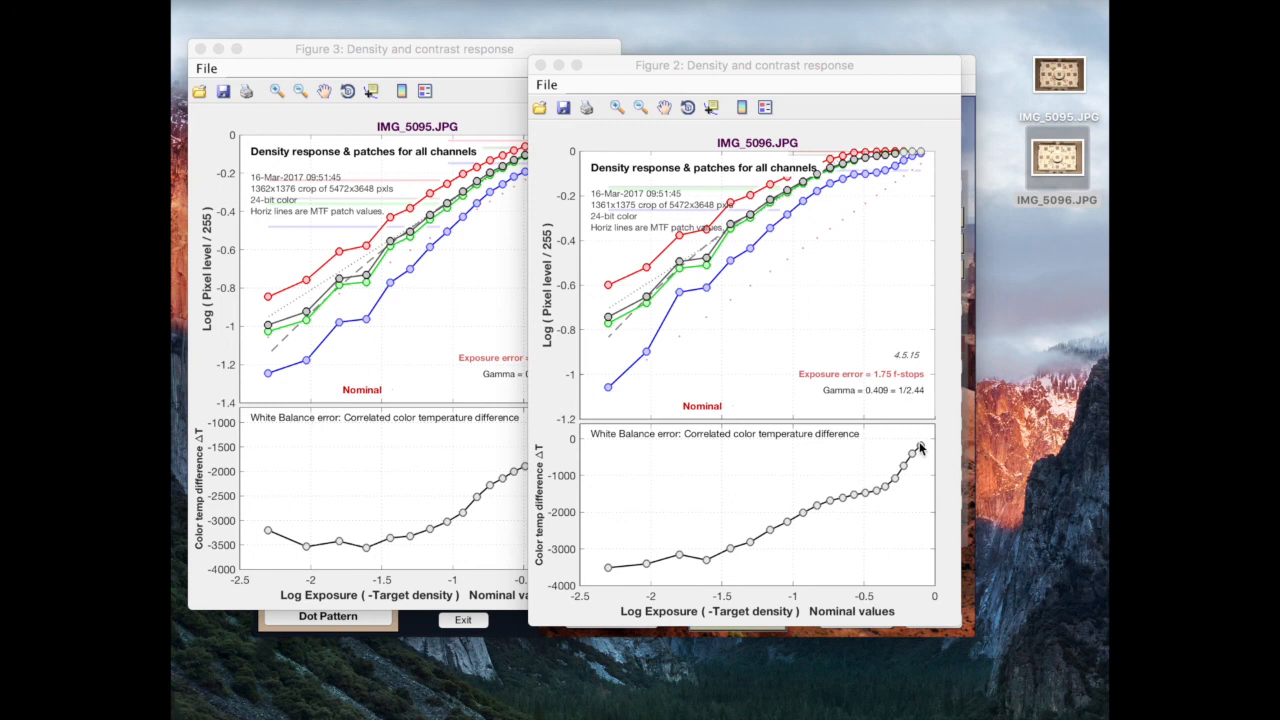
pyautogui.moveTo(928, 444)
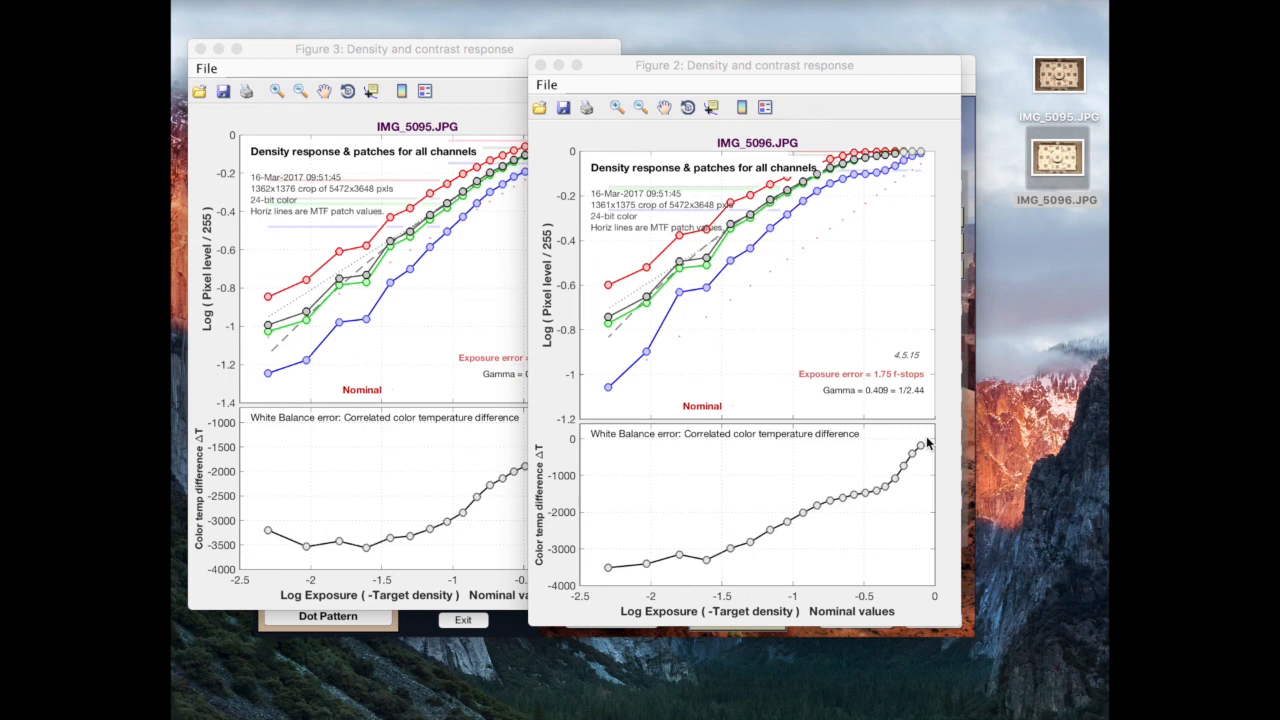
pyautogui.moveTo(930, 446)
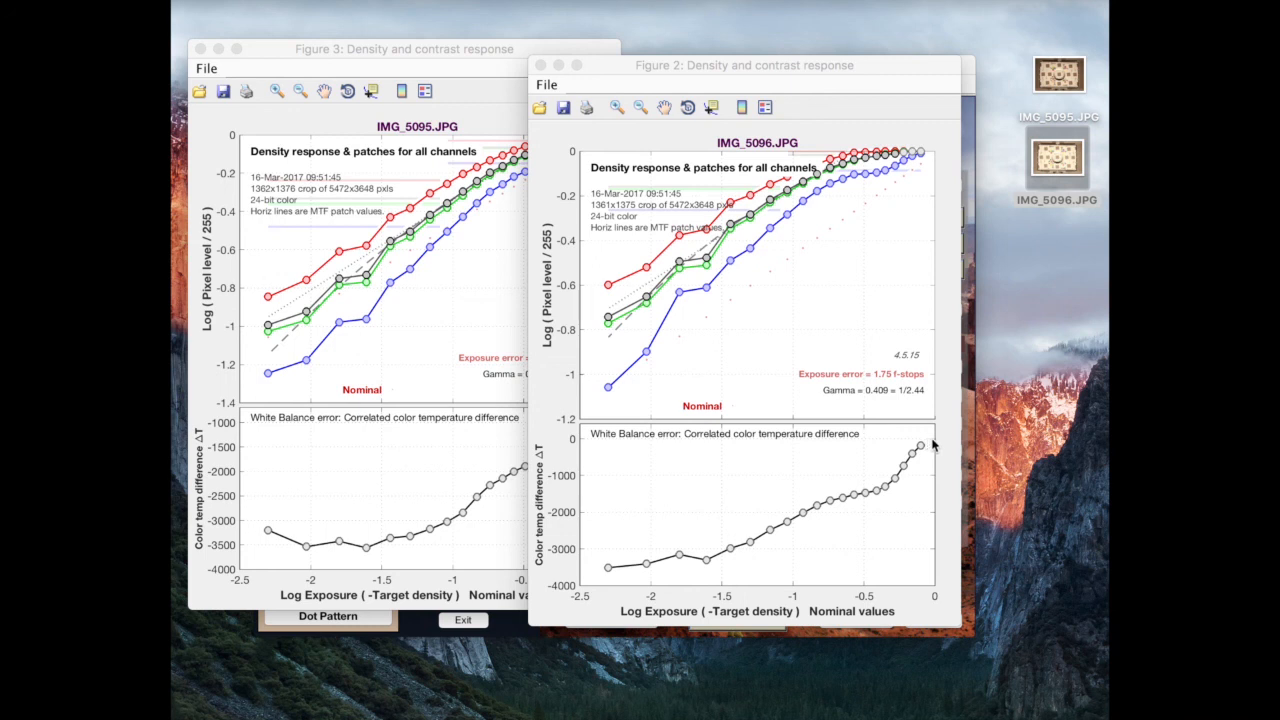
pyautogui.moveTo(926, 446)
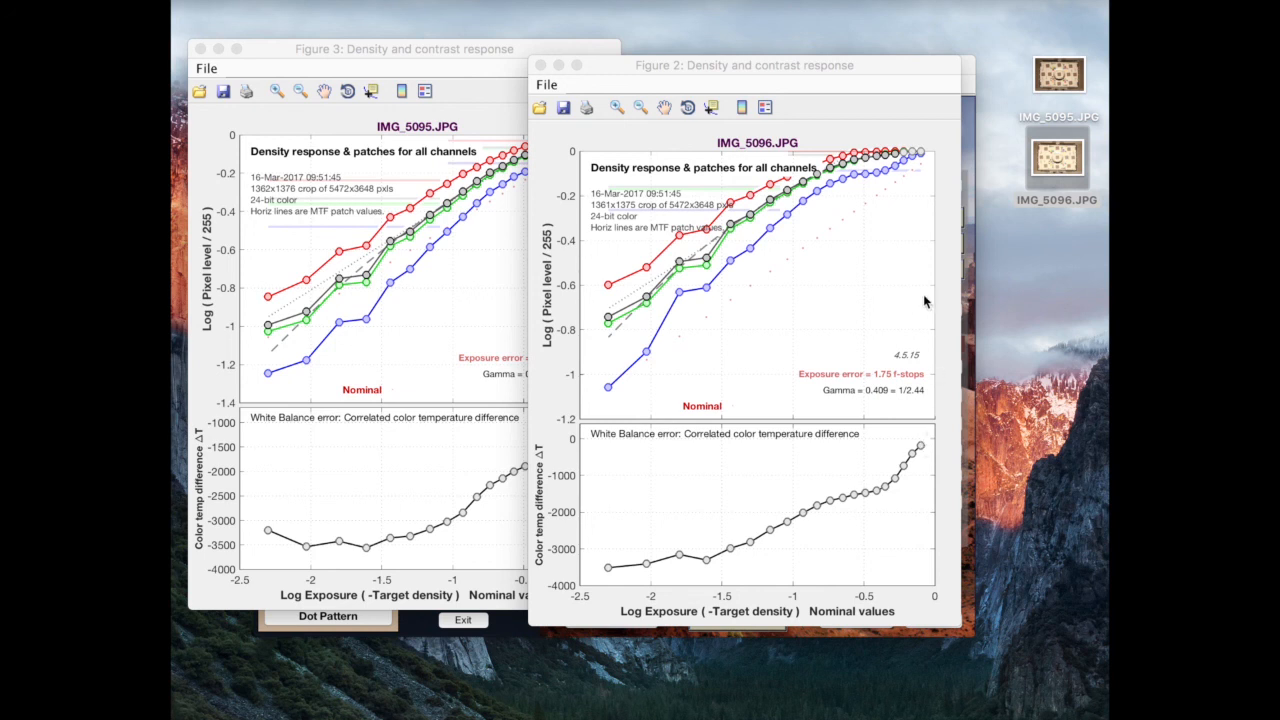
pyautogui.moveTo(830, 512)
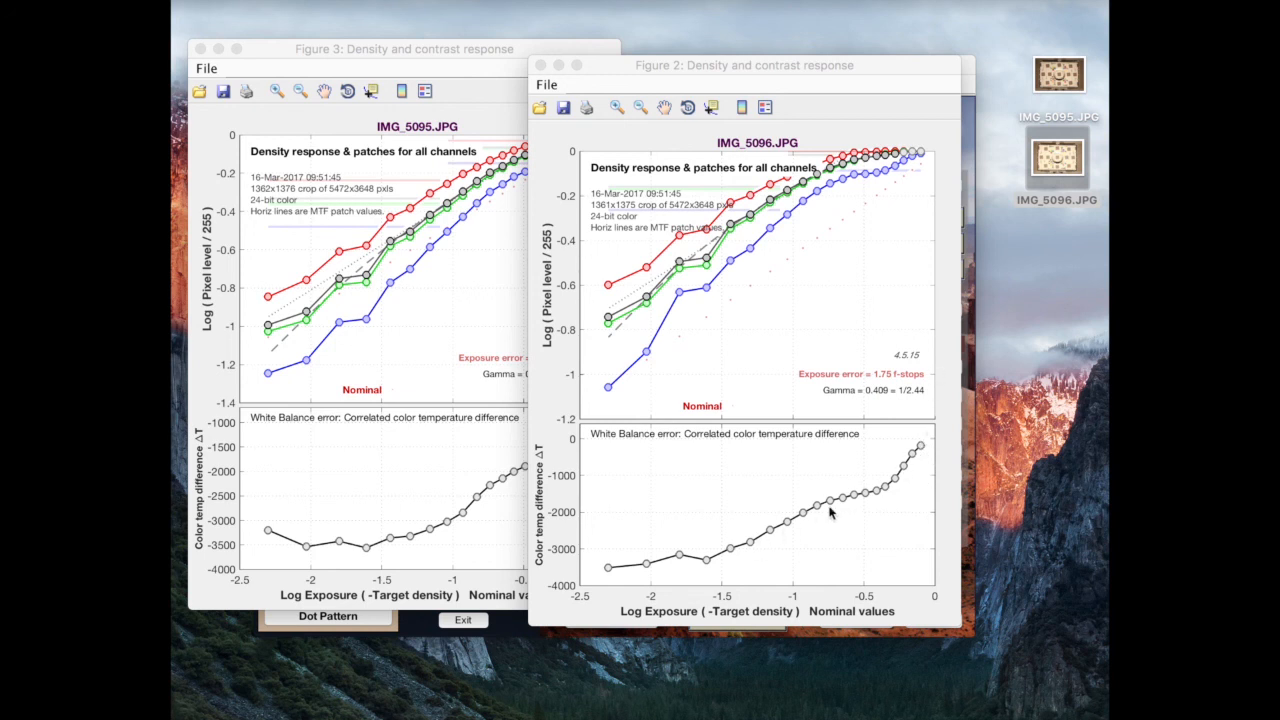
pyautogui.moveTo(848, 192)
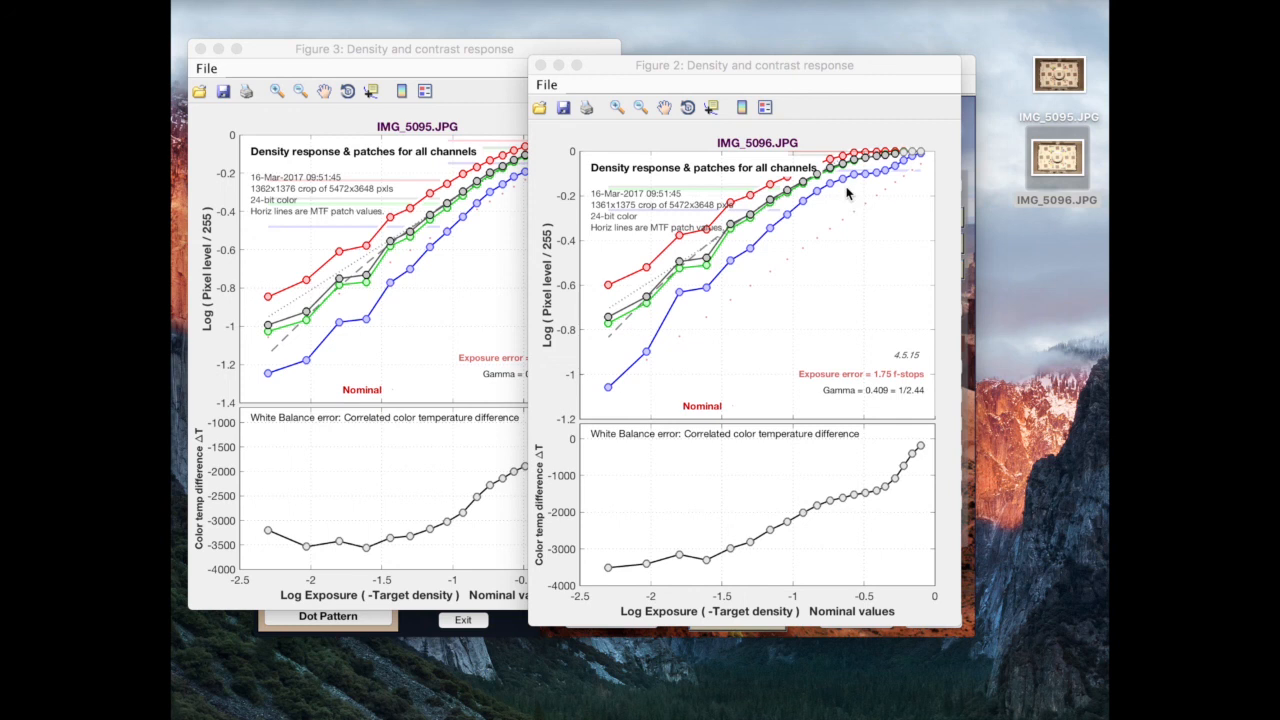
pyautogui.moveTo(870, 164)
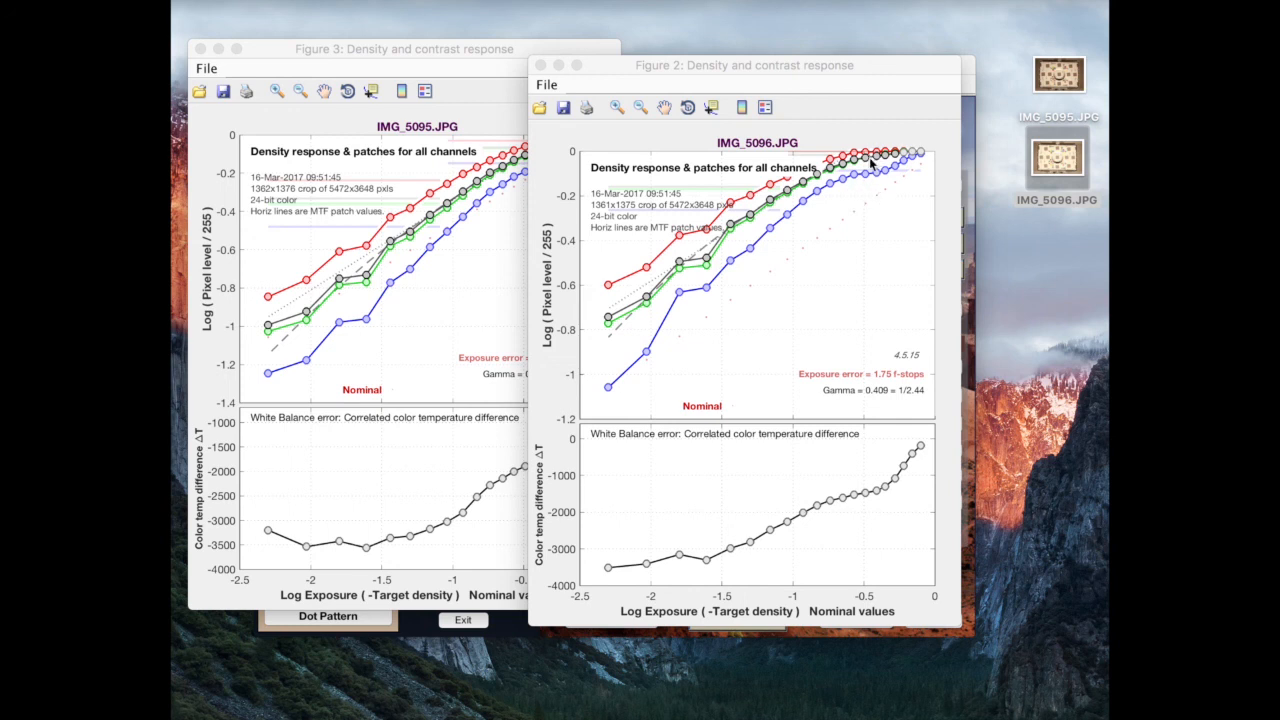
pyautogui.moveTo(868, 178)
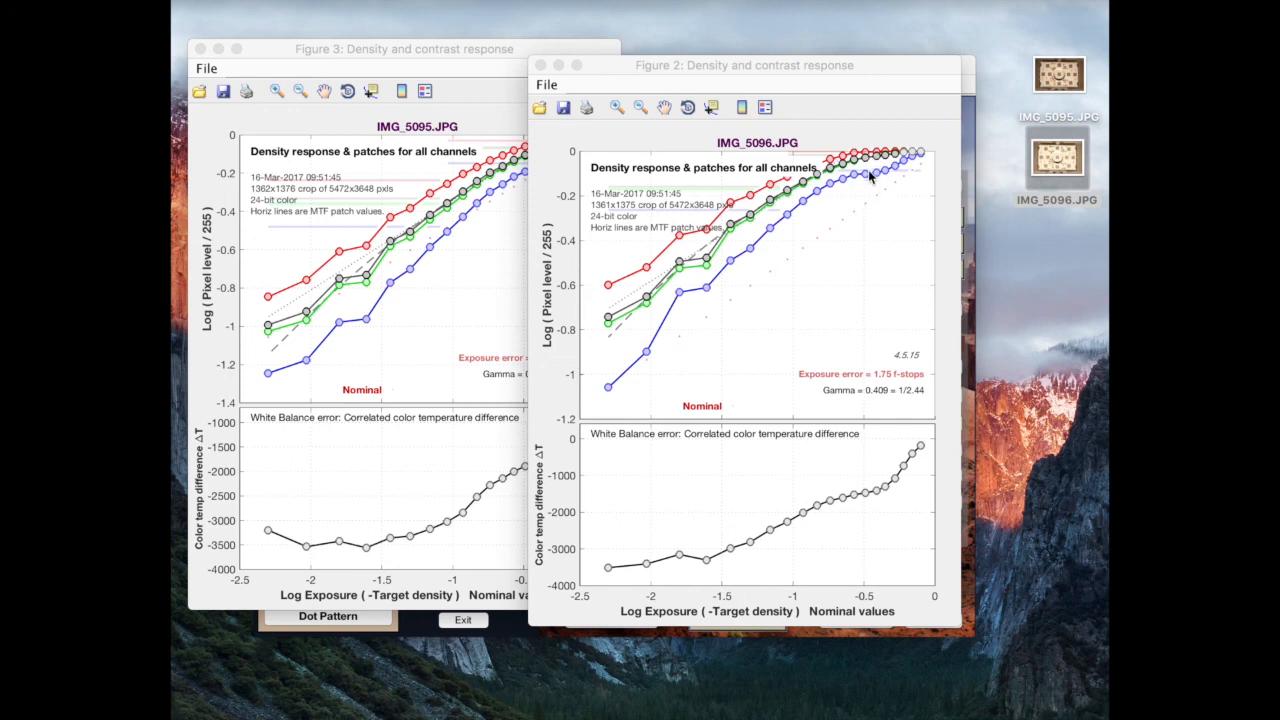